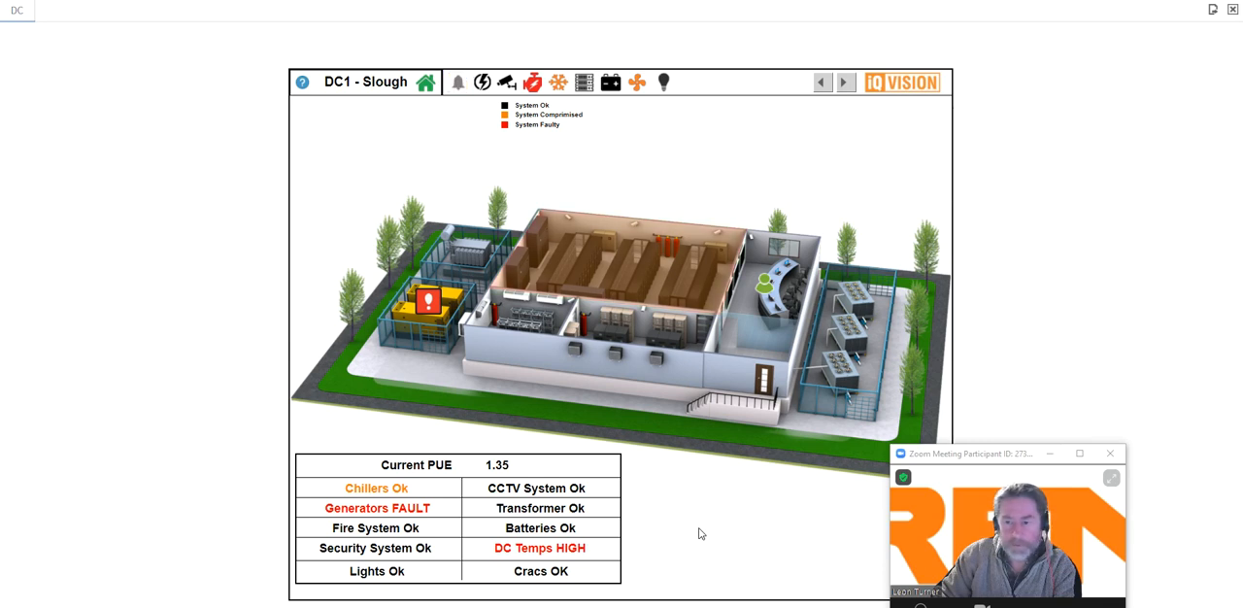
{"action": "mouse_move", "coordinate": [221, 337]}
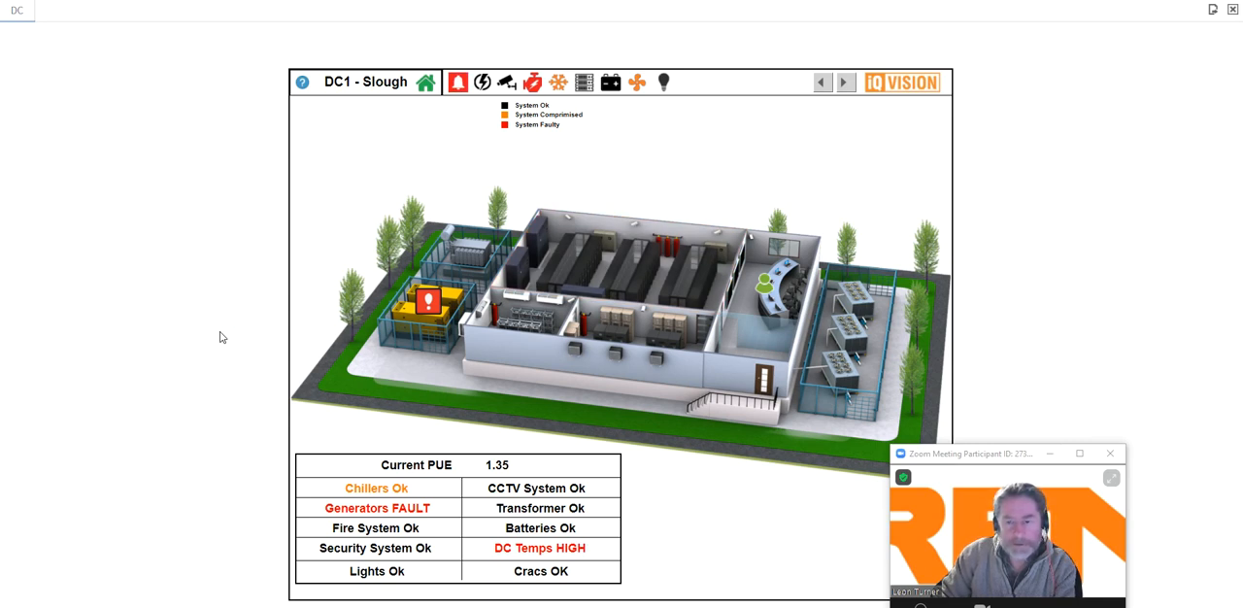
Step: Return to the DC1 Slough overview via the toolbar home icon
{"action": "left_click", "coordinate": [457, 82]}
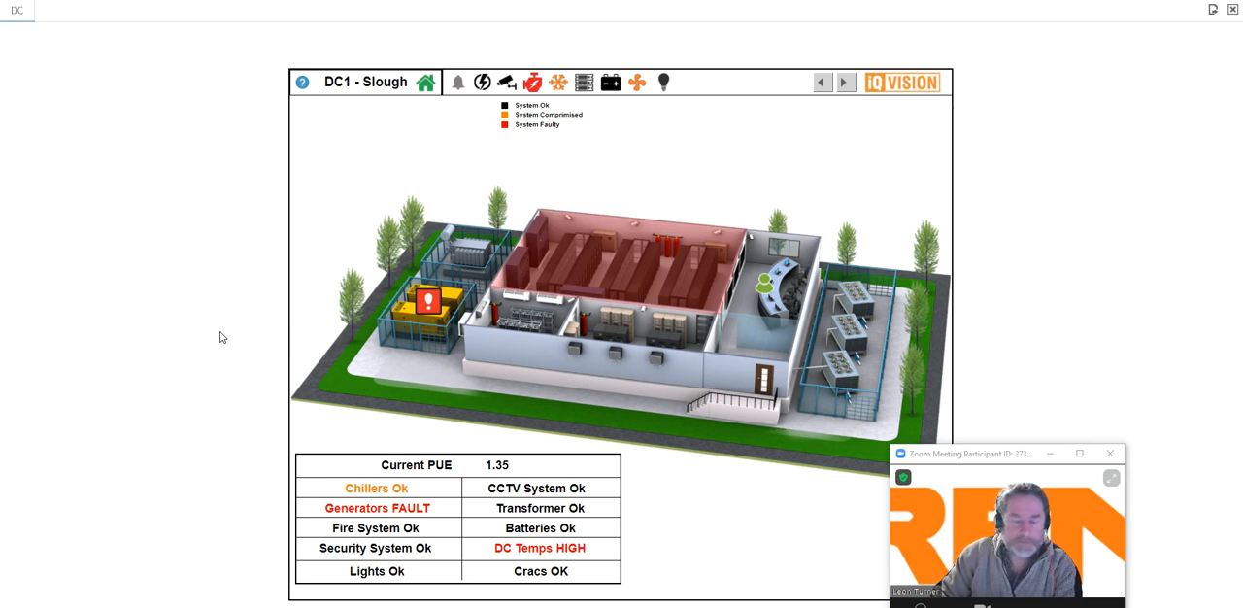
{"action": "mouse_move", "coordinate": [215, 318]}
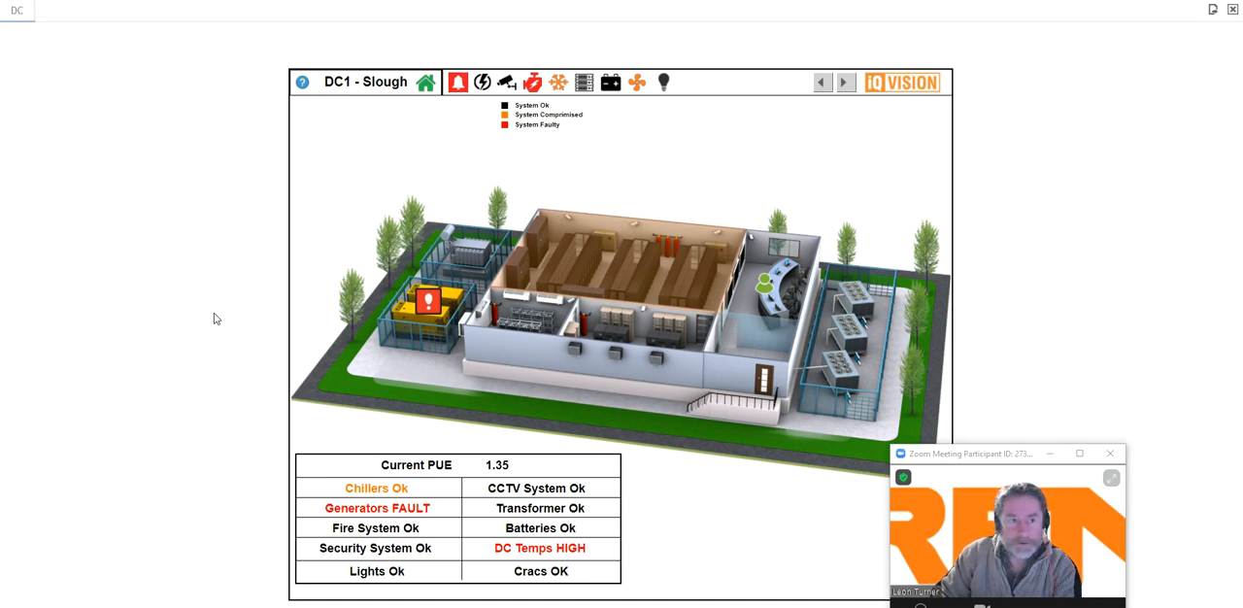
{"action": "left_click", "coordinate": [457, 82]}
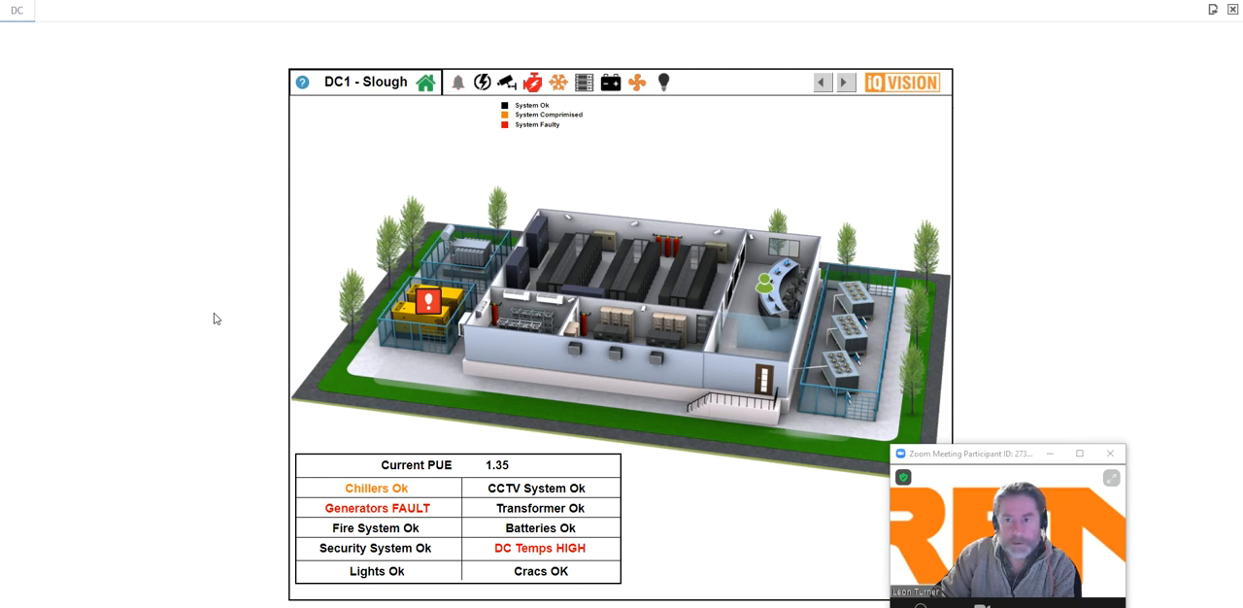
{"action": "left_click", "coordinate": [457, 82]}
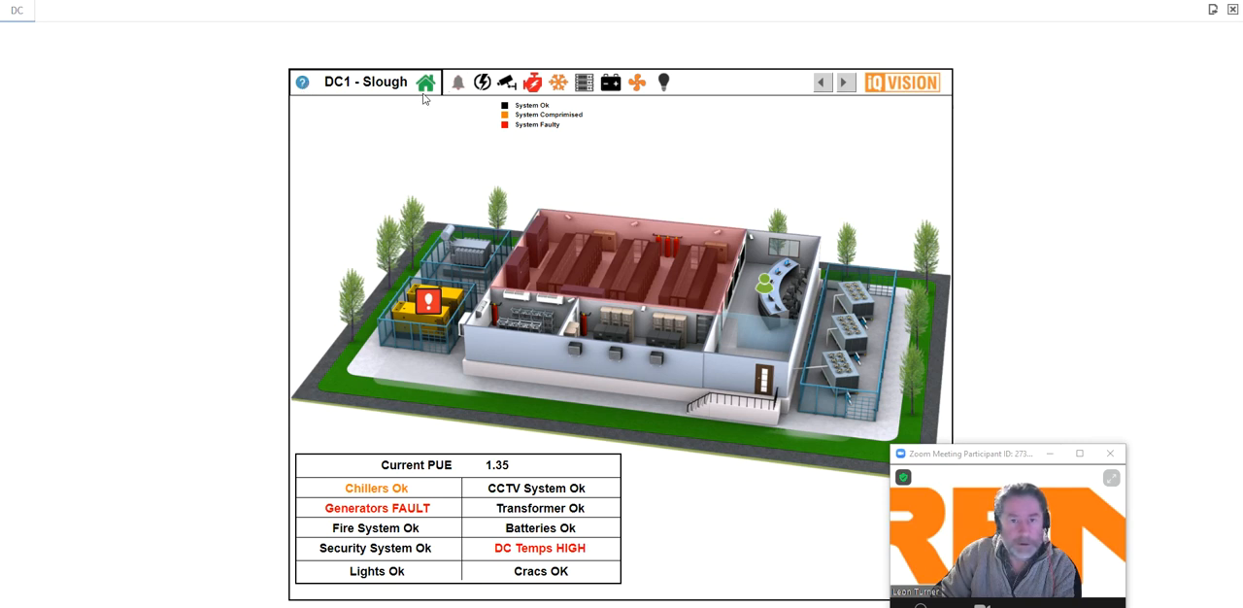
{"action": "left_click", "coordinate": [458, 81]}
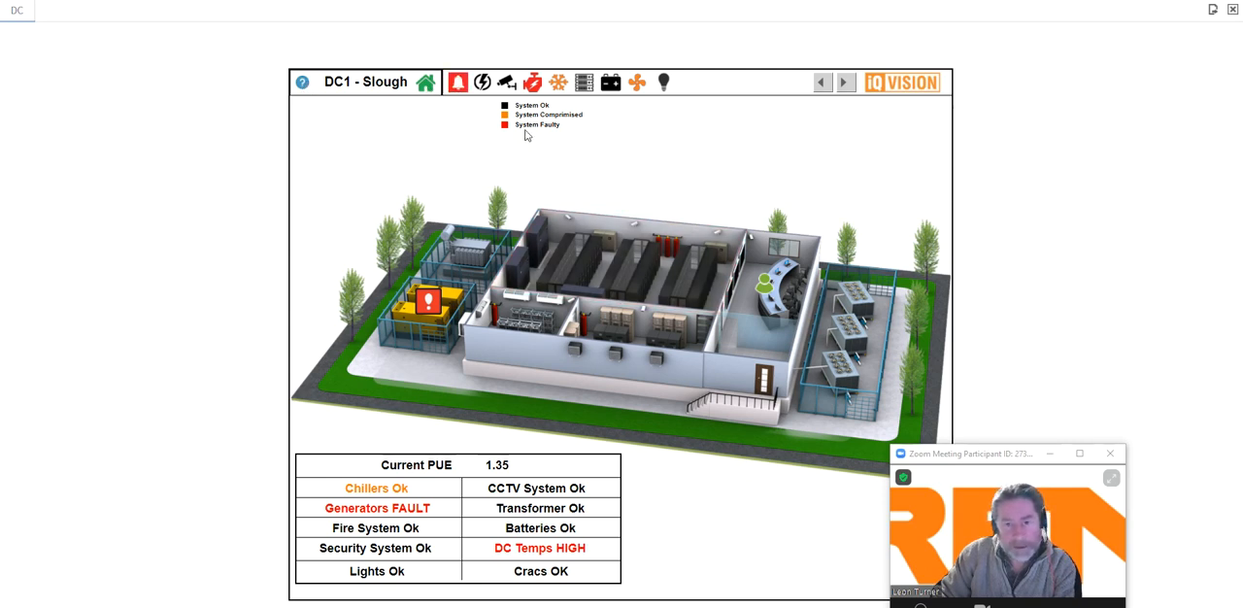
{"action": "mouse_move", "coordinate": [436, 223]}
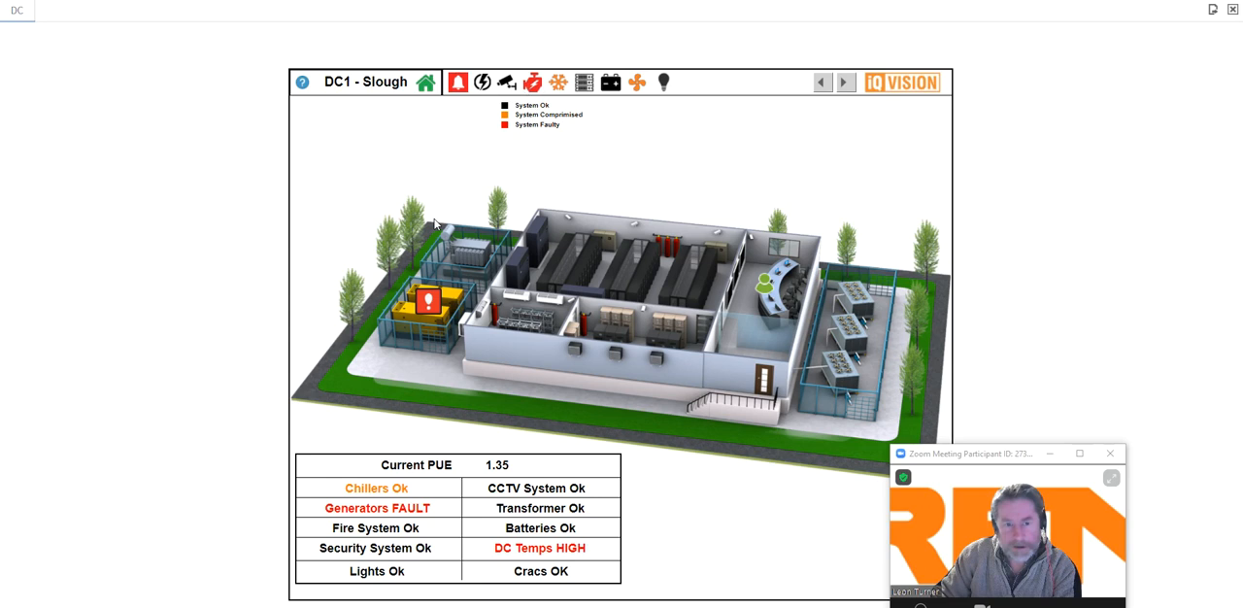
{"action": "mouse_move", "coordinate": [294, 338]}
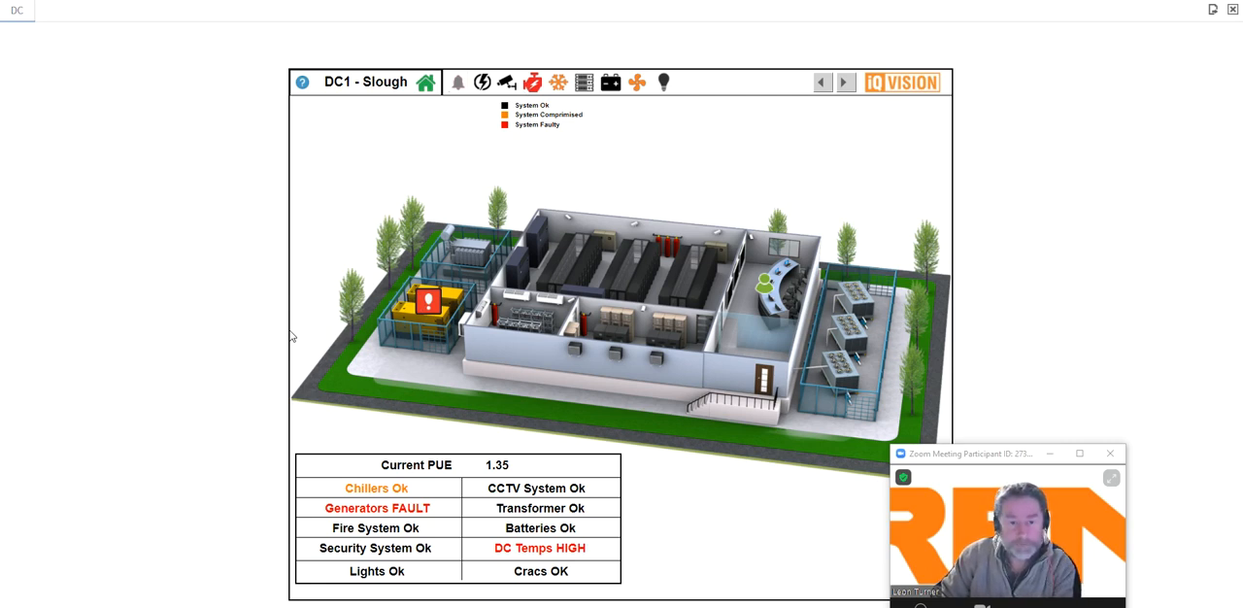
{"action": "mouse_move", "coordinate": [529, 156]}
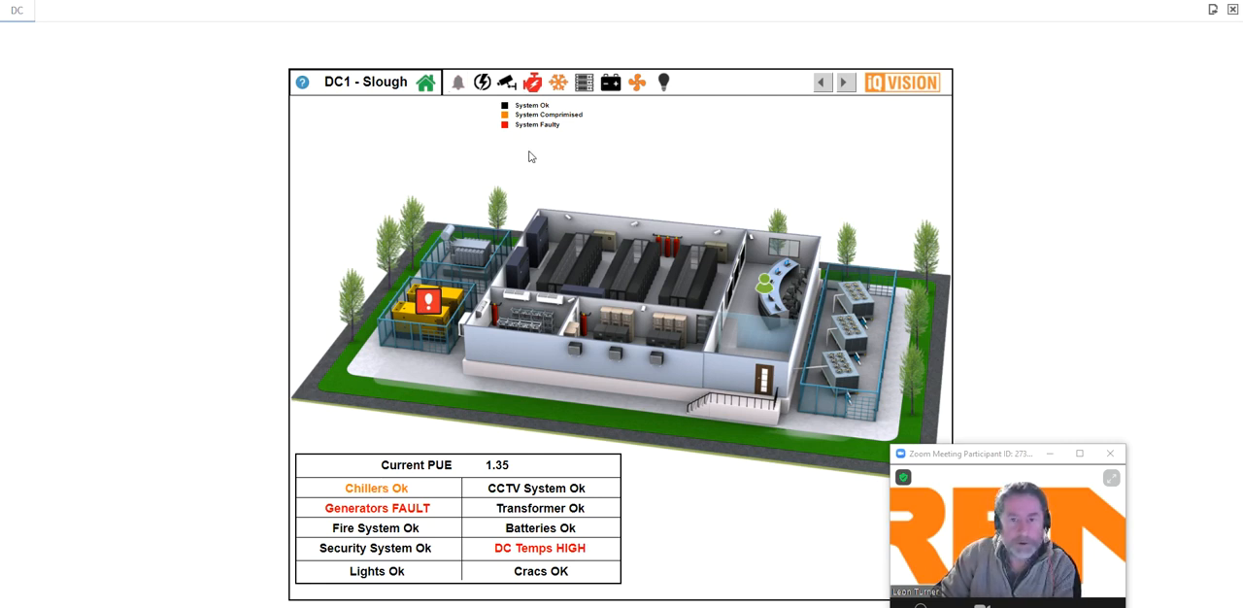
{"action": "mouse_move", "coordinate": [231, 184]}
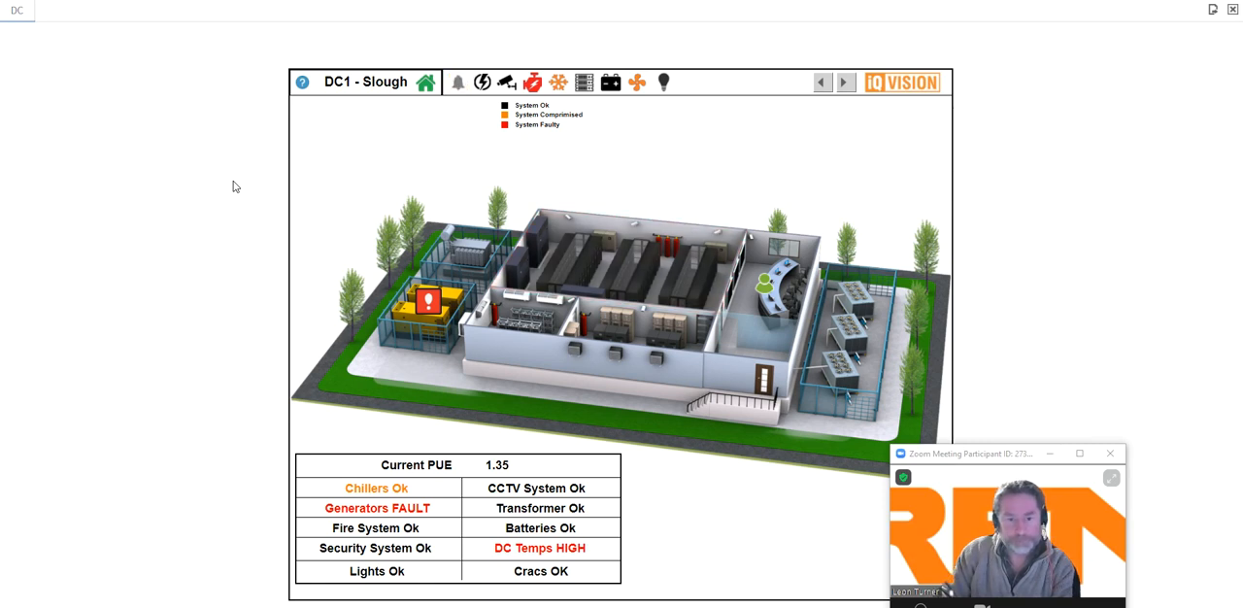
{"action": "mouse_move", "coordinate": [432, 322]}
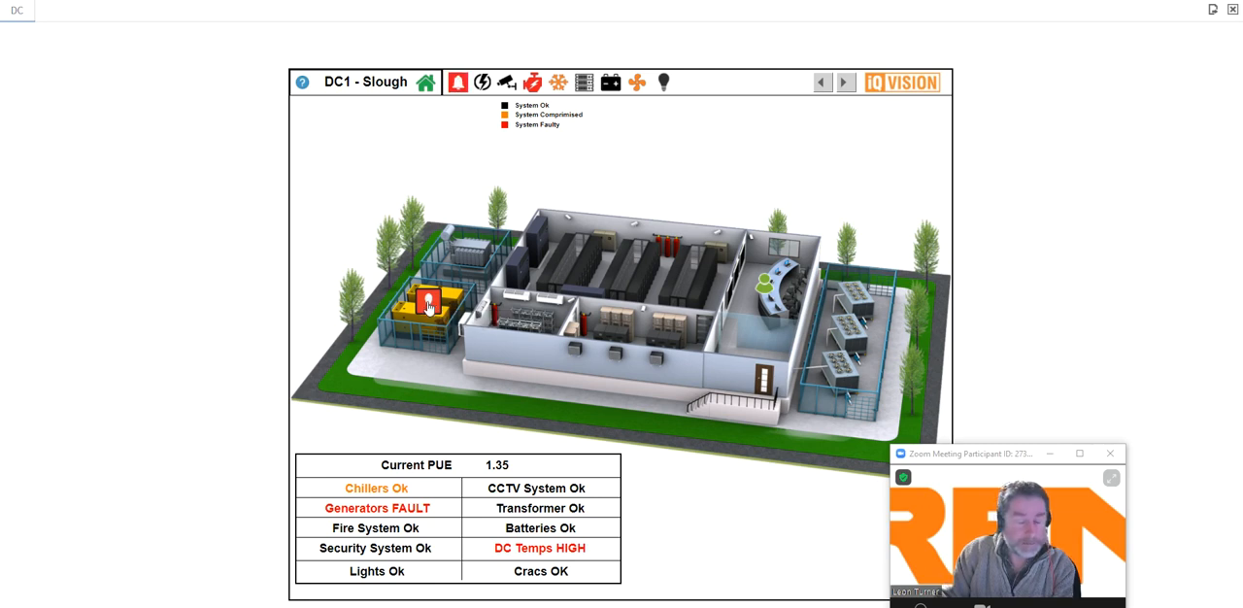
{"action": "mouse_move", "coordinate": [428, 301]}
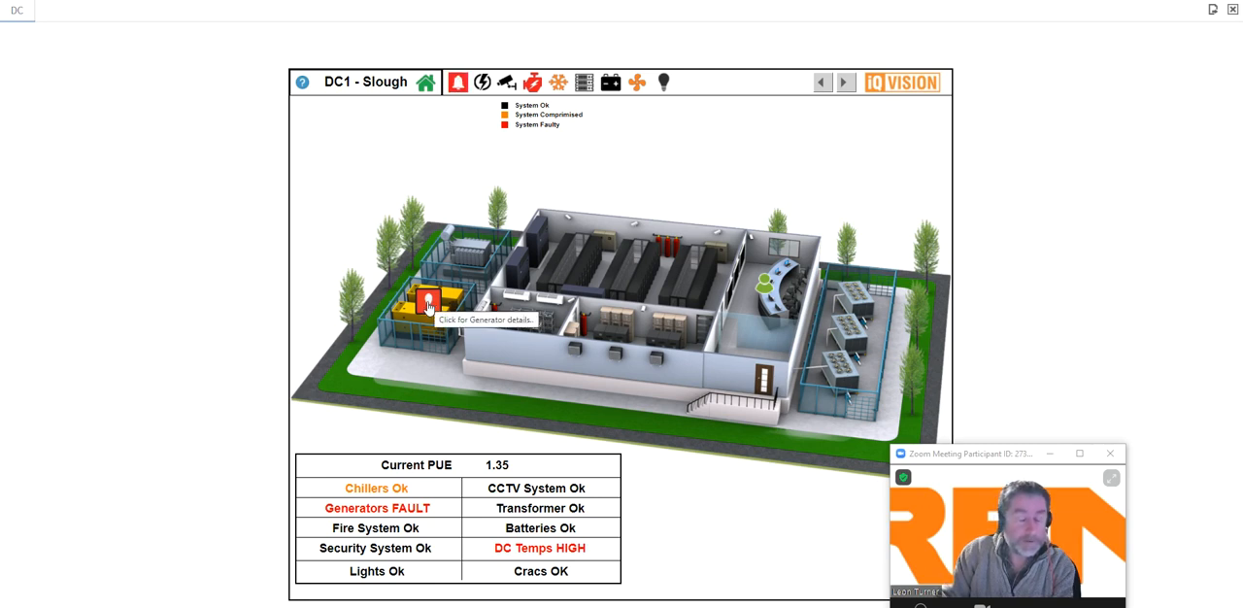
Step: Bring up the generator details, showing Generator 1 active and Generator 2 on standby, and dismiss the generator alarms window
{"action": "left_click", "coordinate": [427, 300]}
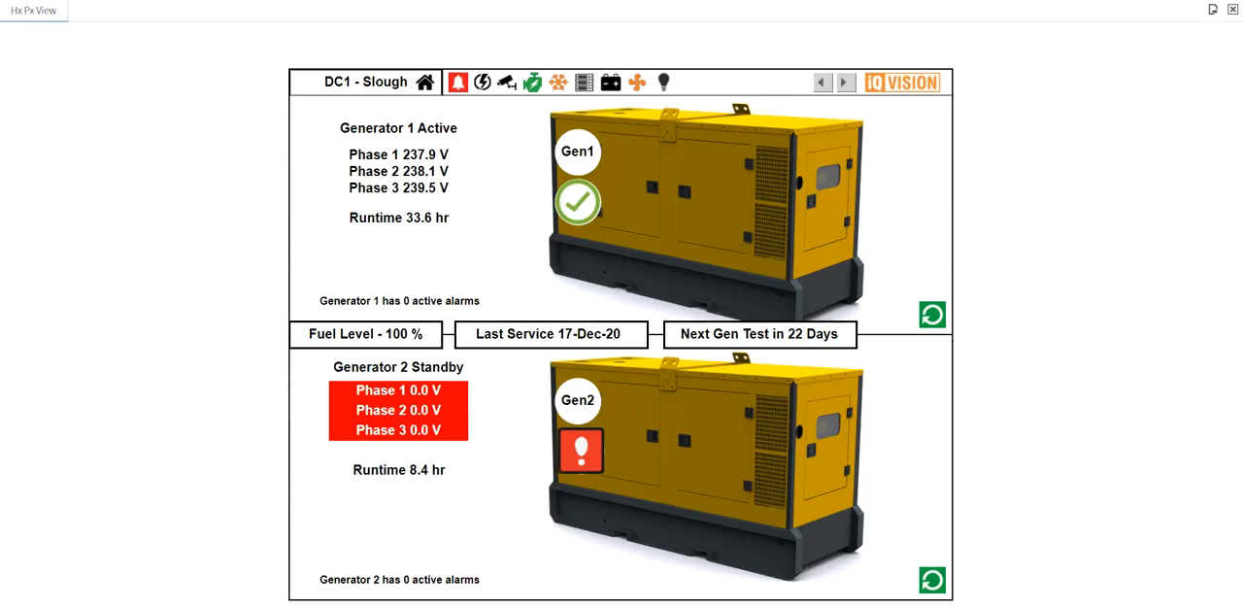
{"action": "mouse_move", "coordinate": [141, 236]}
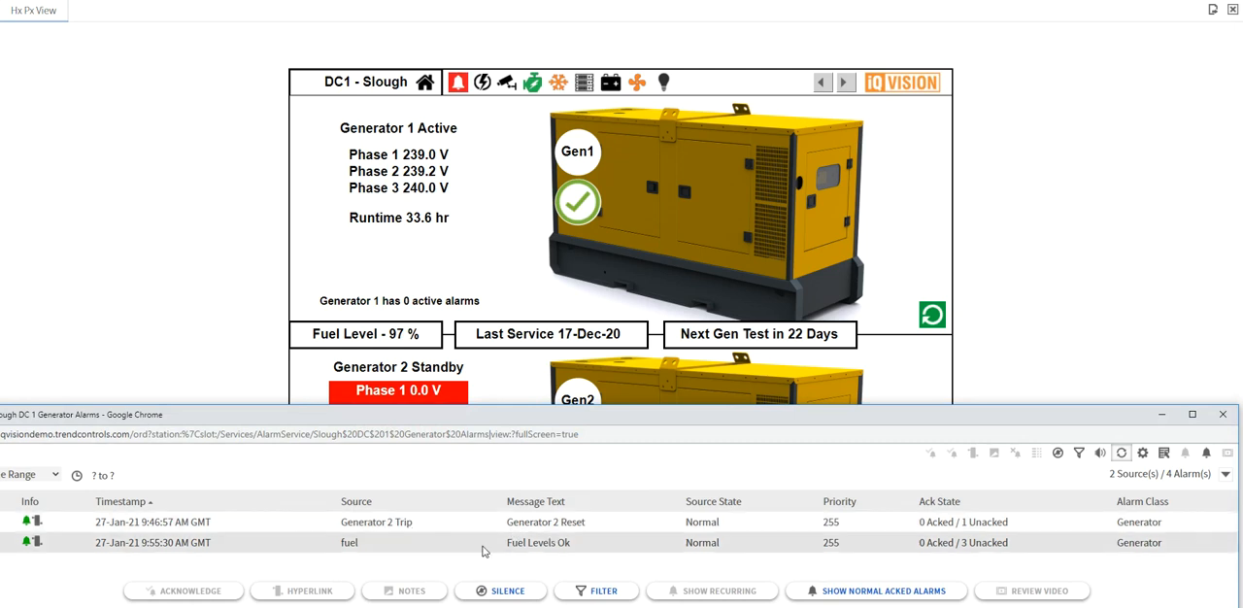
{"action": "mouse_move", "coordinate": [676, 417]}
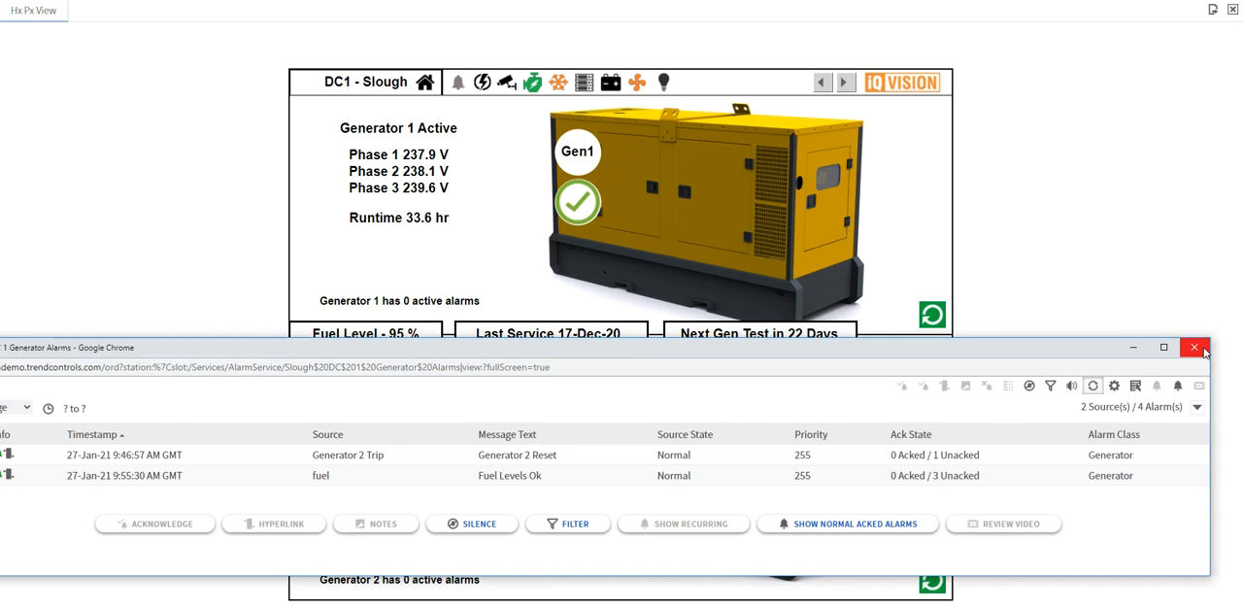
{"action": "left_click", "coordinate": [1195, 347]}
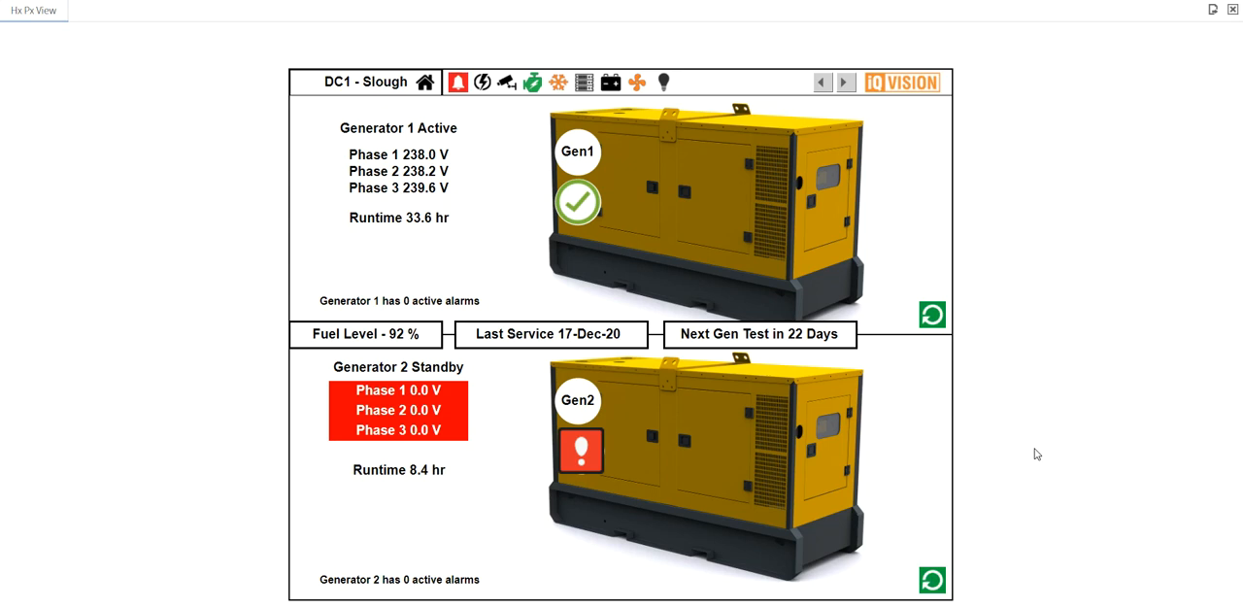
{"action": "mouse_move", "coordinate": [1031, 398]}
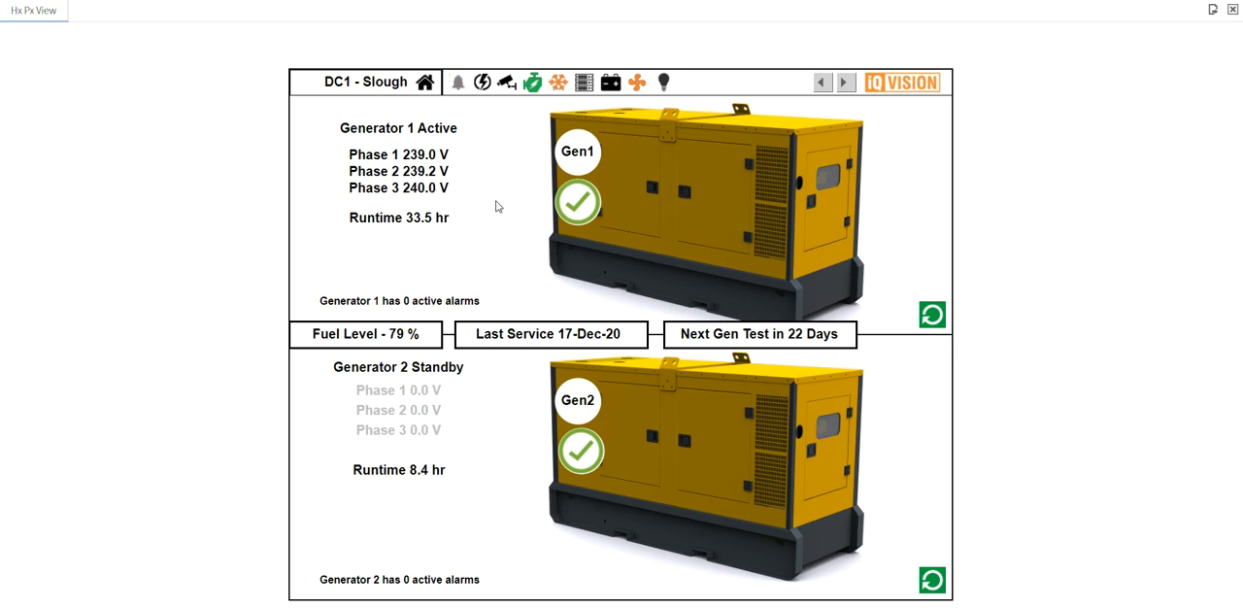
{"action": "mouse_move", "coordinate": [170, 195]}
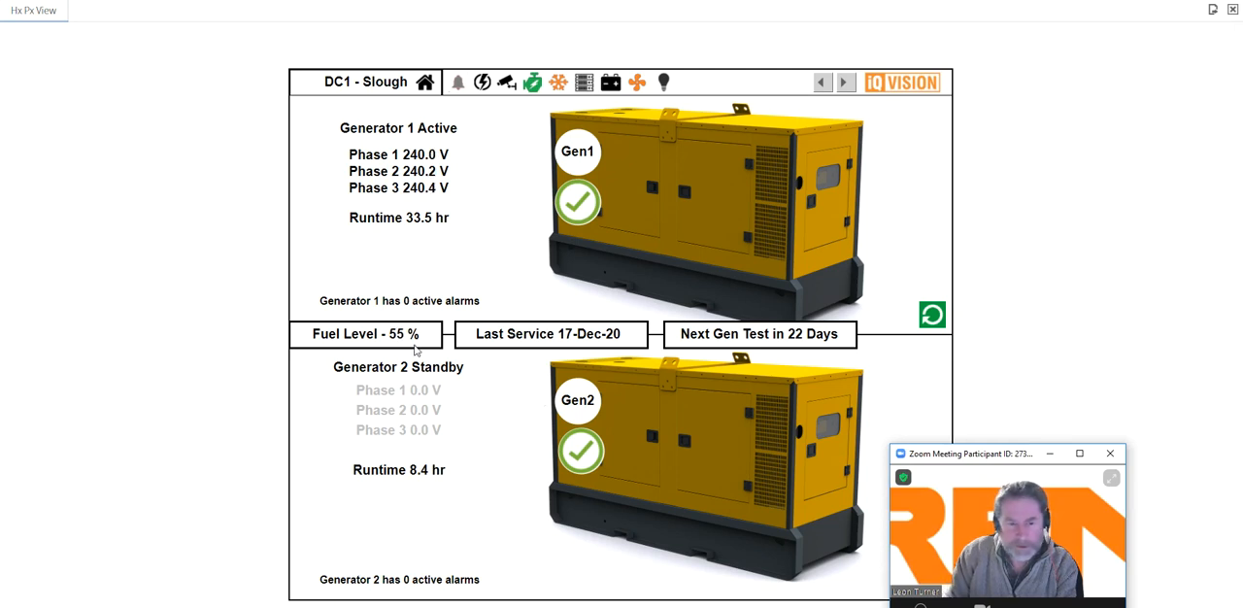
Step: Record a fuel refill from the fuel level details so the last refill reads 27-Jan-21 with 2580 L taken
{"action": "left_click", "coordinate": [366, 334]}
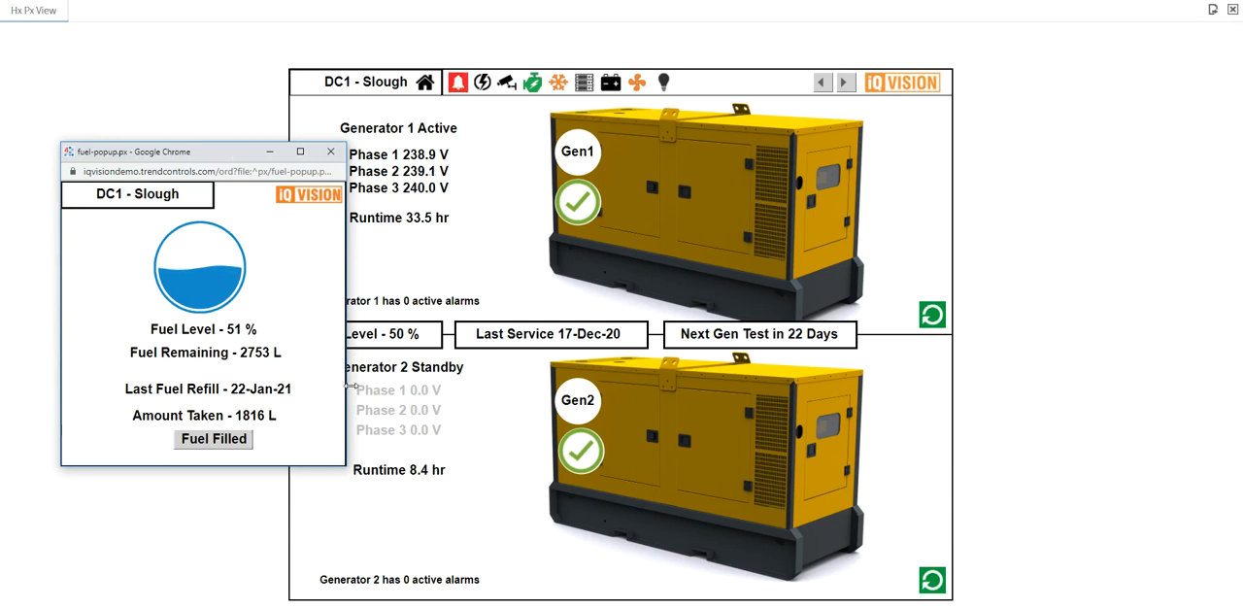
{"action": "left_click", "coordinate": [213, 439]}
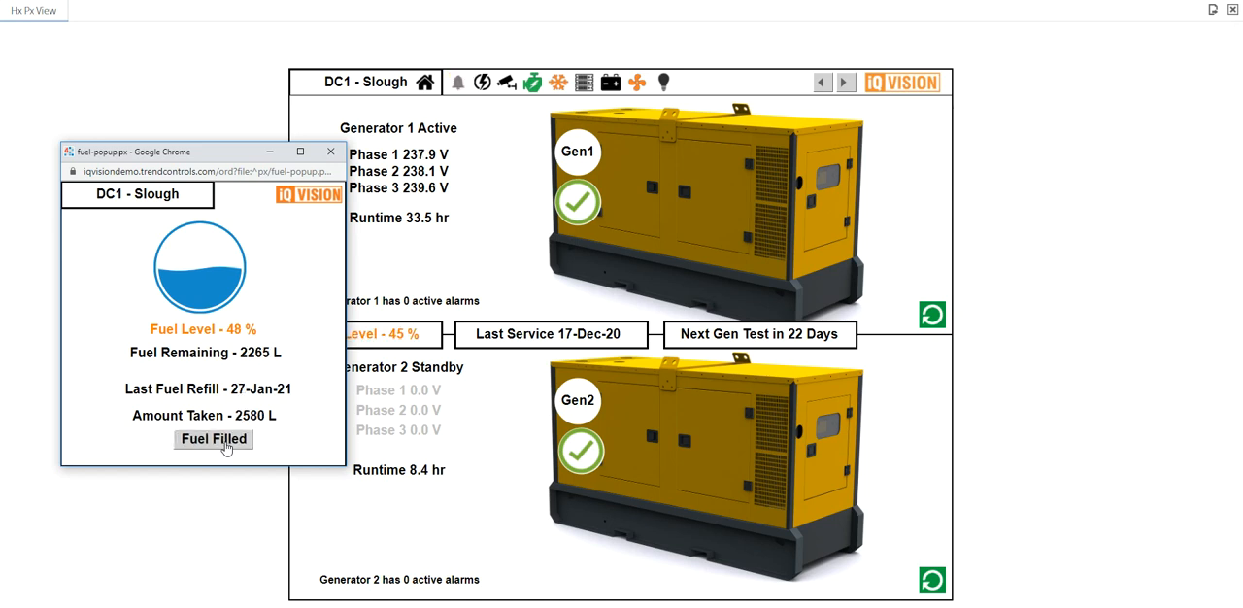
{"action": "mouse_move", "coordinate": [290, 443]}
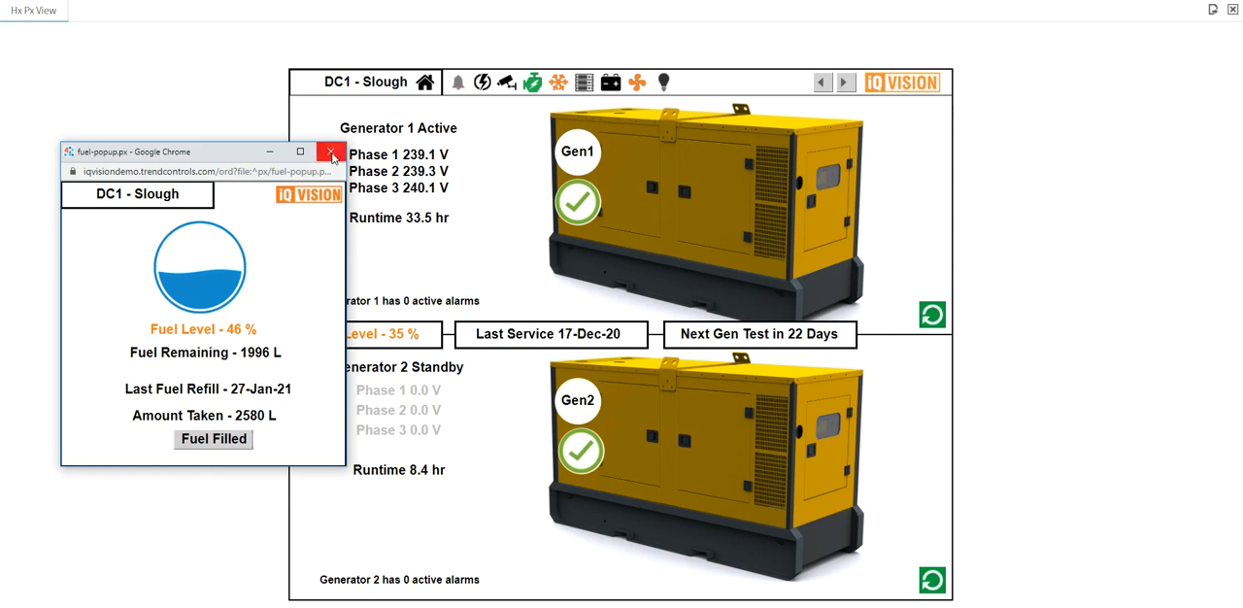
{"action": "mouse_move", "coordinate": [332, 154]}
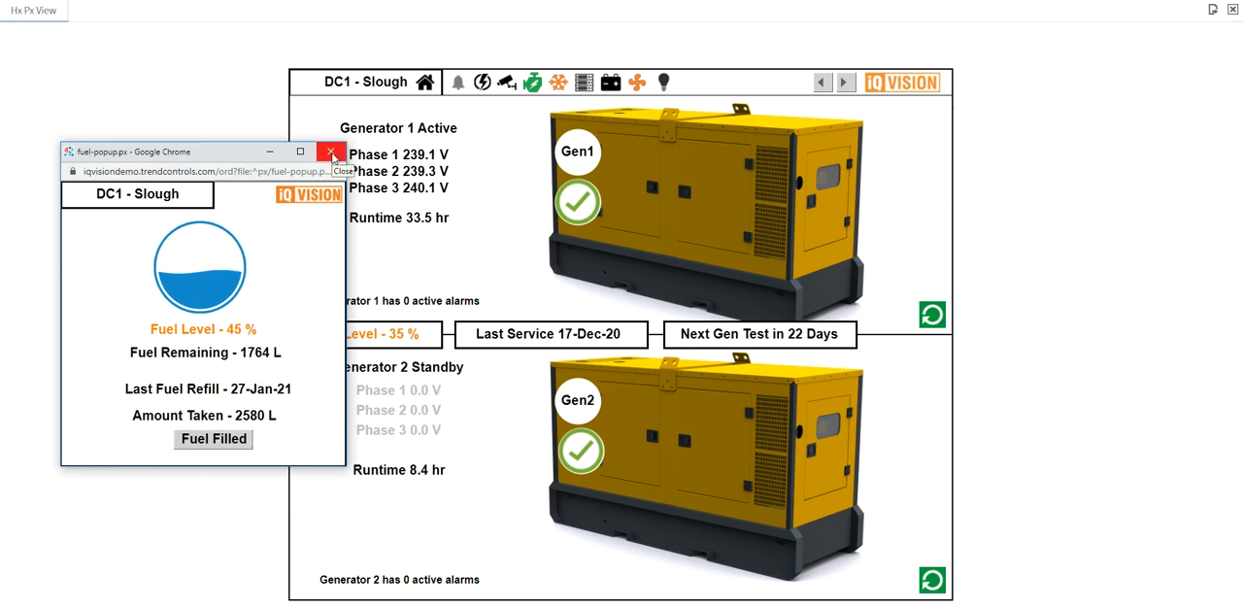
{"action": "left_click", "coordinate": [331, 152]}
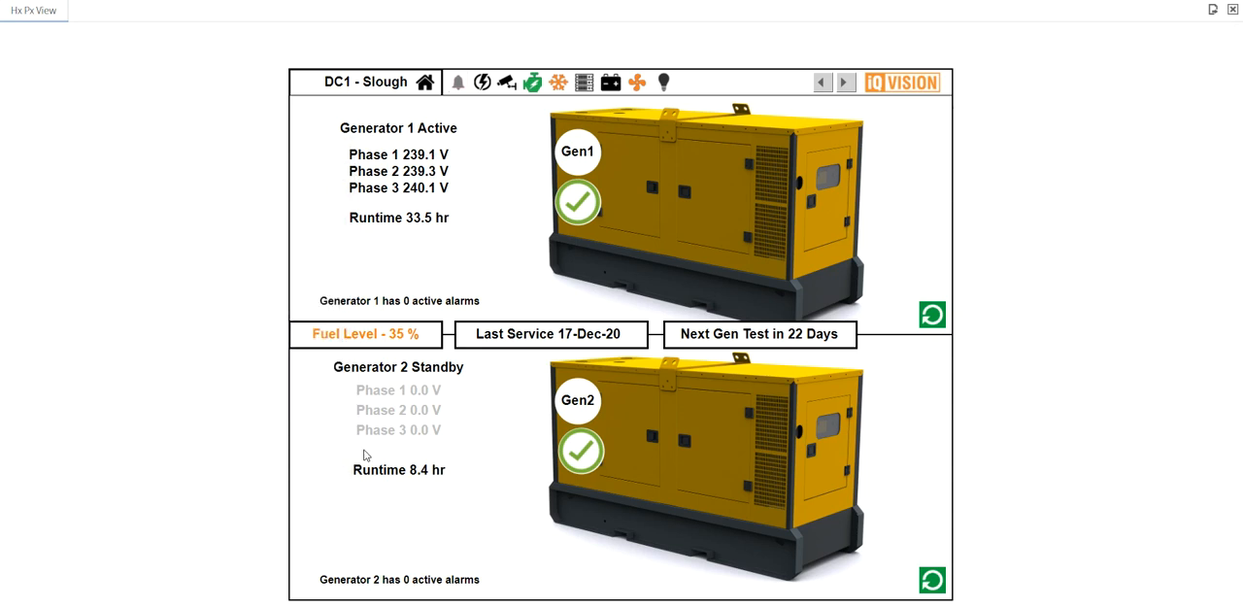
{"action": "mouse_move", "coordinate": [551, 333]}
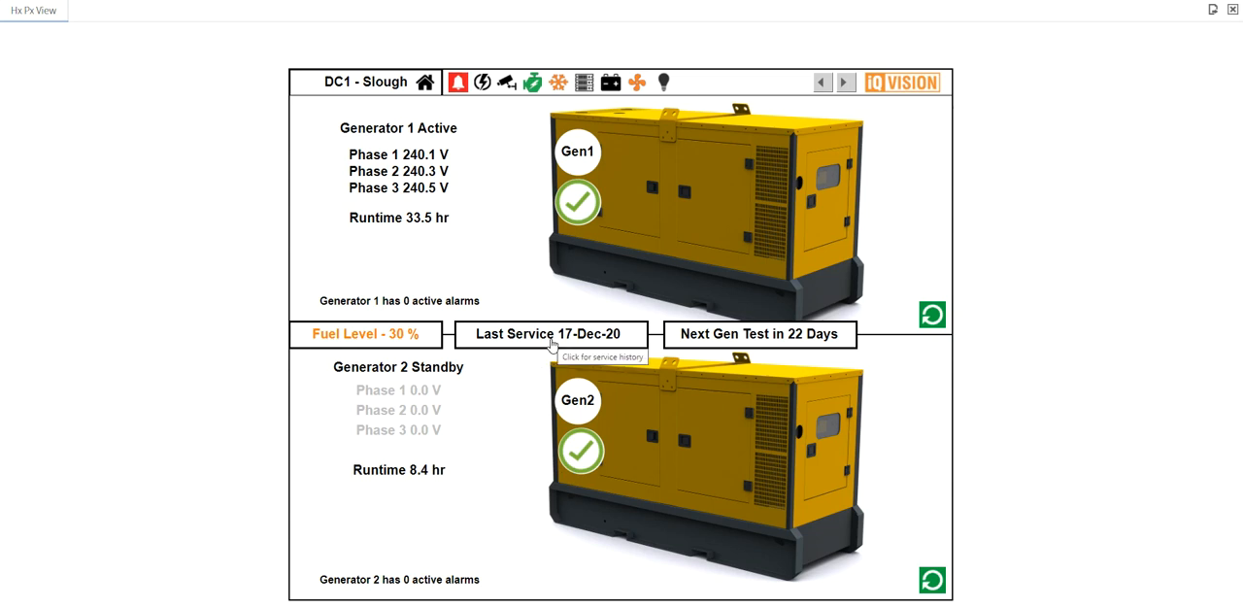
Step: Fill the daily generator service checklist with Leon as service tech and tick the oil level check
{"action": "left_click", "coordinate": [552, 333]}
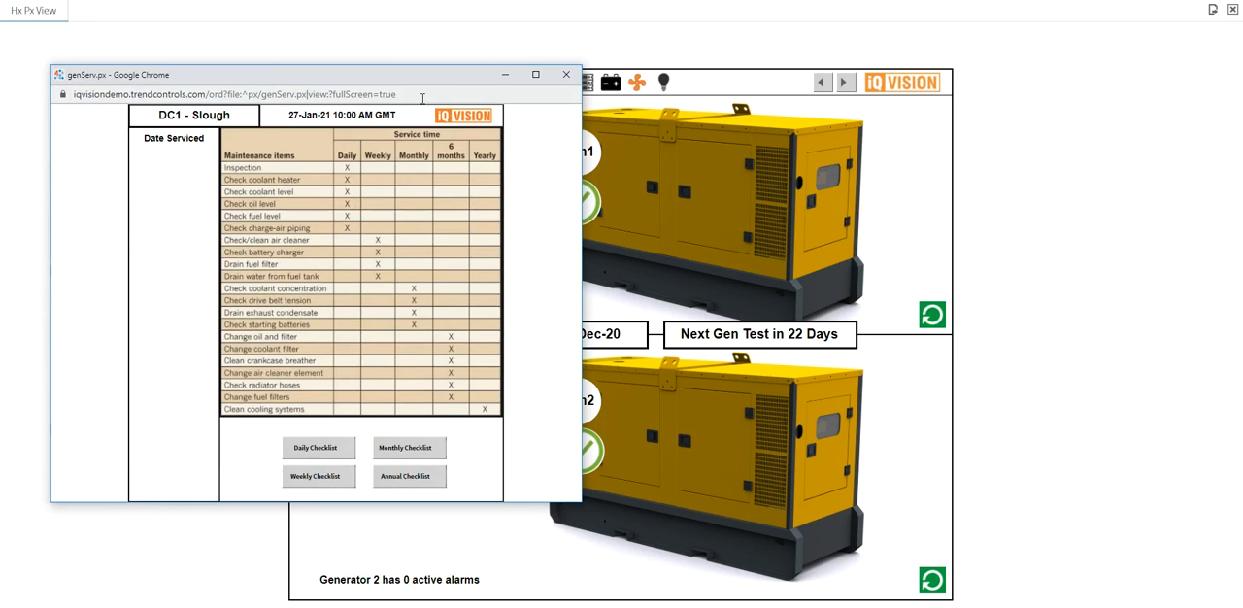
{"action": "mouse_move", "coordinate": [318, 448]}
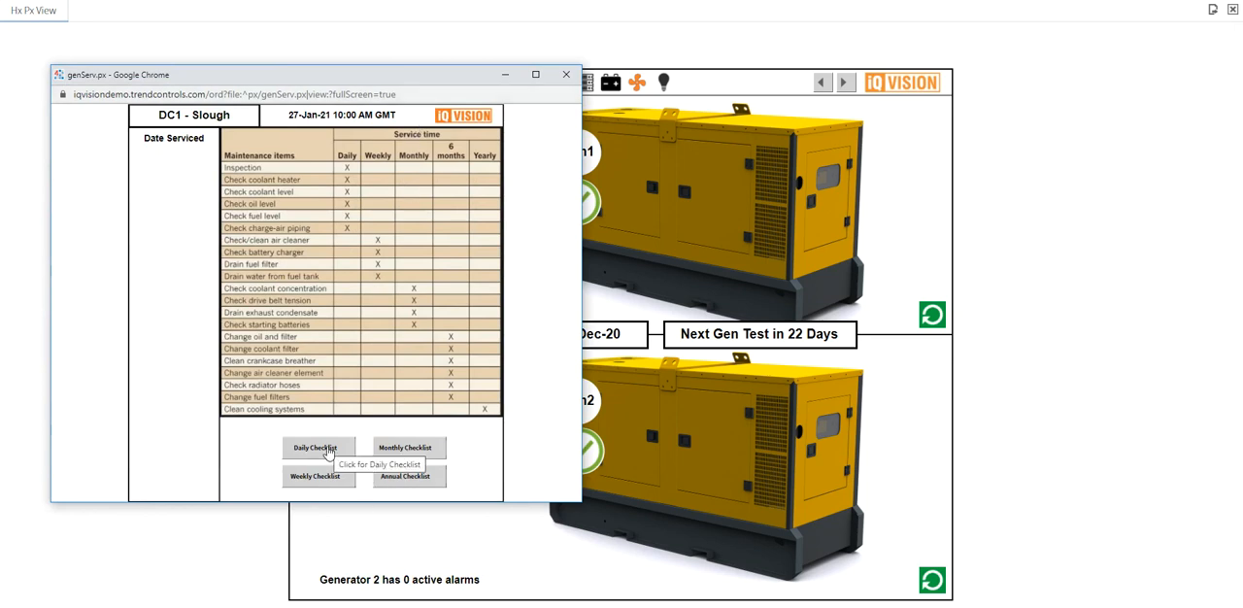
{"action": "mouse_move", "coordinate": [358, 478]}
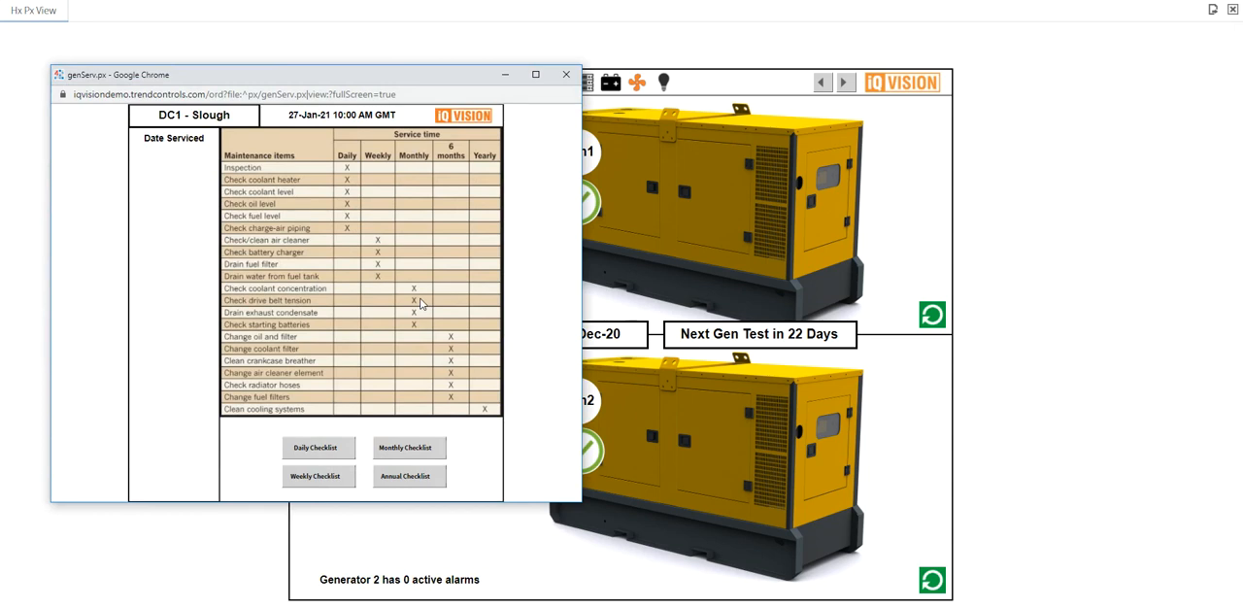
{"action": "mouse_move", "coordinate": [408, 364]}
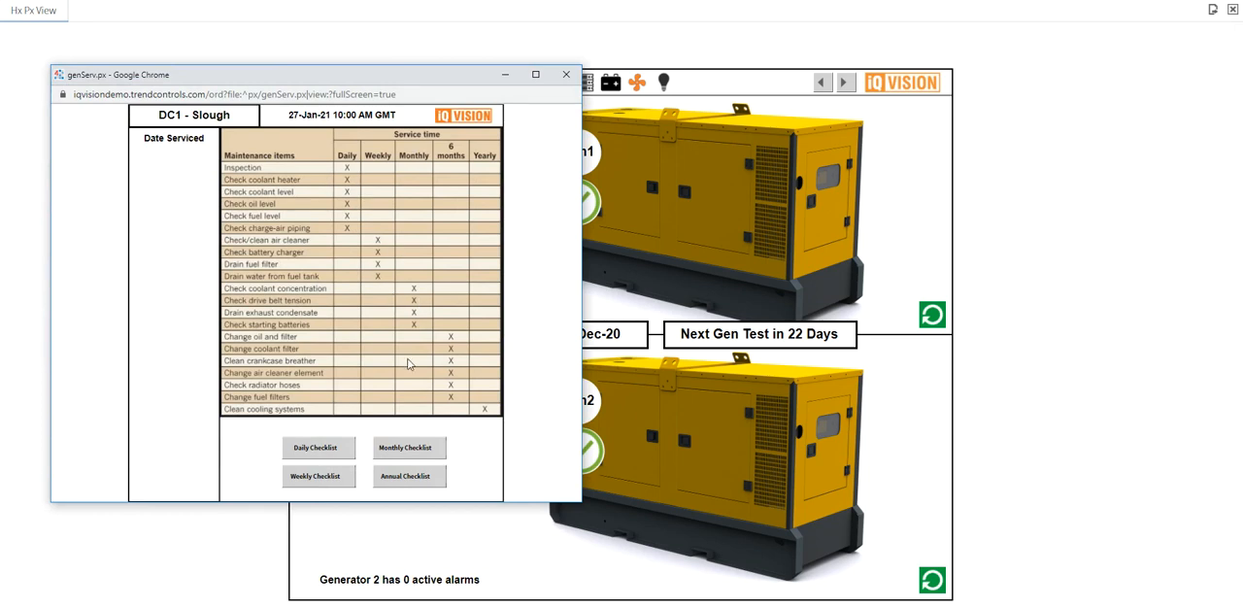
{"action": "mouse_move", "coordinate": [394, 385]}
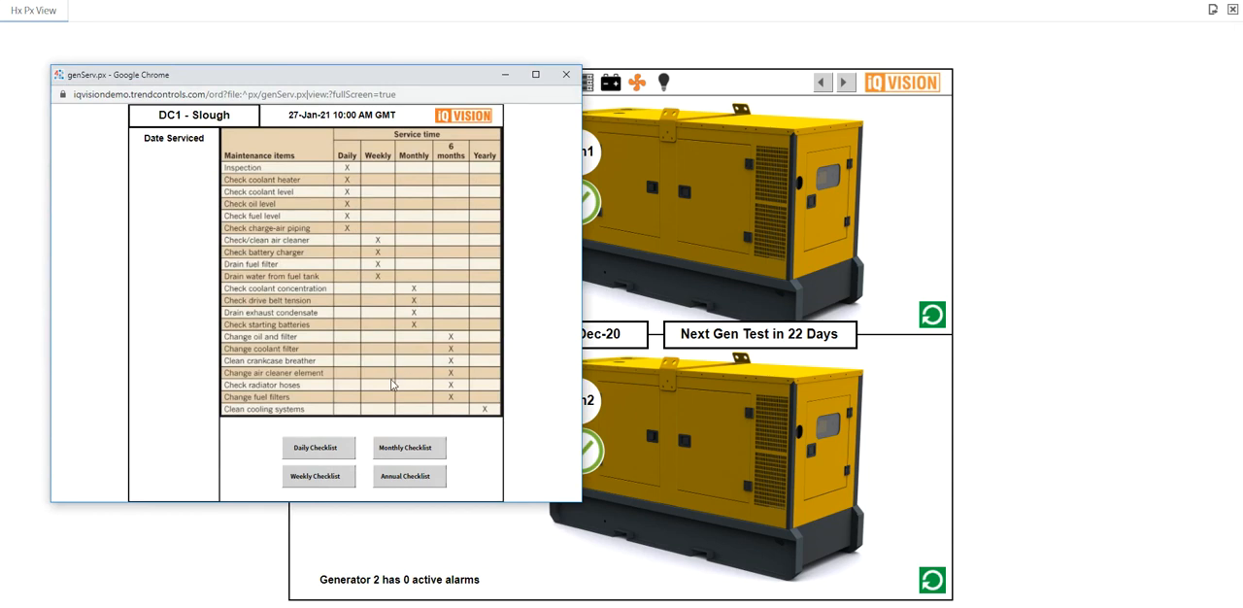
{"action": "left_click", "coordinate": [318, 448]}
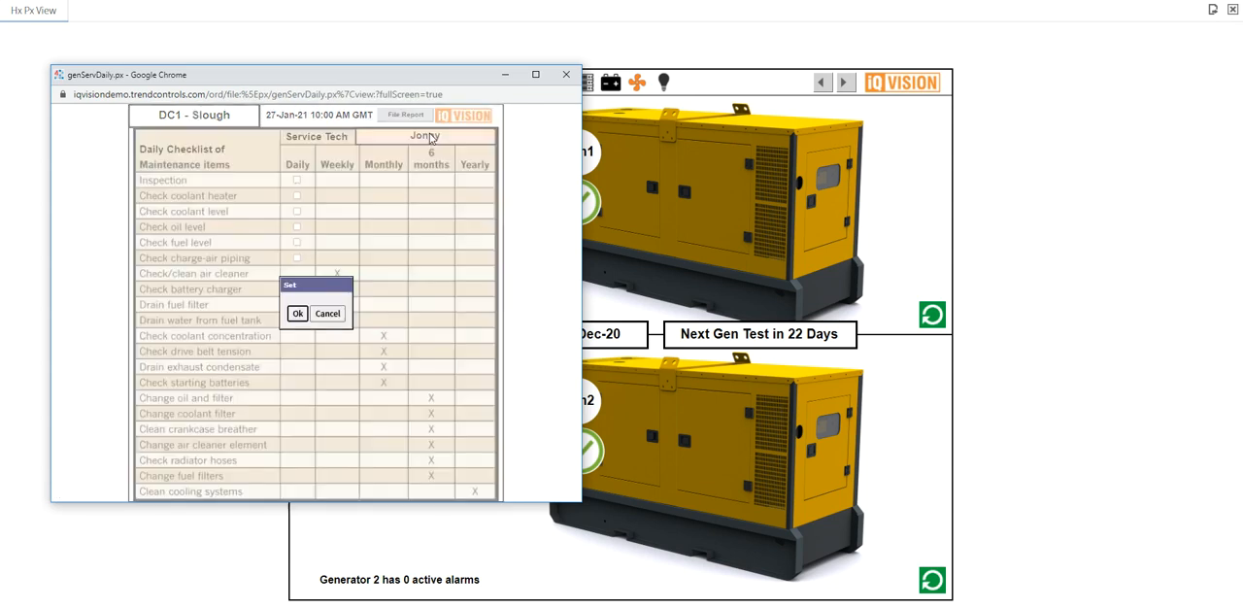
{"action": "type", "text": "Leon"}
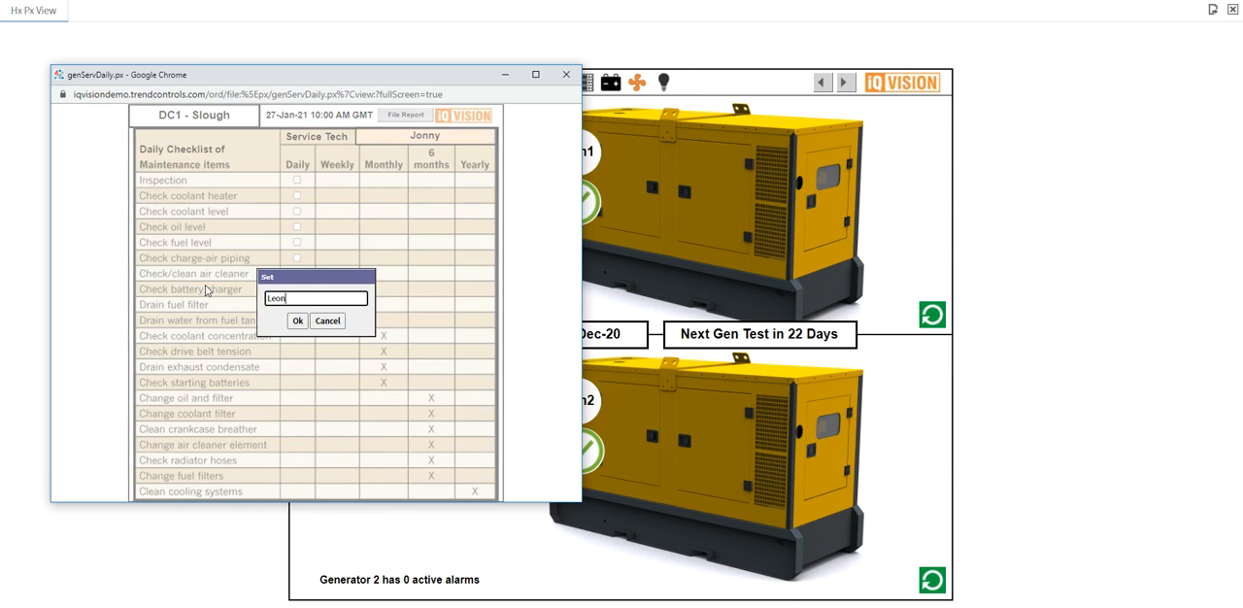
{"action": "left_click", "coordinate": [297, 320]}
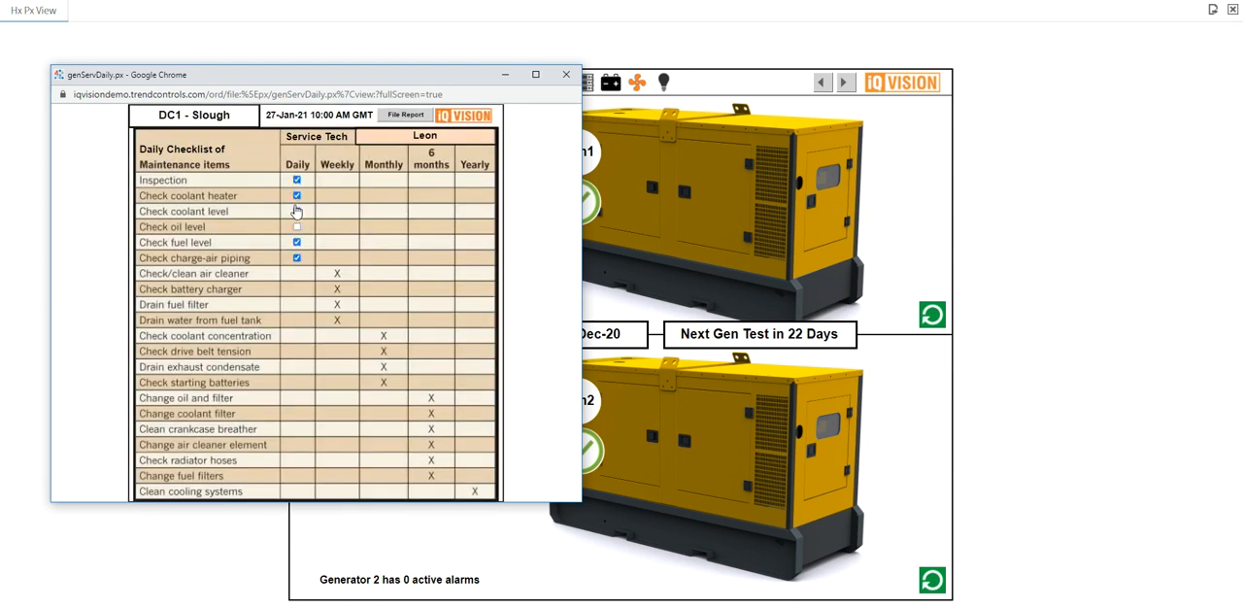
{"action": "left_click", "coordinate": [298, 227]}
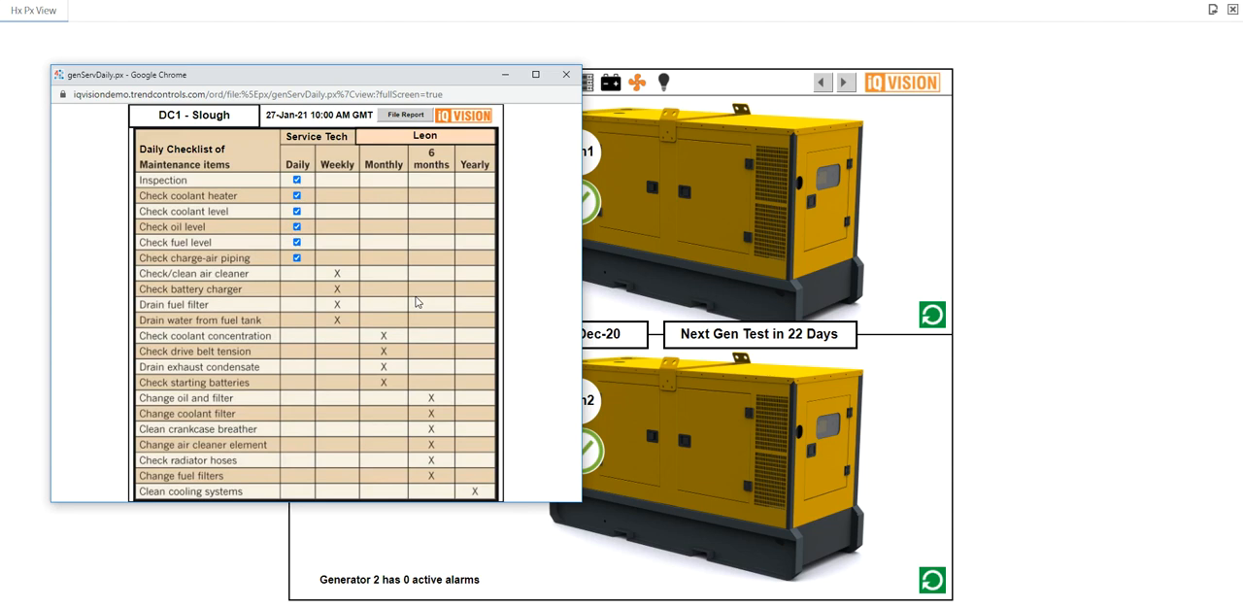
{"action": "mouse_move", "coordinate": [401, 194]}
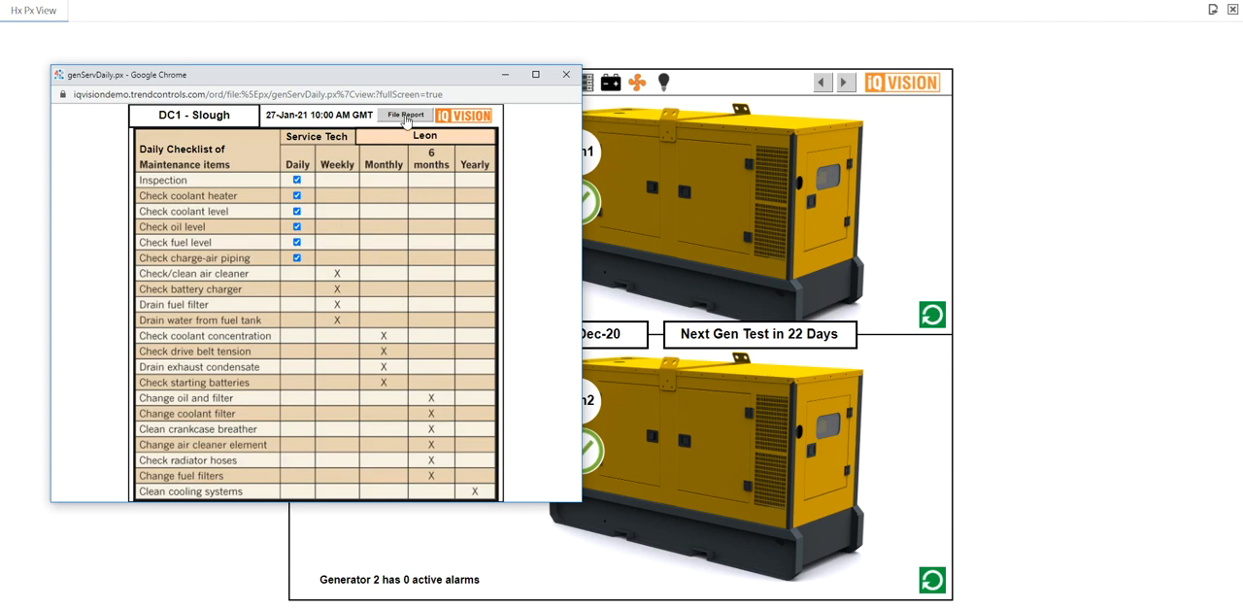
{"action": "mouse_move", "coordinate": [533, 133]}
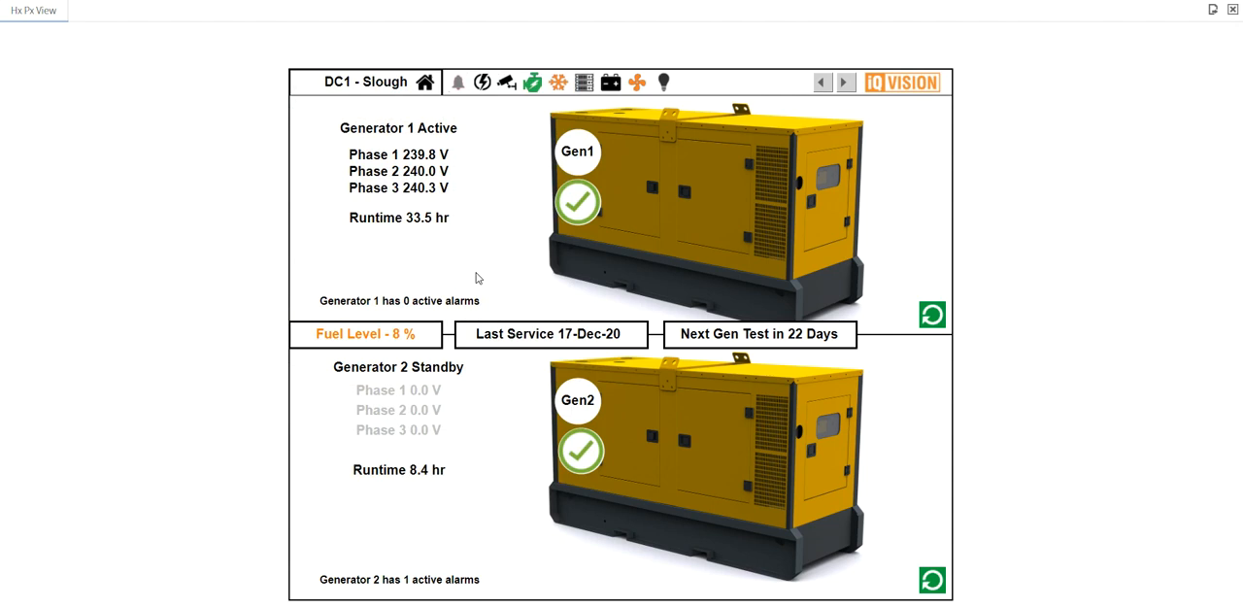
{"action": "mouse_move", "coordinate": [693, 400]}
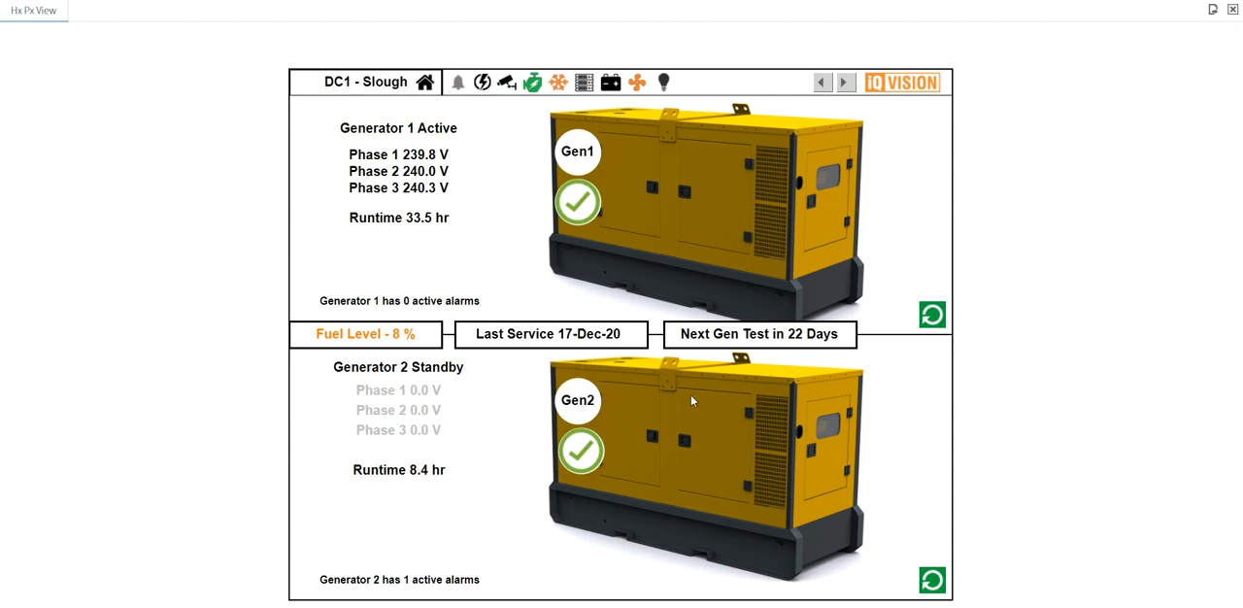
{"action": "mouse_move", "coordinate": [826, 338]}
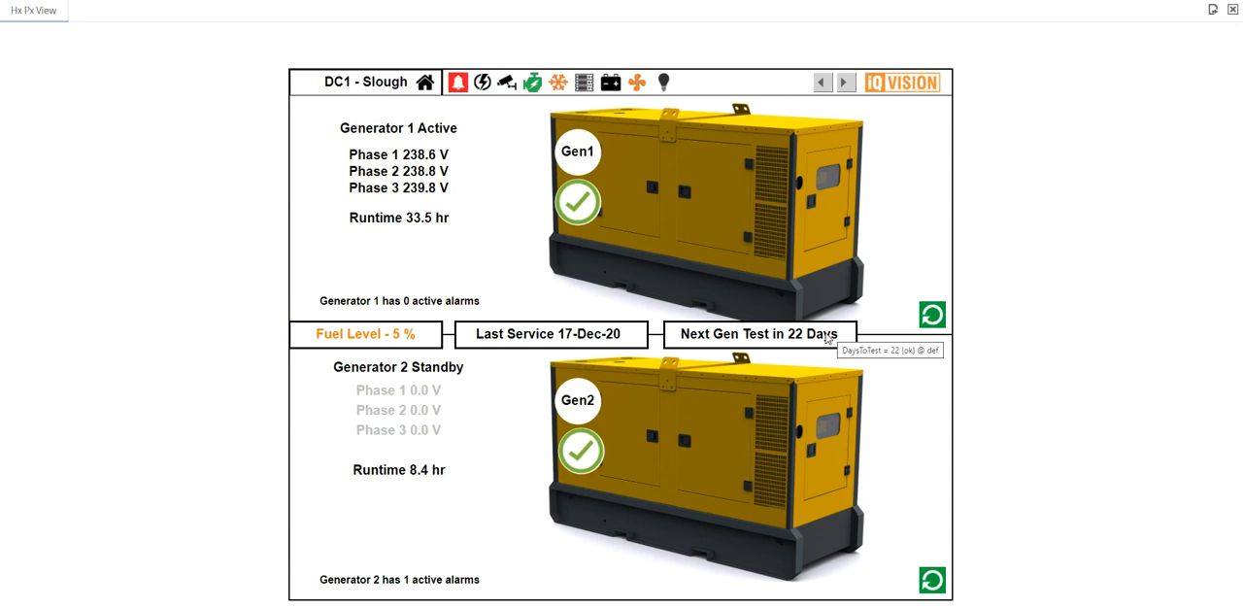
{"action": "mouse_move", "coordinate": [507, 186]}
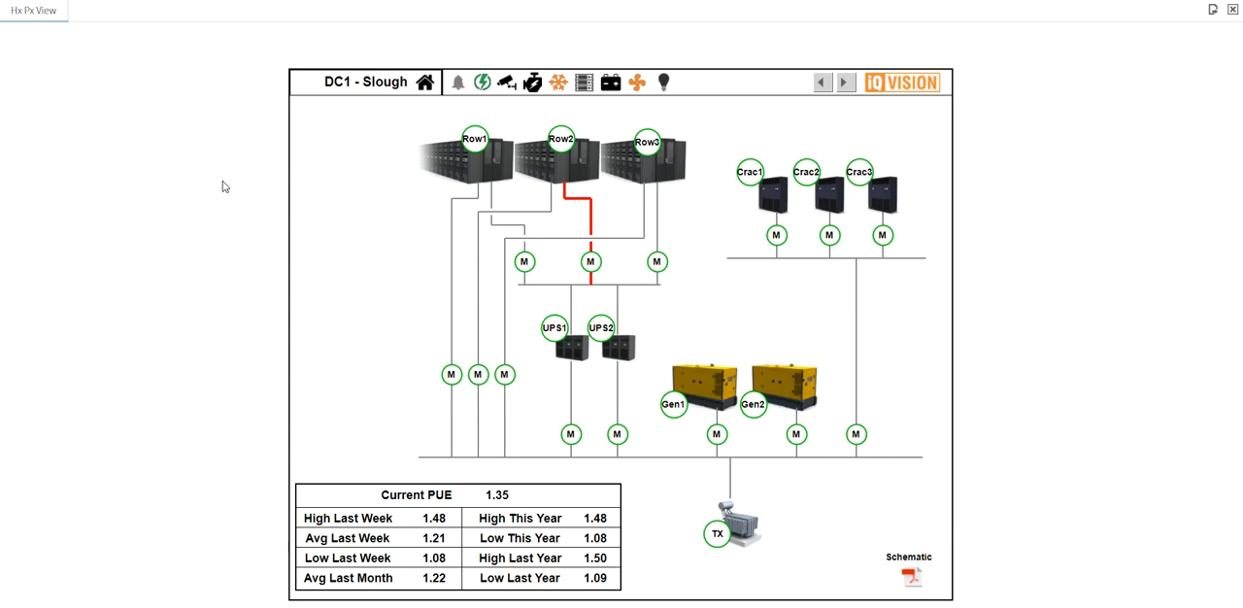
Step: Return to the DC1 Slough power schematic with its PUE statistics
{"action": "left_click", "coordinate": [458, 82]}
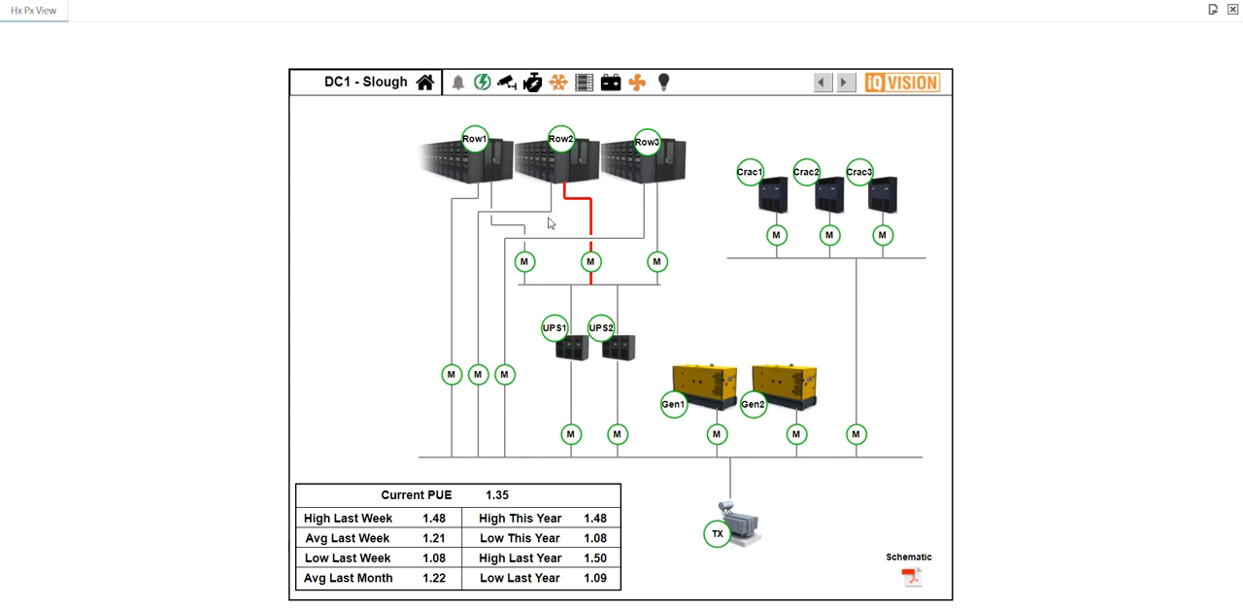
{"action": "mouse_move", "coordinate": [360, 257]}
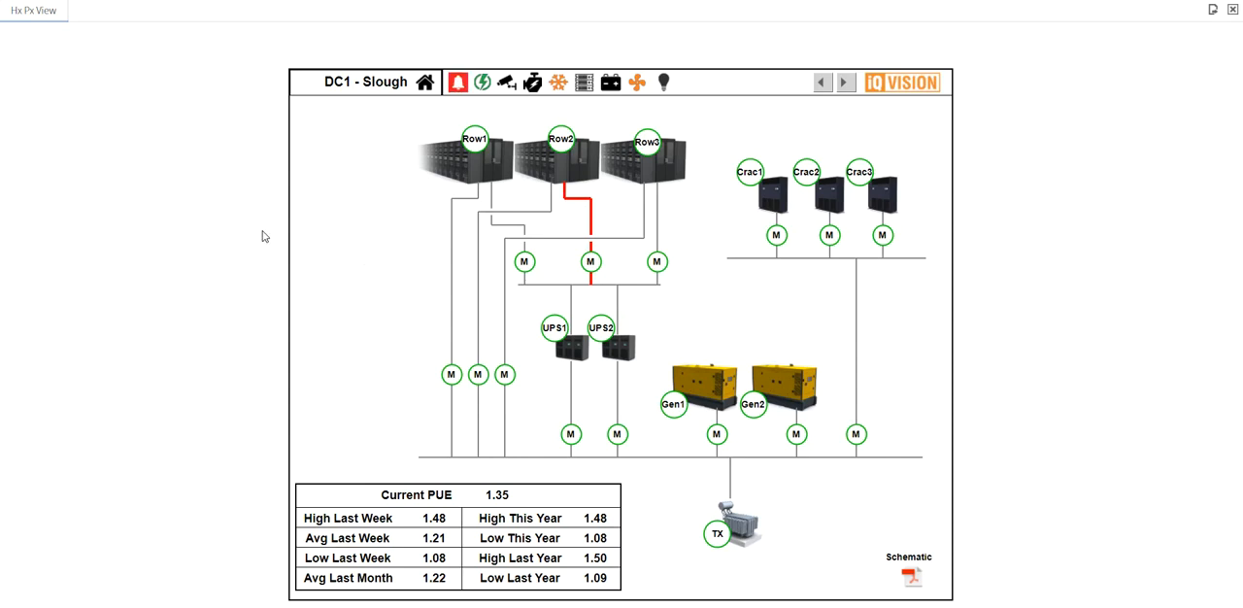
{"action": "mouse_move", "coordinate": [338, 236]}
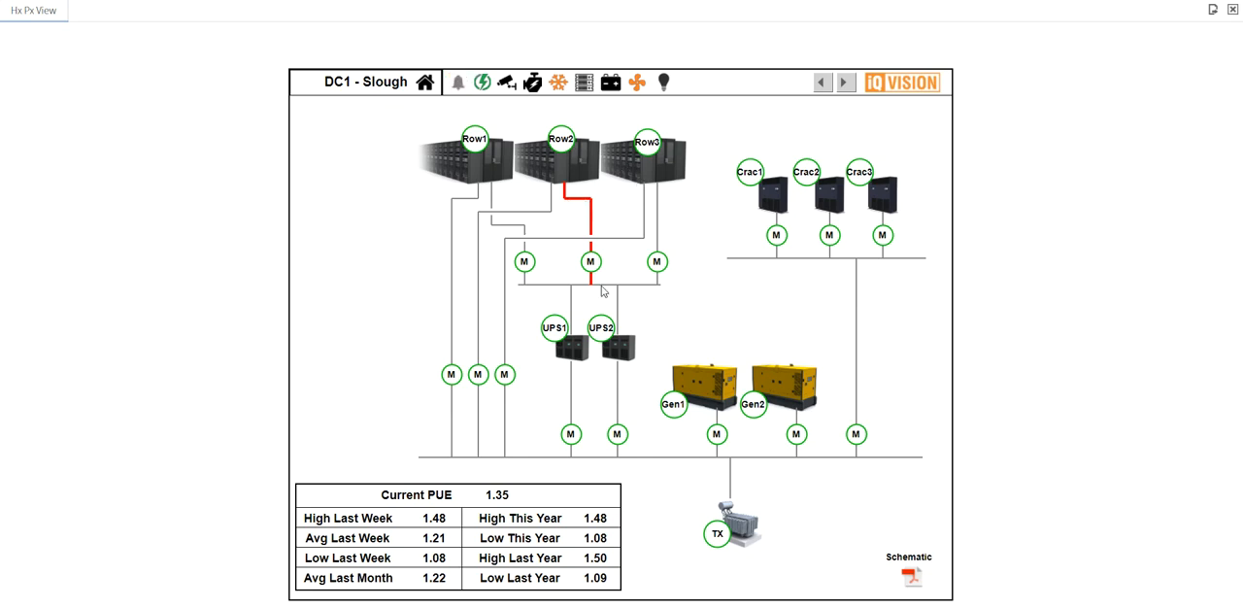
{"action": "mouse_move", "coordinate": [362, 261]}
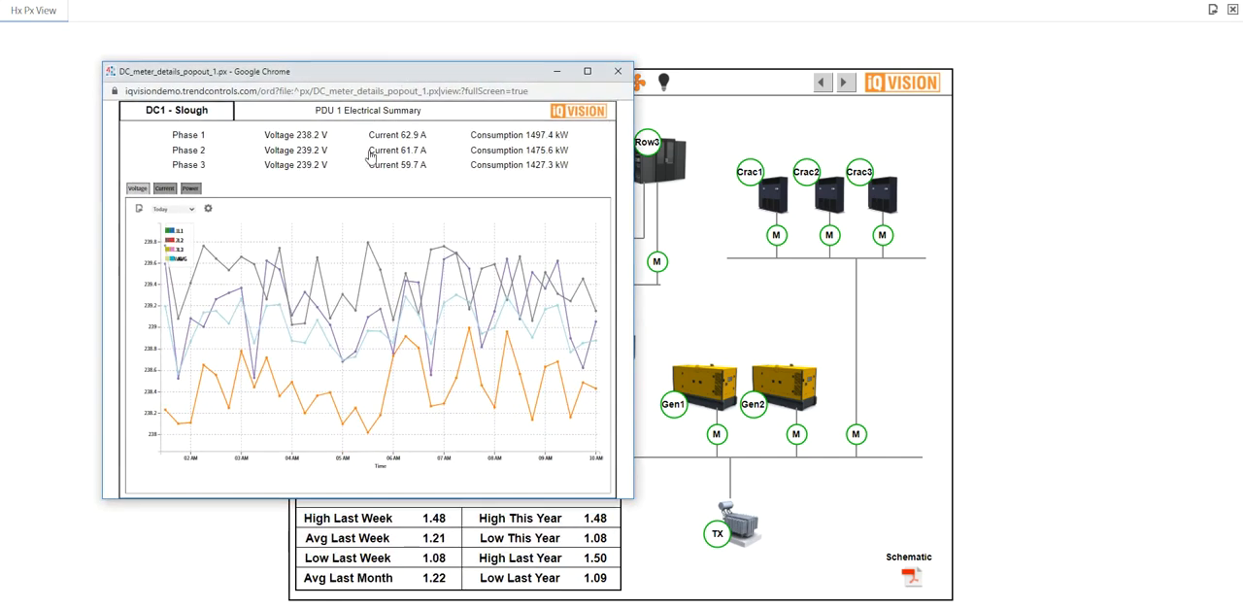
{"action": "mouse_move", "coordinate": [248, 355]}
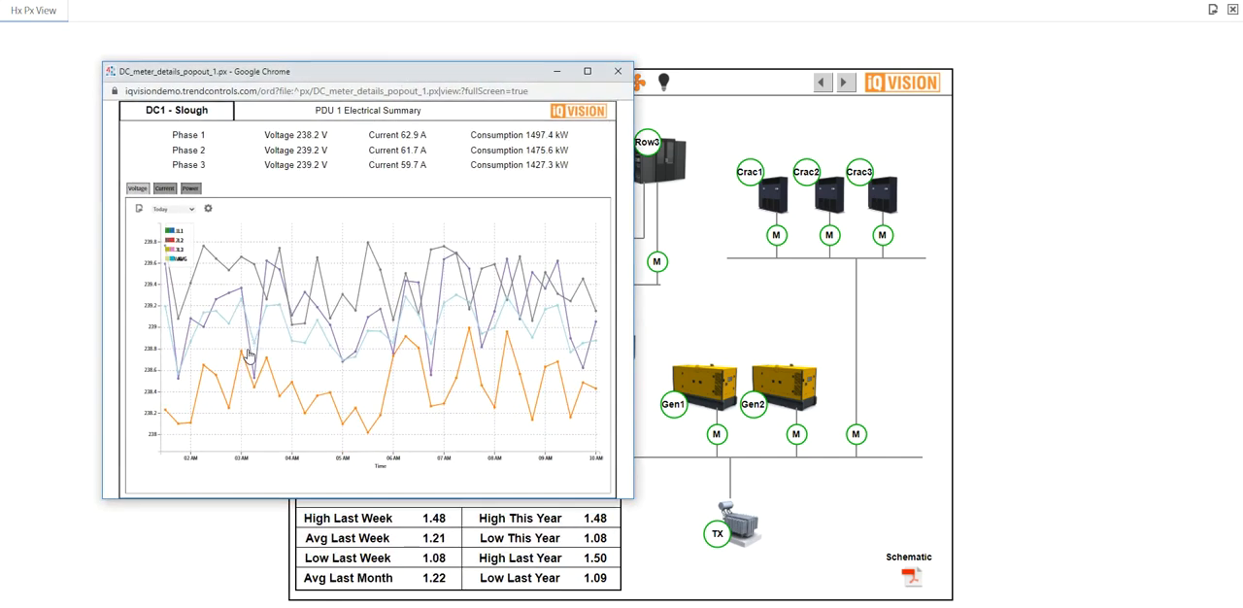
Step: View PDU 1's voltage trend for this week and then for yesterday
{"action": "left_click", "coordinate": [170, 208]}
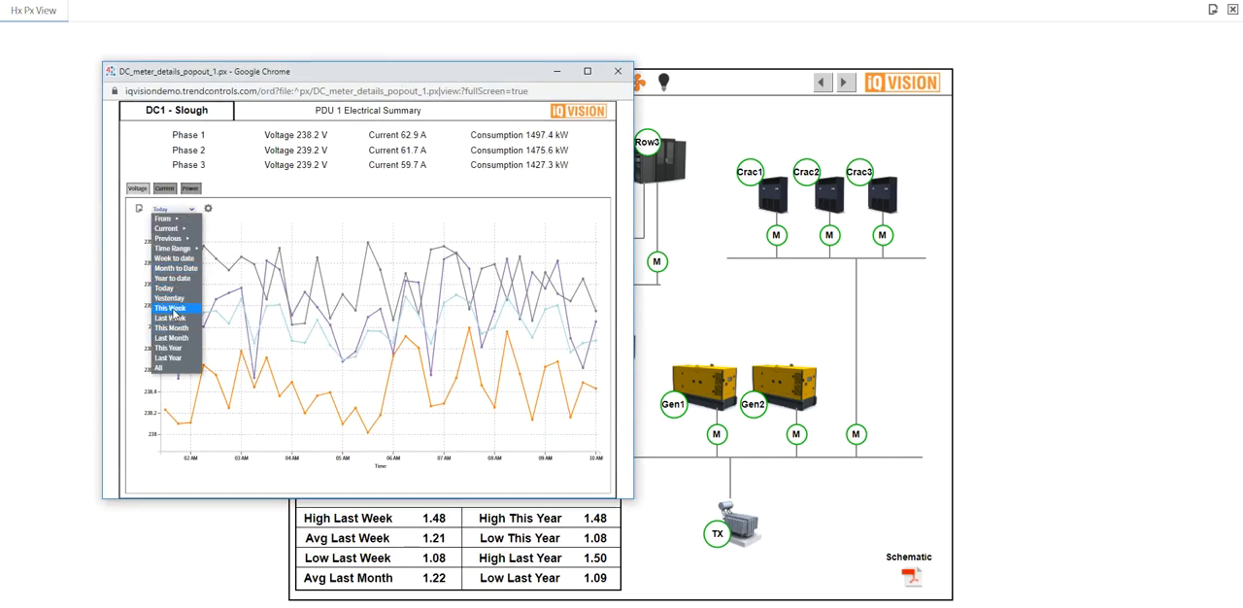
{"action": "left_click", "coordinate": [170, 308]}
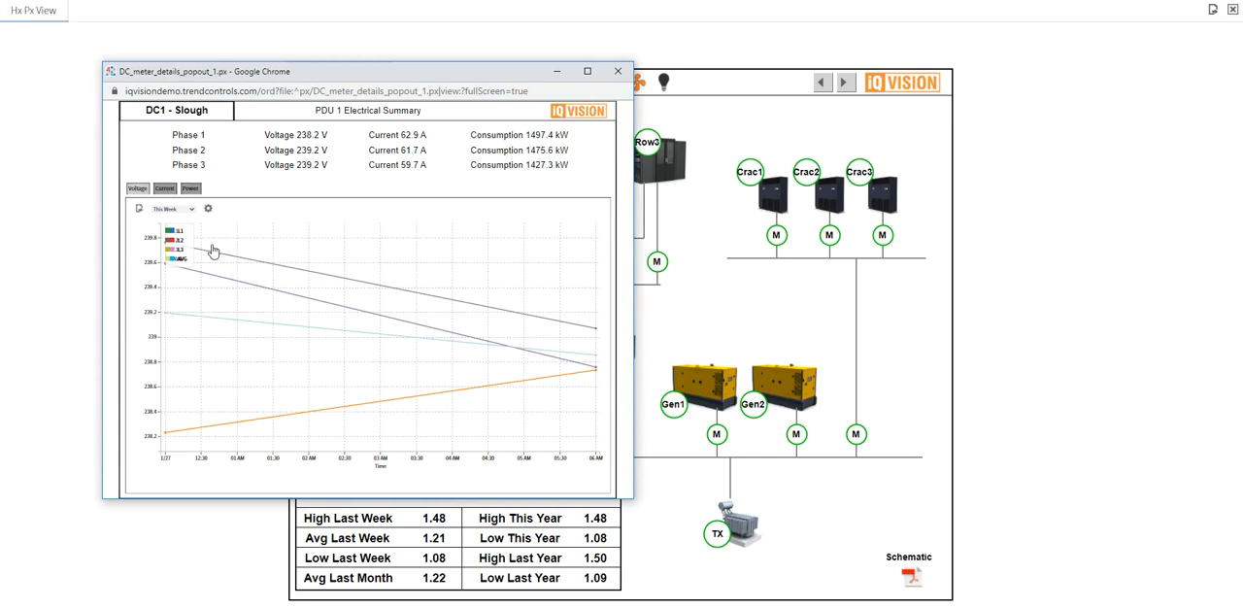
{"action": "mouse_move", "coordinate": [409, 331]}
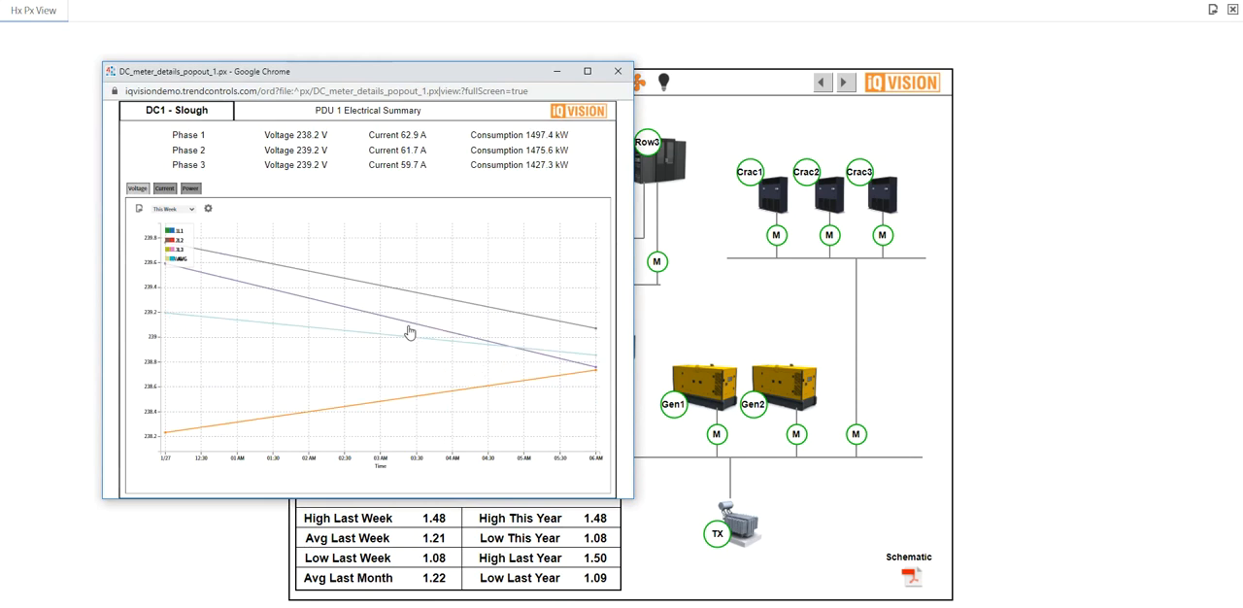
{"action": "left_click", "coordinate": [167, 208]}
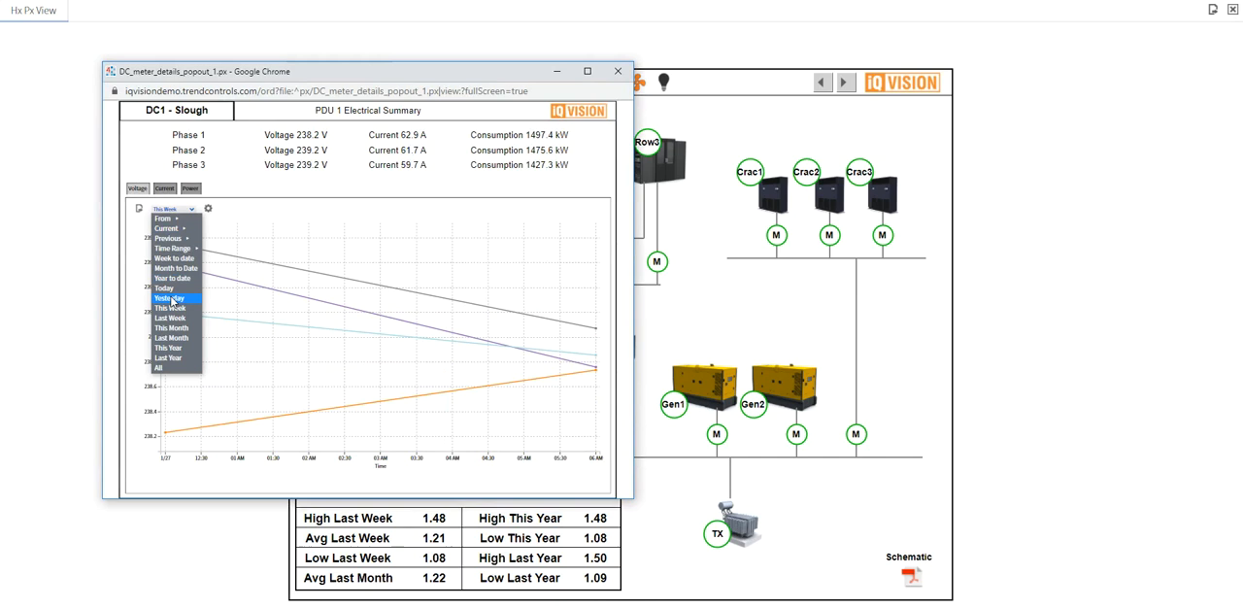
{"action": "left_click", "coordinate": [168, 298]}
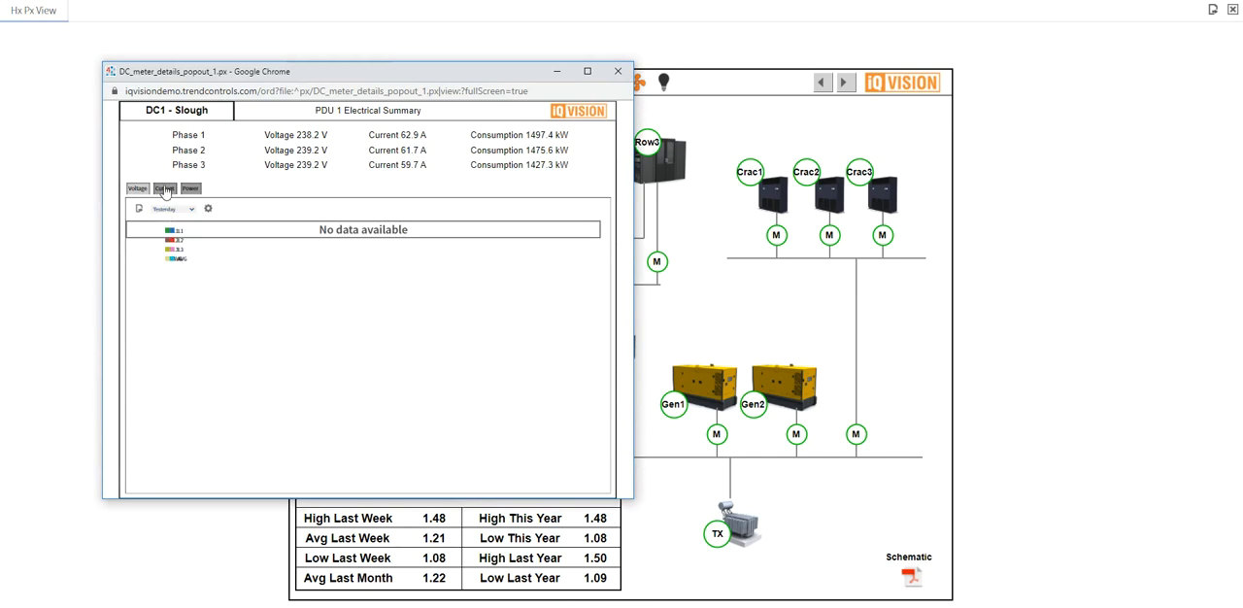
Step: Switch the PDU 1 trend to phase currents and power consumption, then close its electrical summary
{"action": "left_click", "coordinate": [164, 188]}
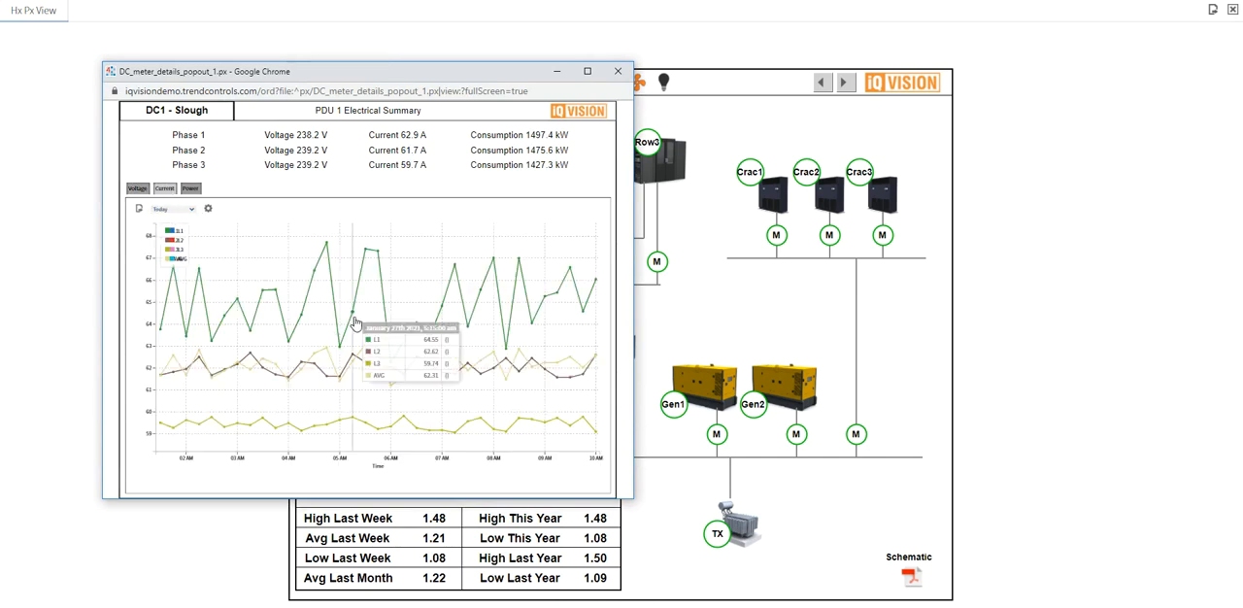
{"action": "left_click", "coordinate": [190, 189]}
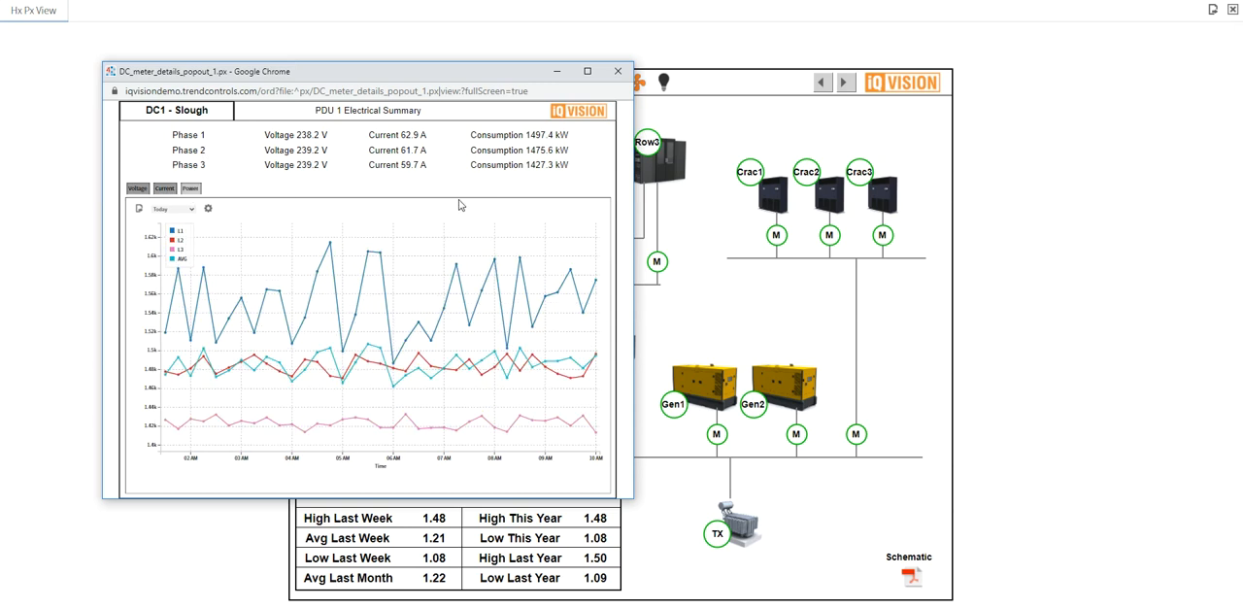
{"action": "left_click", "coordinate": [617, 70]}
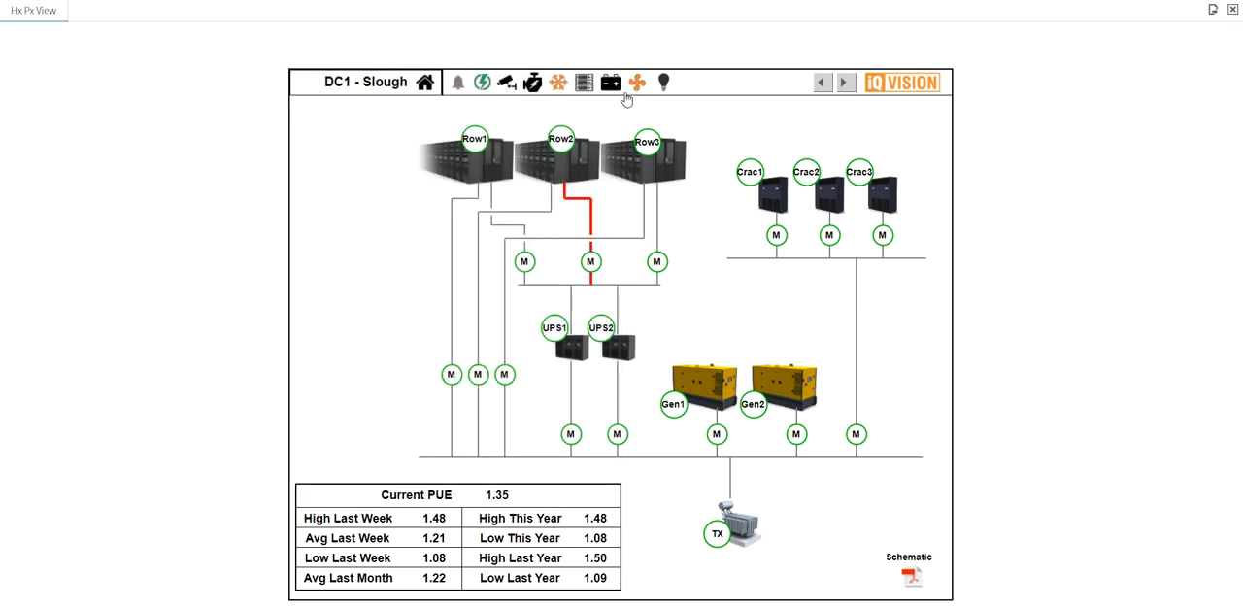
{"action": "left_click", "coordinate": [910, 575]}
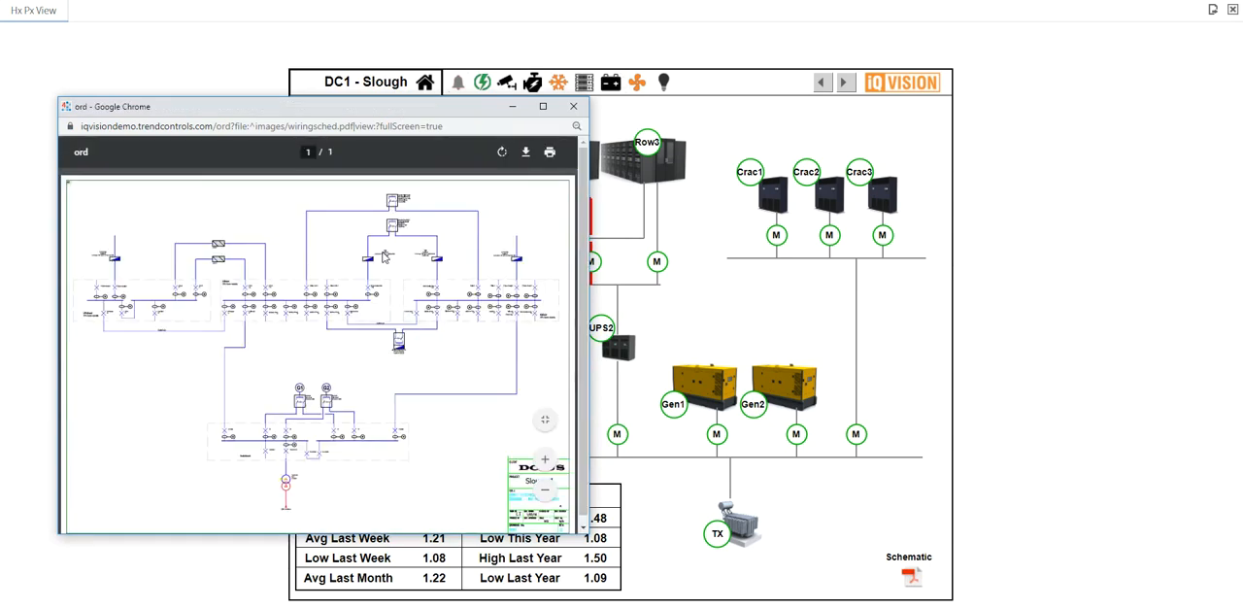
{"action": "mouse_move", "coordinate": [395, 460]}
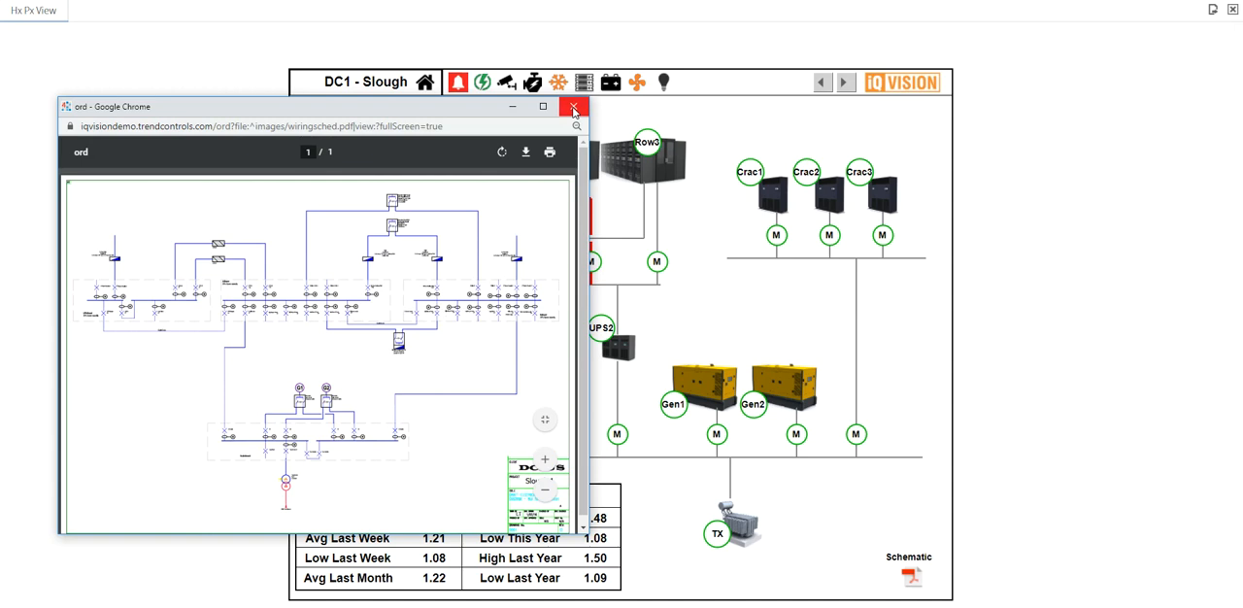
{"action": "left_click", "coordinate": [573, 107]}
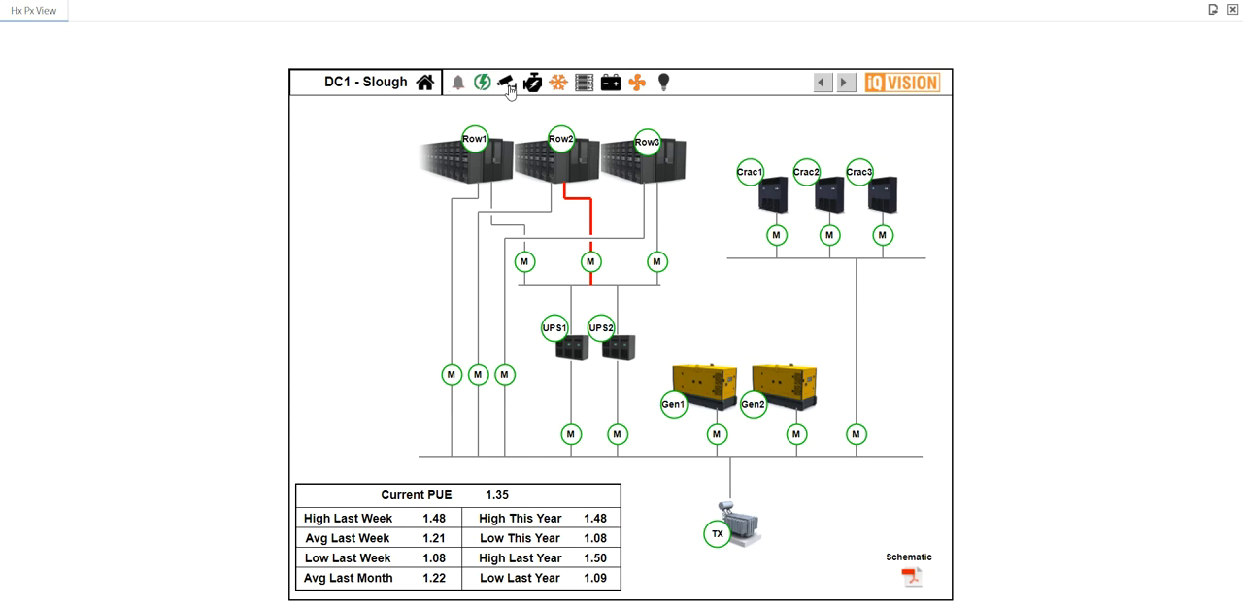
{"action": "left_click", "coordinate": [482, 81]}
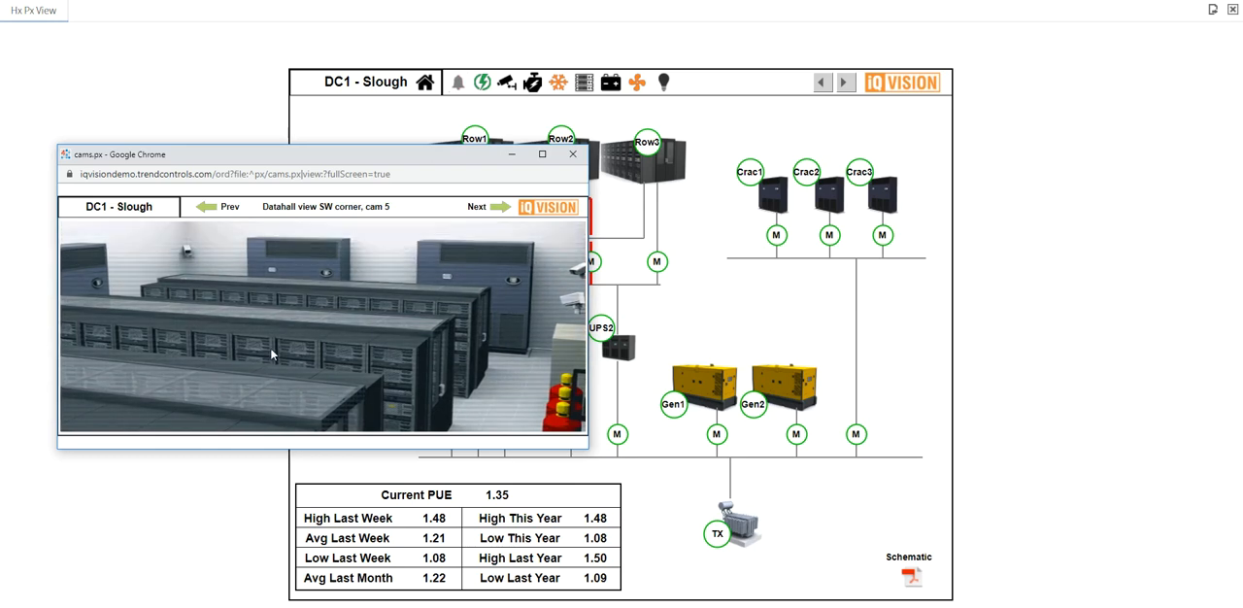
{"action": "left_click", "coordinate": [491, 207]}
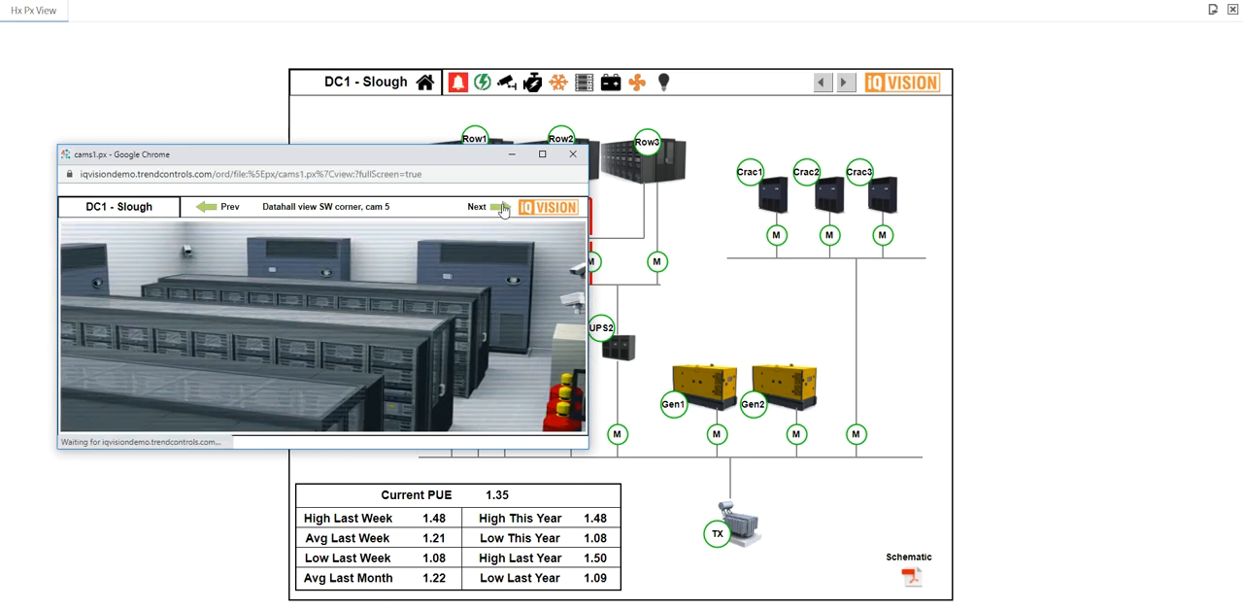
{"action": "left_click", "coordinate": [475, 207]}
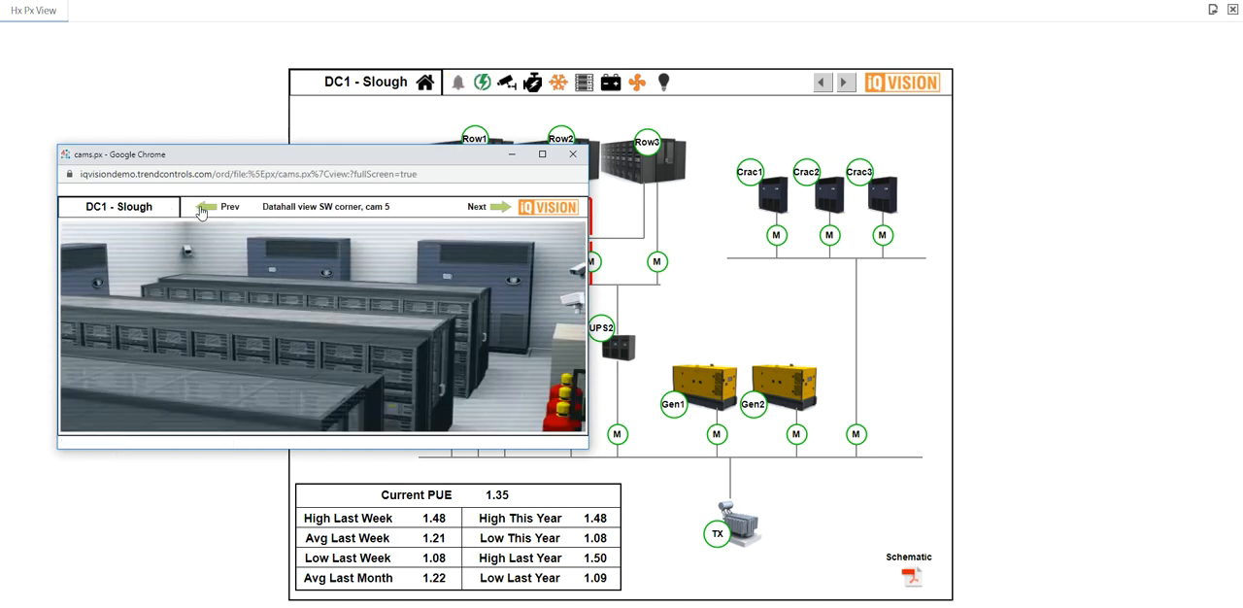
{"action": "left_click", "coordinate": [207, 206]}
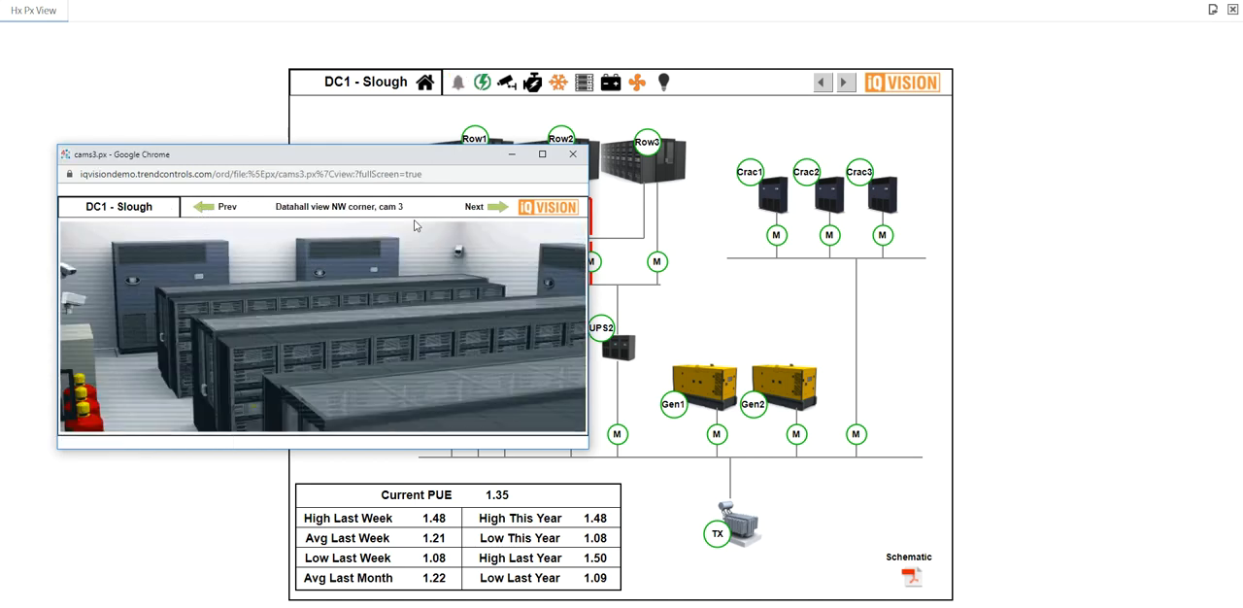
{"action": "left_click", "coordinate": [572, 154]}
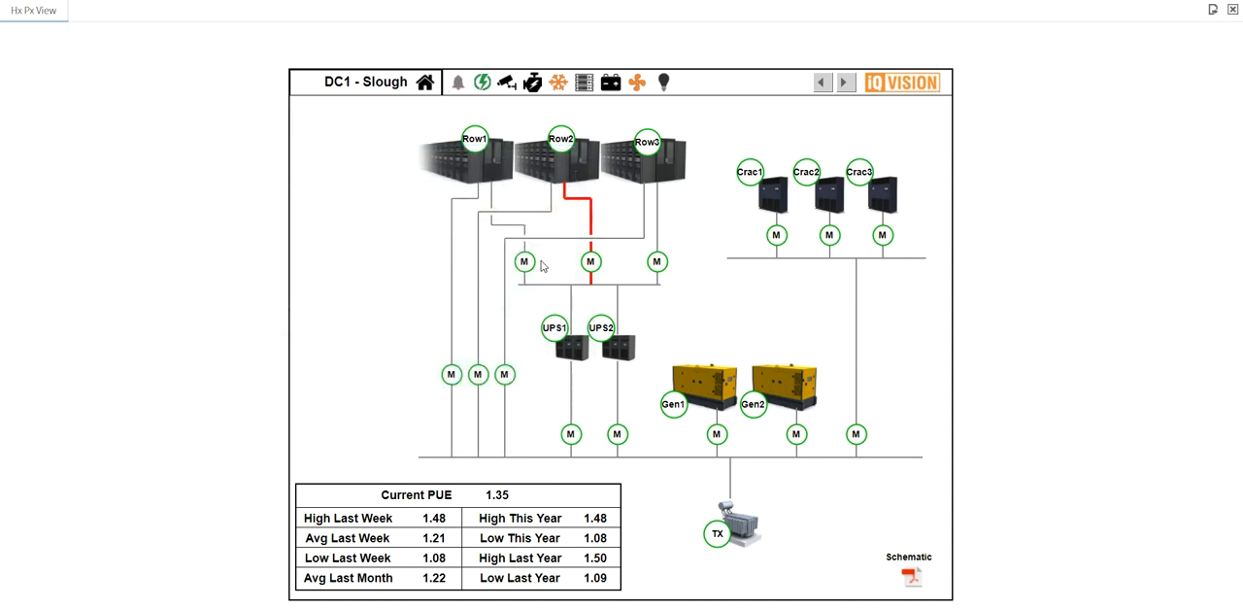
{"action": "left_click", "coordinate": [459, 81]}
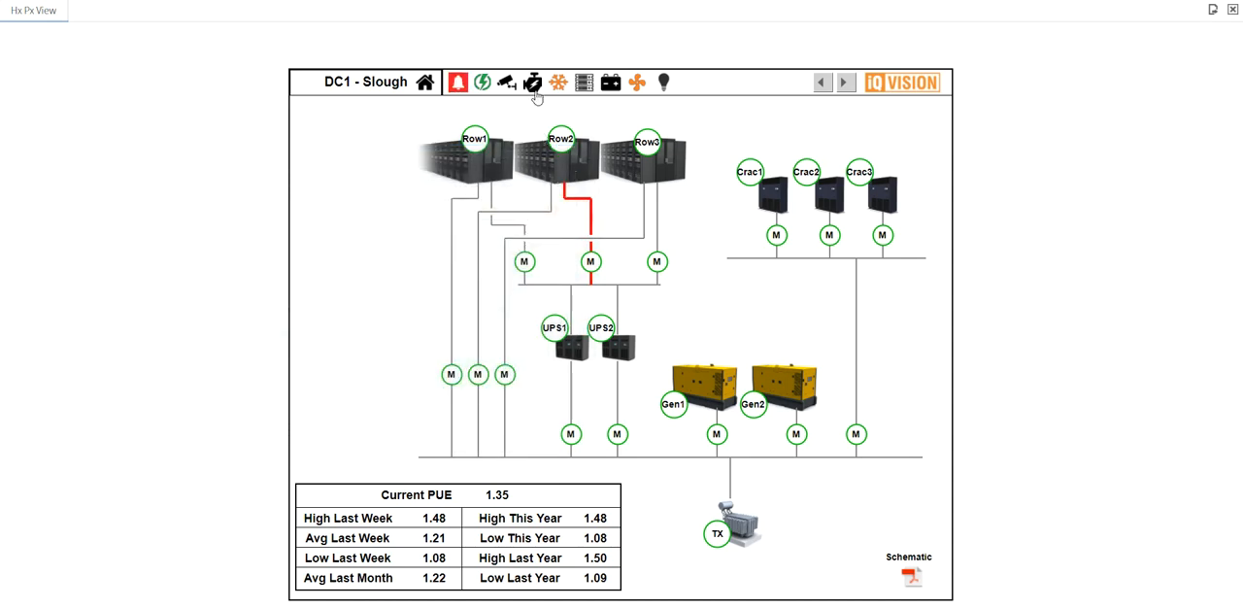
Step: Go from the generators page to the chillers page, where Chiller 3 shows a fault with 4 alarms
{"action": "left_click", "coordinate": [534, 81]}
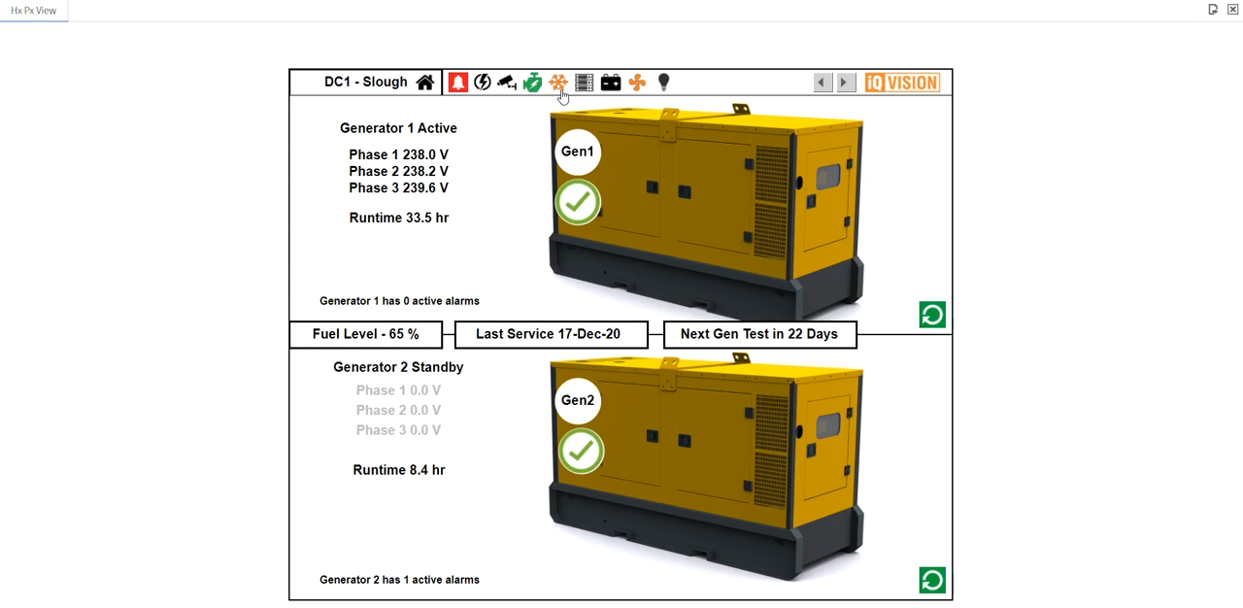
{"action": "left_click", "coordinate": [559, 81]}
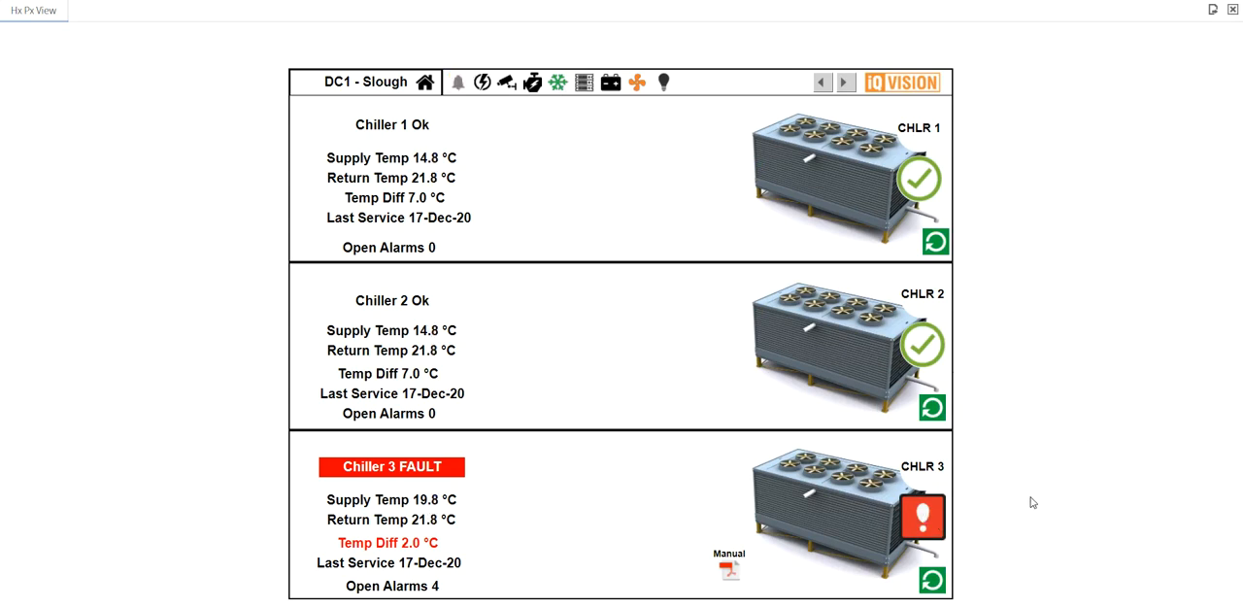
{"action": "mouse_move", "coordinate": [728, 571]}
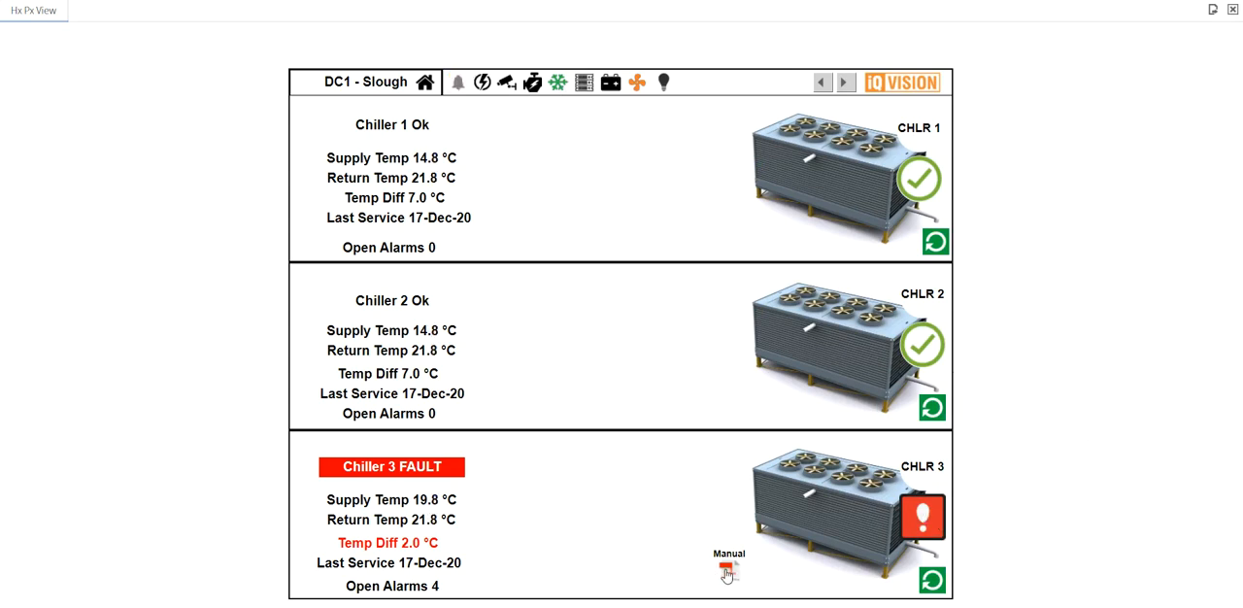
Step: Open the manual for the faulty Chiller 3 and scroll through it
{"action": "left_click", "coordinate": [729, 568]}
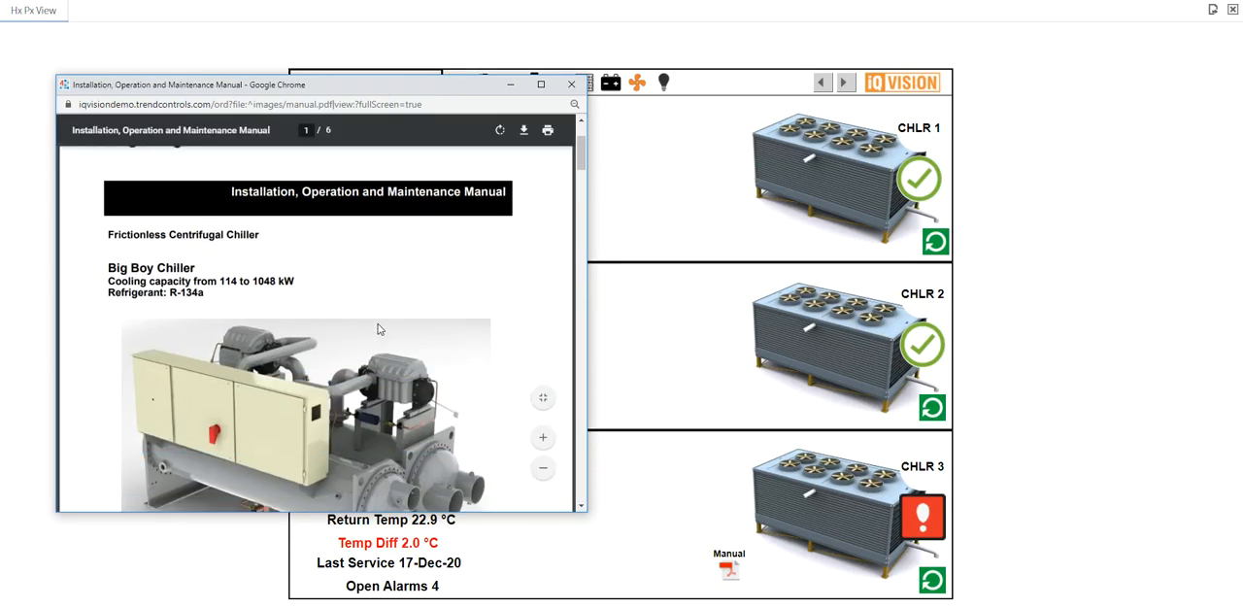
{"action": "scroll", "scroll_direction": "up", "scroll_amount": 3}
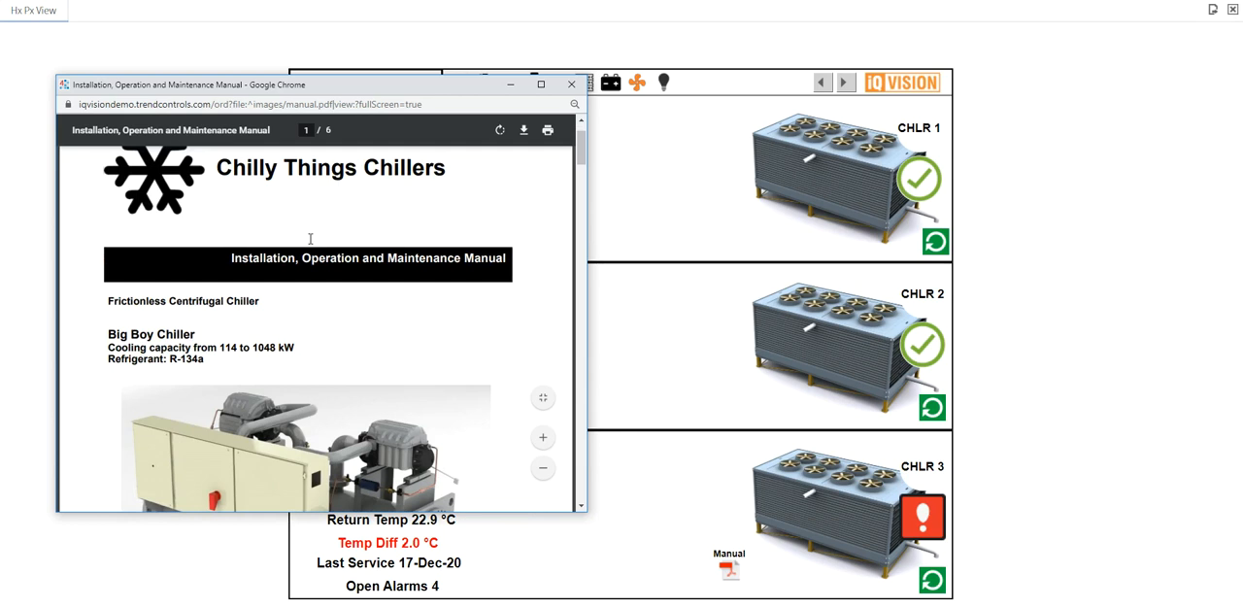
{"action": "mouse_move", "coordinate": [367, 329]}
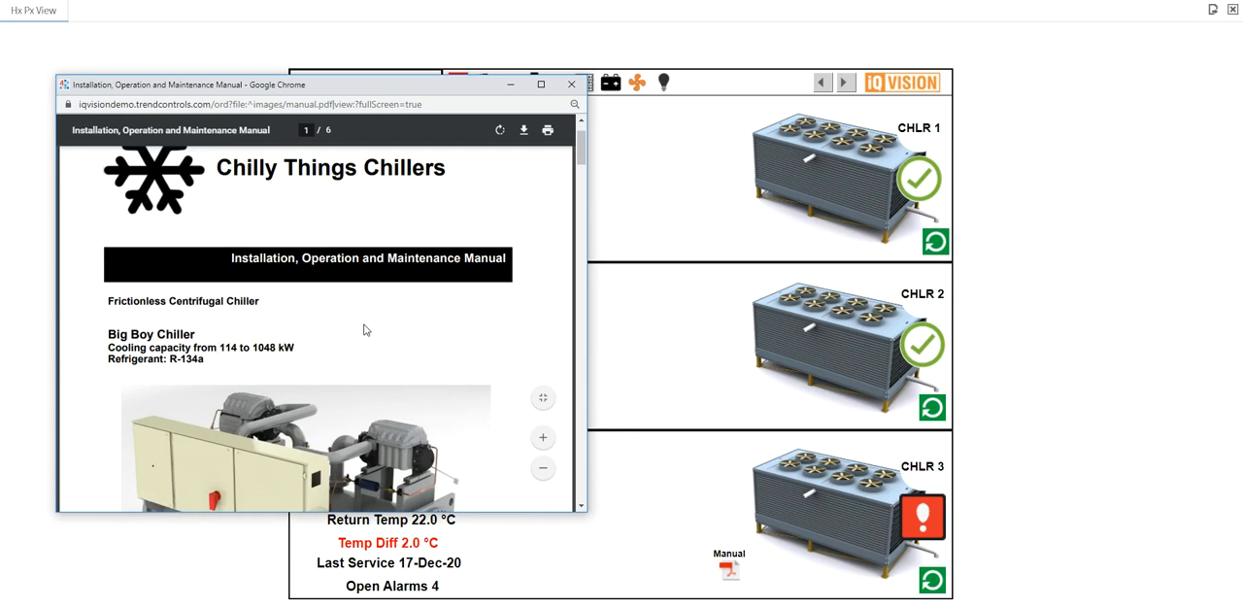
{"action": "scroll", "scroll_direction": "down", "scroll_amount": 3}
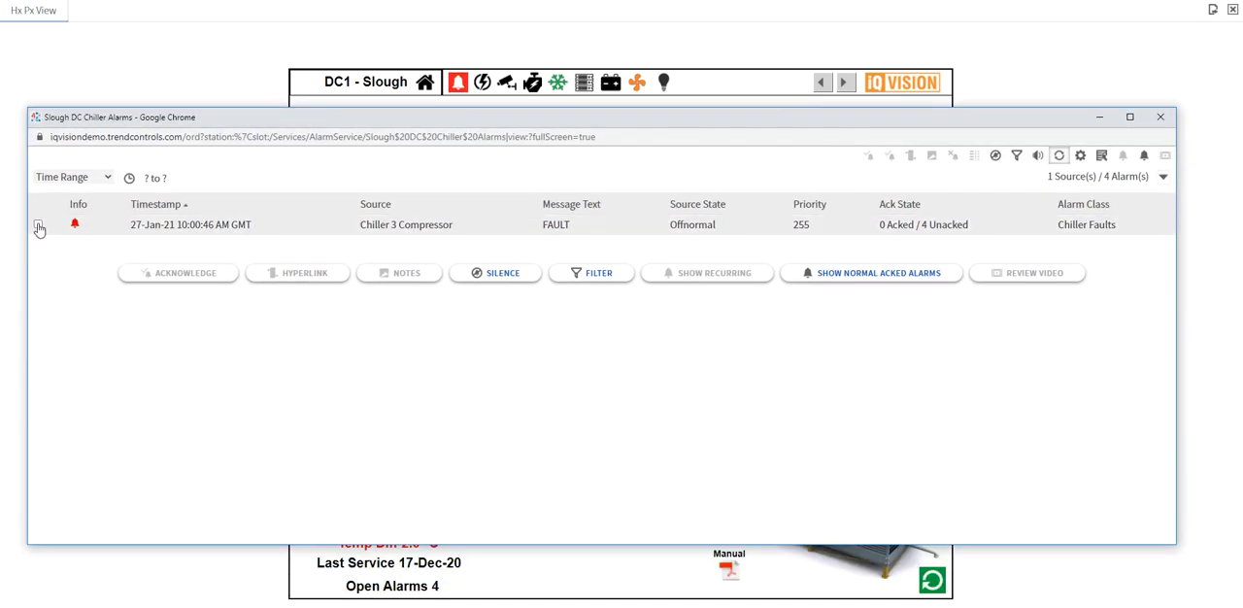
Step: Select the Chiller 3 compressor FAULT record, then close the alarm list back to the chillers page
{"action": "left_click", "coordinate": [37, 225]}
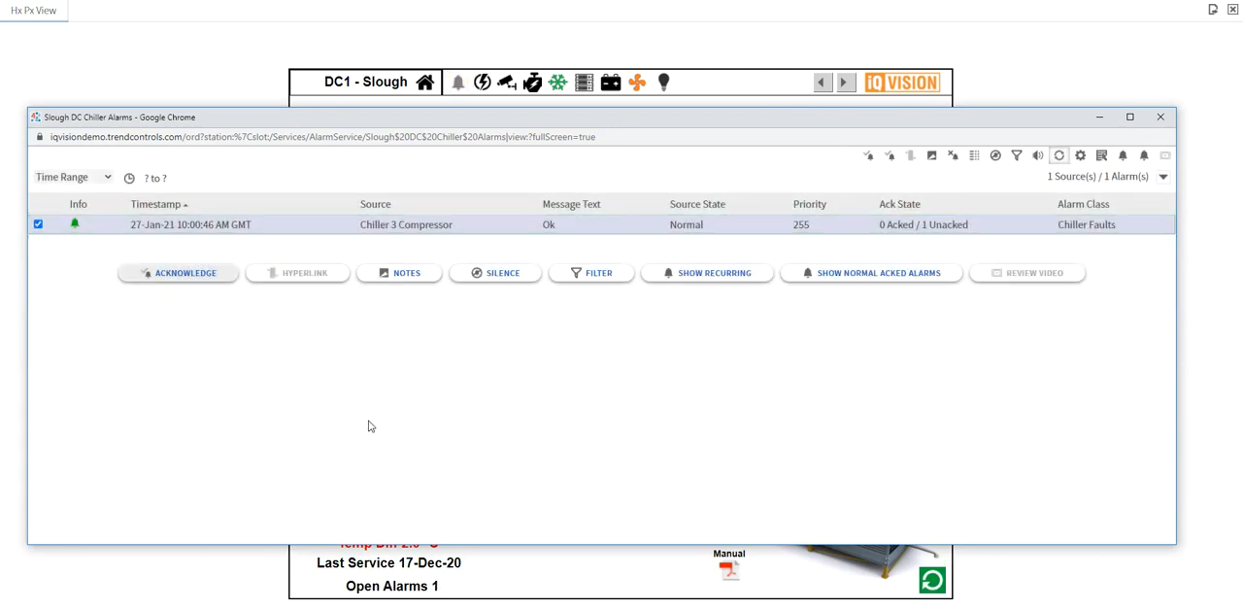
{"action": "mouse_move", "coordinate": [639, 342]}
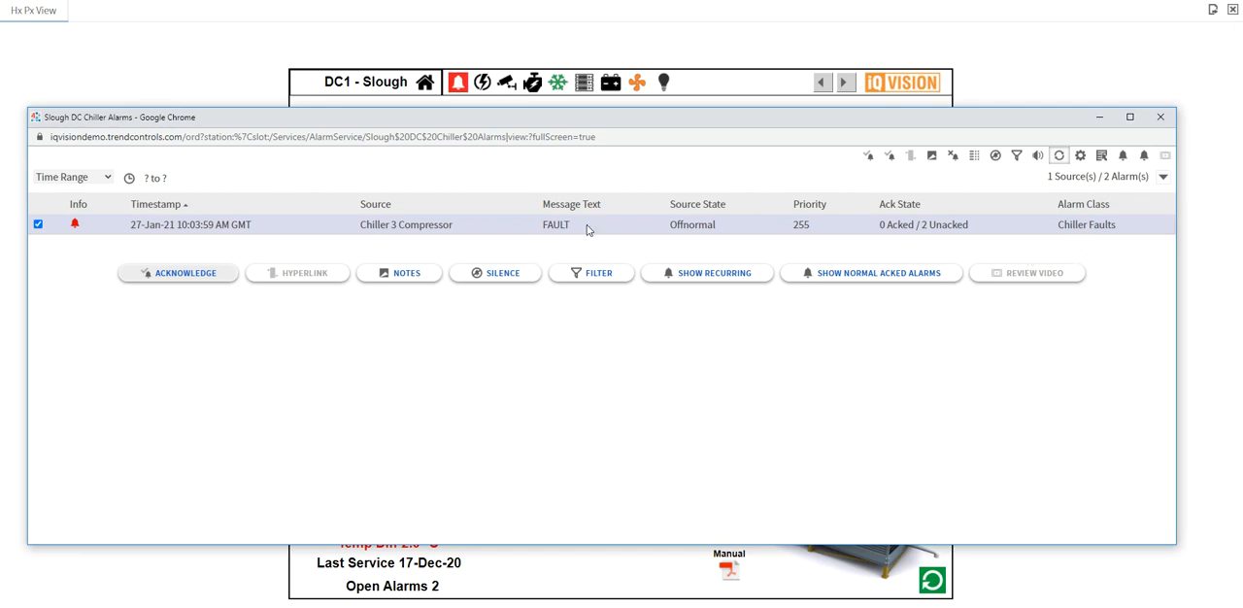
{"action": "left_click", "coordinate": [1160, 116]}
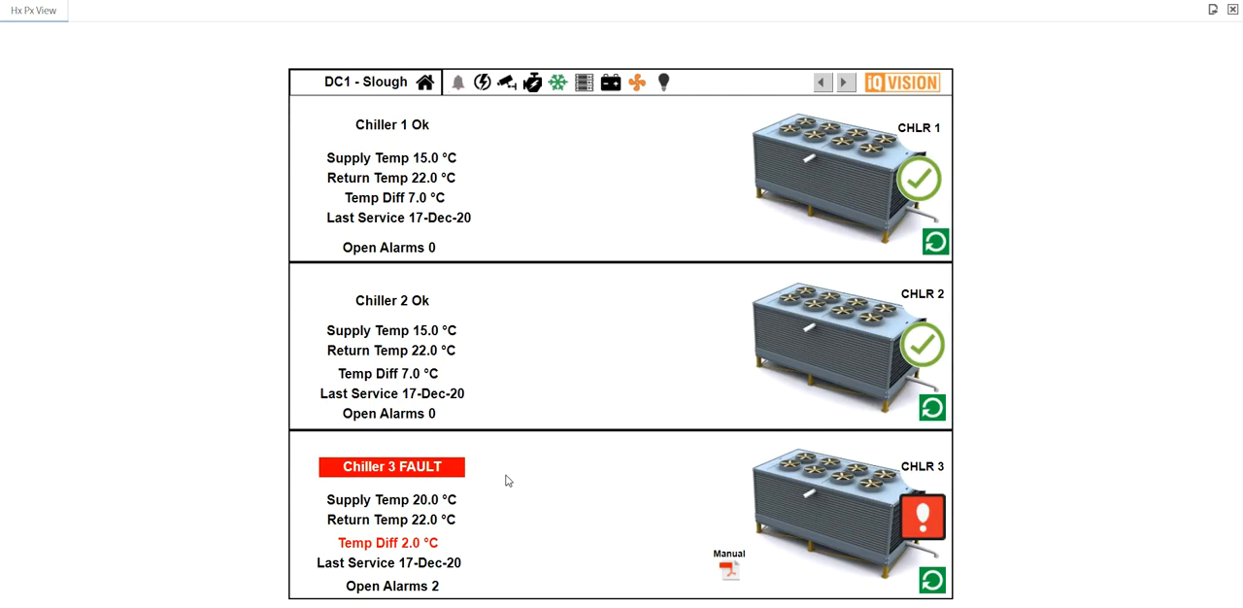
{"action": "mouse_move", "coordinate": [381, 163]}
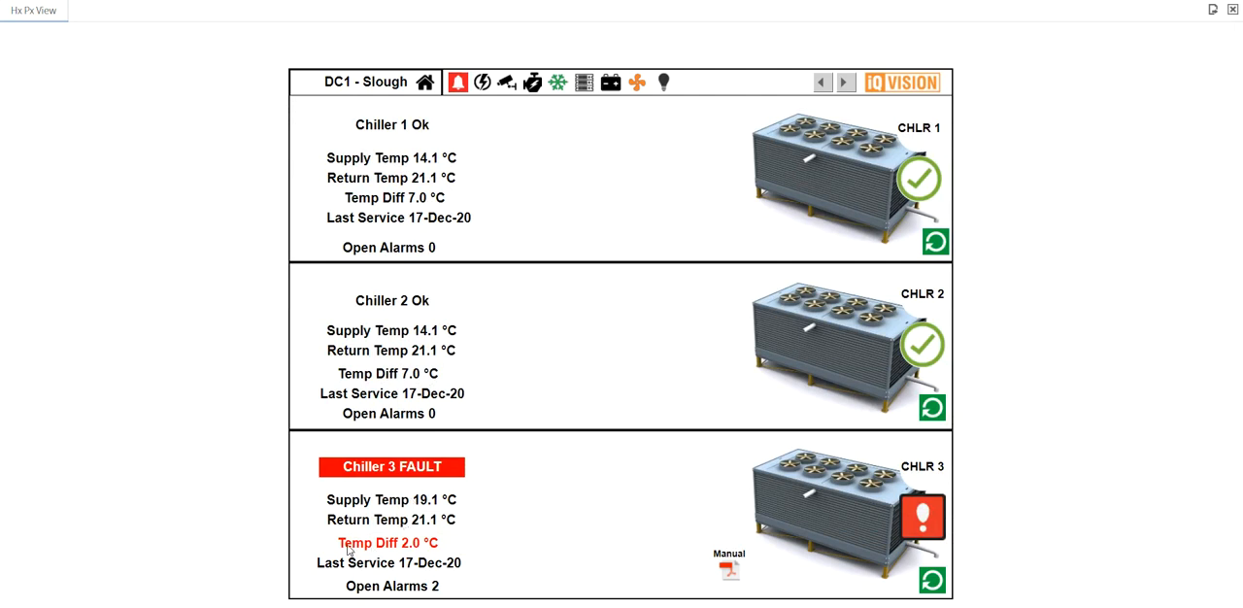
{"action": "mouse_move", "coordinate": [467, 552]}
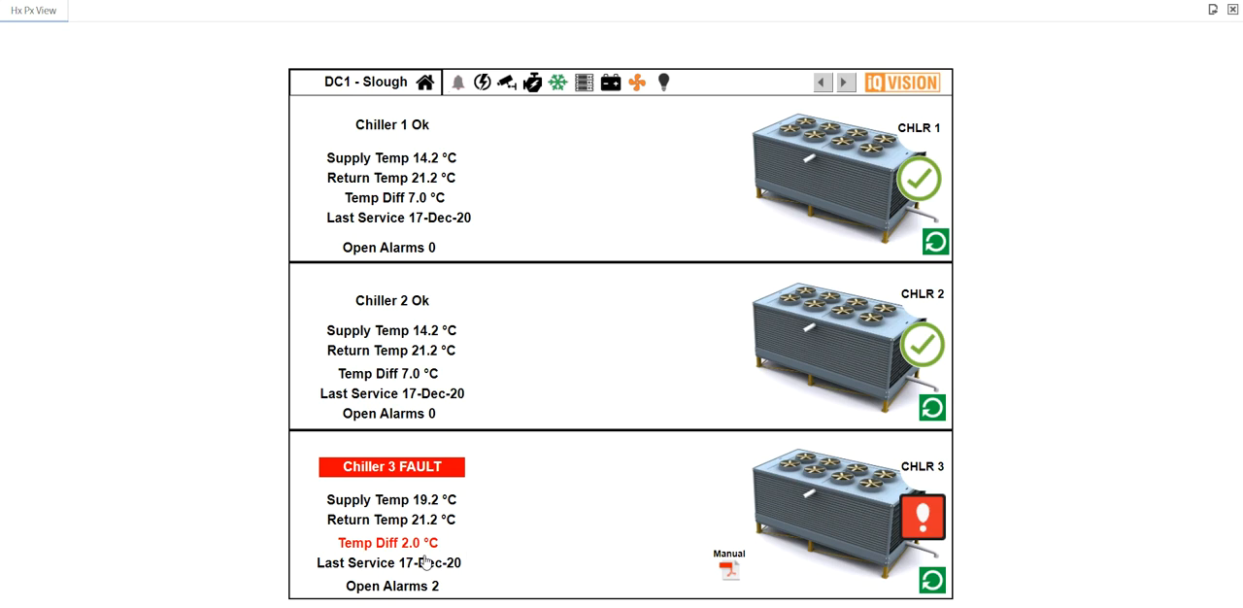
{"action": "mouse_move", "coordinate": [406, 552]}
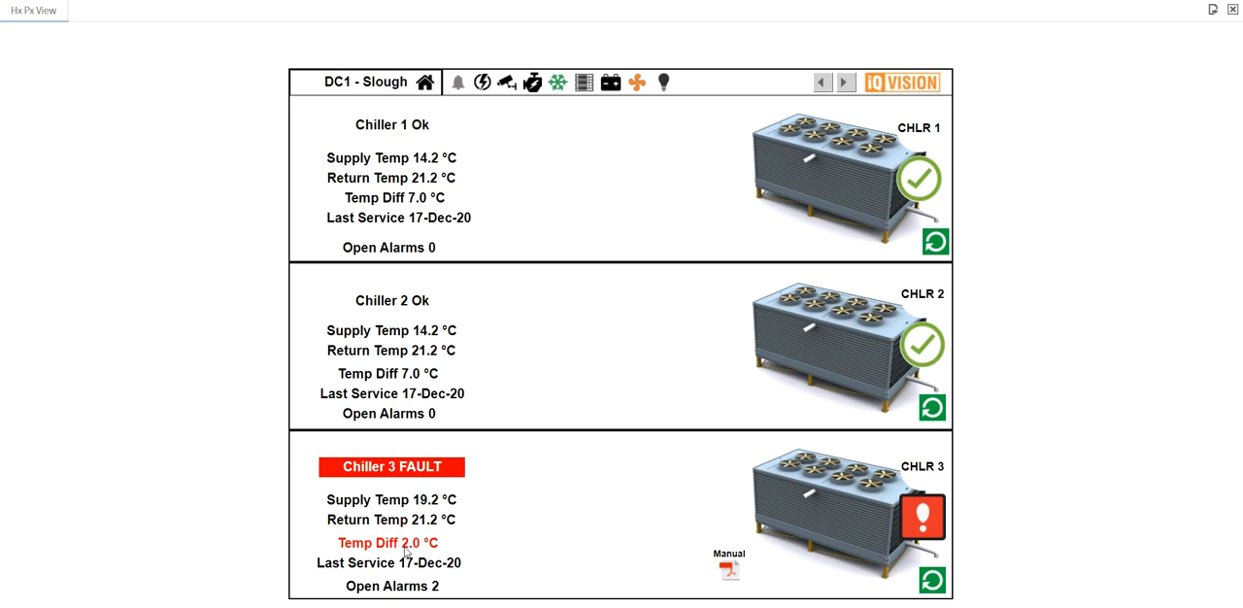
{"action": "mouse_move", "coordinate": [561, 524]}
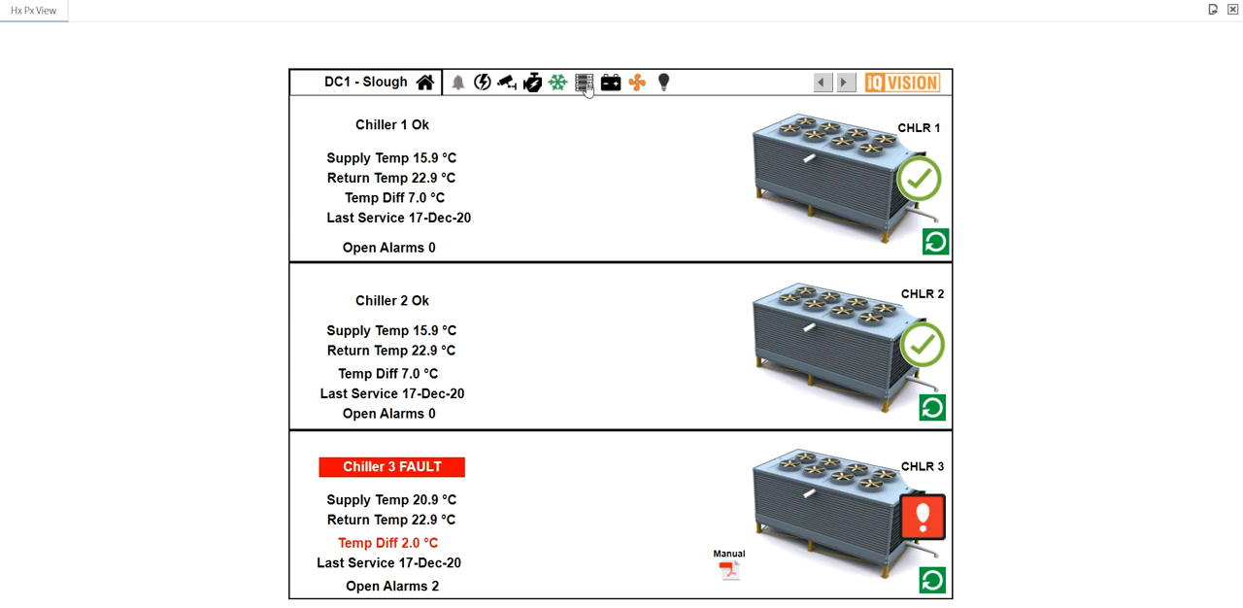
Step: Show the rack rows page with average temperature and humidity for Rows 1, 2 and 3
{"action": "left_click", "coordinate": [585, 82]}
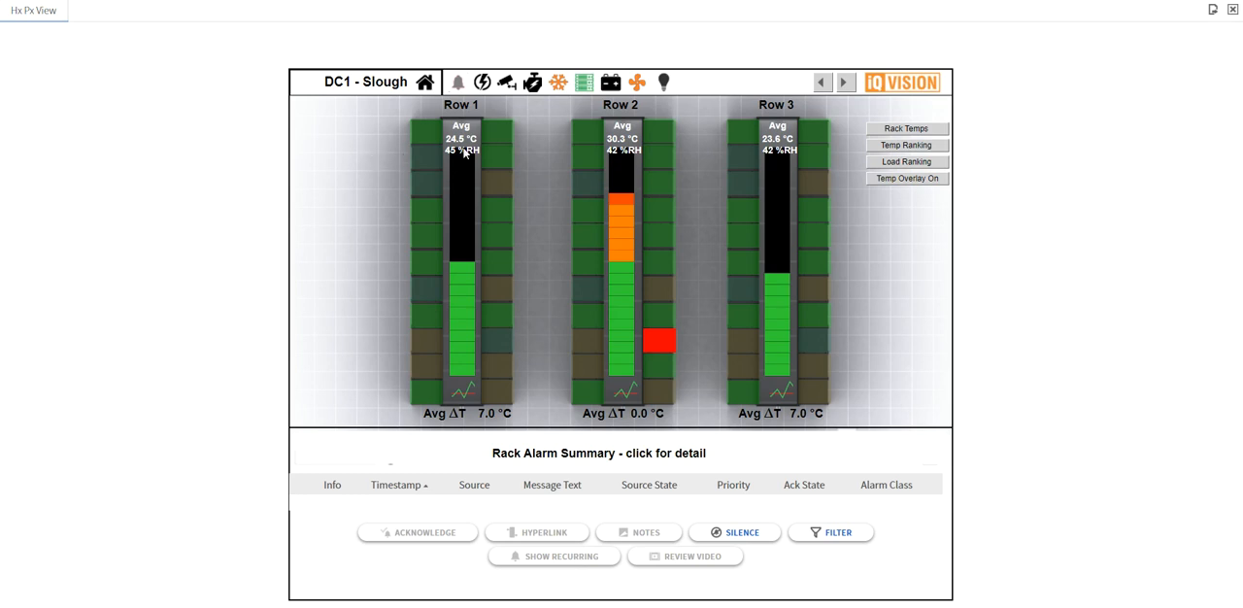
{"action": "mouse_move", "coordinate": [774, 141]}
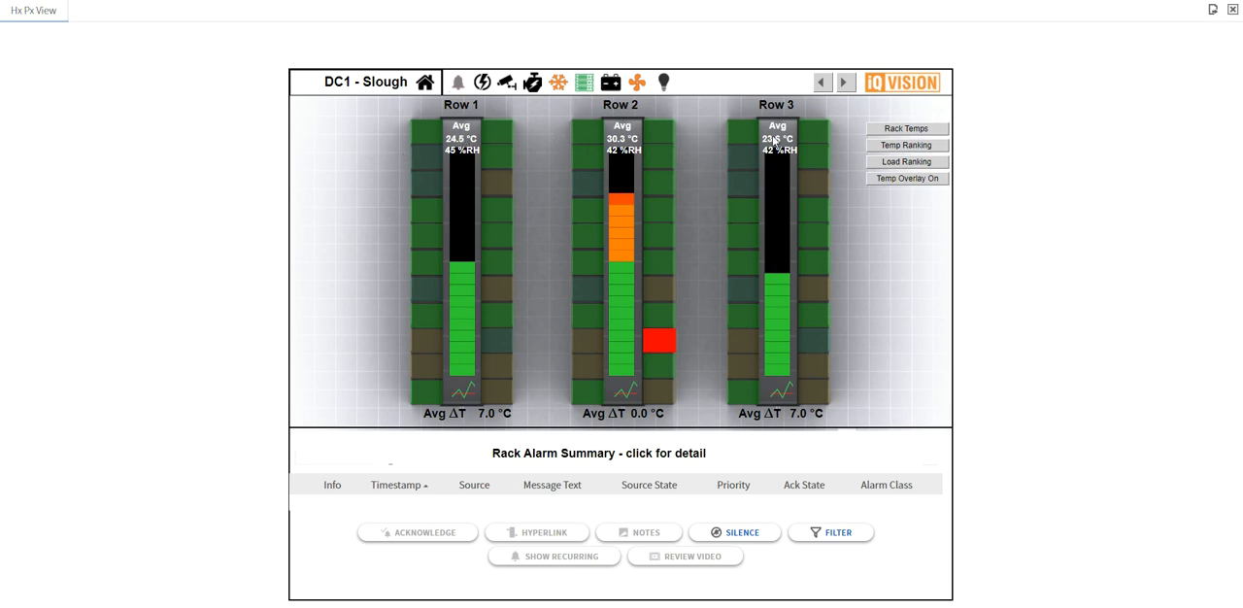
{"action": "mouse_move", "coordinate": [777, 166]}
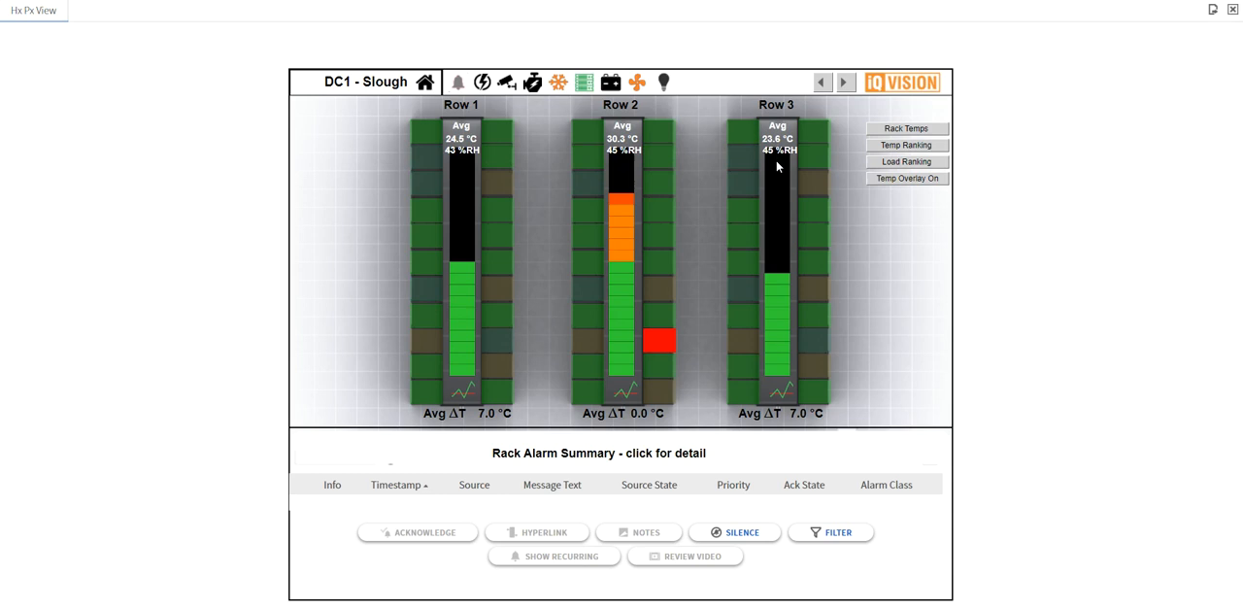
{"action": "mouse_move", "coordinate": [625, 234]}
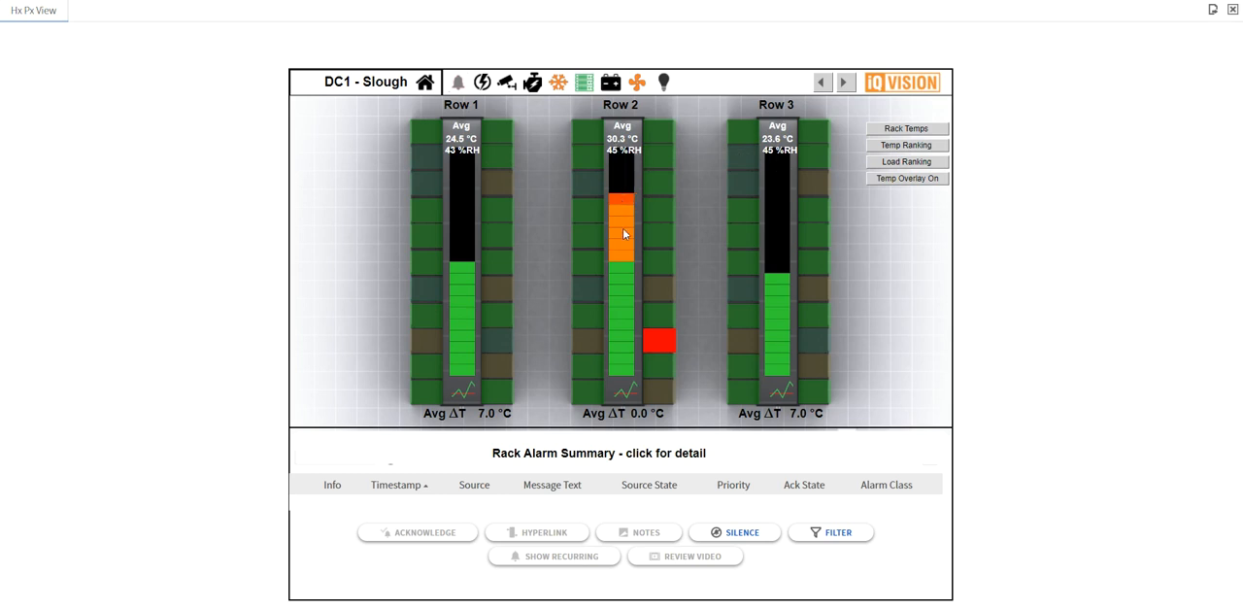
{"action": "mouse_move", "coordinate": [621, 203]}
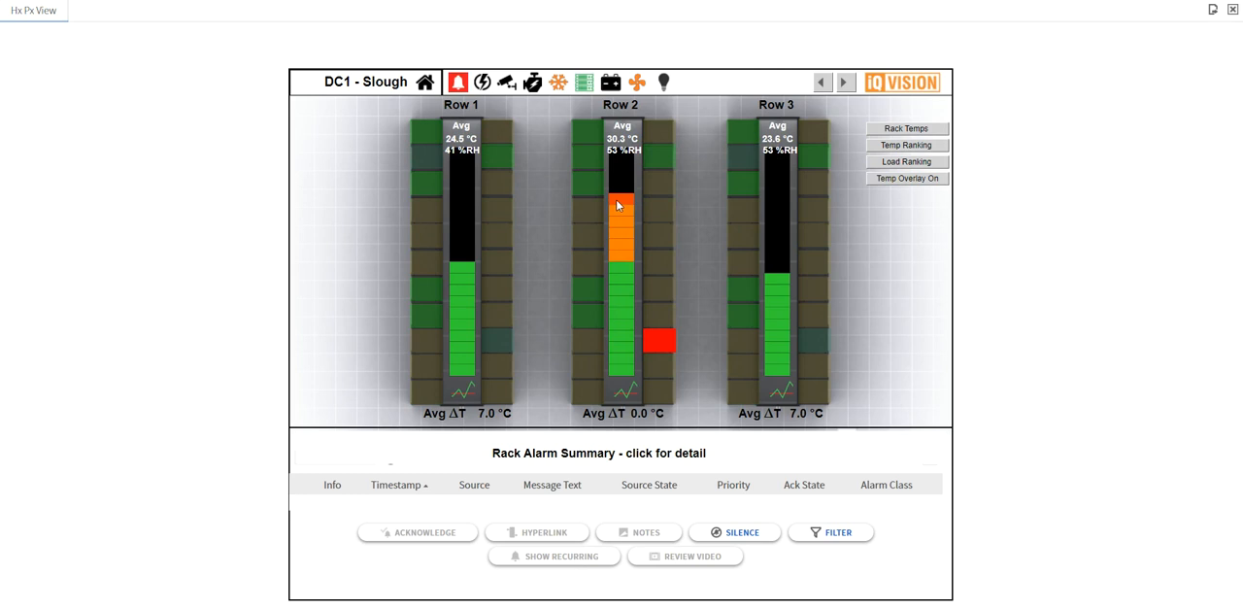
{"action": "mouse_move", "coordinate": [683, 343]}
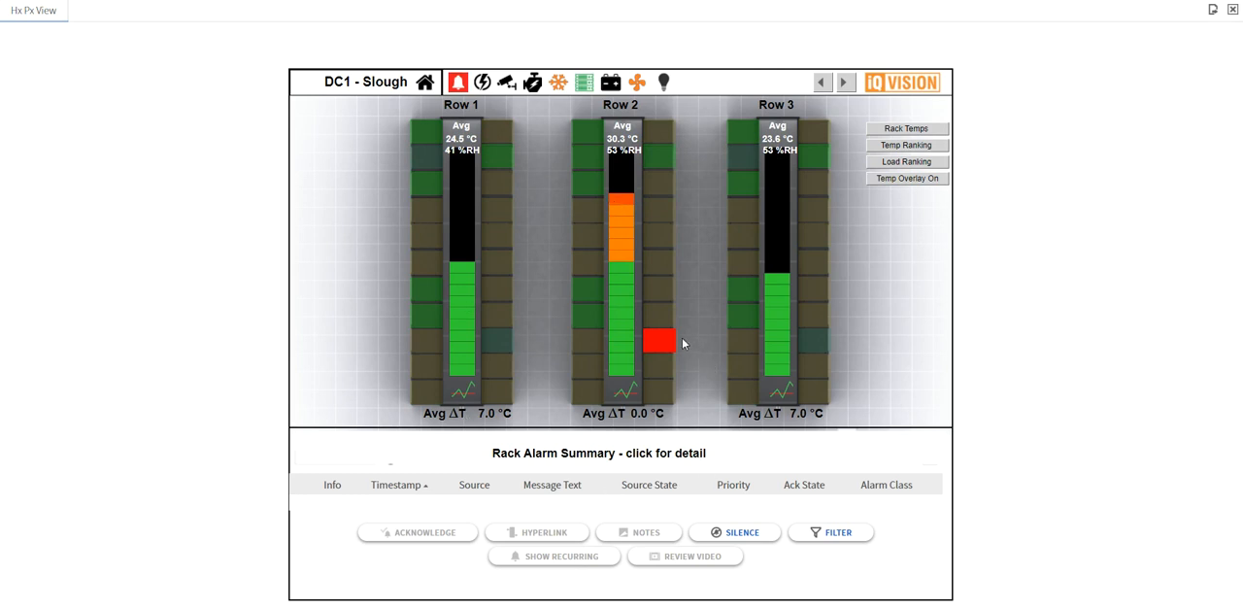
{"action": "mouse_move", "coordinate": [660, 344]}
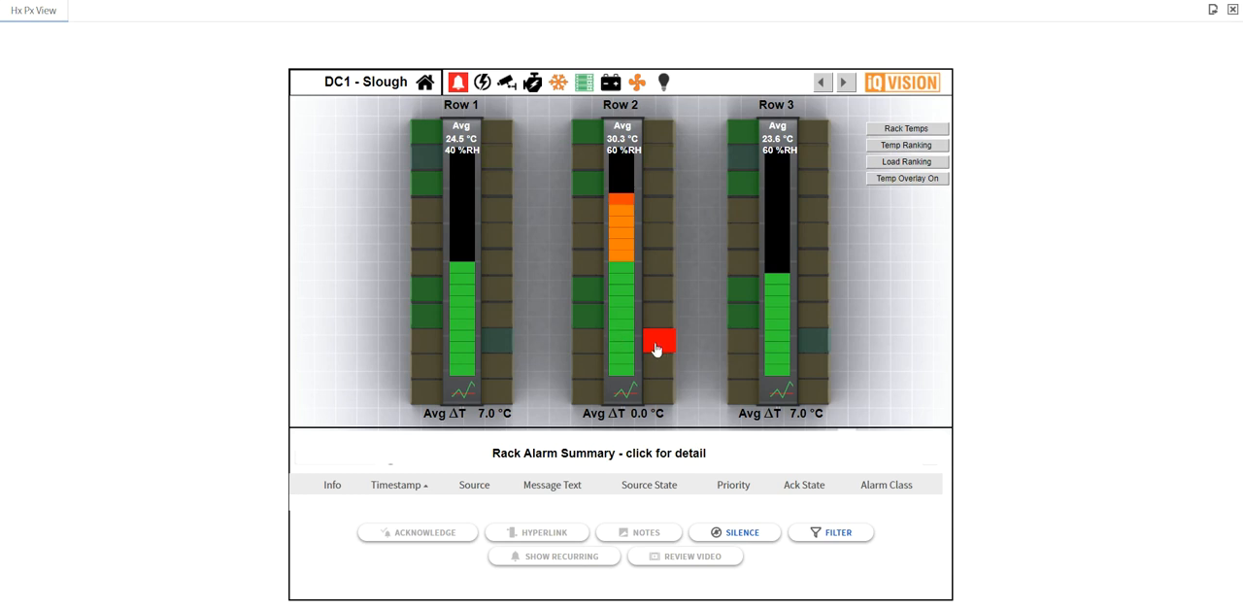
{"action": "mouse_move", "coordinate": [657, 347]}
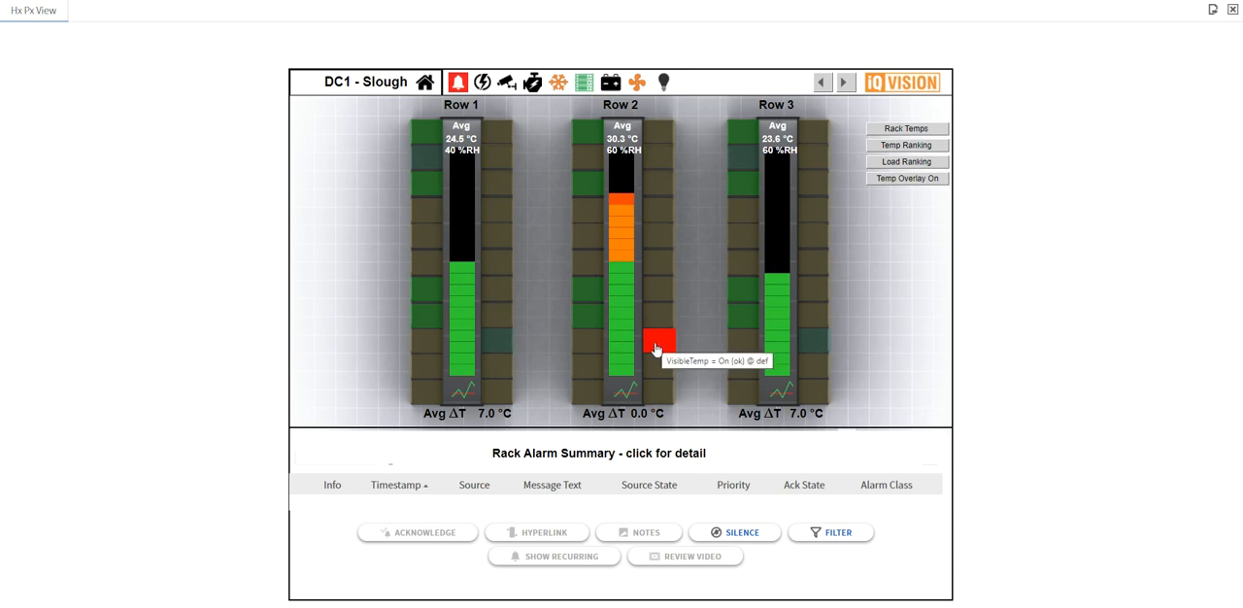
Step: Show Row 2 Rack 9's temperature trend over the last 7 days and bring up its chart settings
{"action": "left_click", "coordinate": [658, 341]}
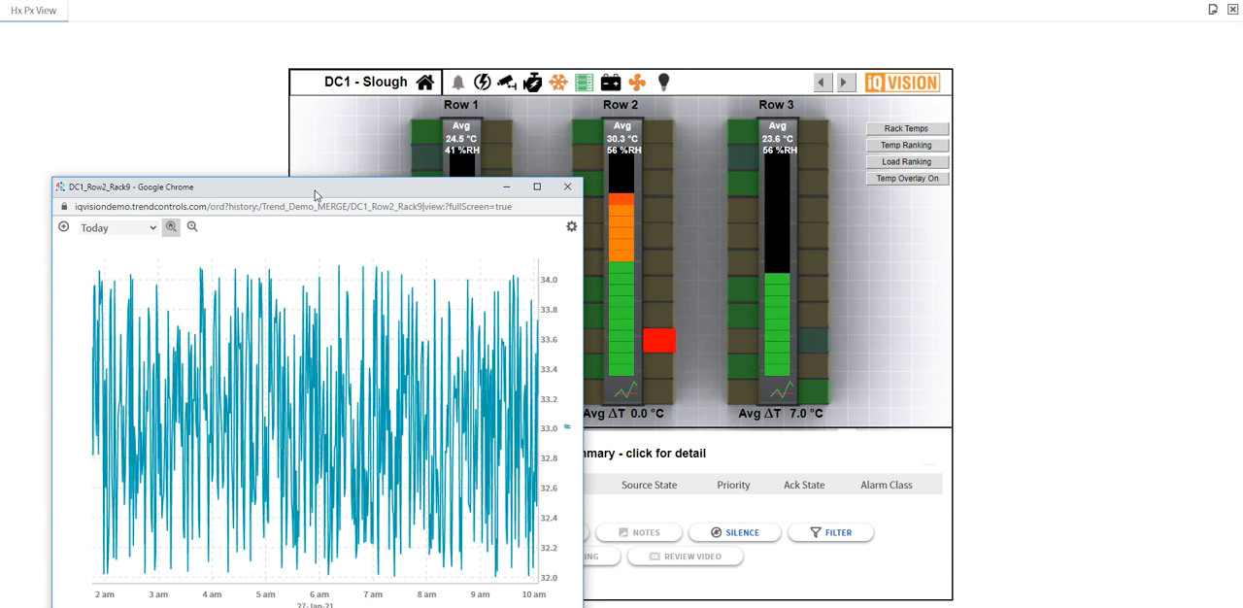
{"action": "left_click_drag", "start_coordinate": [316, 187], "coordinate": [350, 86]}
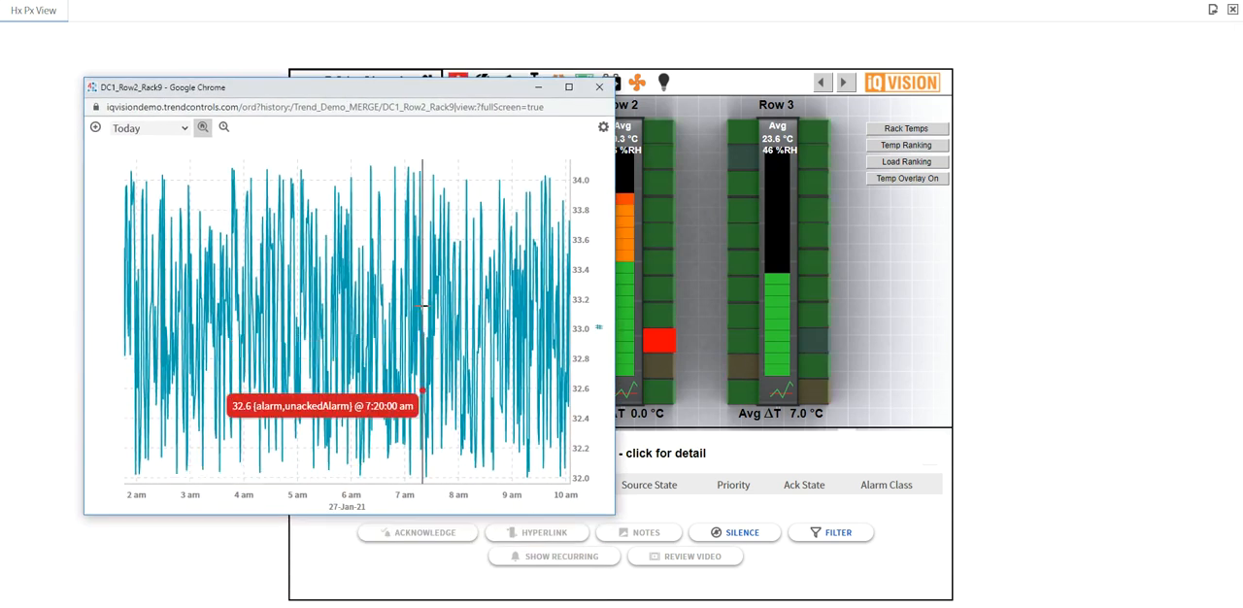
{"action": "mouse_move", "coordinate": [345, 288]}
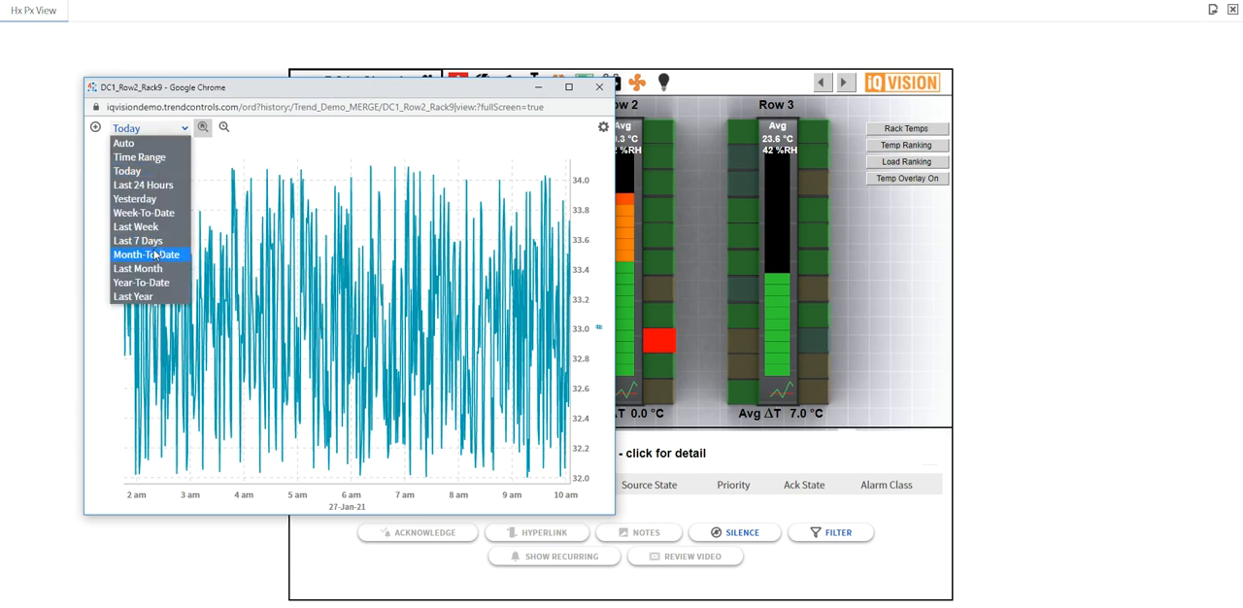
{"action": "left_click", "coordinate": [138, 240]}
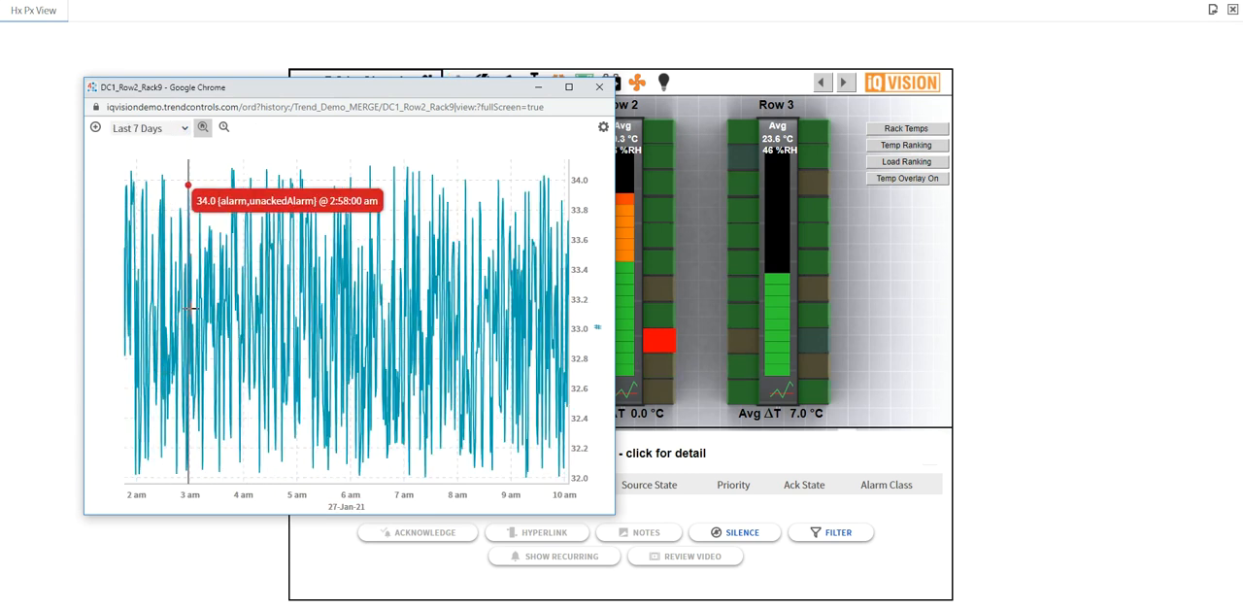
{"action": "mouse_move", "coordinate": [602, 163]}
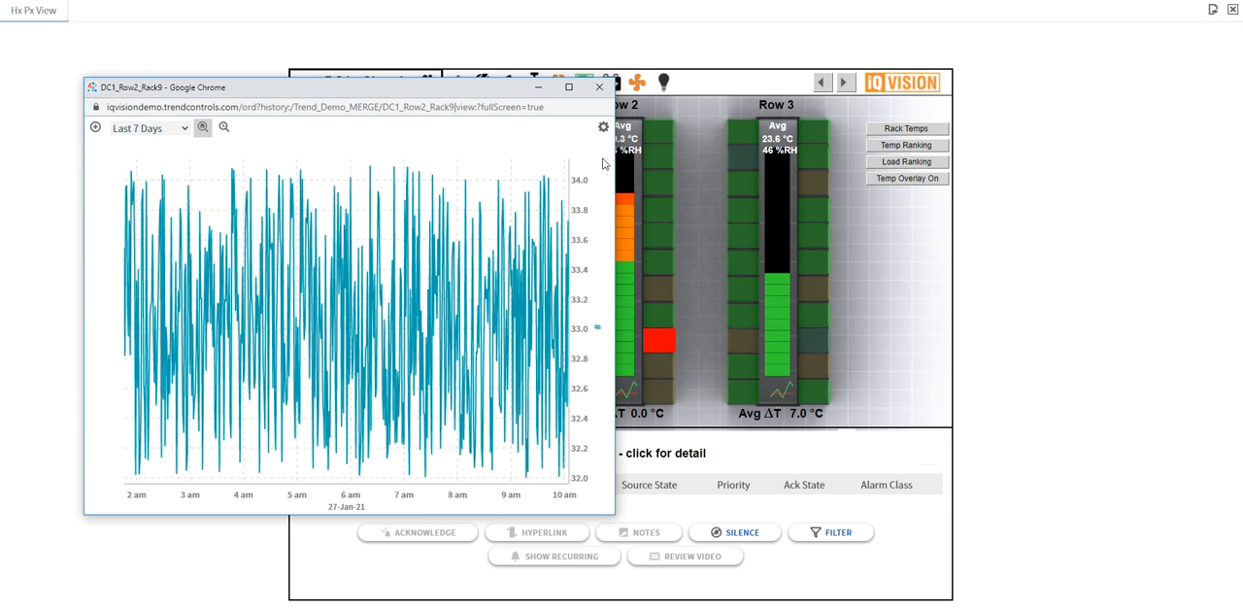
{"action": "left_click", "coordinate": [603, 128]}
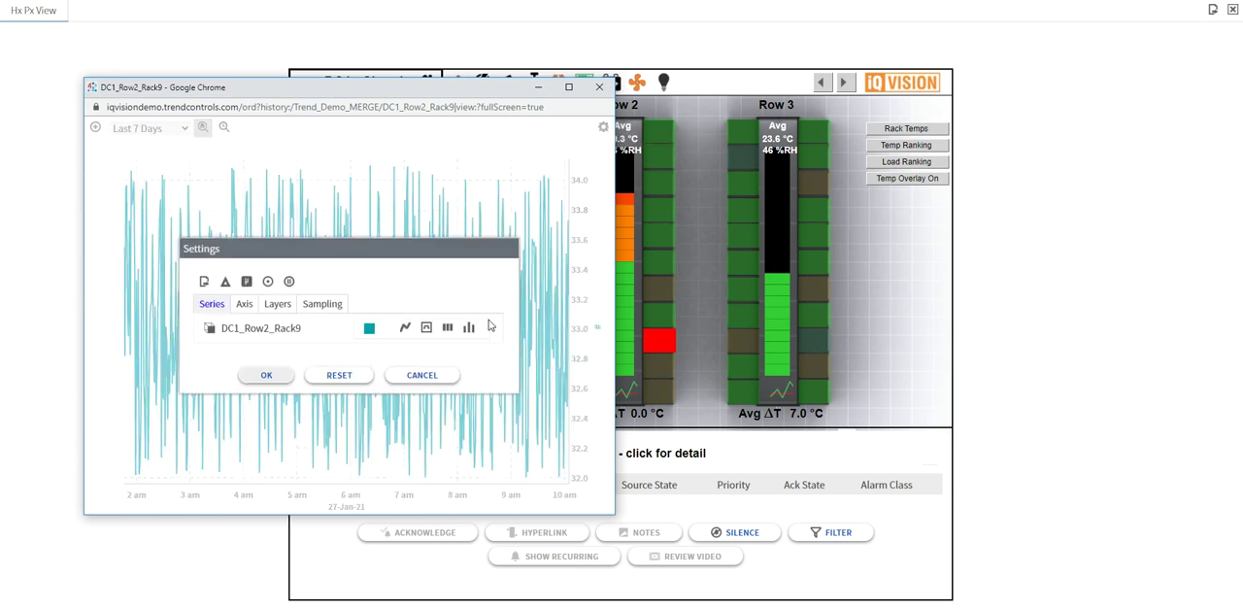
Step: Set the DC1_Row2_Rack9 chart's sampling to Hour with automatic sampling off
{"action": "left_click", "coordinate": [321, 303]}
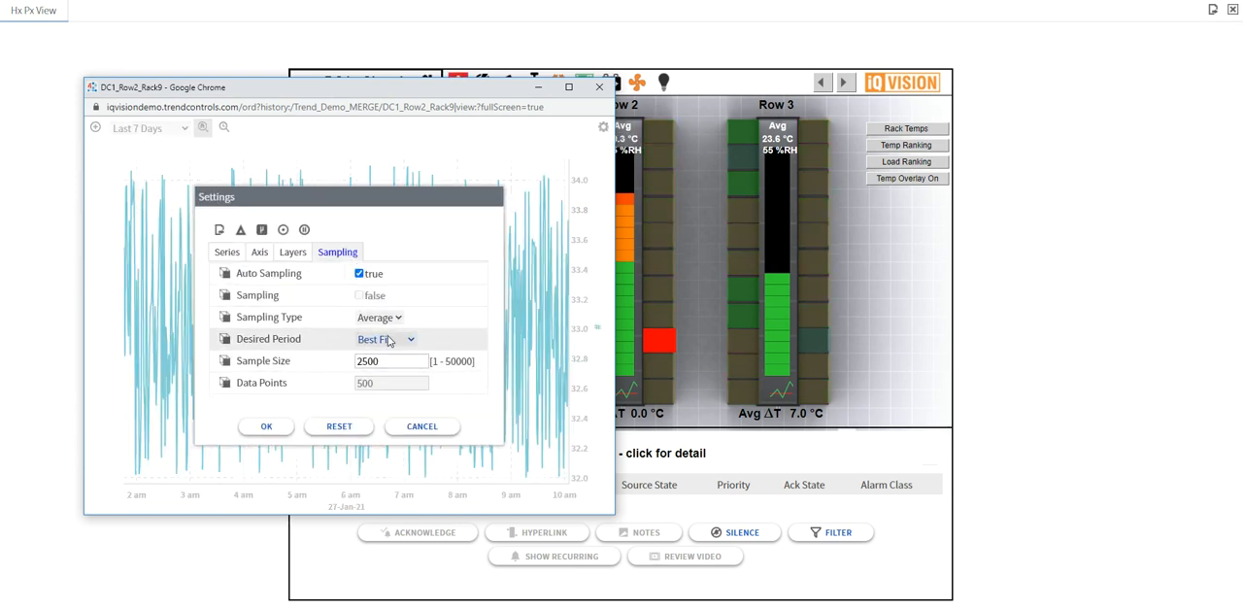
{"action": "left_click", "coordinate": [385, 338]}
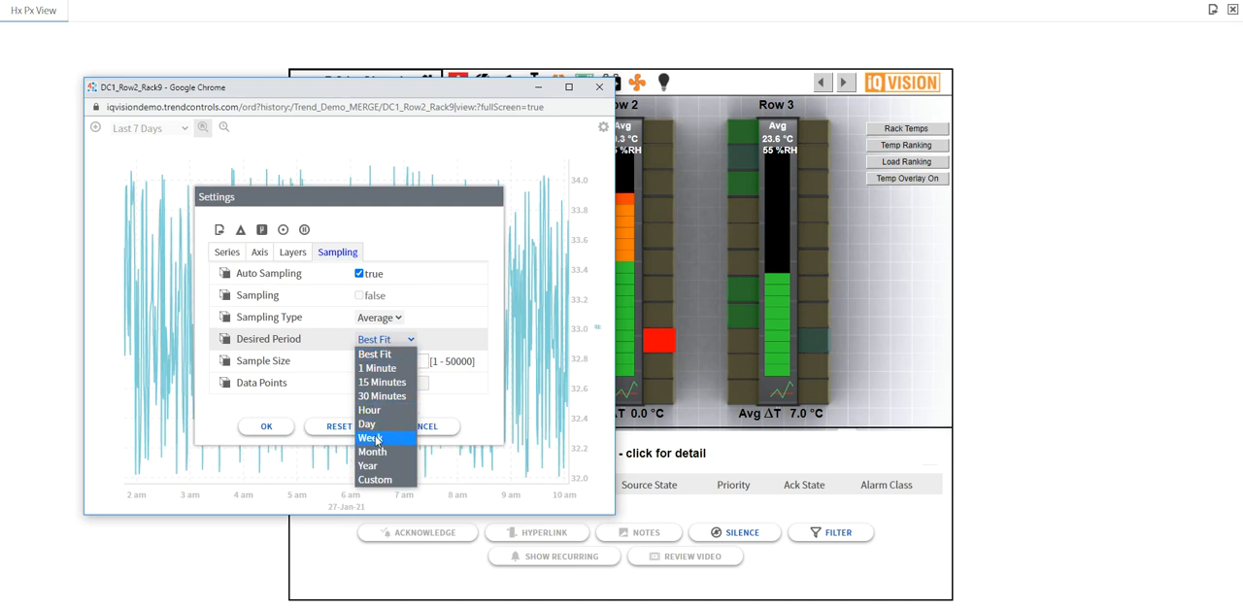
{"action": "left_click", "coordinate": [370, 408]}
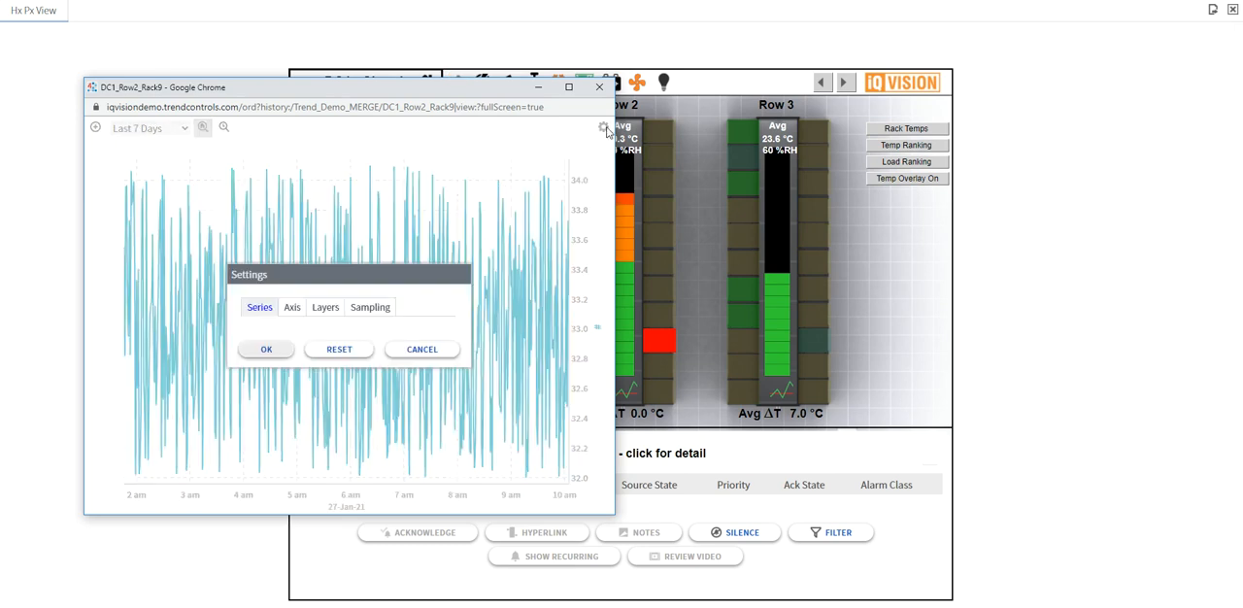
{"action": "left_click", "coordinate": [370, 306]}
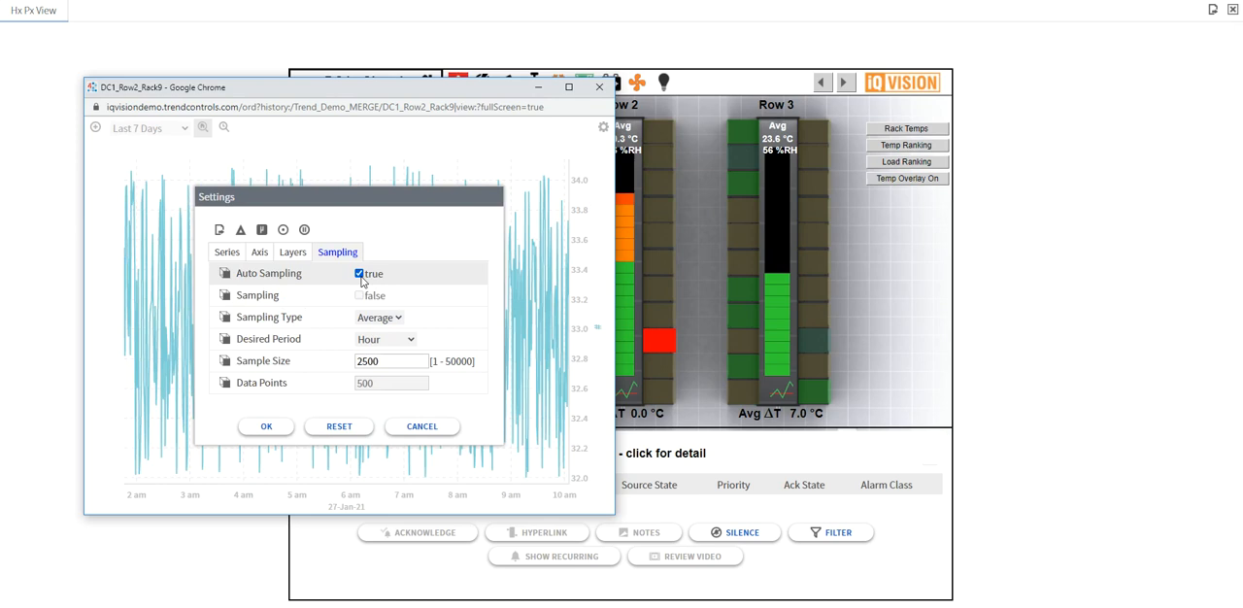
{"action": "left_click", "coordinate": [359, 273]}
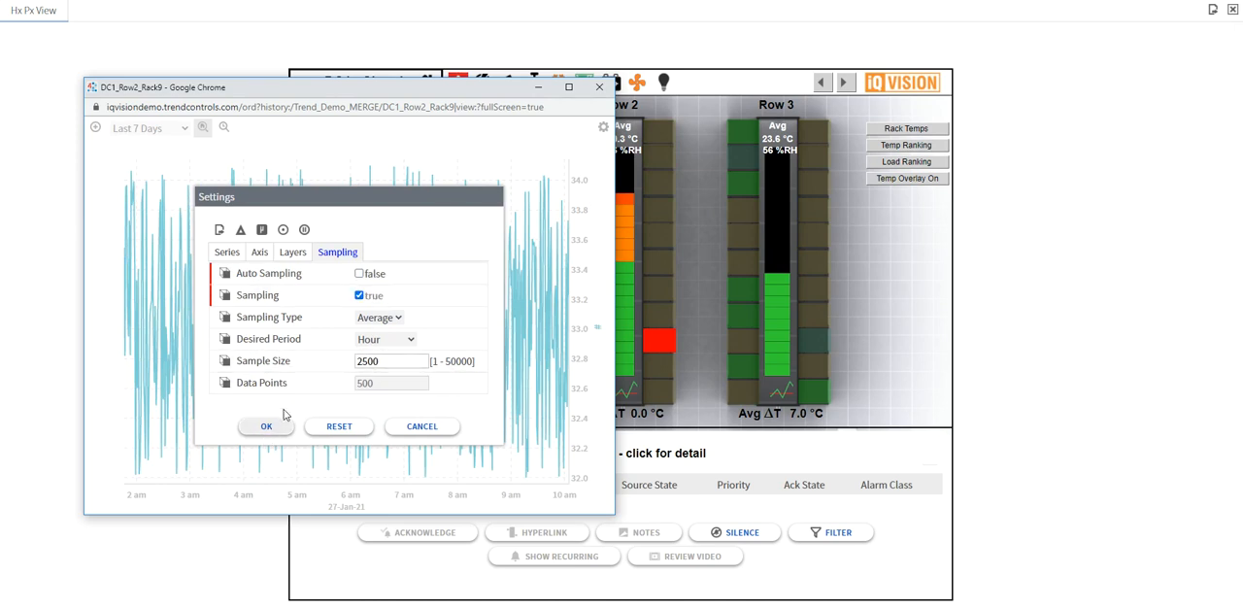
{"action": "left_click", "coordinate": [266, 427]}
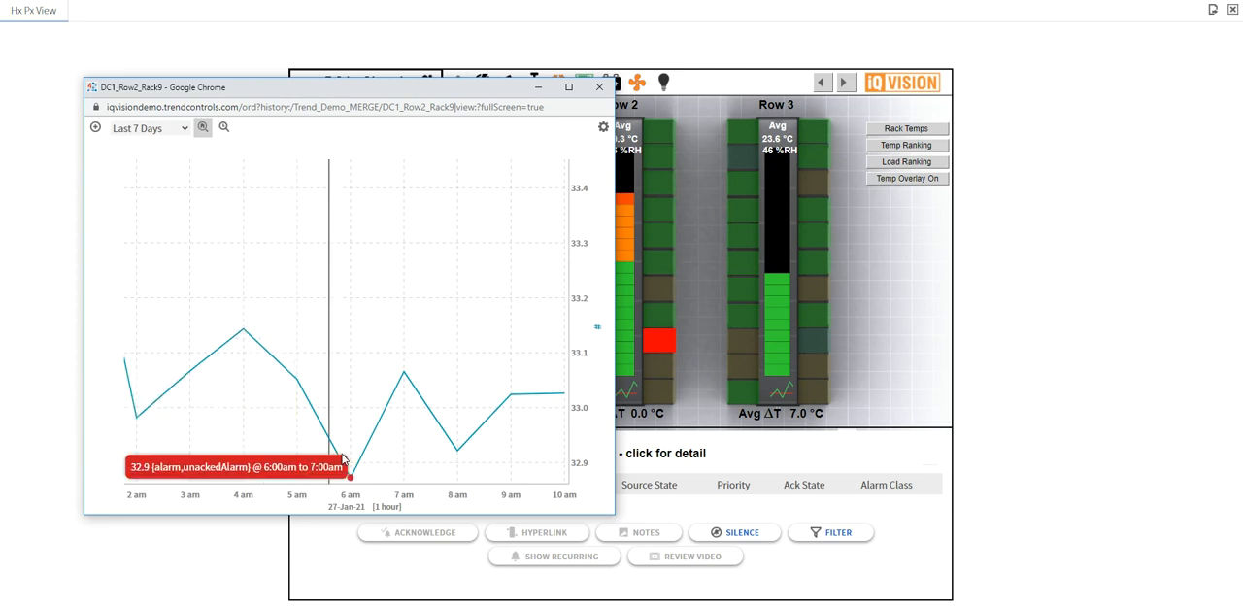
{"action": "mouse_move", "coordinate": [532, 364]}
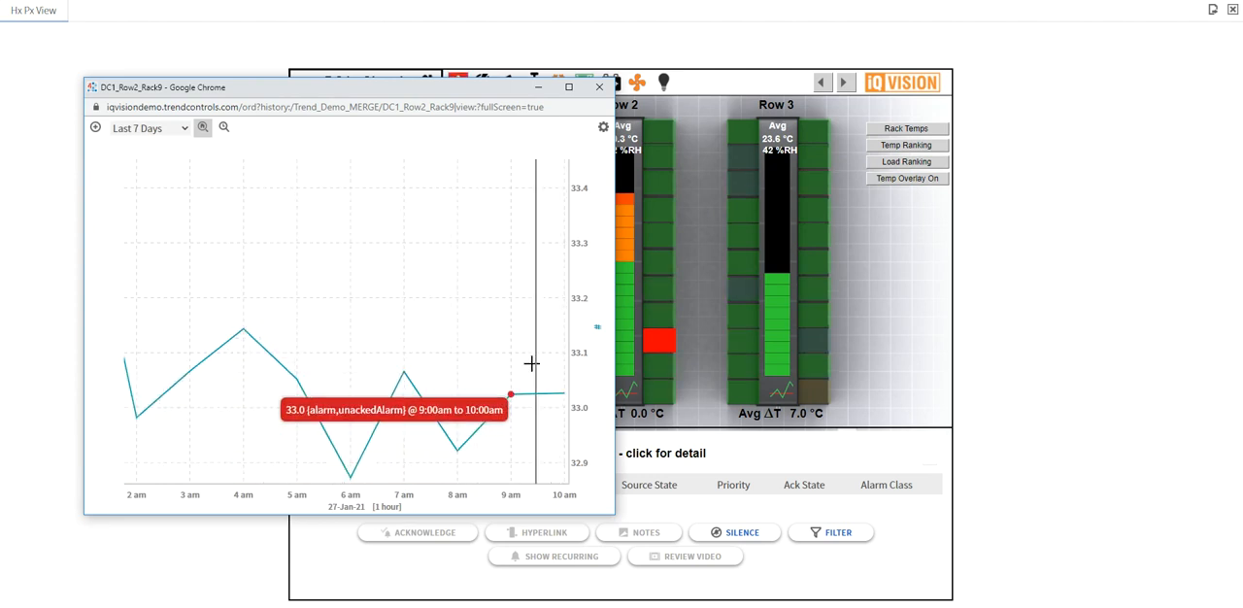
{"action": "mouse_move", "coordinate": [564, 213]}
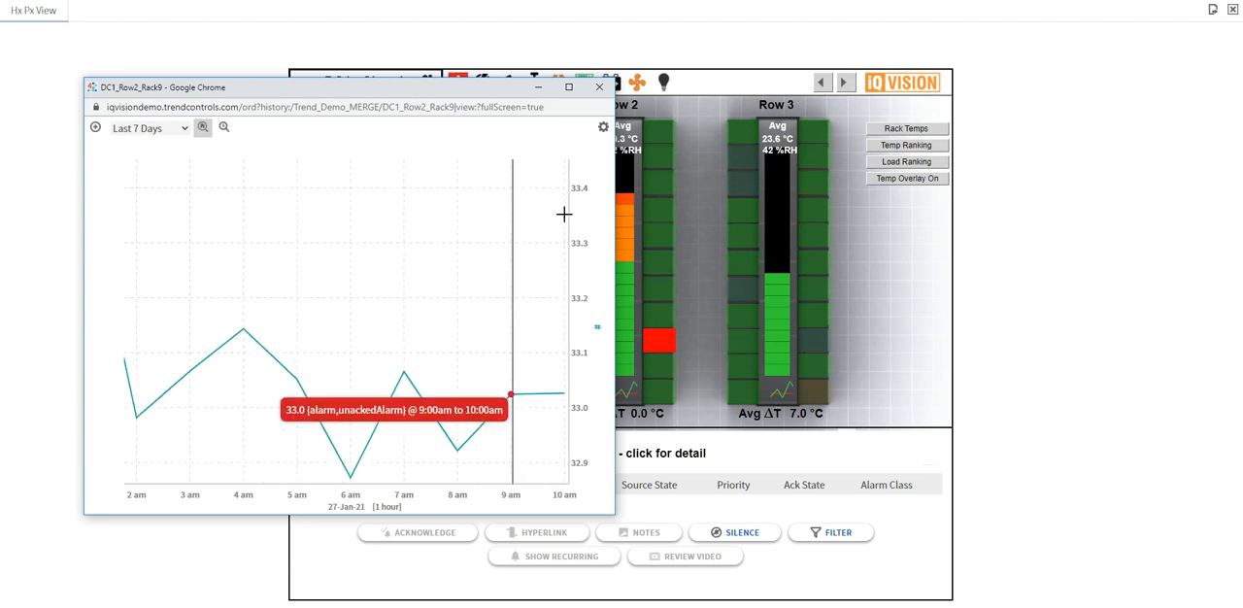
Step: Show the rack series as bars of change over Month-To-Date, then close the Rack 9 chart
{"action": "left_click", "coordinate": [603, 127]}
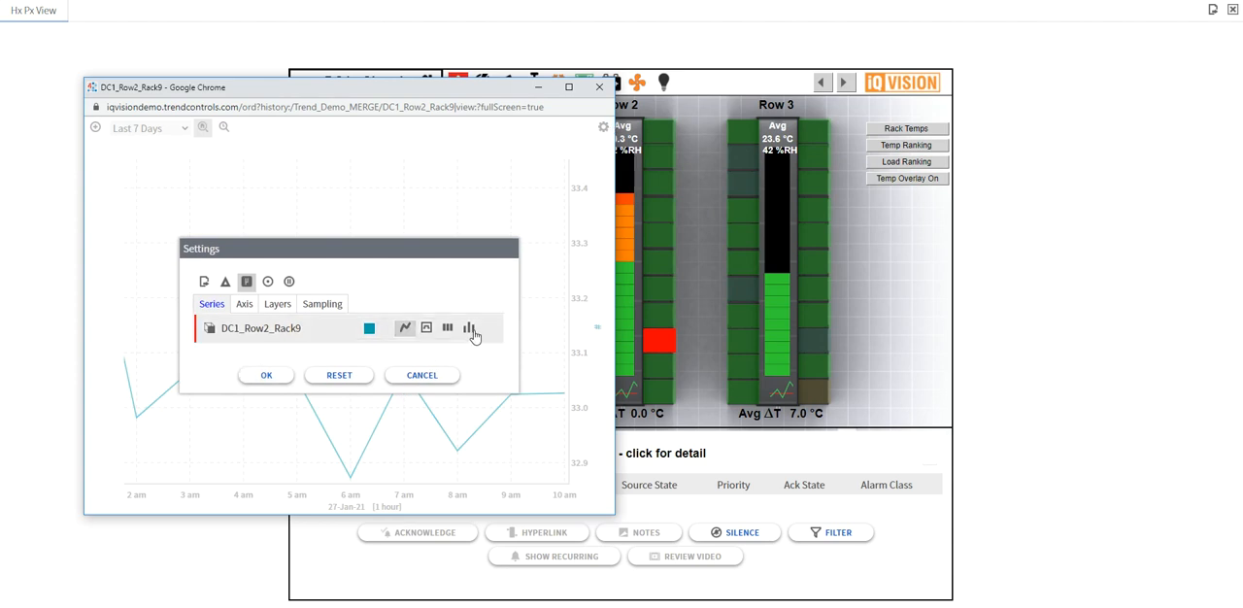
{"action": "left_click", "coordinate": [265, 375]}
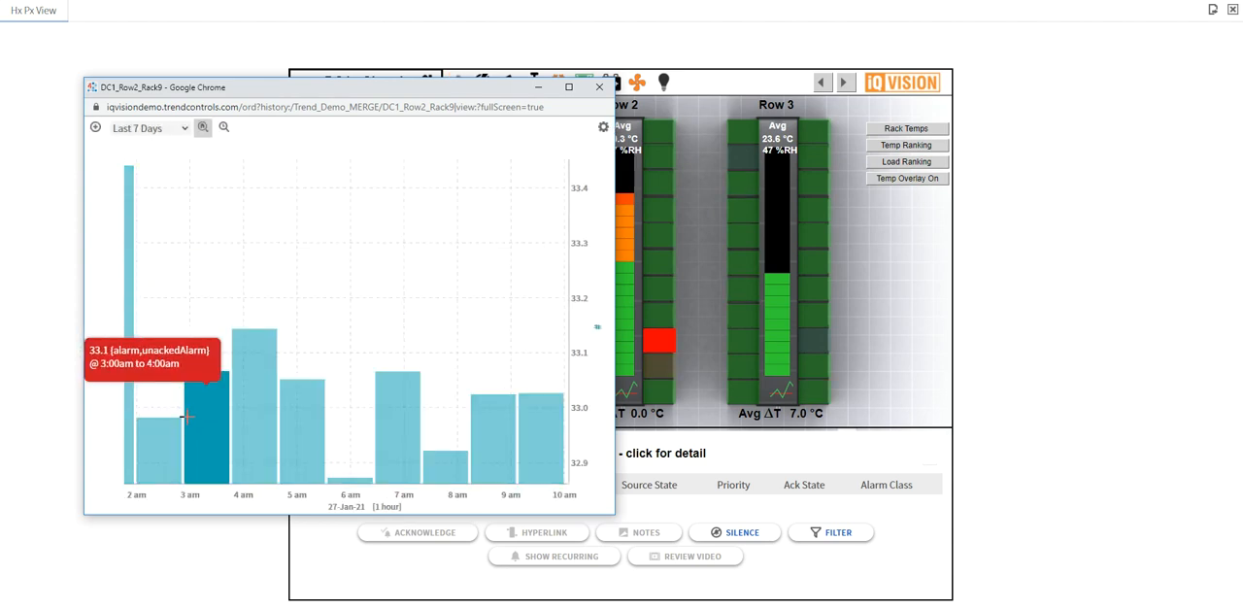
{"action": "mouse_move", "coordinate": [510, 437]}
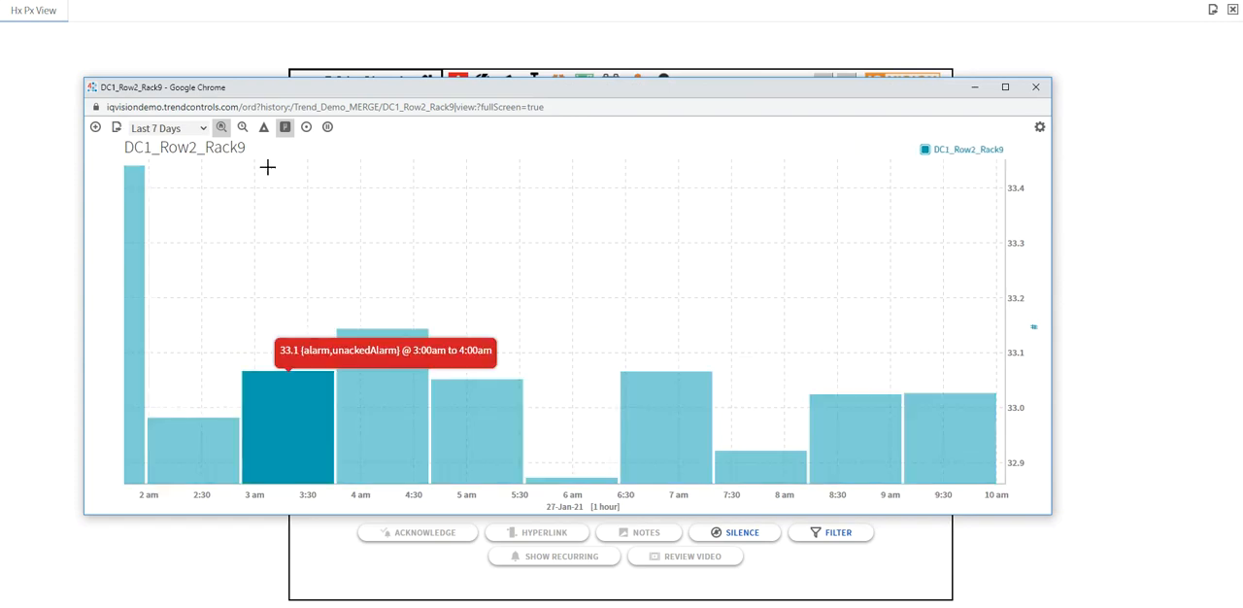
{"action": "left_click", "coordinate": [264, 128]}
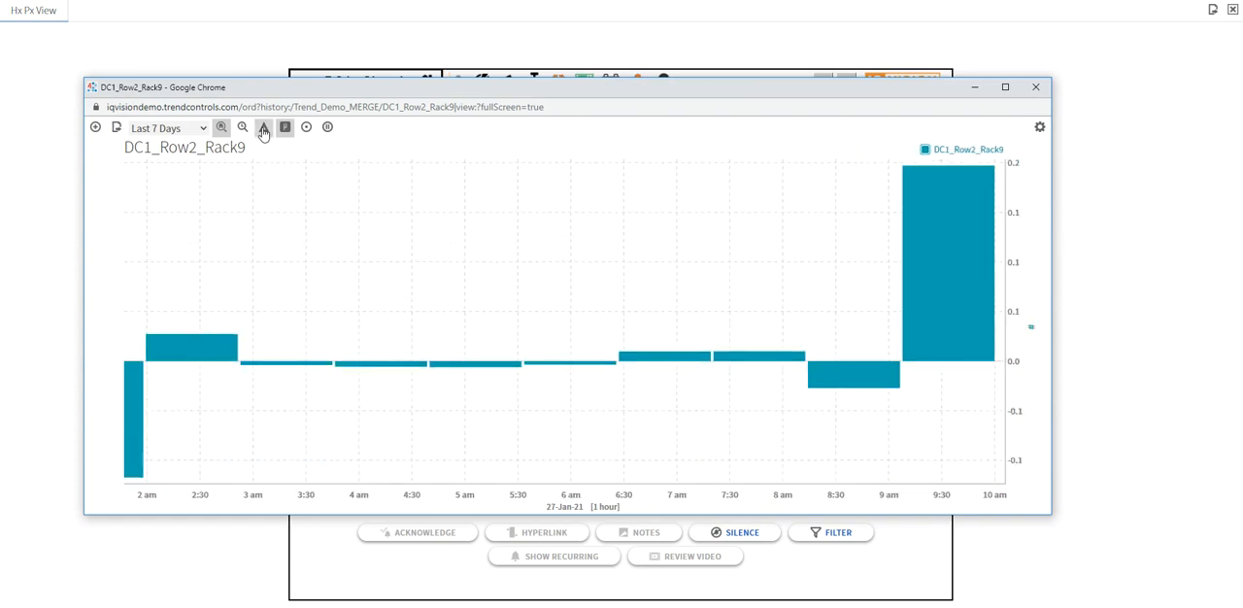
{"action": "mouse_move", "coordinate": [757, 356]}
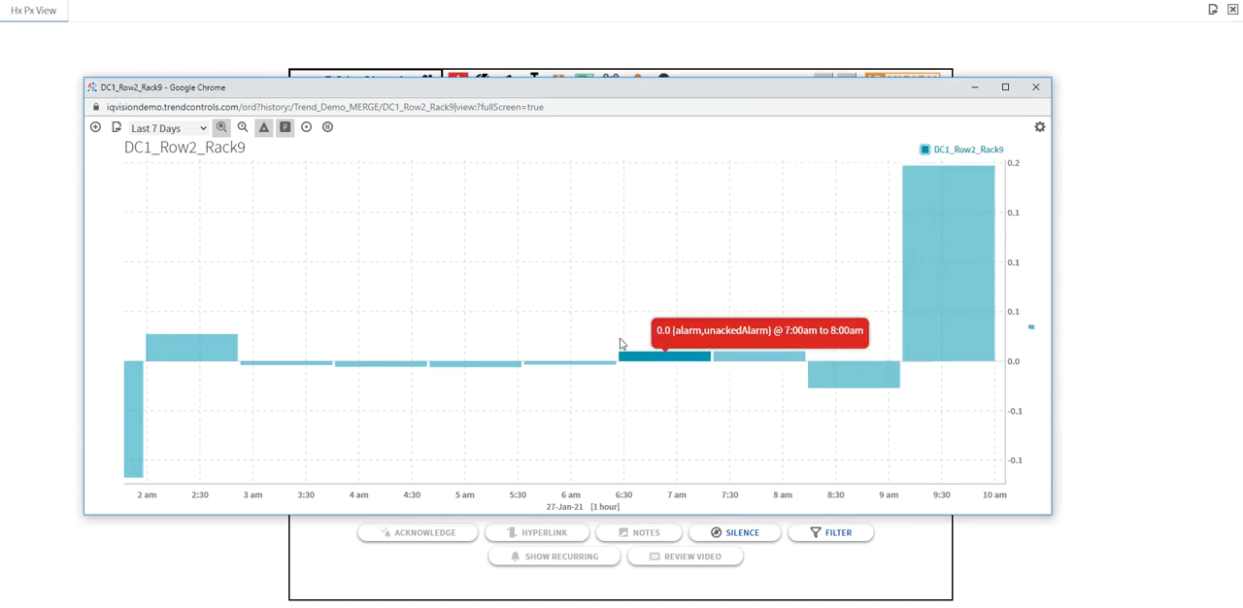
{"action": "mouse_move", "coordinate": [926, 255]}
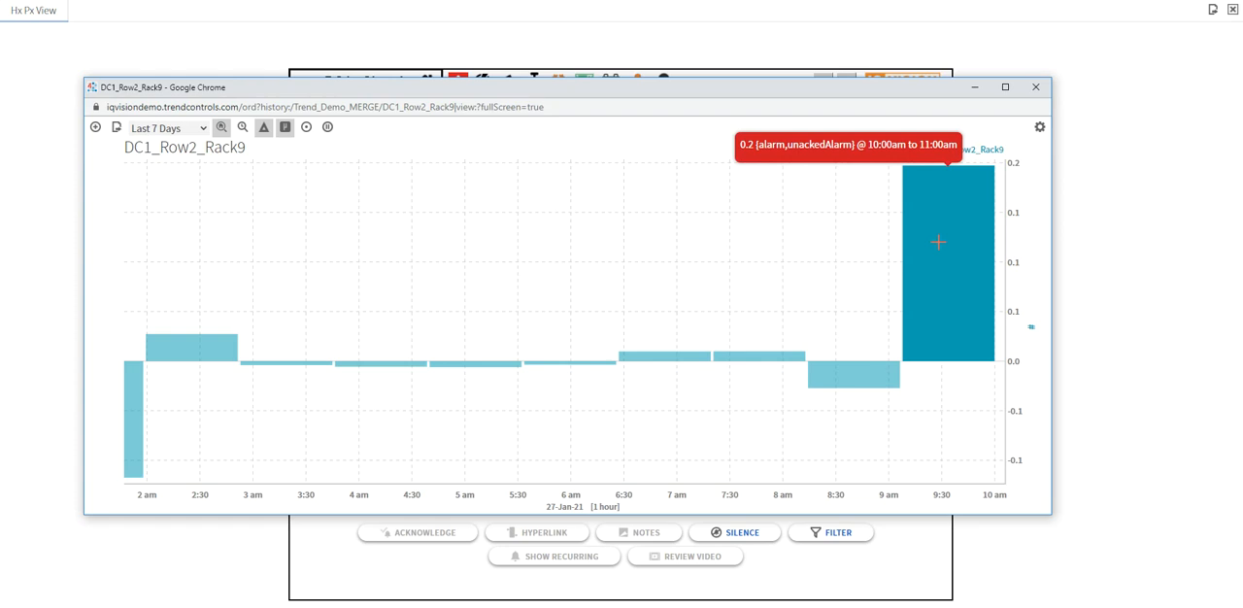
{"action": "mouse_move", "coordinate": [204, 347]}
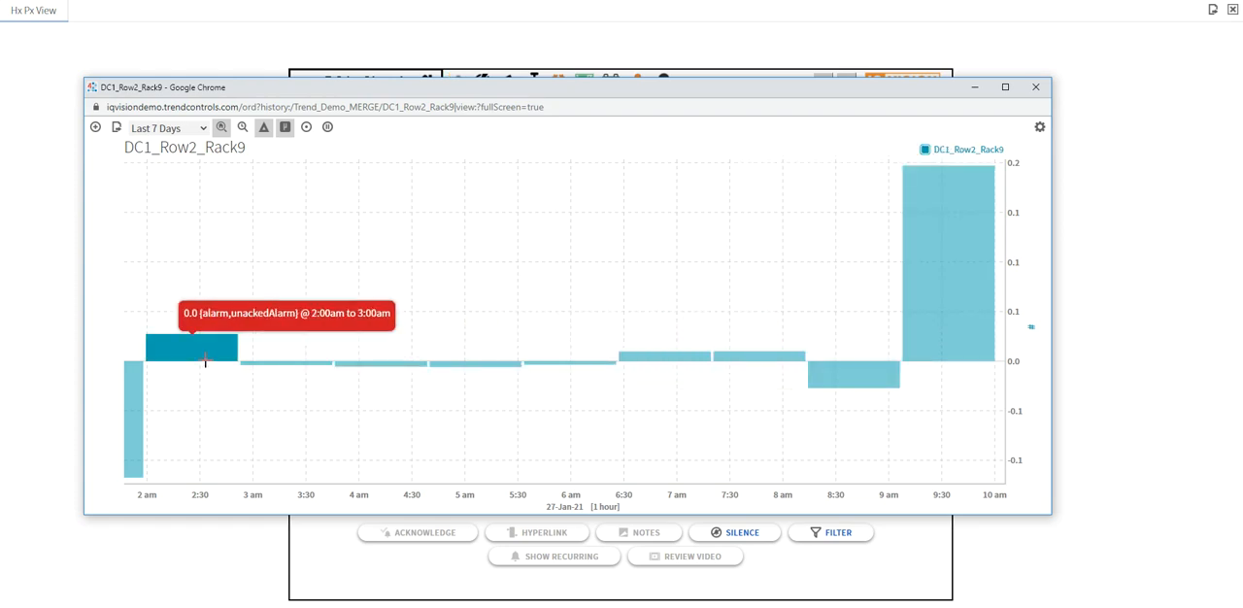
{"action": "mouse_move", "coordinate": [165, 127]}
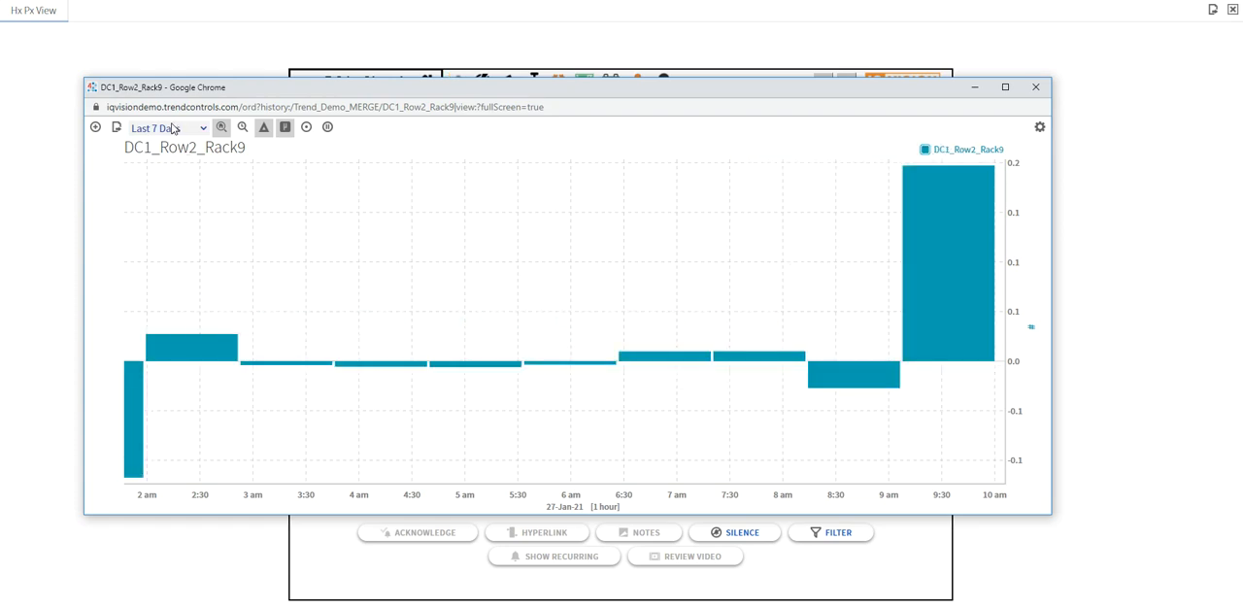
{"action": "left_click", "coordinate": [165, 127]}
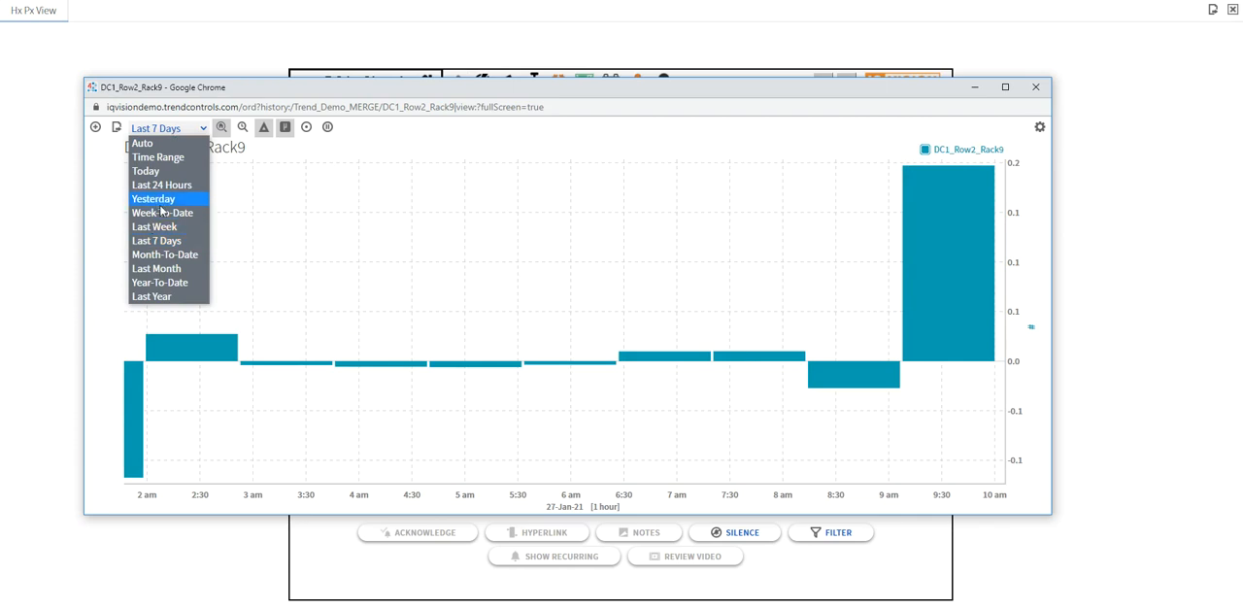
{"action": "left_click", "coordinate": [165, 255]}
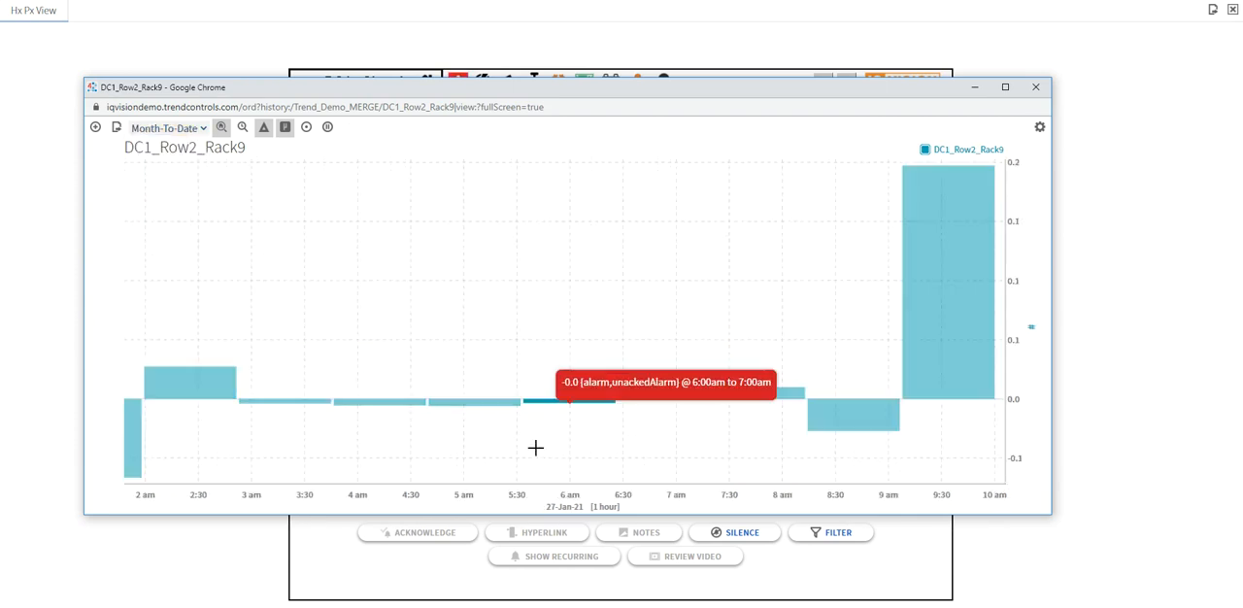
{"action": "left_click", "coordinate": [1036, 86]}
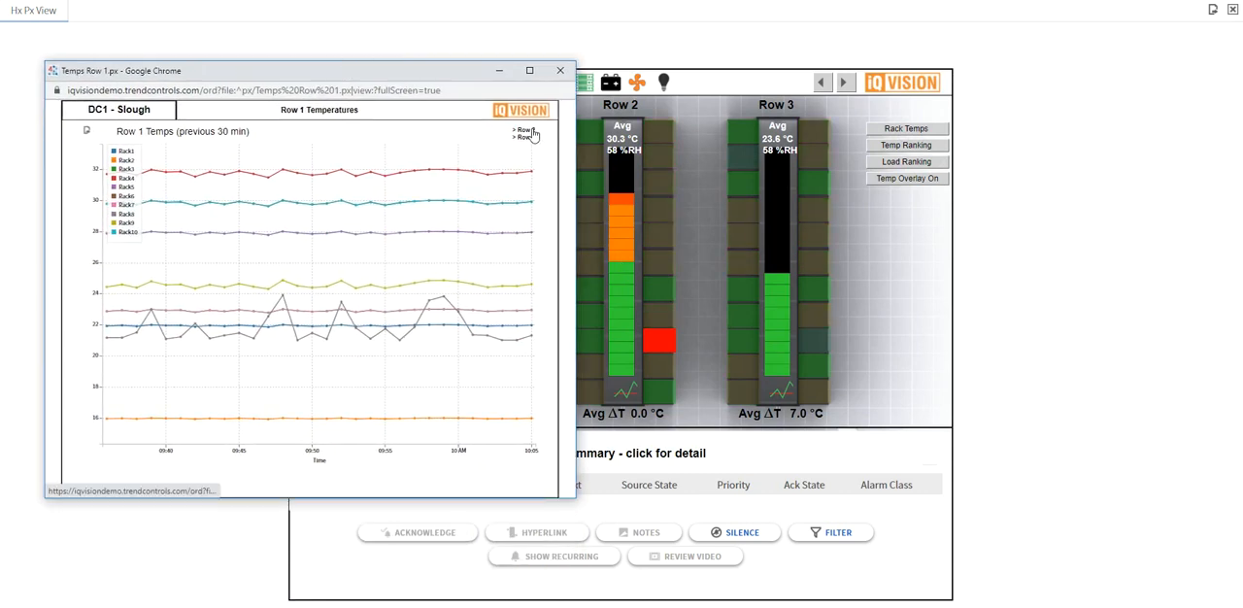
Step: View the Row 2 then Row 3 temperature trends and close the trends window
{"action": "left_click", "coordinate": [525, 130]}
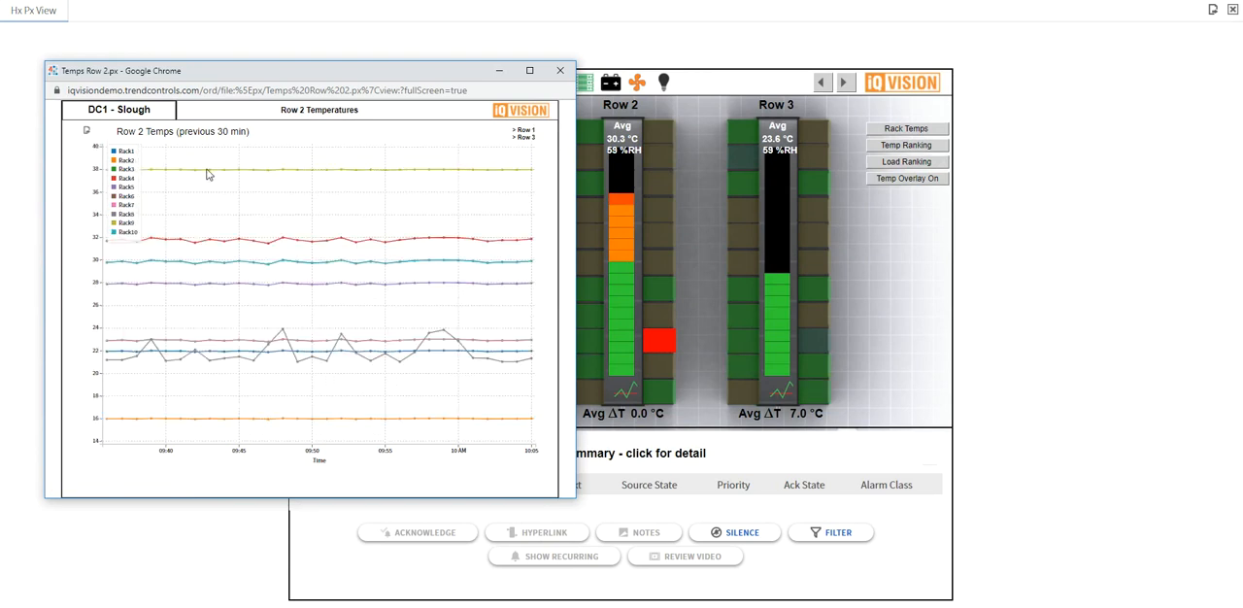
{"action": "left_click", "coordinate": [526, 137]}
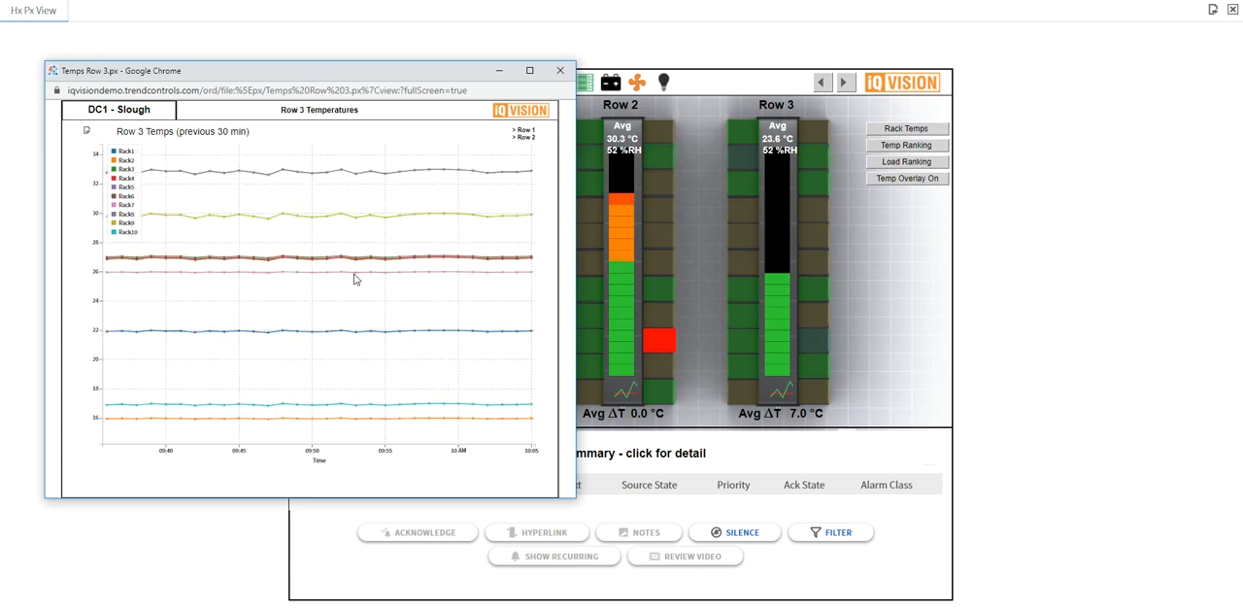
{"action": "mouse_move", "coordinate": [315, 319]}
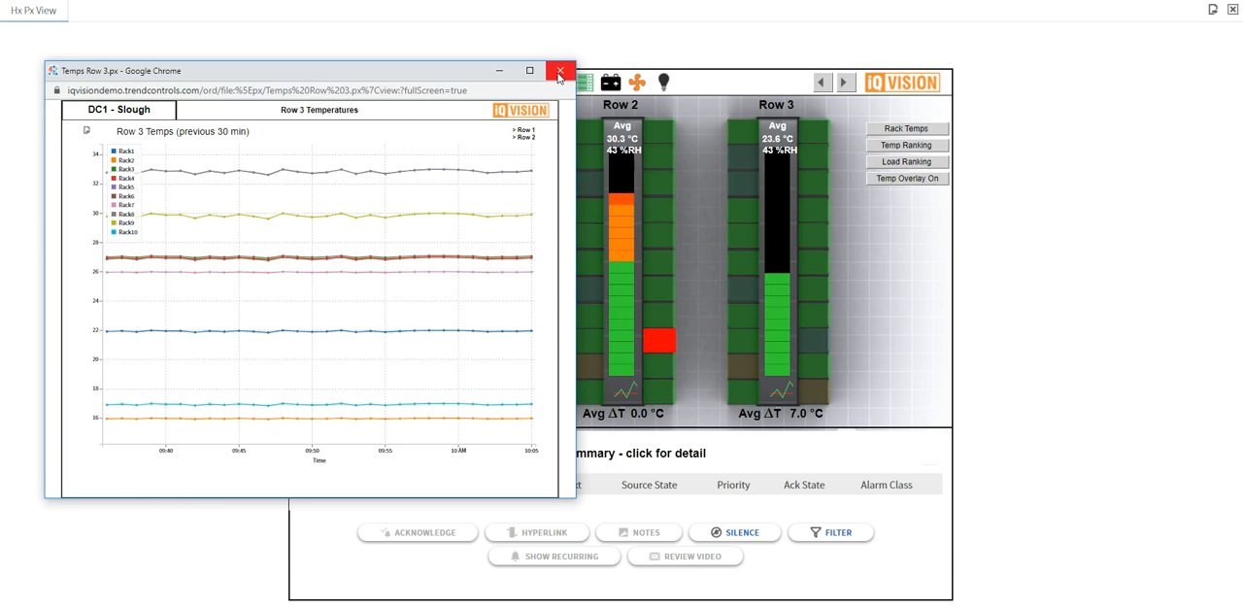
{"action": "left_click", "coordinate": [560, 70]}
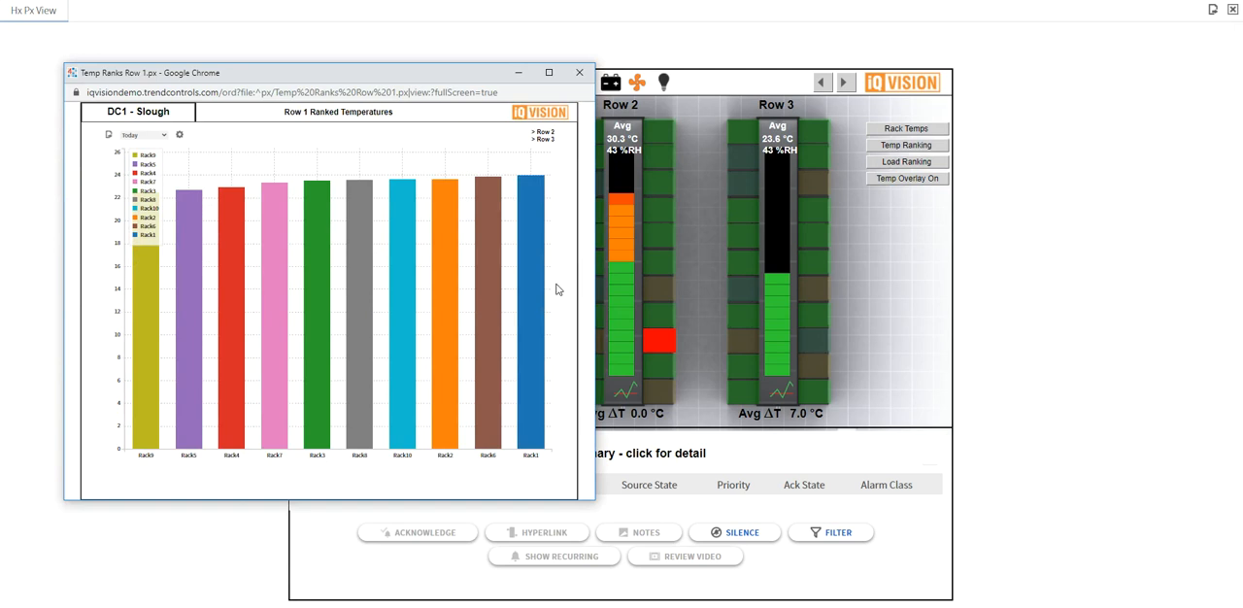
{"action": "mouse_move", "coordinate": [533, 298]}
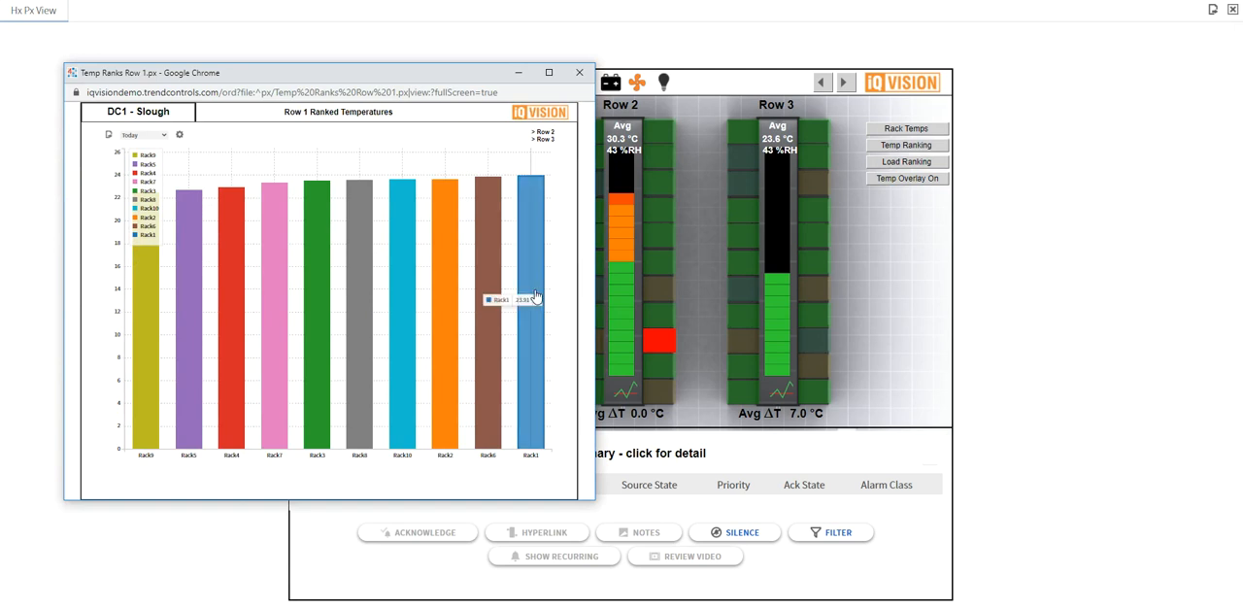
{"action": "mouse_move", "coordinate": [569, 244]}
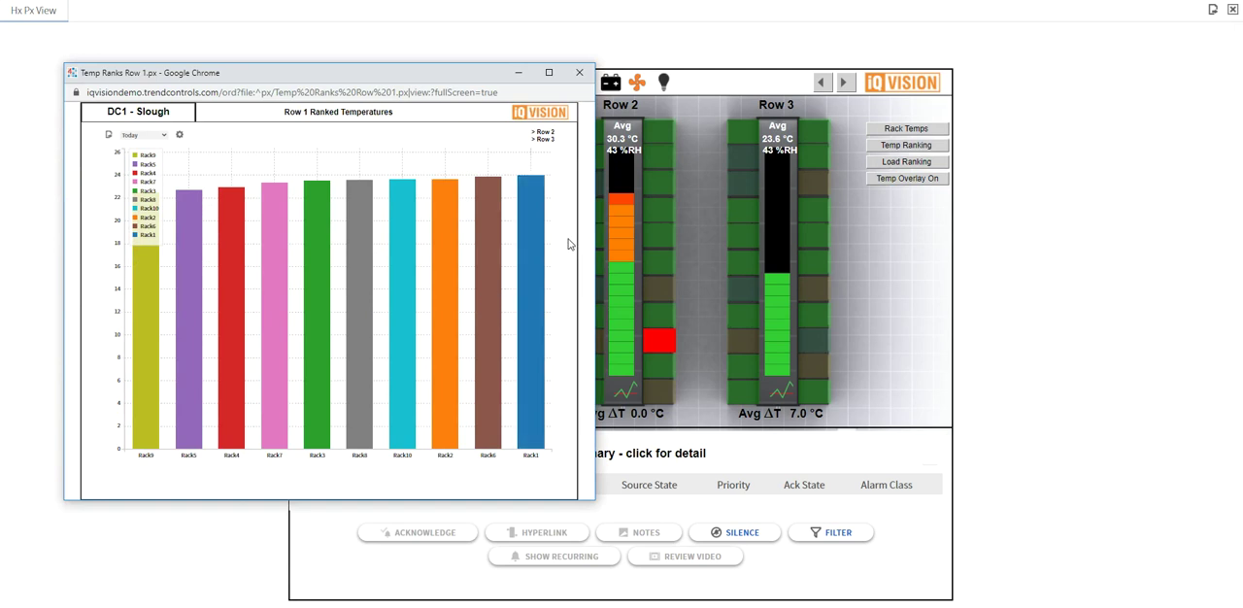
Step: View the Row 2 ranked temperatures and close the rankings window
{"action": "left_click", "coordinate": [544, 131]}
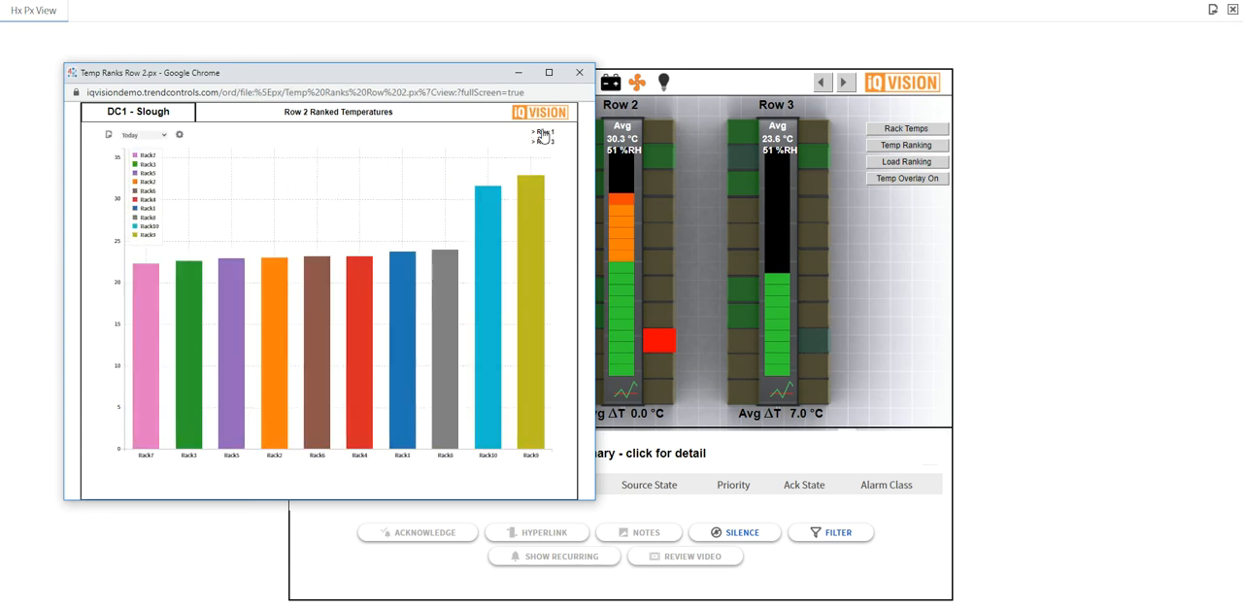
{"action": "mouse_move", "coordinate": [495, 248]}
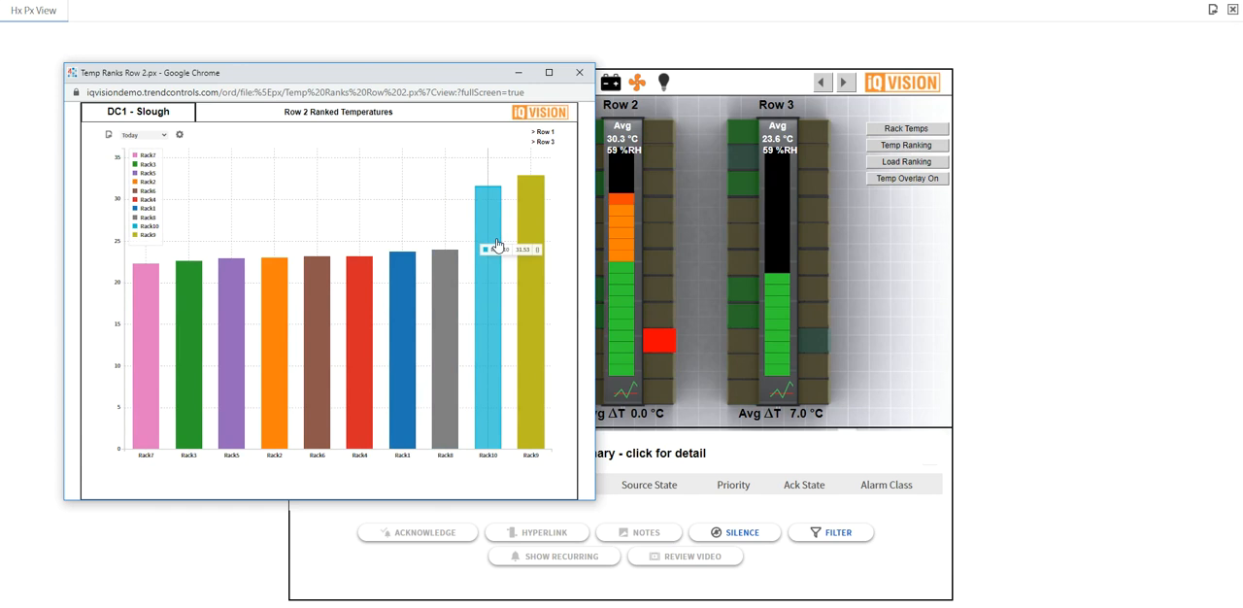
{"action": "mouse_move", "coordinate": [550, 242]}
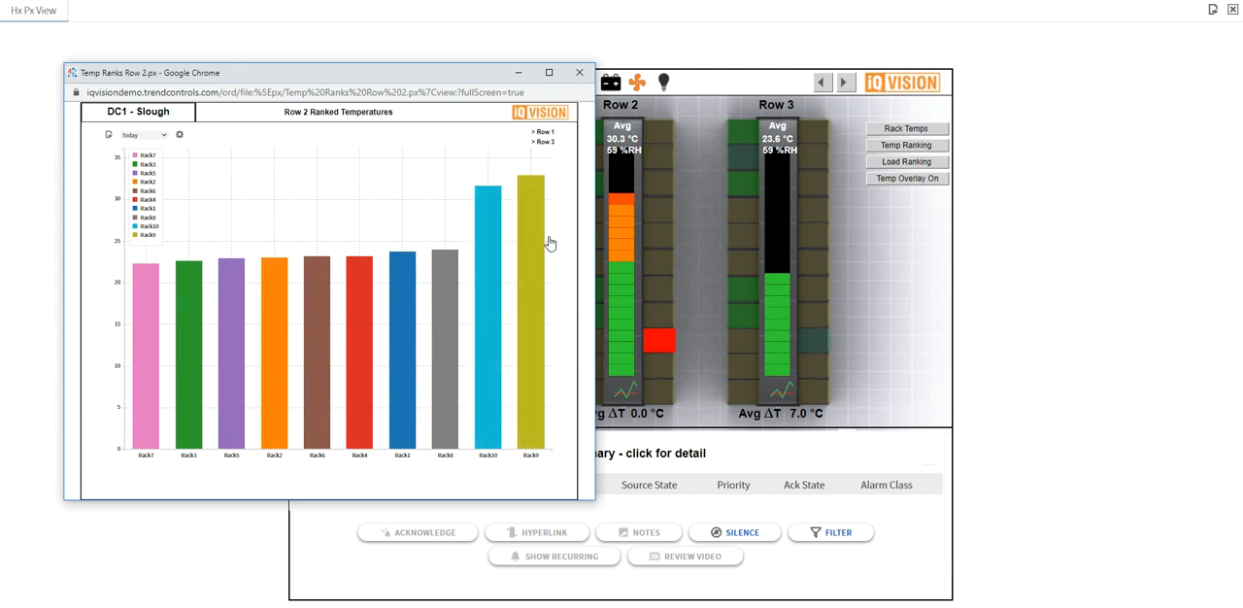
{"action": "mouse_move", "coordinate": [416, 223]}
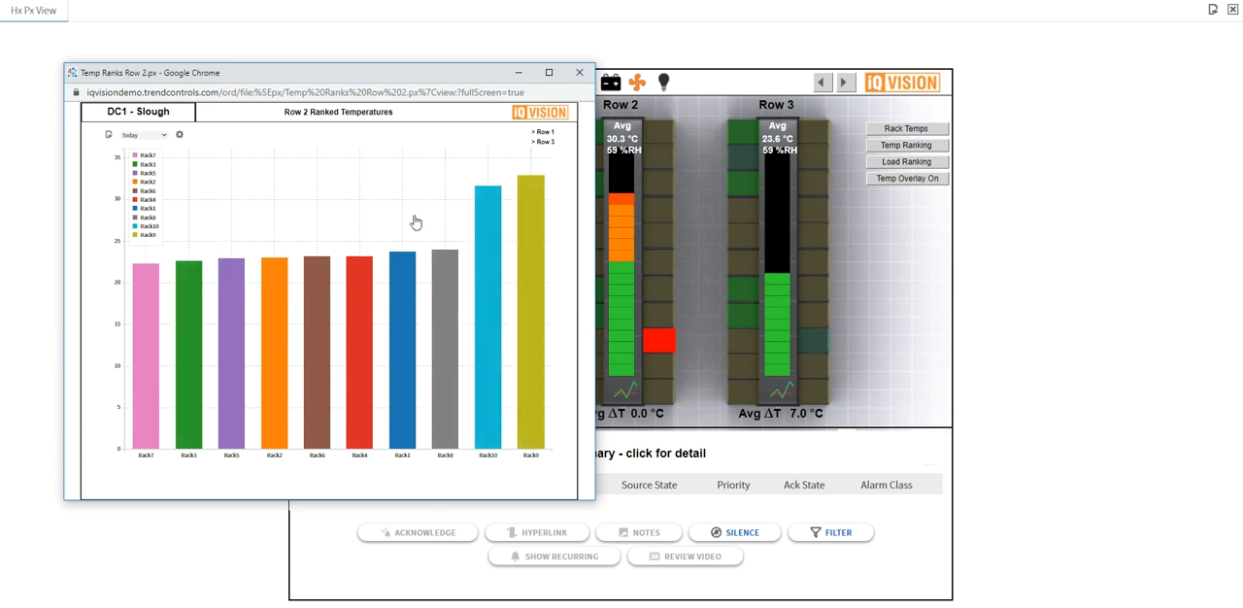
{"action": "mouse_move", "coordinate": [560, 244]}
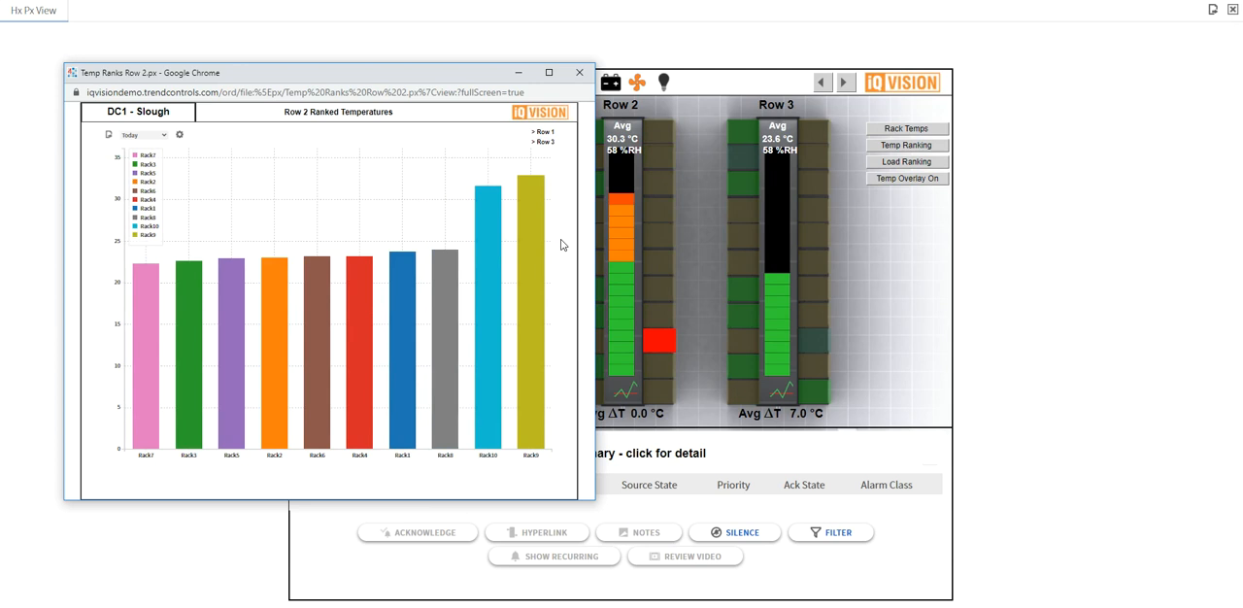
{"action": "left_click", "coordinate": [543, 142]}
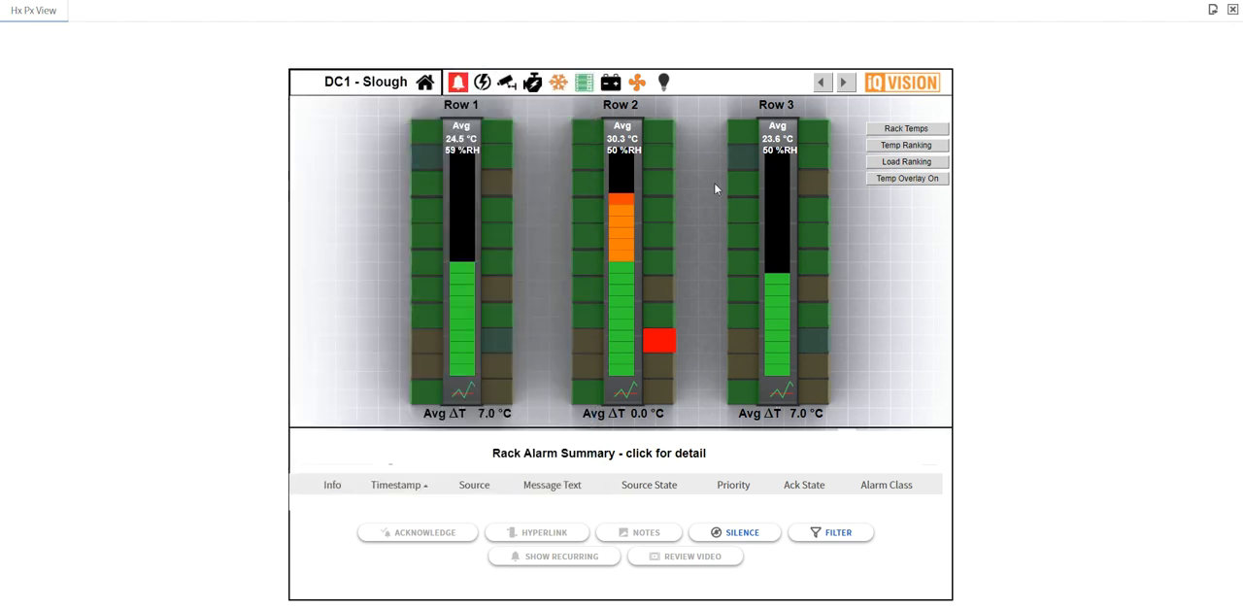
Step: Open the ranked loading chart and step through Row 1, Row 2 and Row 3
{"action": "left_click", "coordinate": [905, 161]}
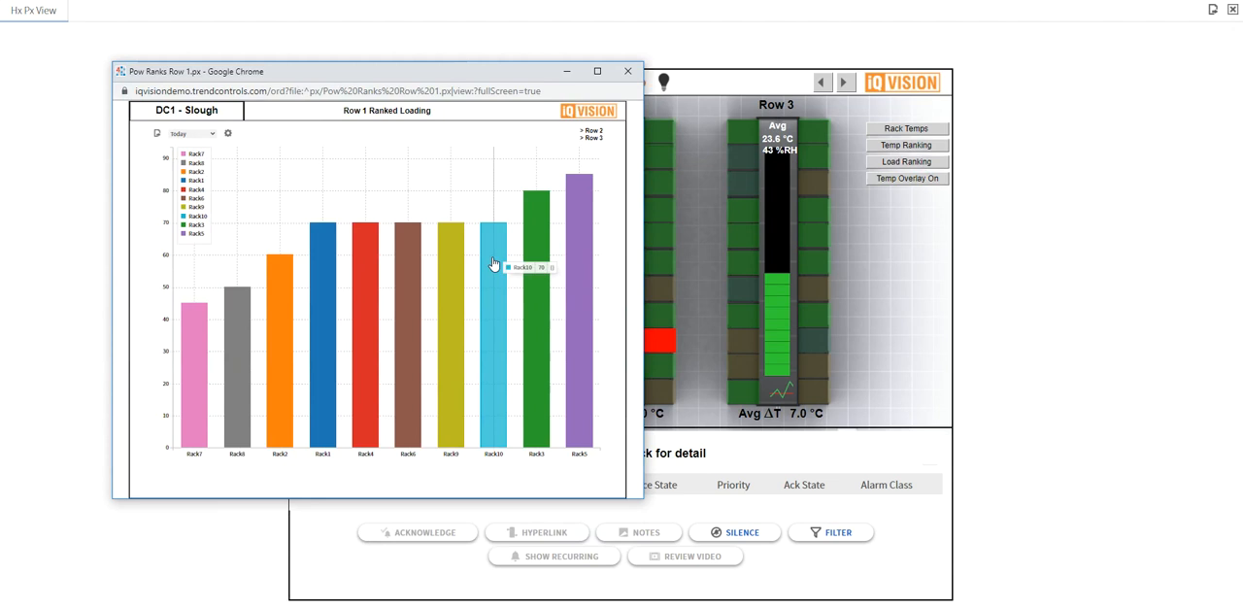
{"action": "mouse_move", "coordinate": [193, 359]}
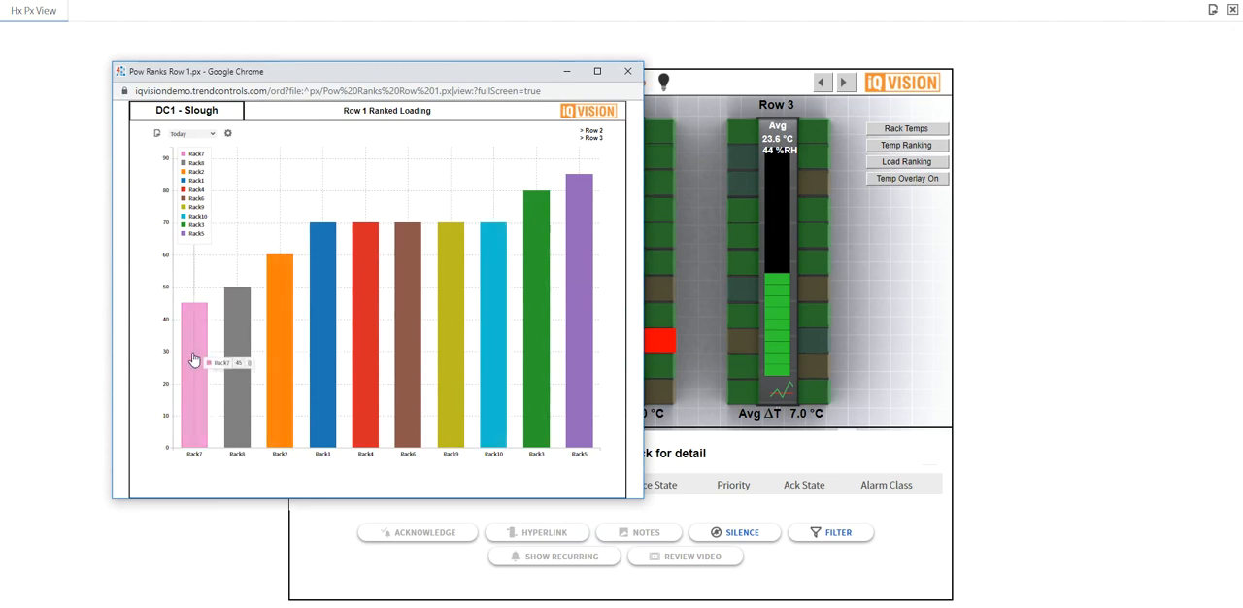
{"action": "mouse_move", "coordinate": [190, 332]}
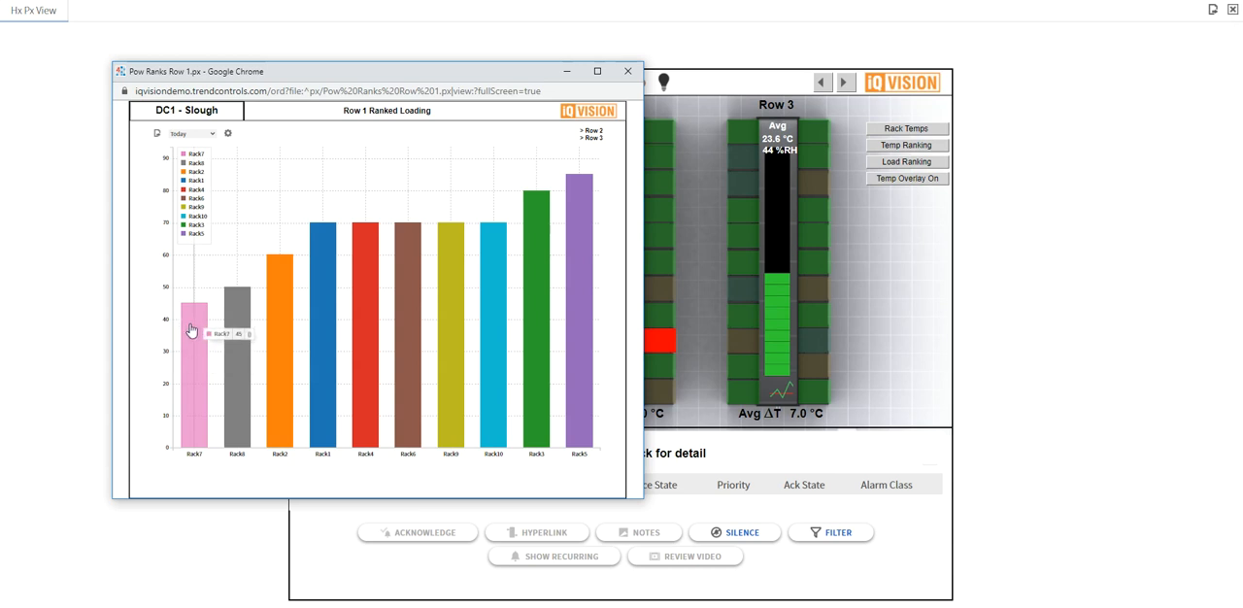
{"action": "mouse_move", "coordinate": [583, 230]}
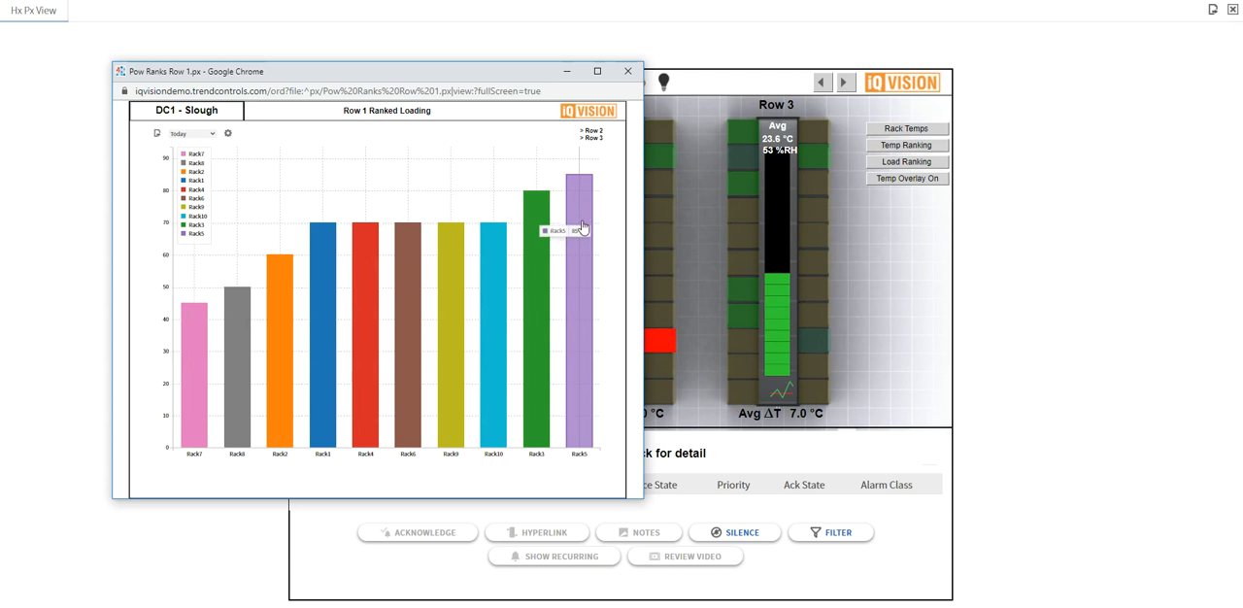
{"action": "mouse_move", "coordinate": [637, 259]}
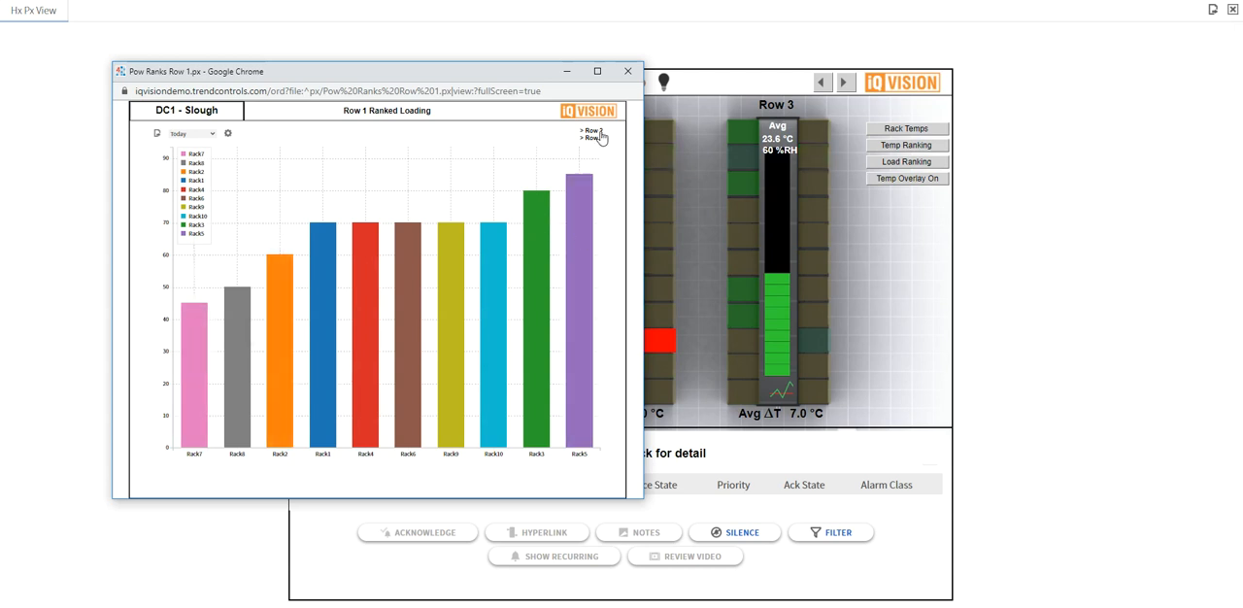
{"action": "left_click", "coordinate": [590, 130]}
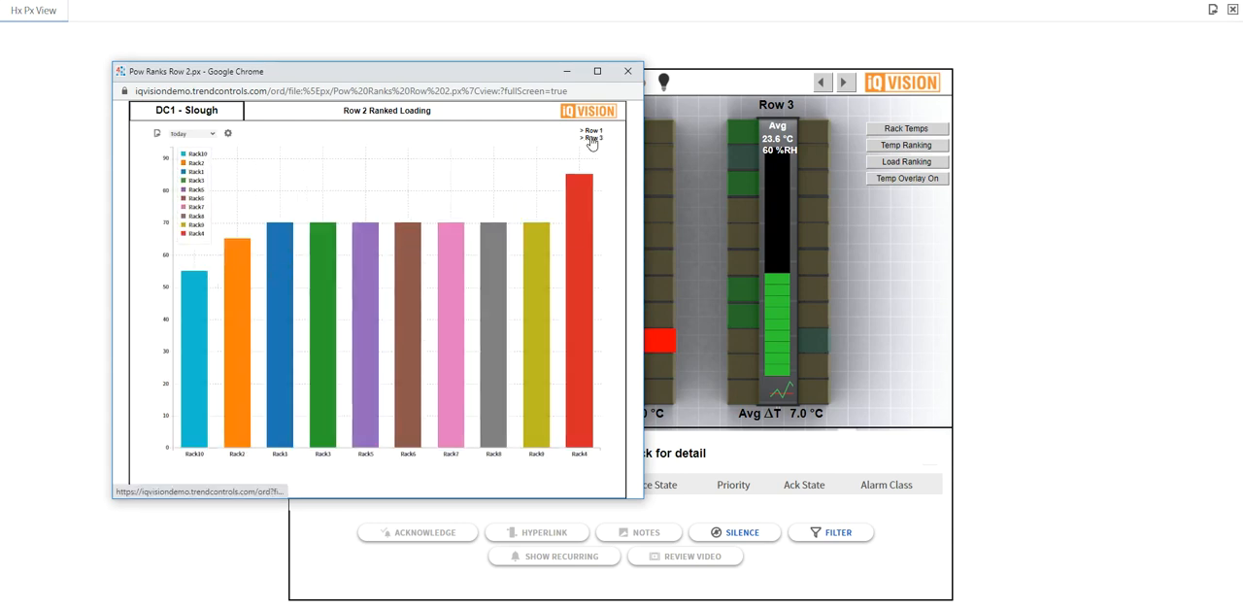
{"action": "left_click", "coordinate": [591, 137]}
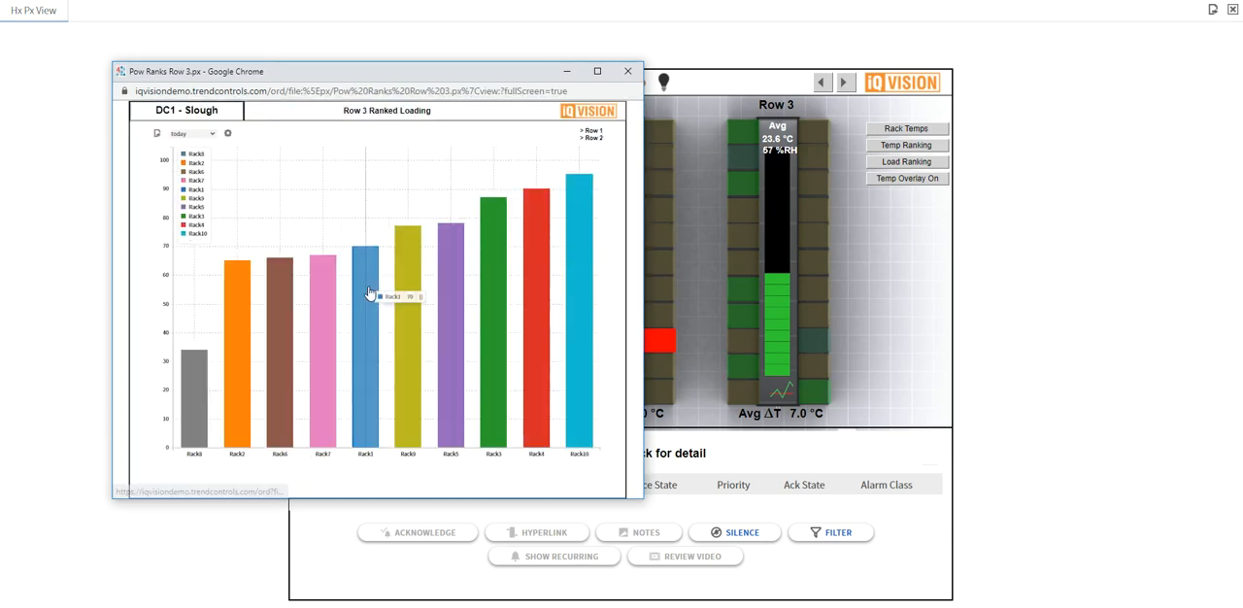
{"action": "mouse_move", "coordinate": [604, 233]}
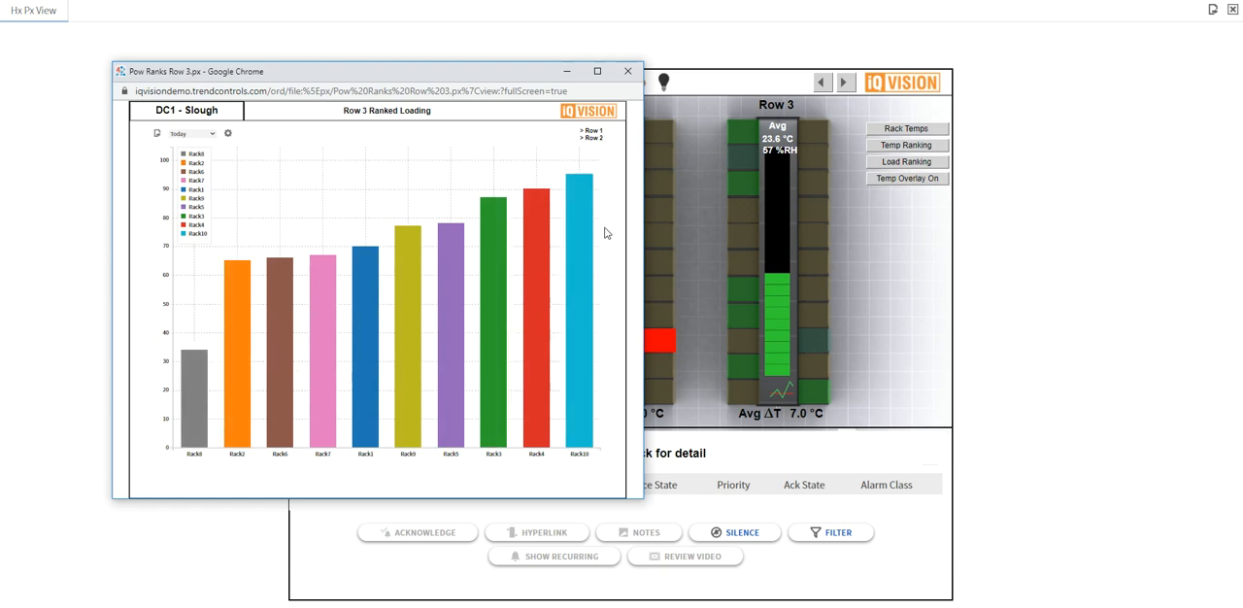
{"action": "mouse_move", "coordinate": [578, 204]}
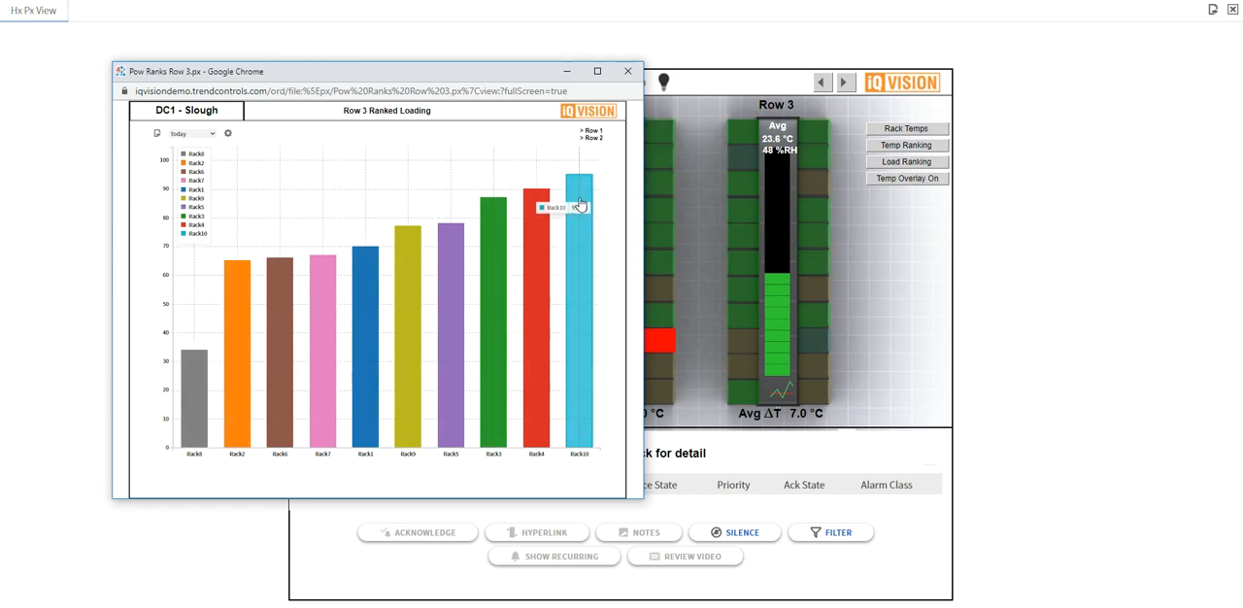
{"action": "mouse_move", "coordinate": [194, 389]}
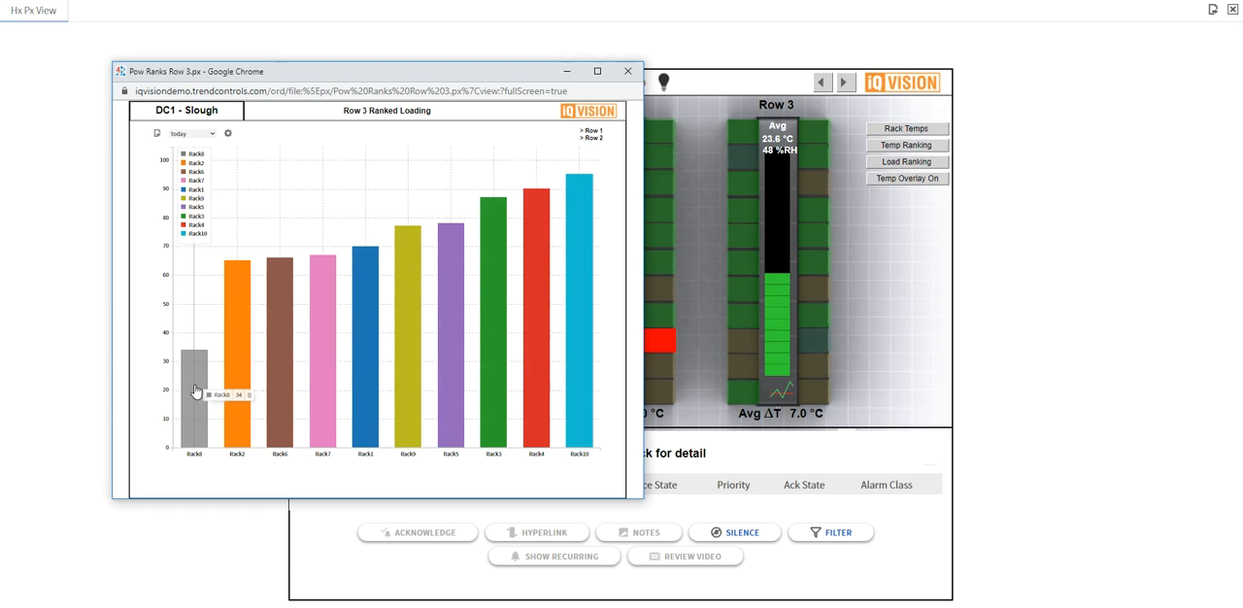
Step: Set the Row 3 loading ranking to This Month, then close the loading chart
{"action": "left_click", "coordinate": [212, 133]}
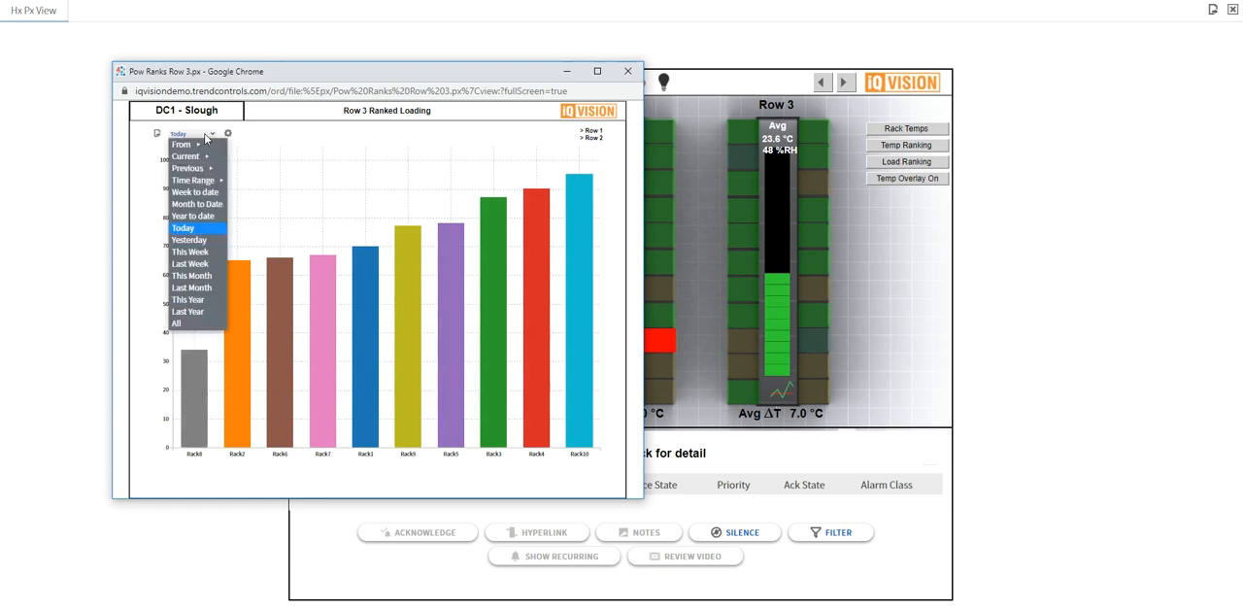
{"action": "left_click", "coordinate": [192, 275]}
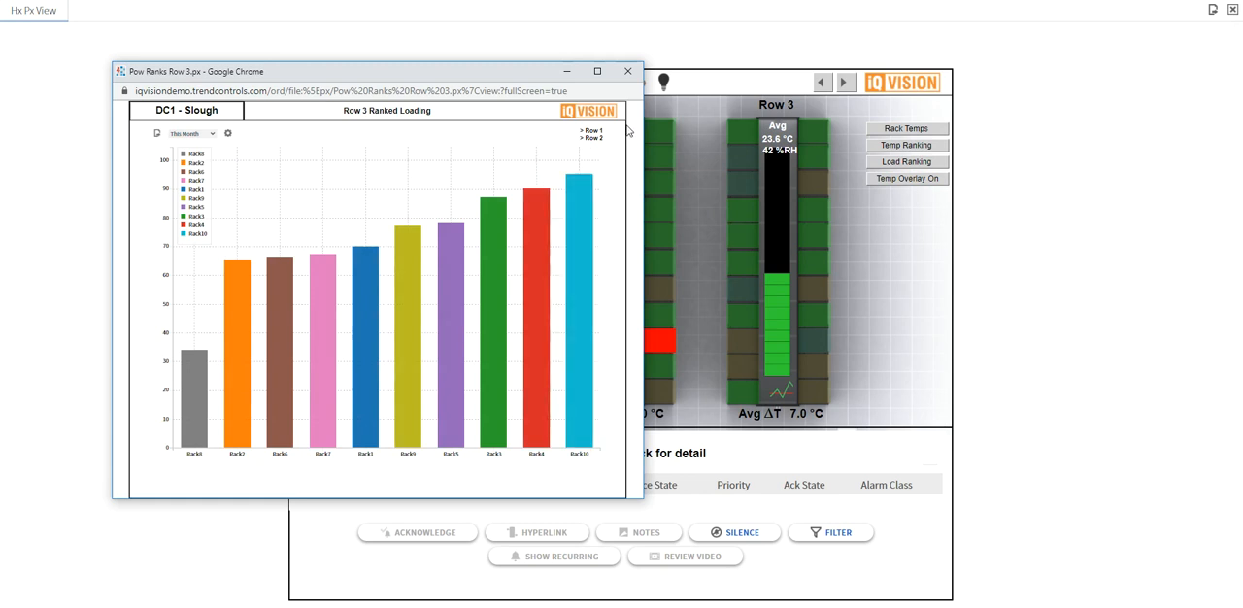
{"action": "left_click", "coordinate": [627, 71]}
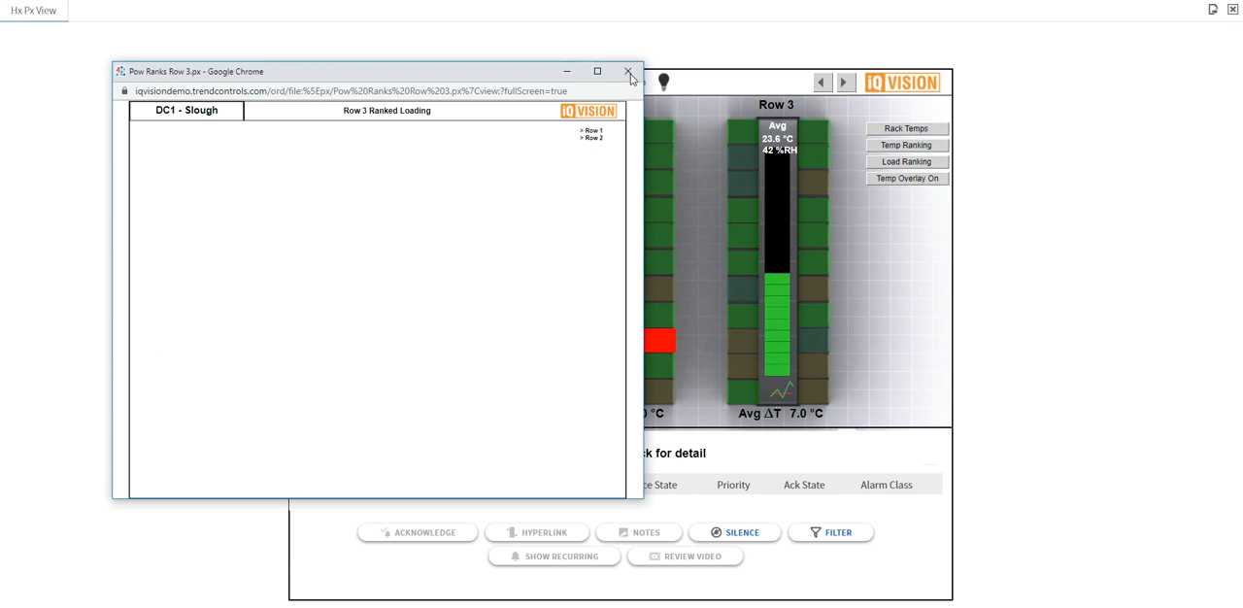
{"action": "left_click", "coordinate": [627, 71]}
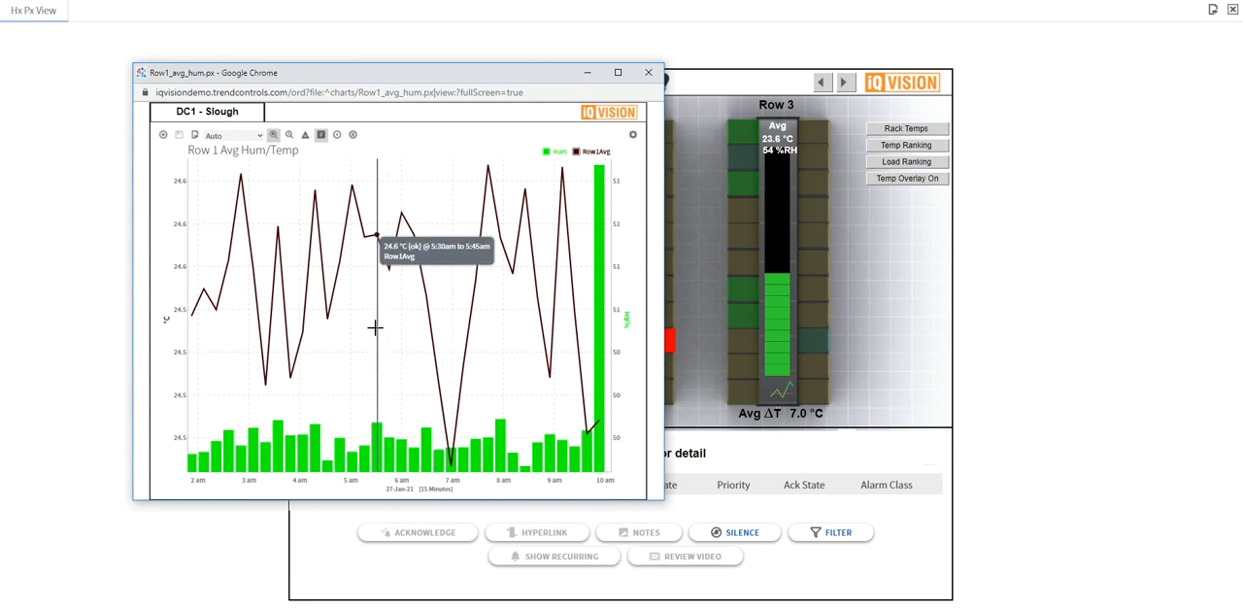
{"action": "mouse_move", "coordinate": [417, 306]}
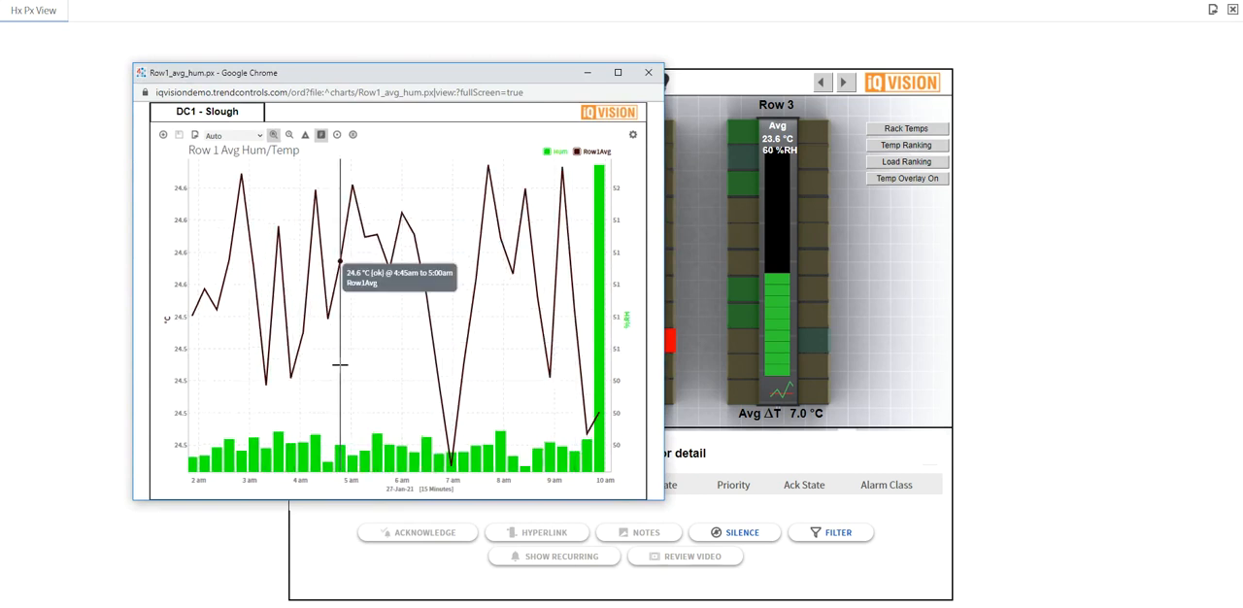
{"action": "mouse_move", "coordinate": [352, 186]}
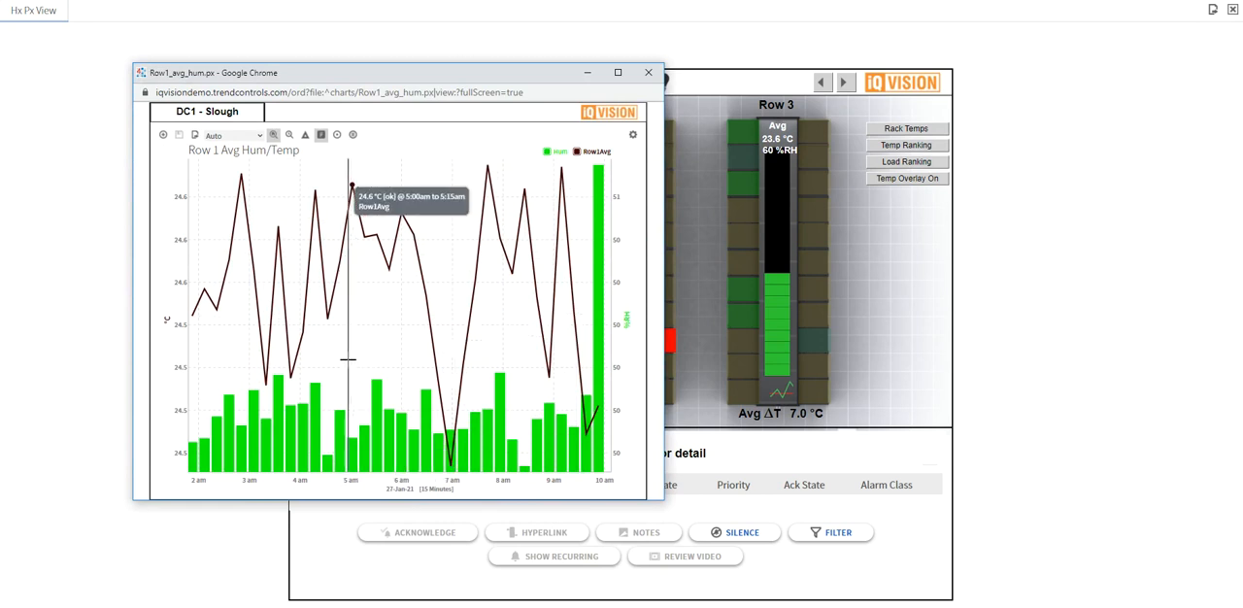
{"action": "left_click", "coordinate": [233, 135]}
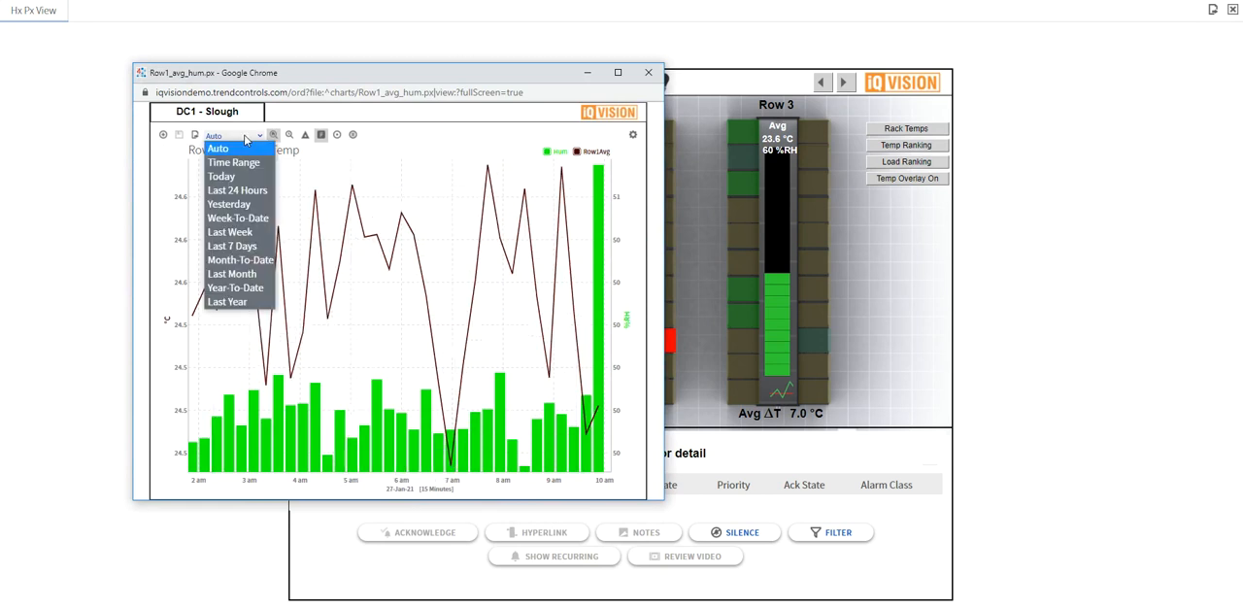
{"action": "left_click", "coordinate": [231, 273]}
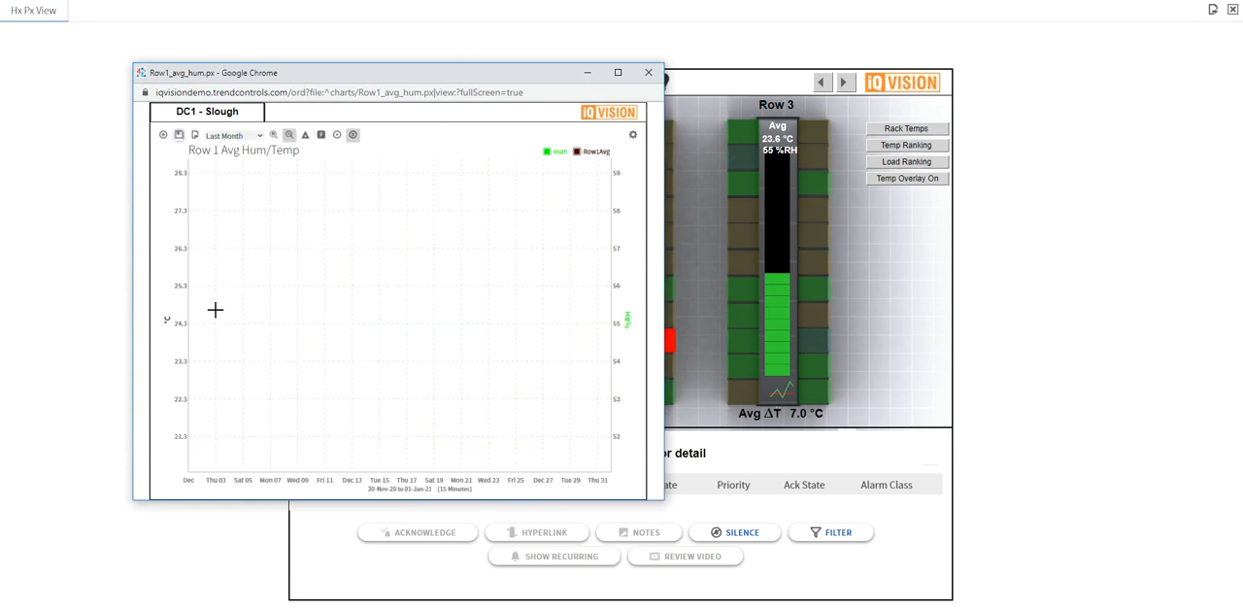
{"action": "left_click", "coordinate": [231, 135]}
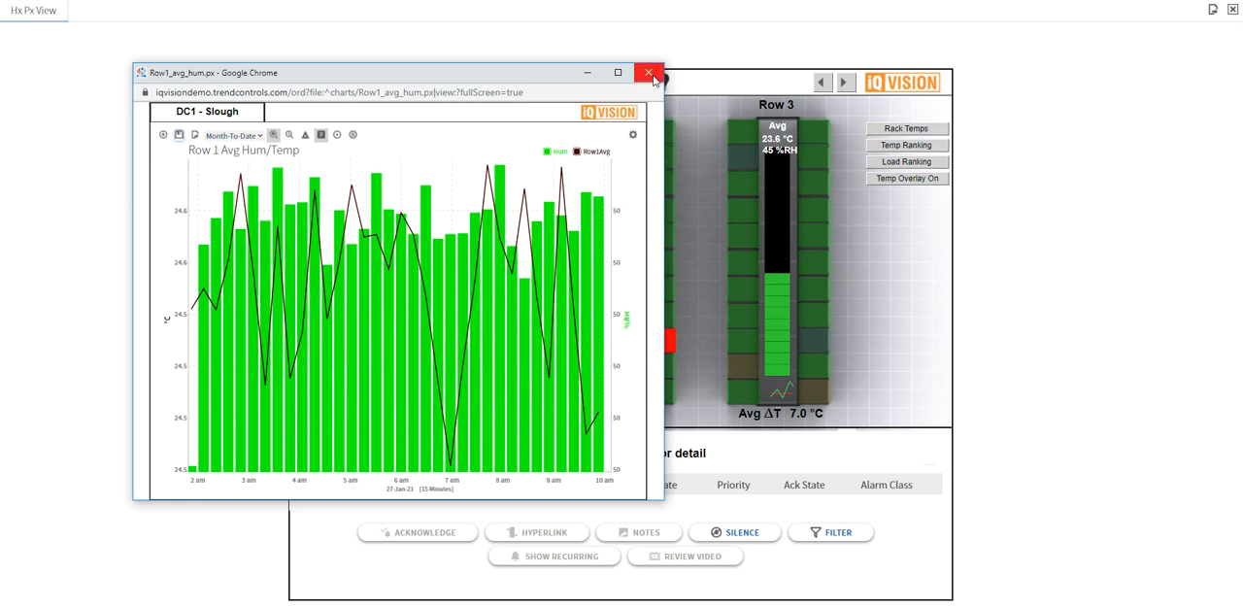
{"action": "left_click", "coordinate": [647, 73]}
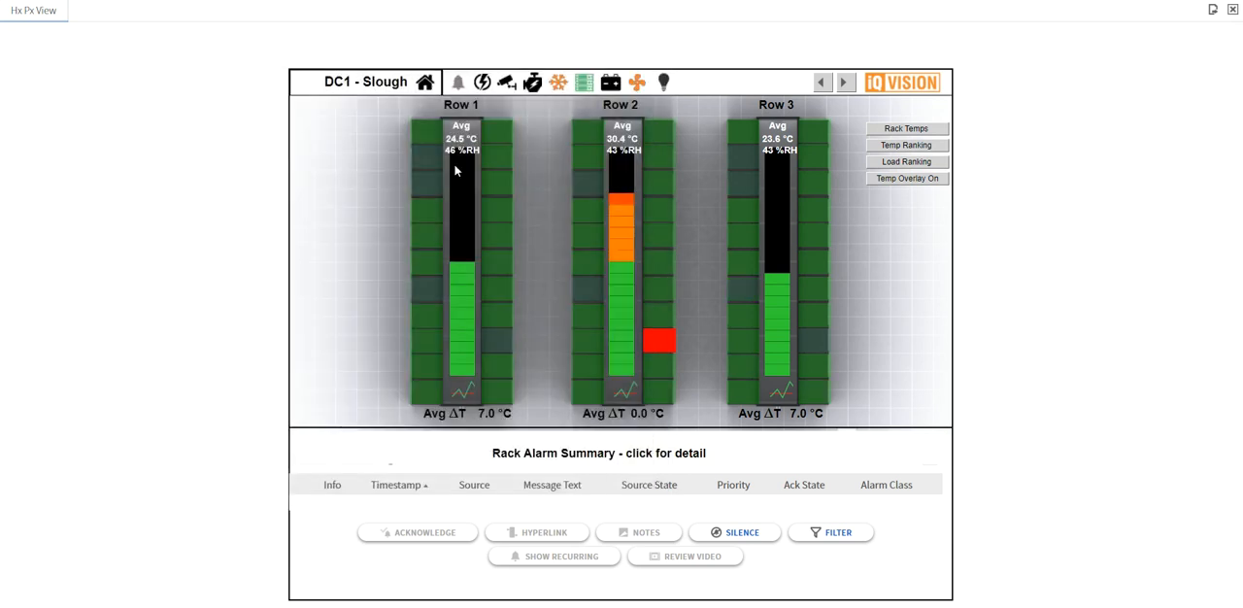
{"action": "mouse_move", "coordinate": [646, 126]}
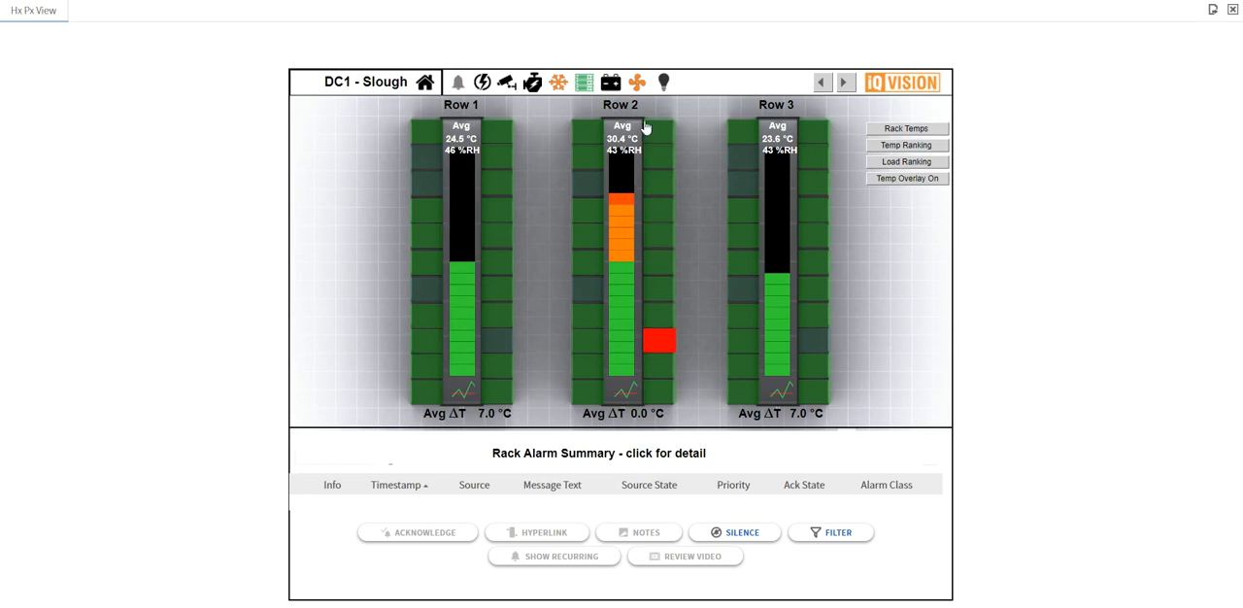
Step: Open the UPS1 current chart and set its range to Last 24 Hours
{"action": "left_click", "coordinate": [611, 82]}
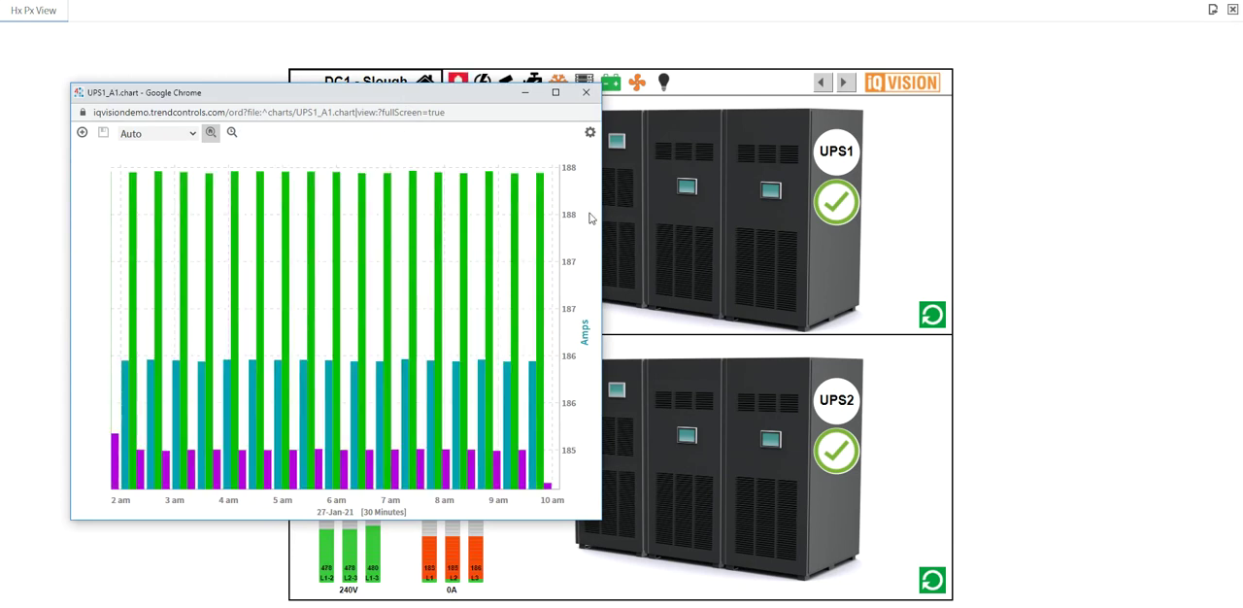
{"action": "left_click", "coordinate": [156, 133]}
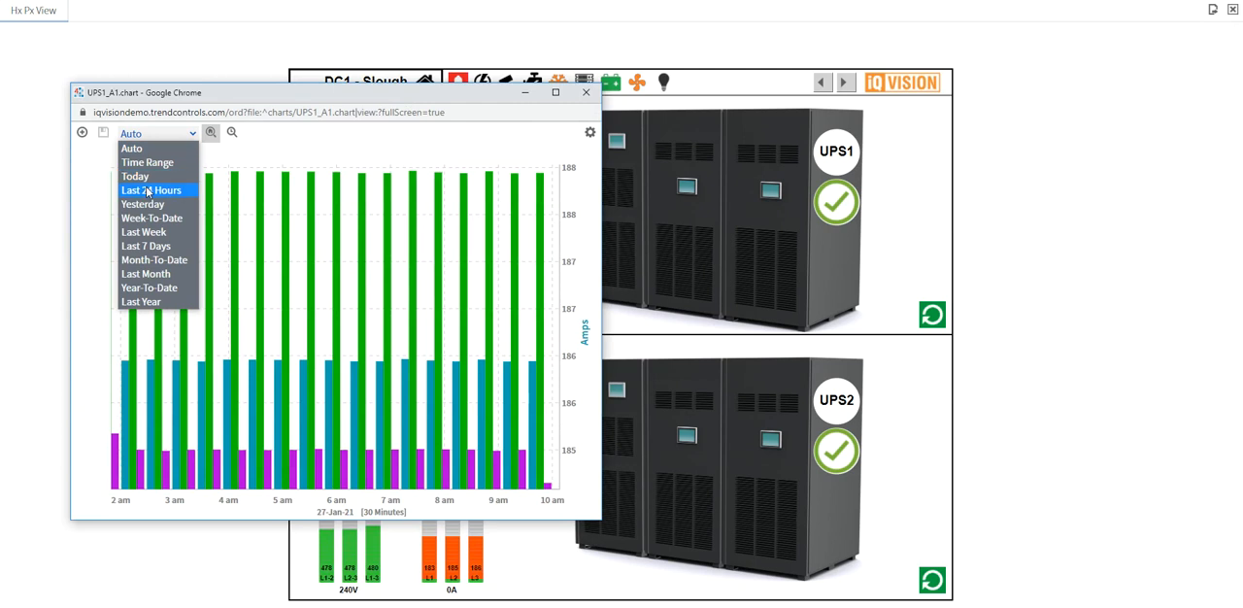
{"action": "left_click", "coordinate": [151, 189]}
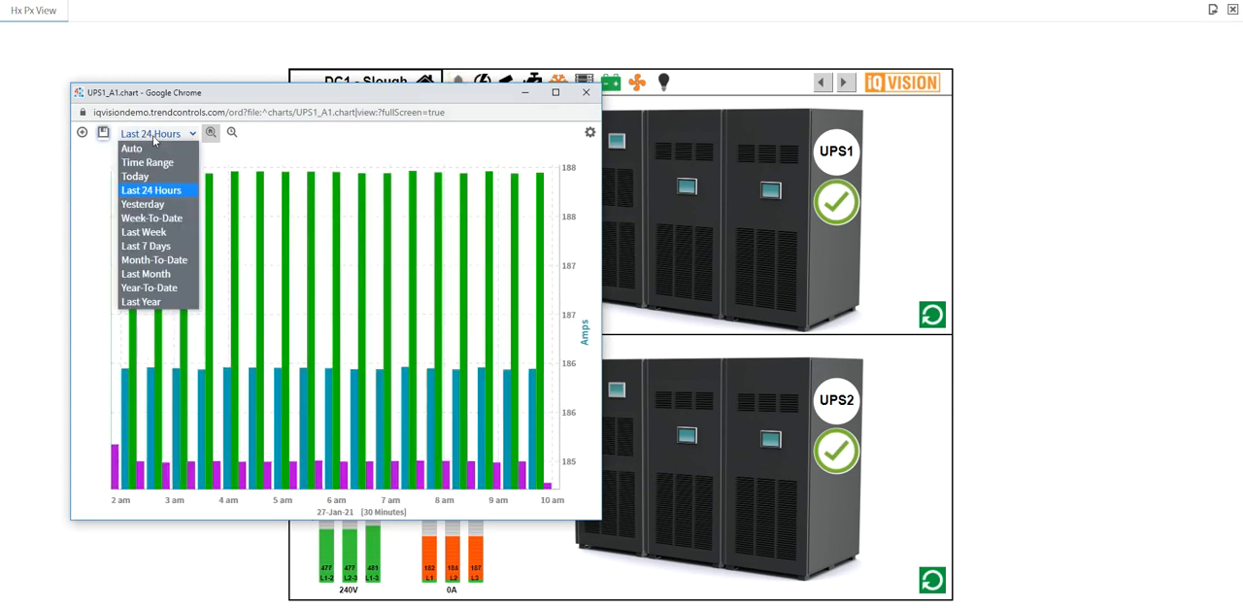
Step: Switch the UPS chart to Yesterday, close it, and open the faulty FCU 3 details
{"action": "left_click", "coordinate": [142, 204]}
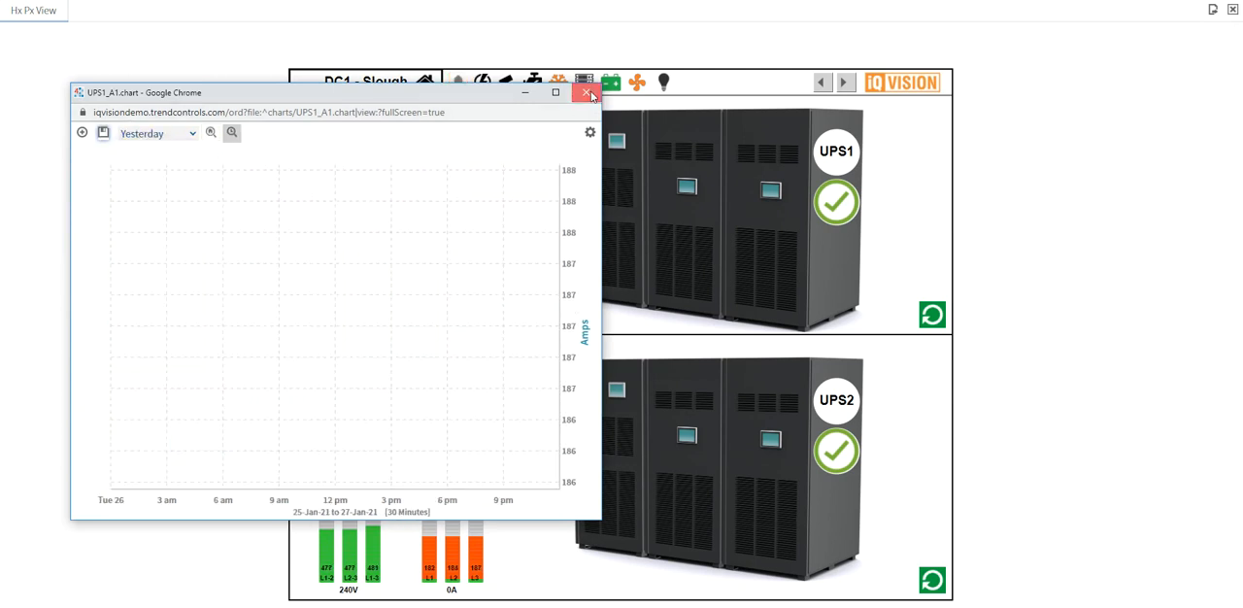
{"action": "left_click", "coordinate": [590, 92]}
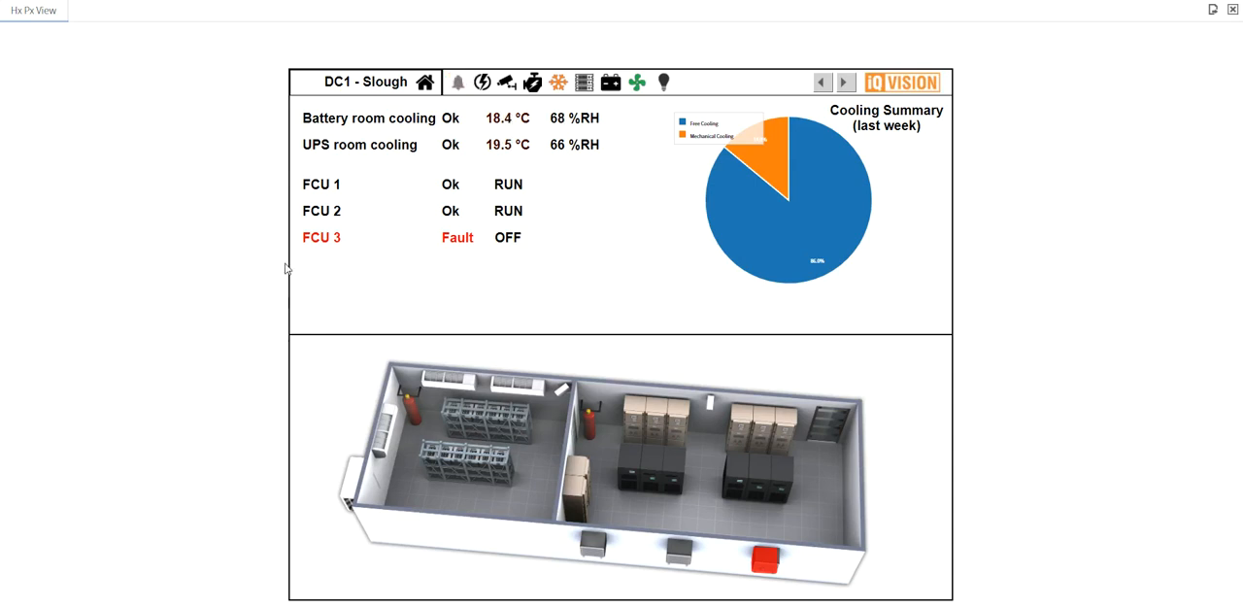
{"action": "mouse_move", "coordinate": [515, 244]}
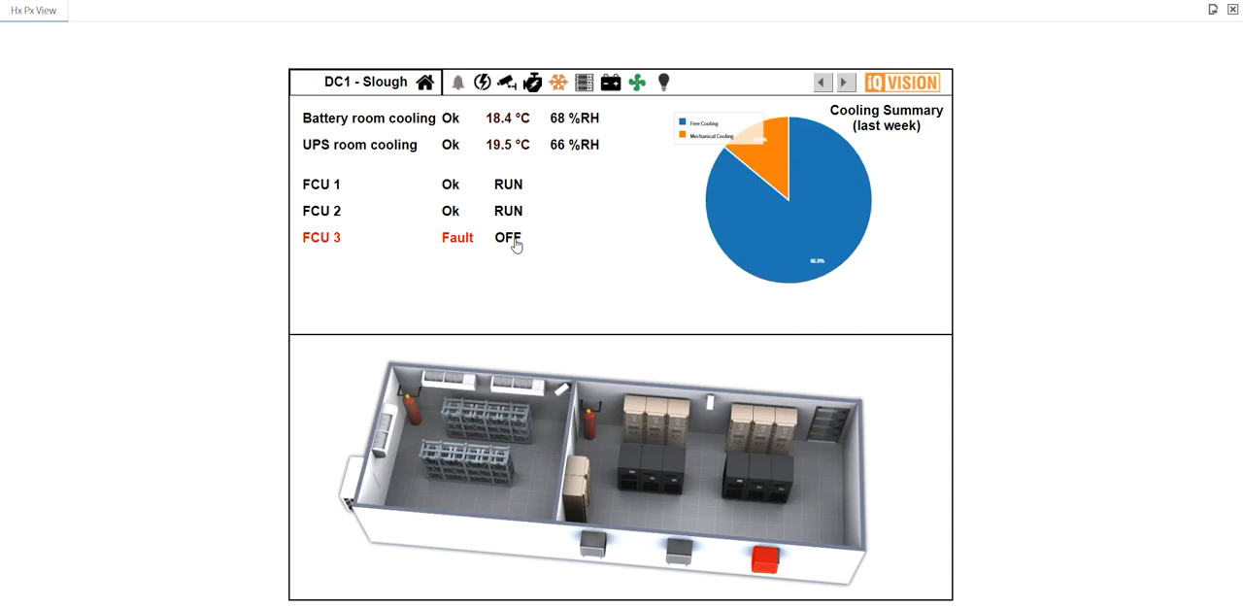
{"action": "left_click", "coordinate": [320, 237]}
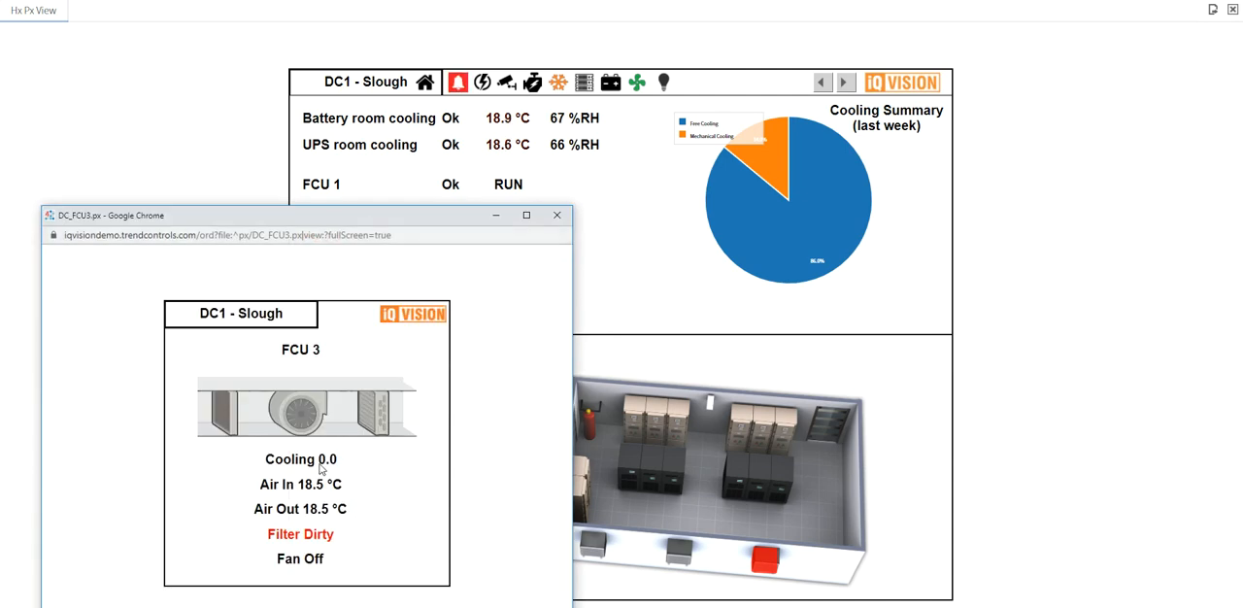
{"action": "mouse_move", "coordinate": [384, 550]}
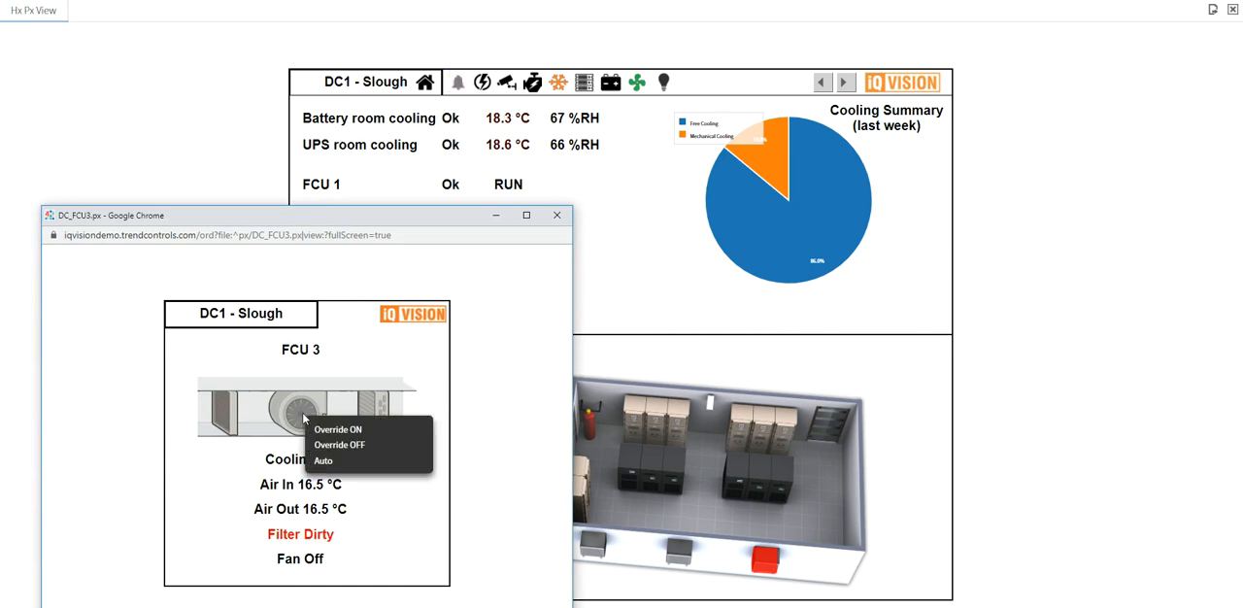
Step: Start an FCU 3 fan override with a Custom duration, then close the FCU 3 window leaving the fan off
{"action": "left_click", "coordinate": [338, 428]}
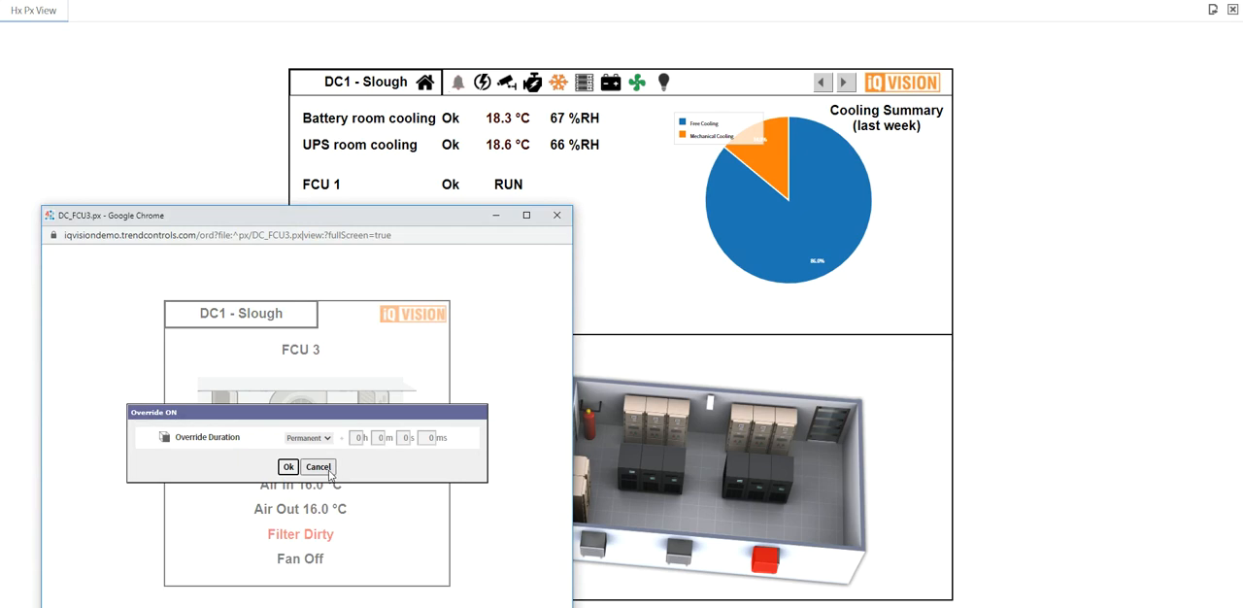
{"action": "left_click", "coordinate": [308, 437]}
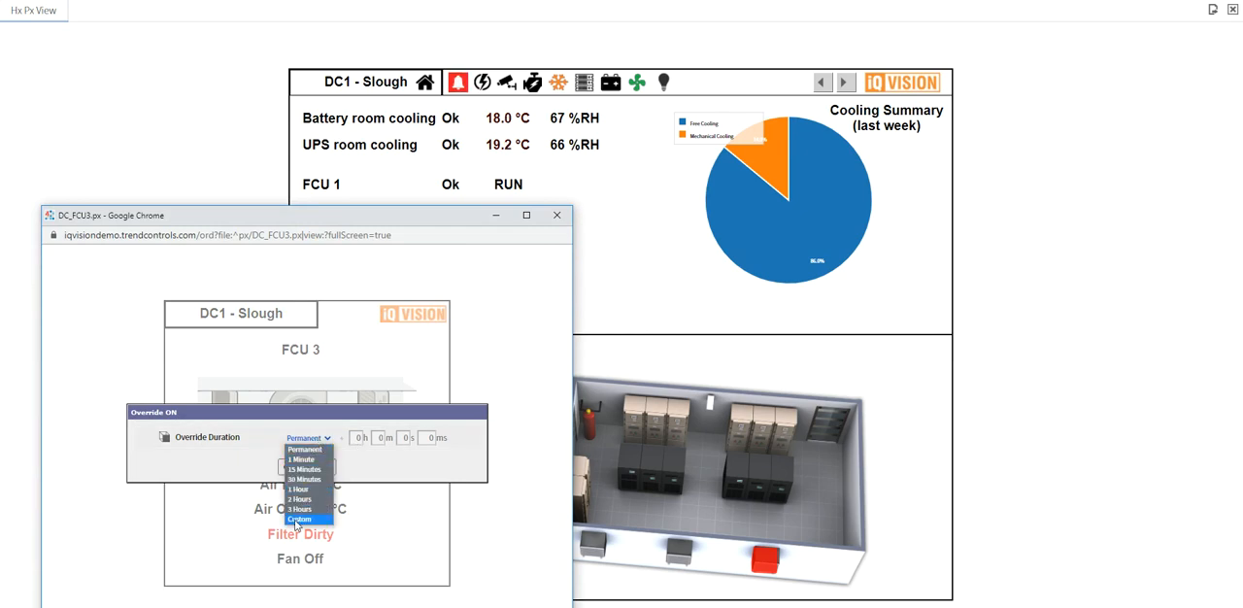
{"action": "left_click", "coordinate": [300, 519]}
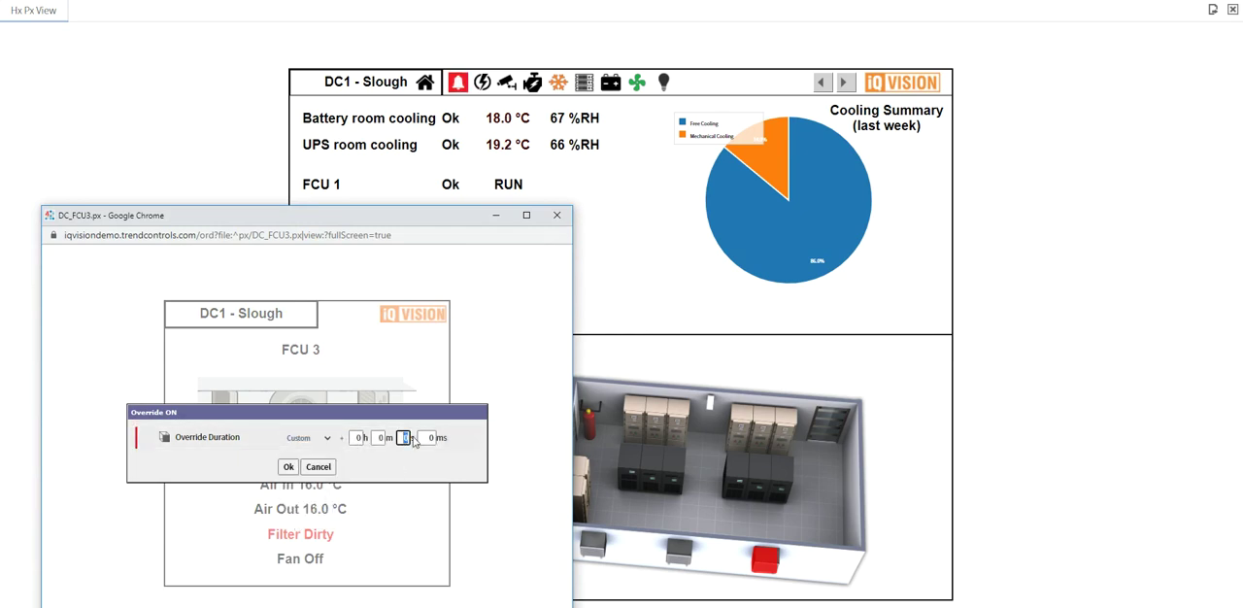
{"action": "left_click", "coordinate": [288, 466]}
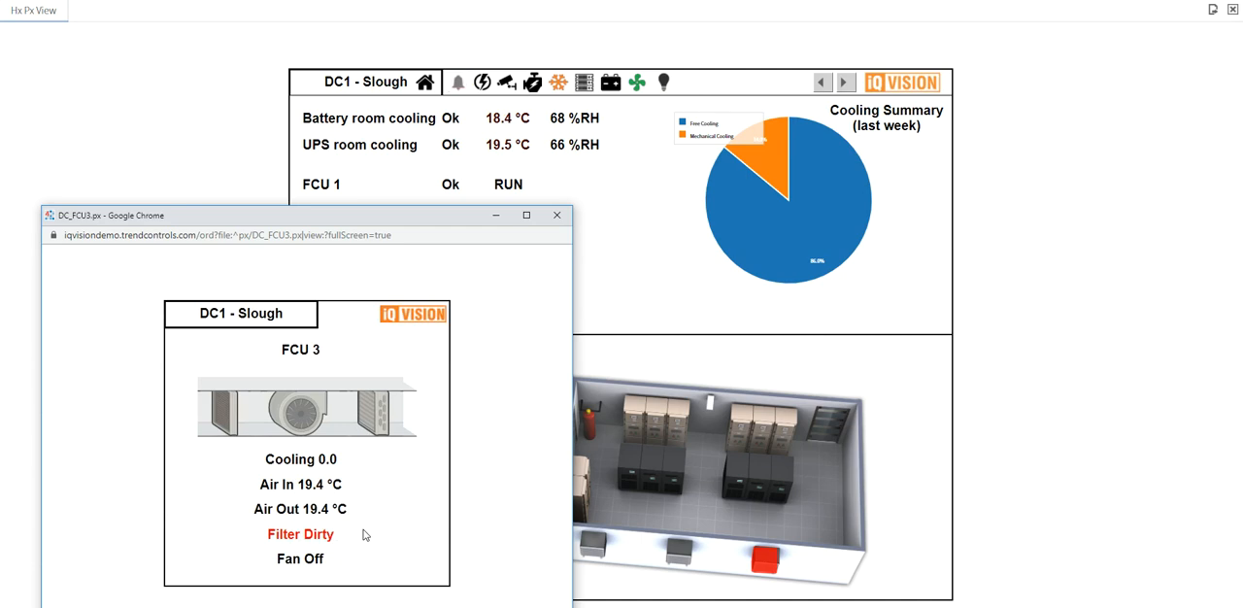
{"action": "mouse_move", "coordinate": [413, 218]}
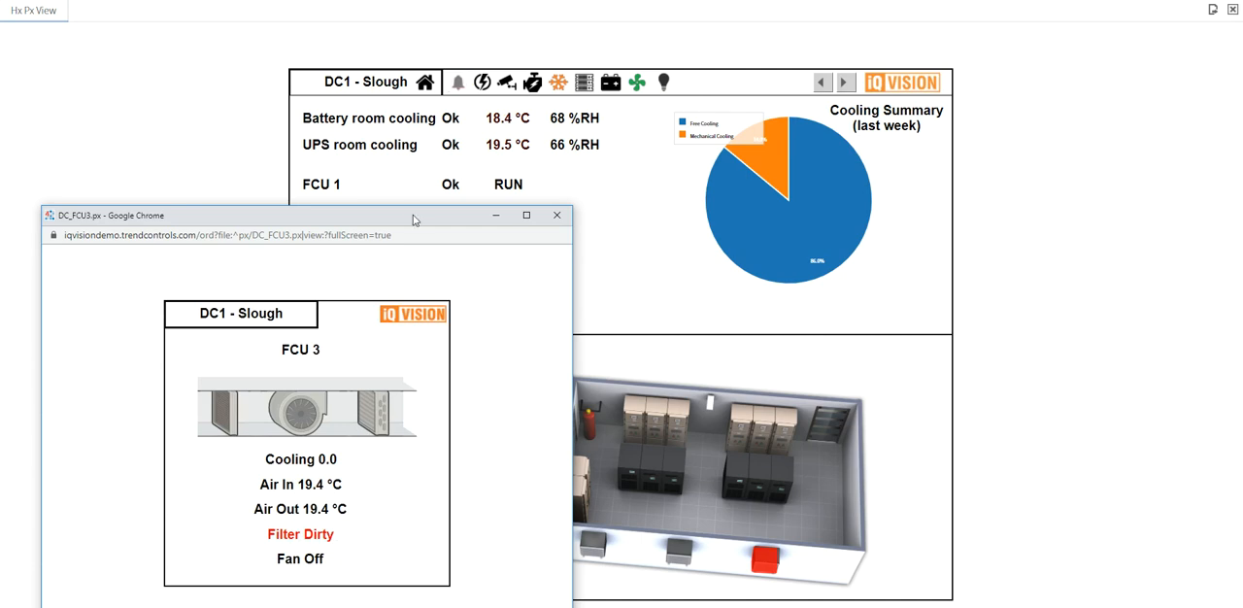
{"action": "left_click", "coordinate": [557, 215]}
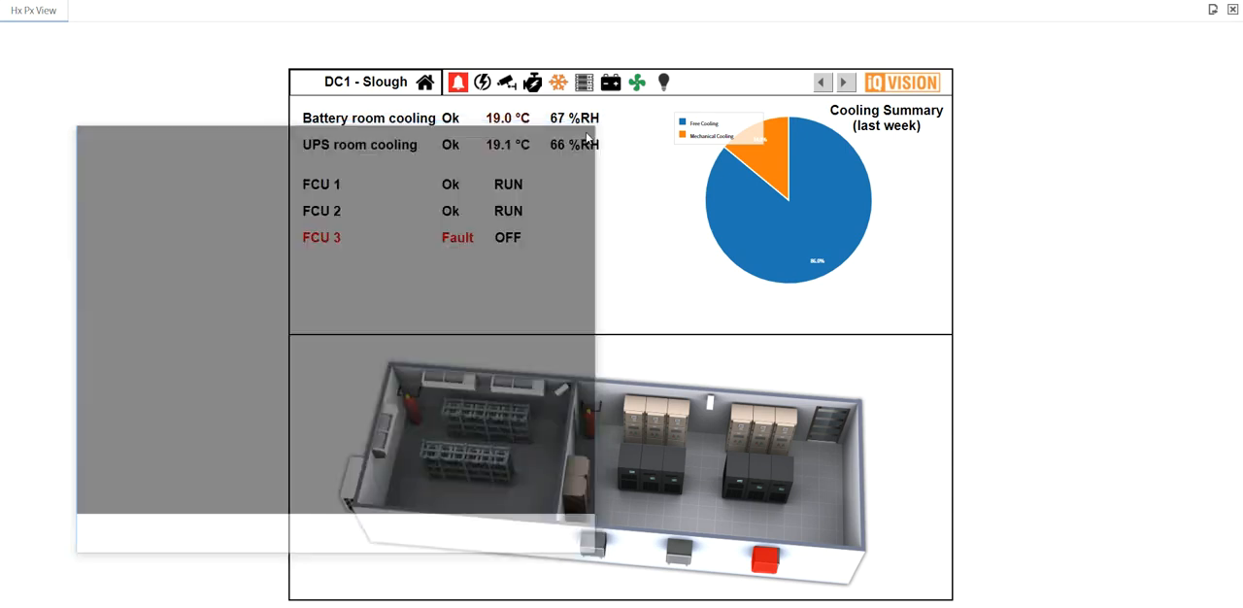
{"action": "left_click", "coordinate": [322, 211]}
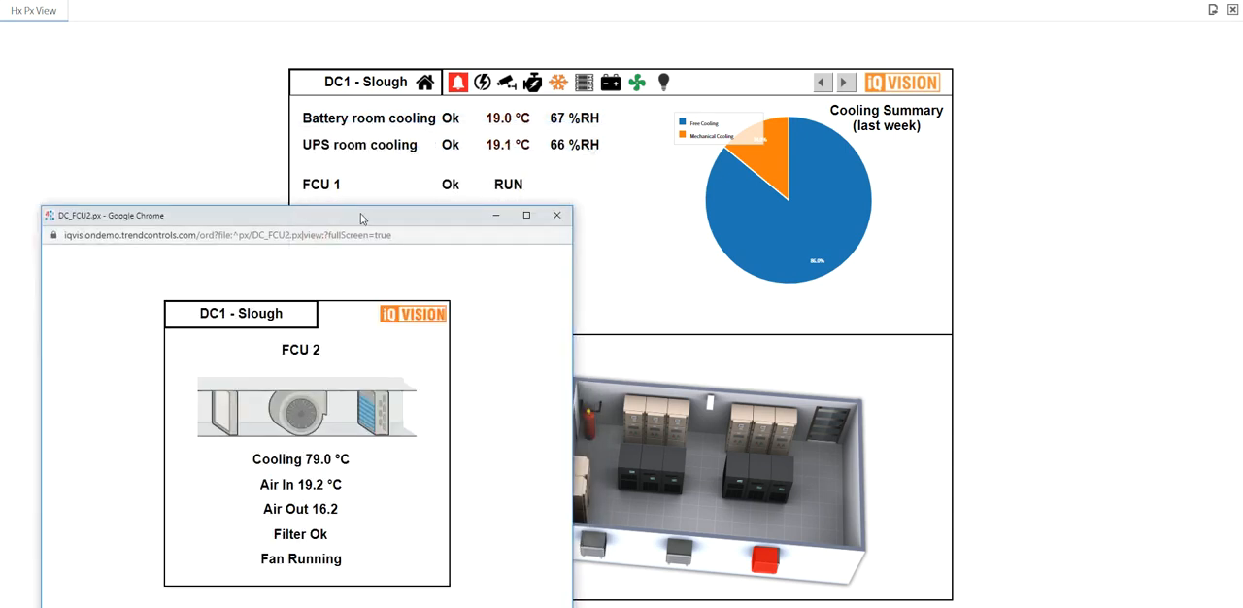
{"action": "left_click_drag", "start_coordinate": [359, 215], "coordinate": [410, 128]}
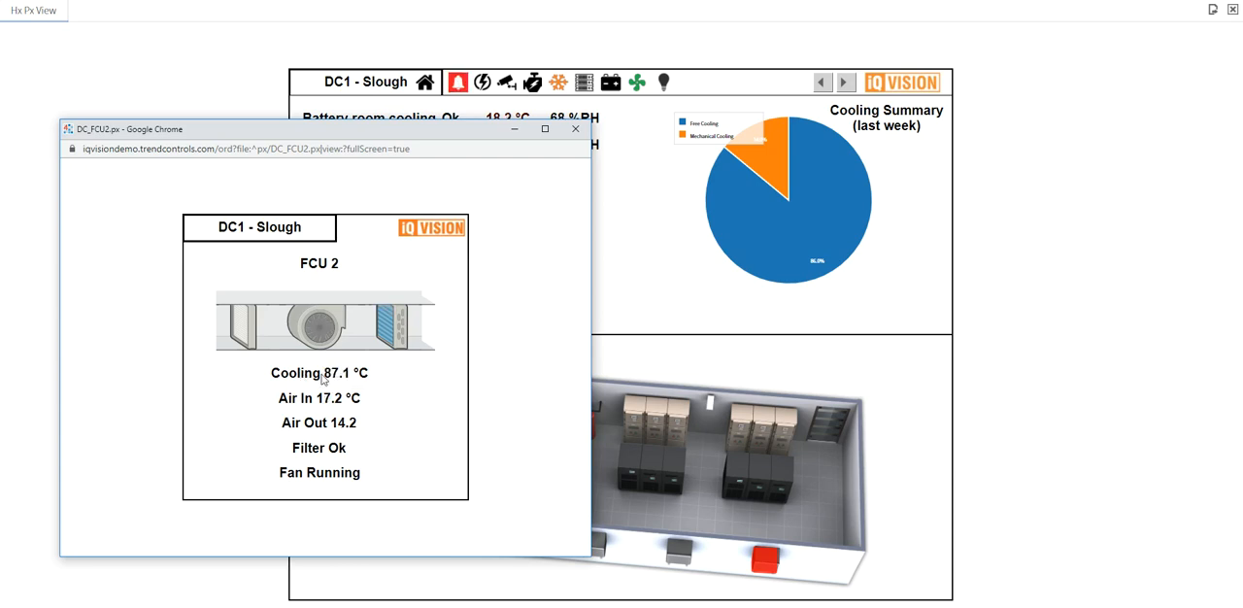
{"action": "left_click", "coordinate": [575, 128]}
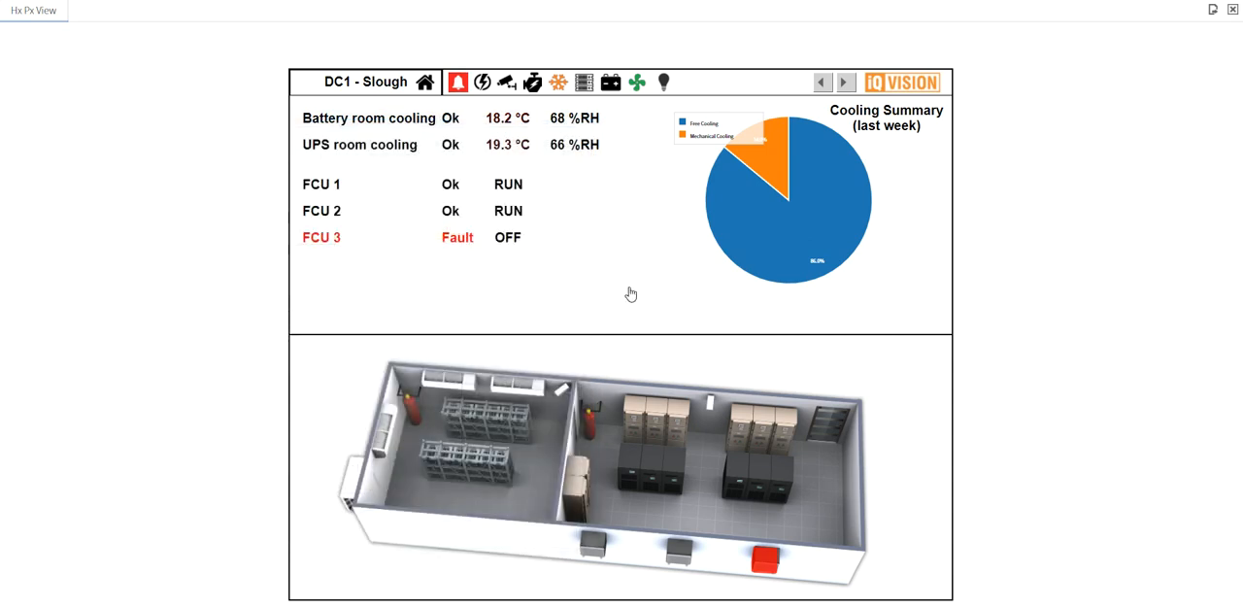
{"action": "mouse_move", "coordinate": [761, 207]}
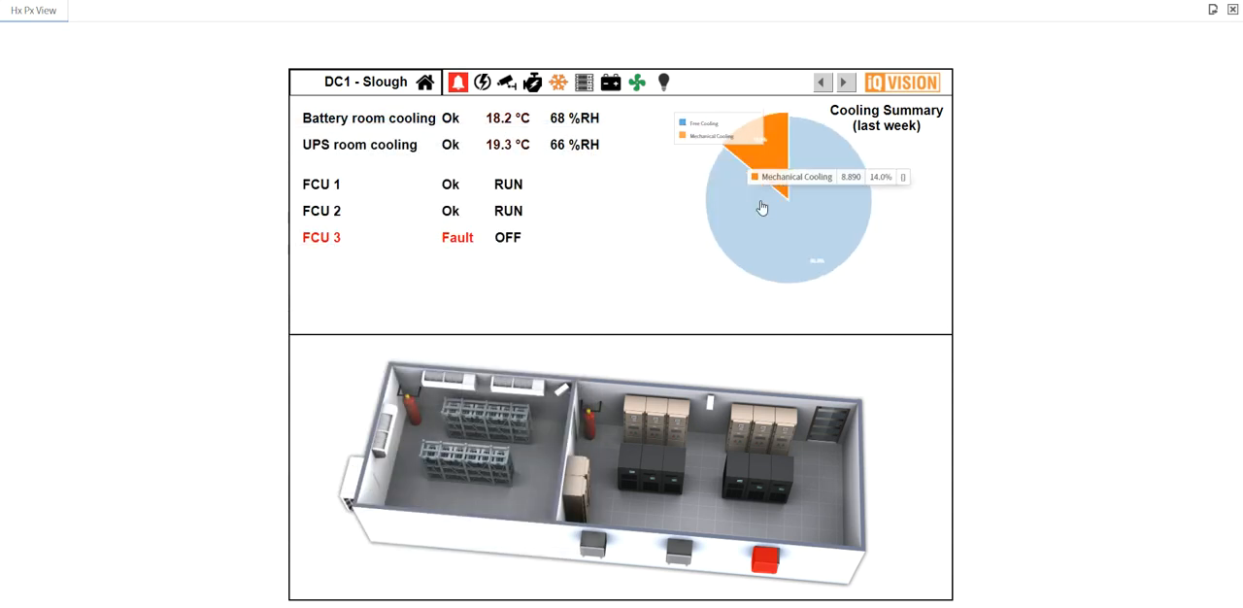
{"action": "mouse_move", "coordinate": [1042, 259]}
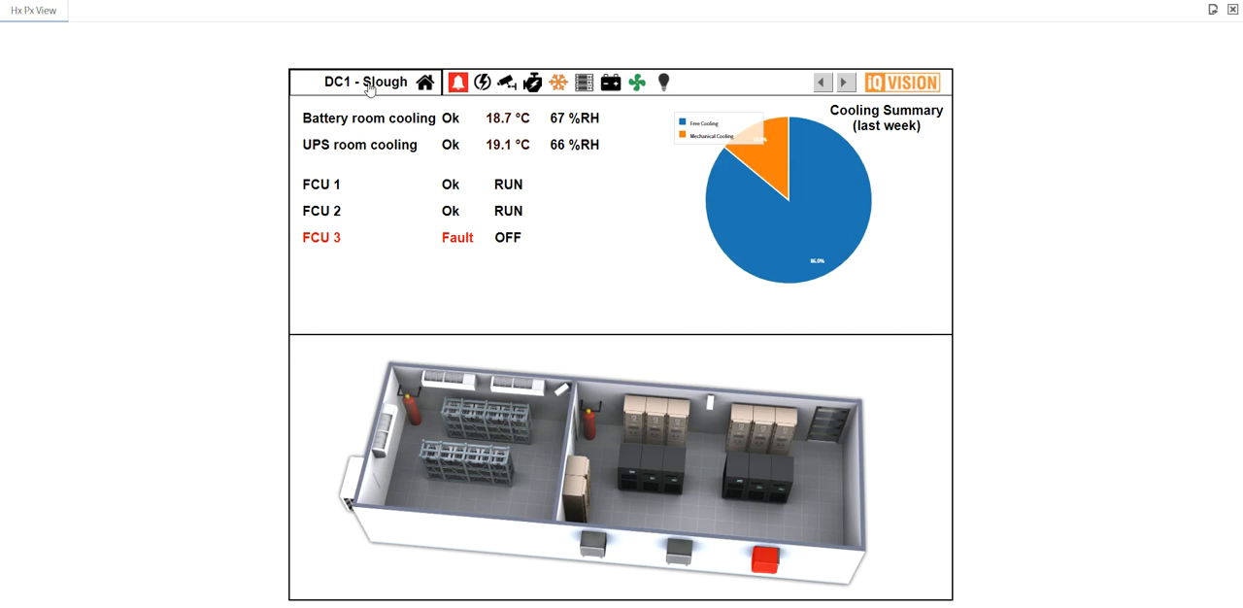
Step: Navigate the landing page while the lighting test returns to Lights Ok
{"action": "left_click", "coordinate": [664, 81]}
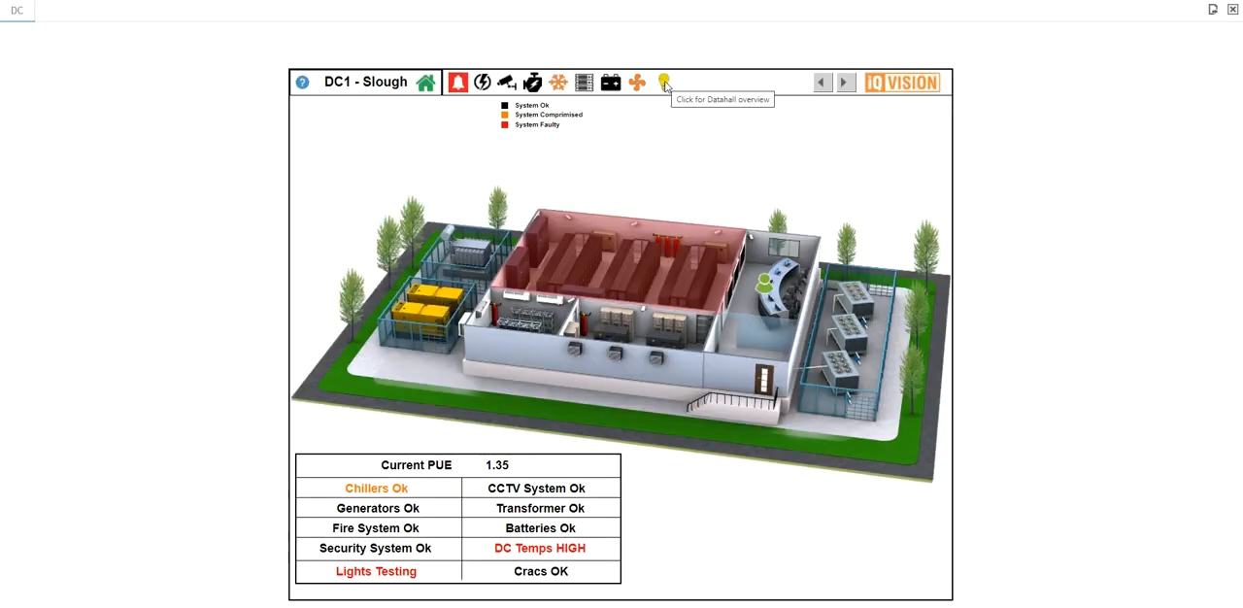
{"action": "mouse_move", "coordinate": [678, 149]}
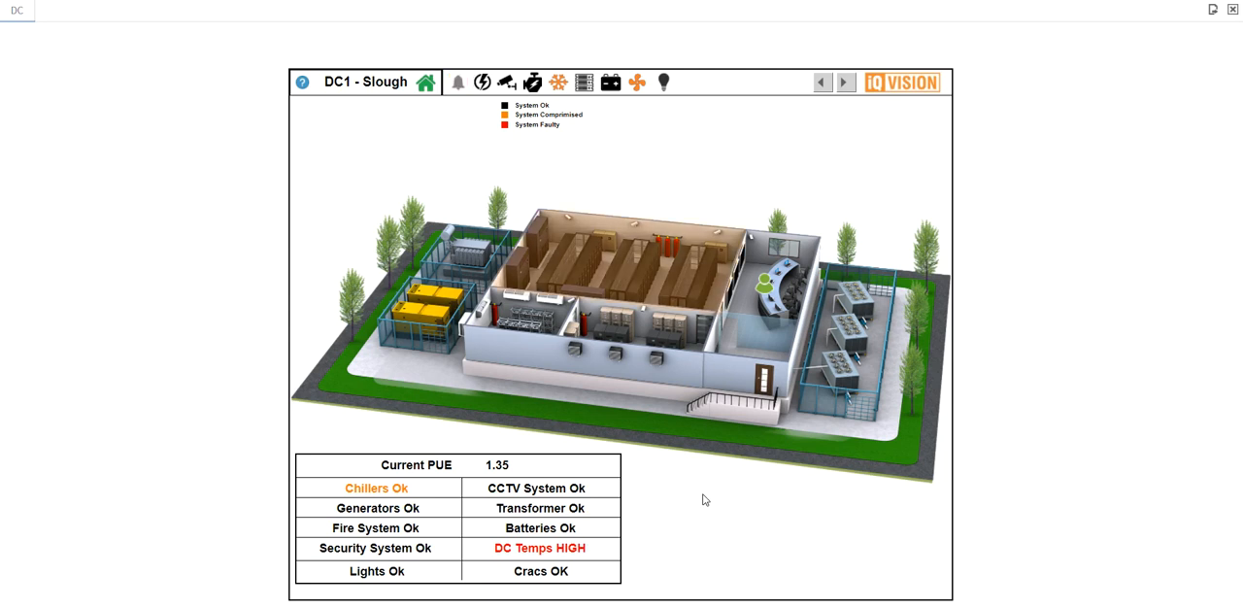
{"action": "mouse_move", "coordinate": [1058, 414]}
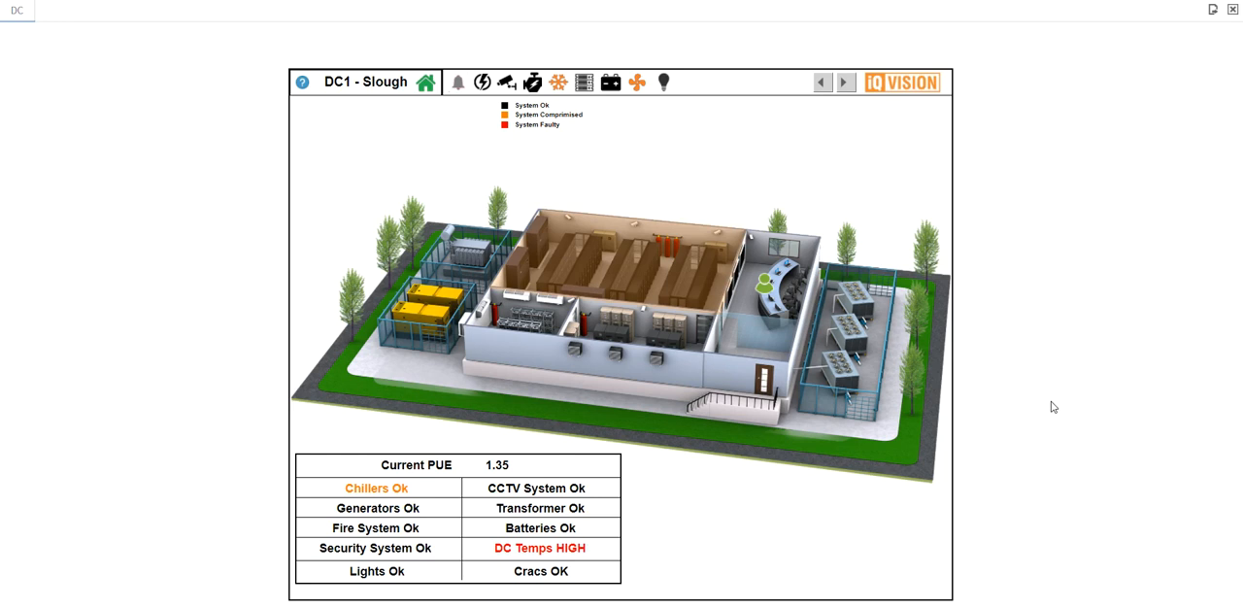
{"action": "left_click", "coordinate": [457, 82]}
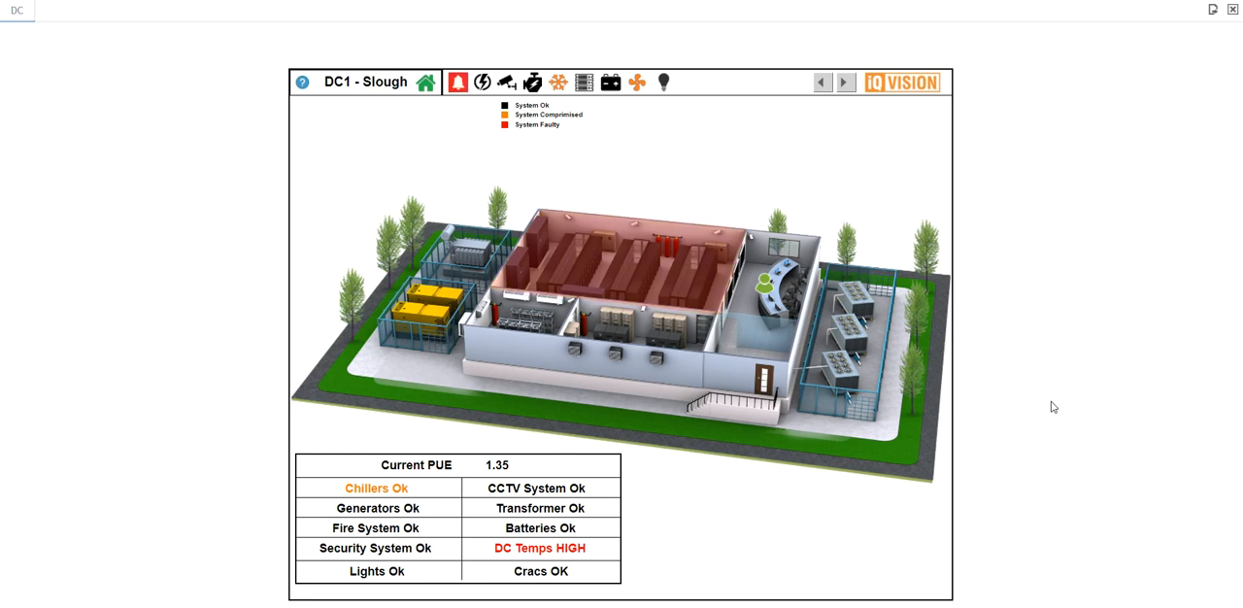
{"action": "mouse_move", "coordinate": [1058, 389]}
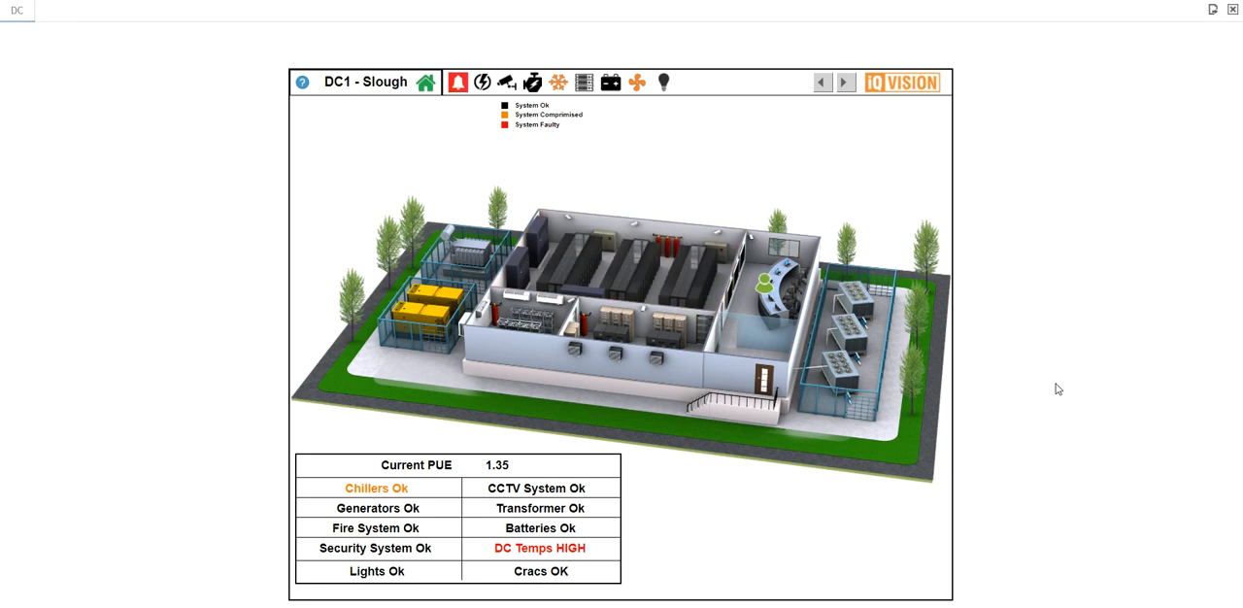
{"action": "mouse_move", "coordinate": [806, 476]}
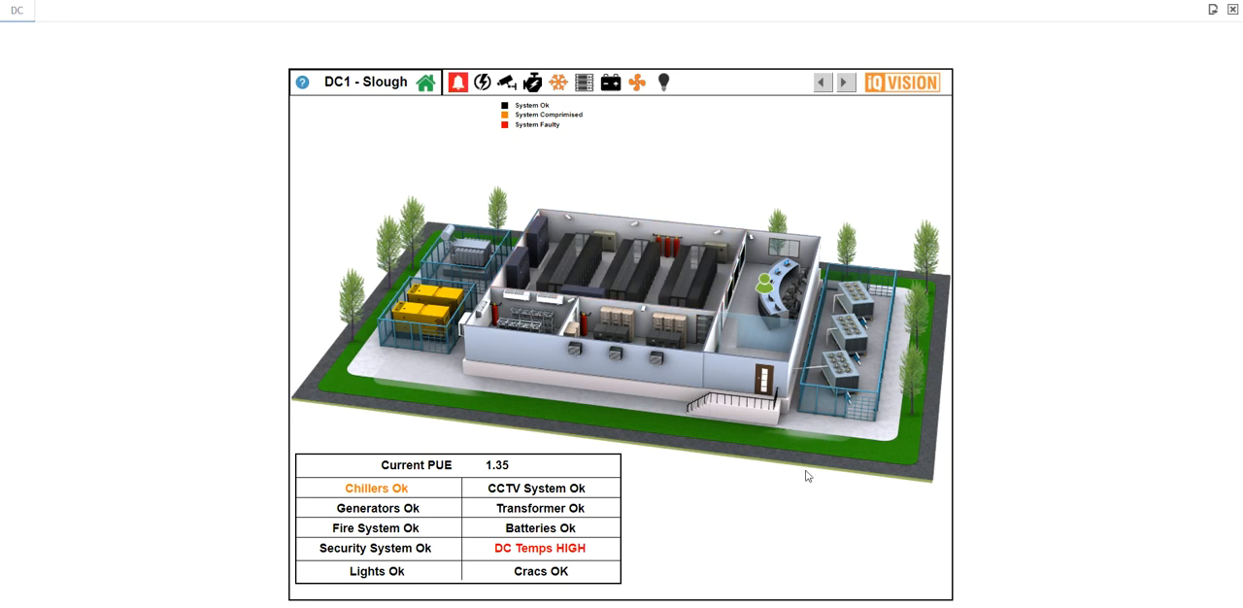
{"action": "mouse_move", "coordinate": [765, 286]}
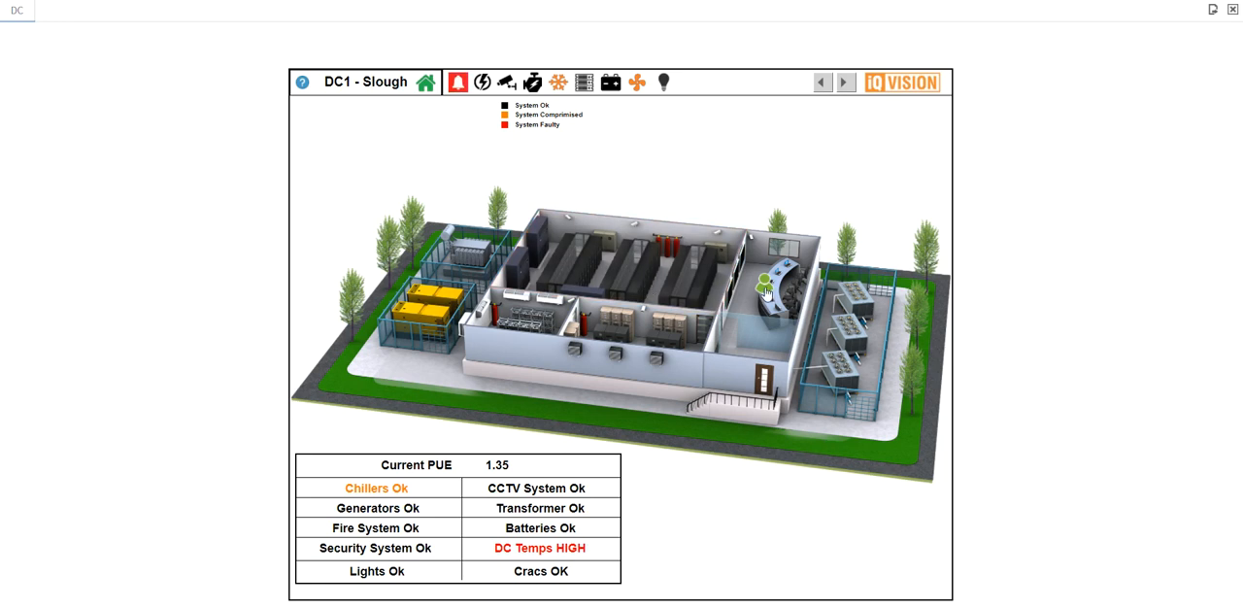
{"action": "mouse_move", "coordinate": [765, 284]}
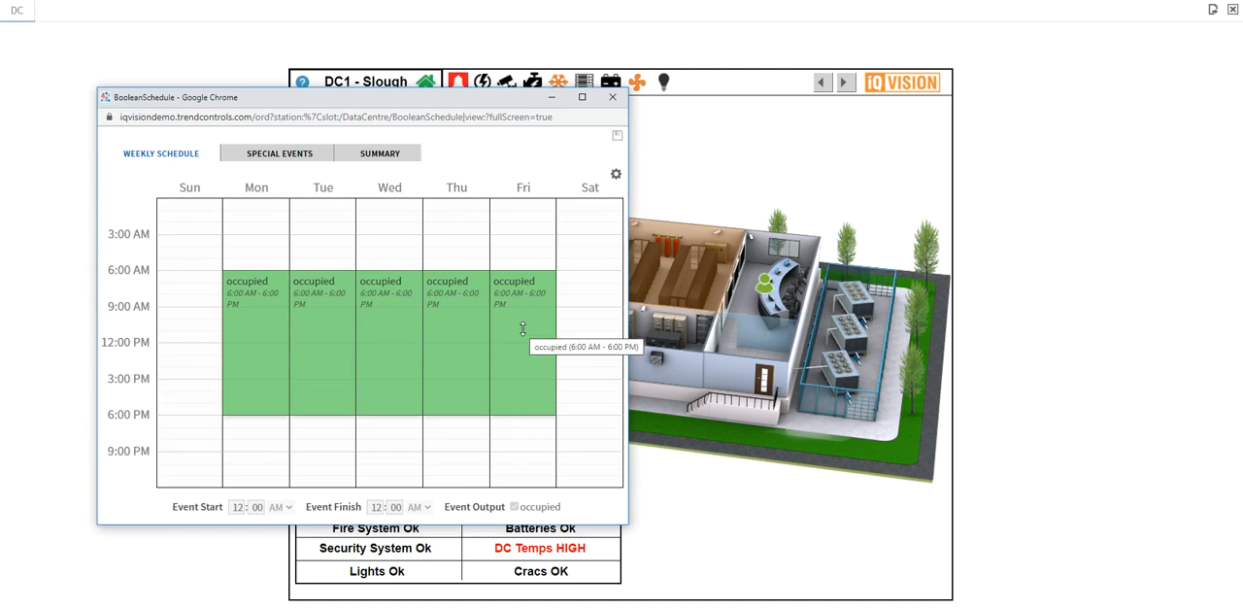
{"action": "mouse_move", "coordinate": [523, 322]}
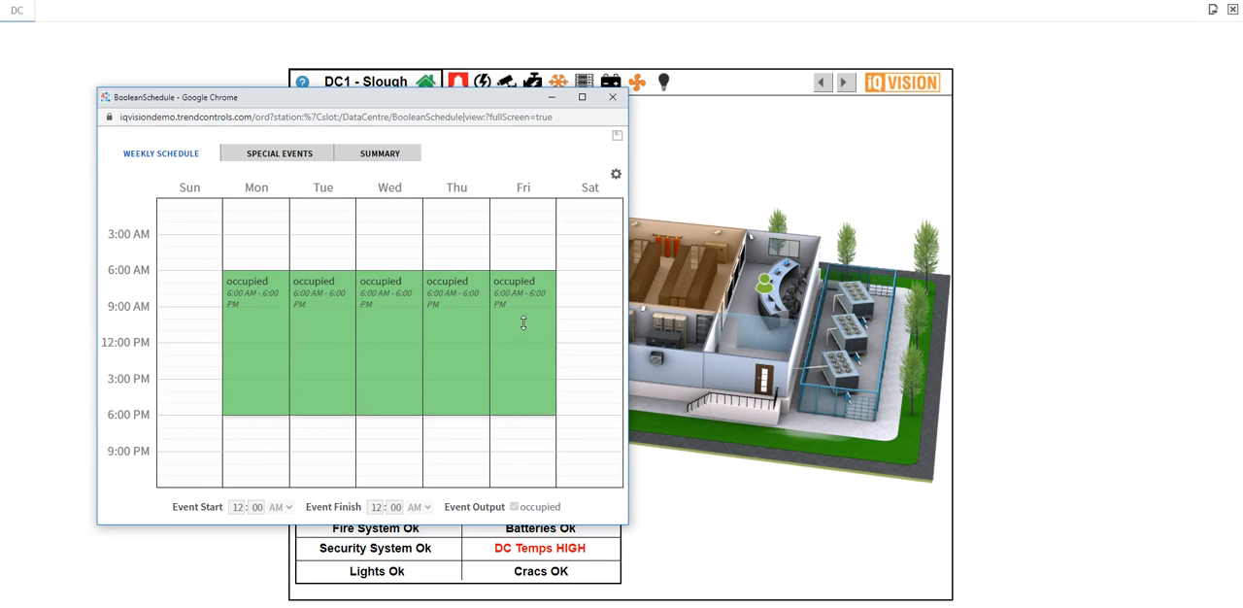
{"action": "mouse_move", "coordinate": [375, 320]}
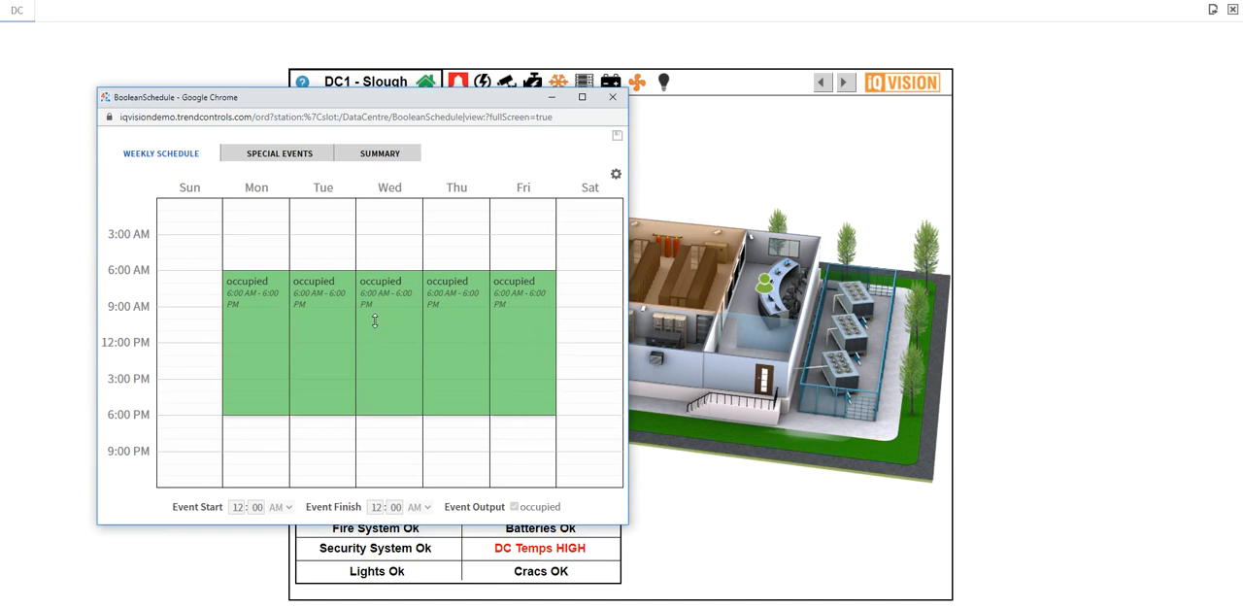
Step: Drag Wednesday's occupancy back to start at 6:00 AM and close the weekly schedule
{"action": "left_click", "coordinate": [388, 364]}
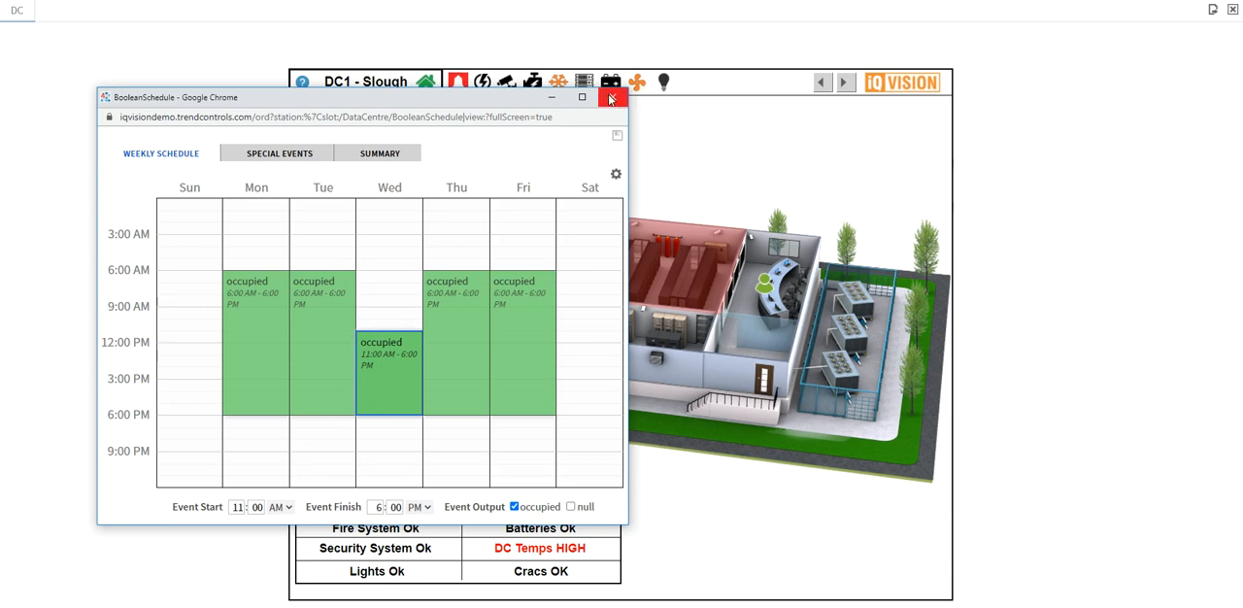
{"action": "mouse_move", "coordinate": [611, 98]}
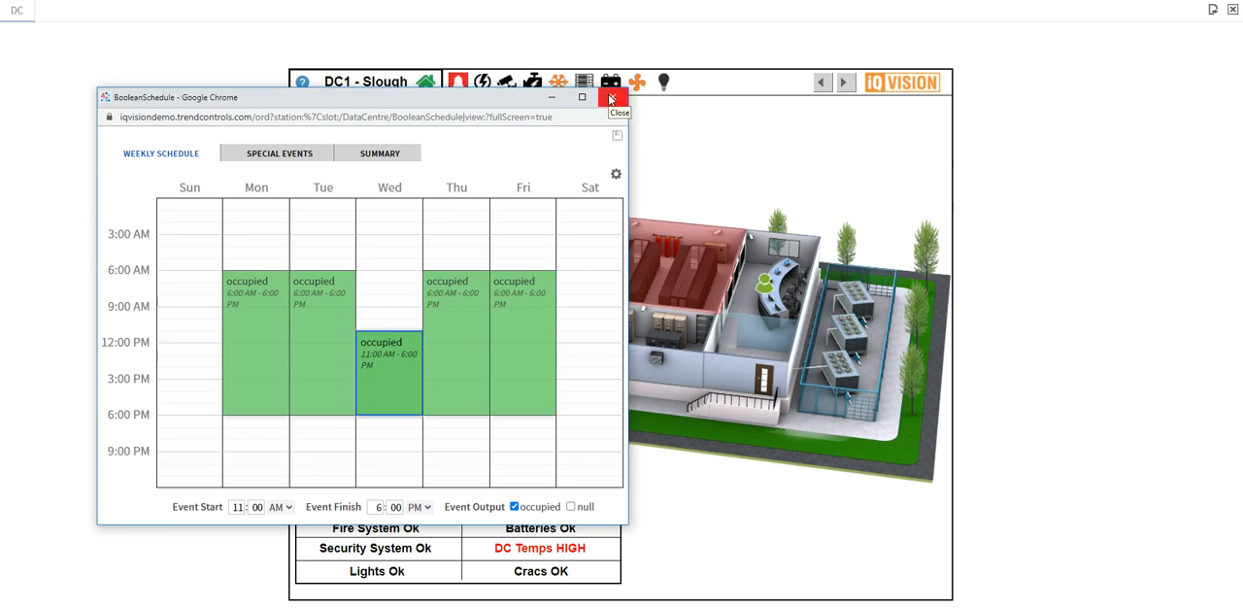
{"action": "mouse_move", "coordinate": [446, 409]}
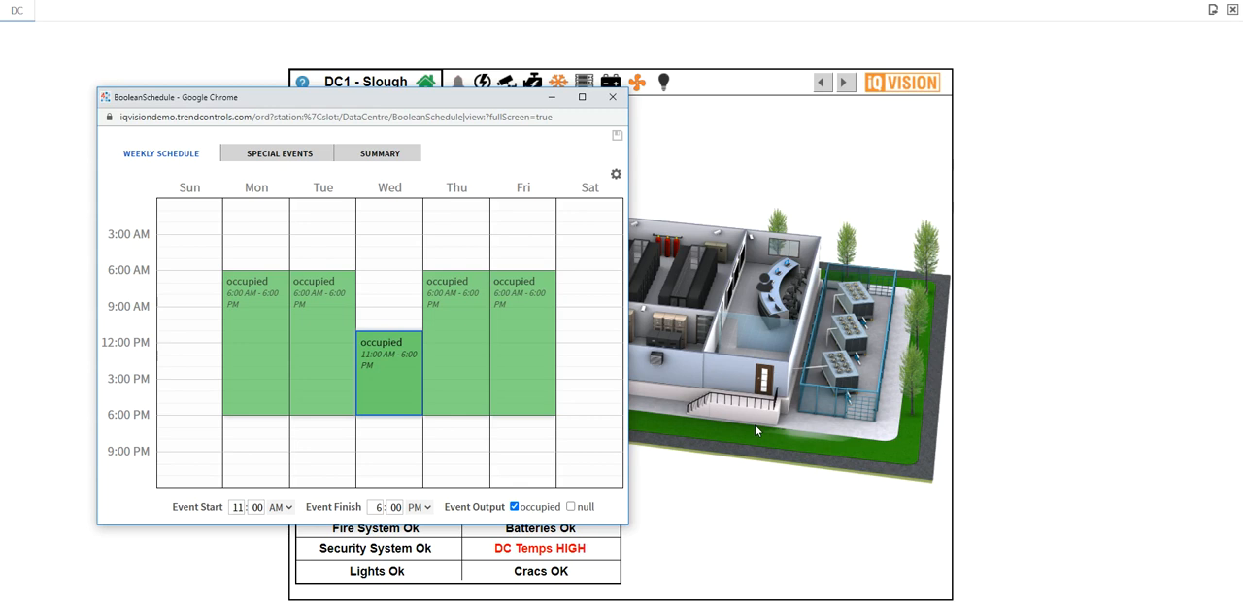
{"action": "left_click_drag", "start_coordinate": [388, 342], "coordinate": [389, 294]}
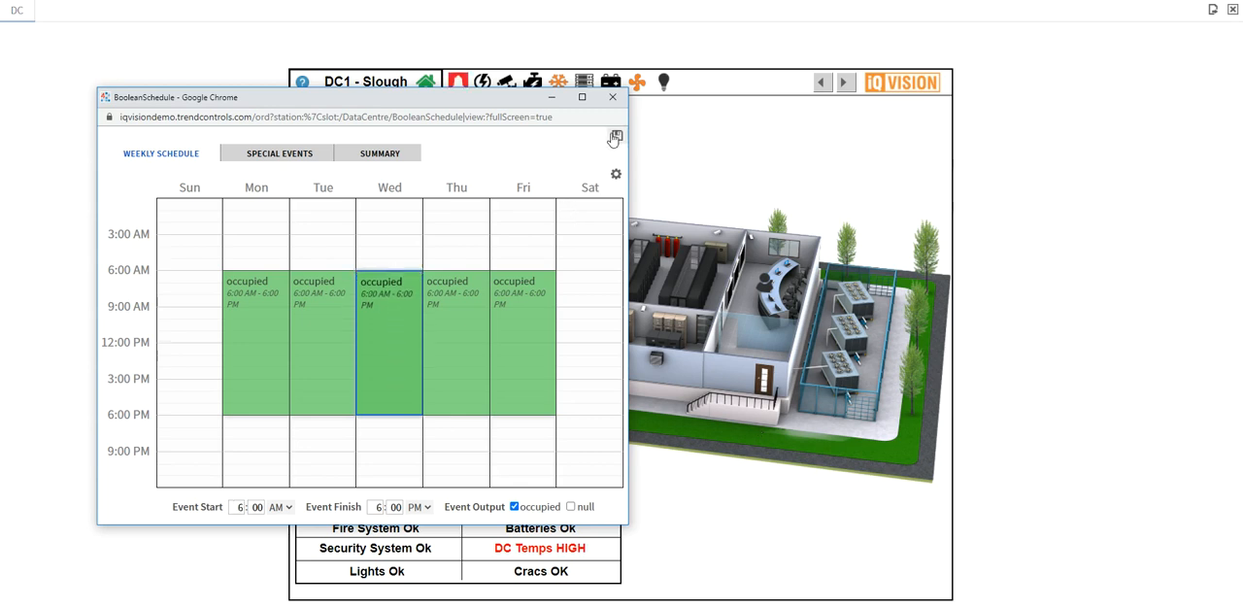
{"action": "mouse_move", "coordinate": [768, 293]}
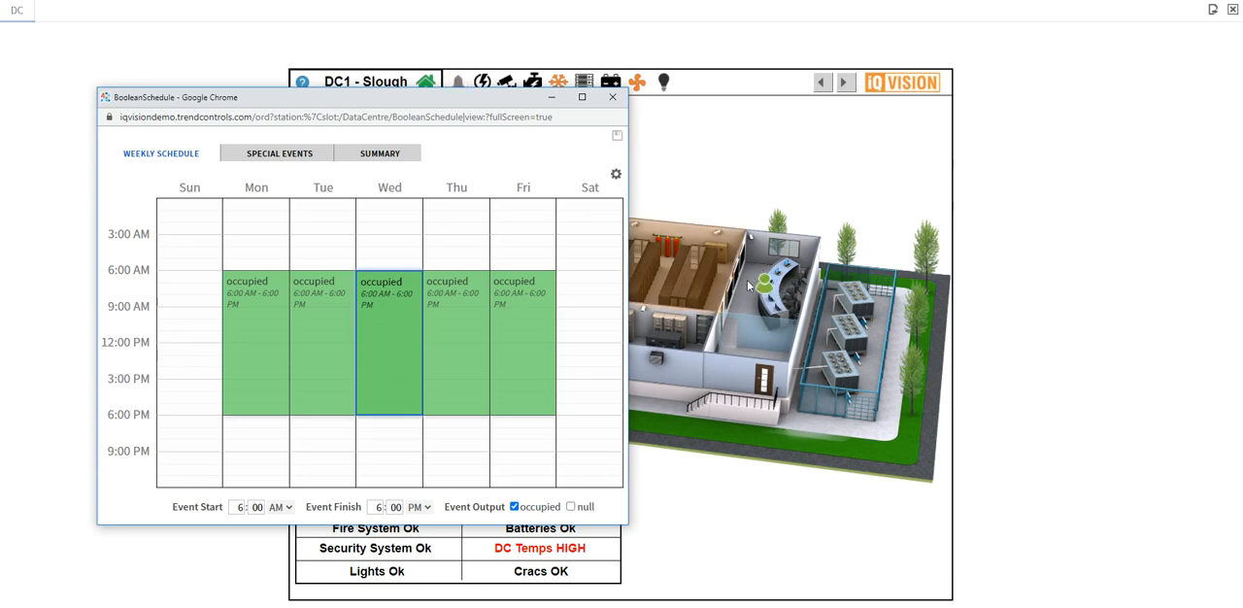
{"action": "mouse_move", "coordinate": [743, 309]}
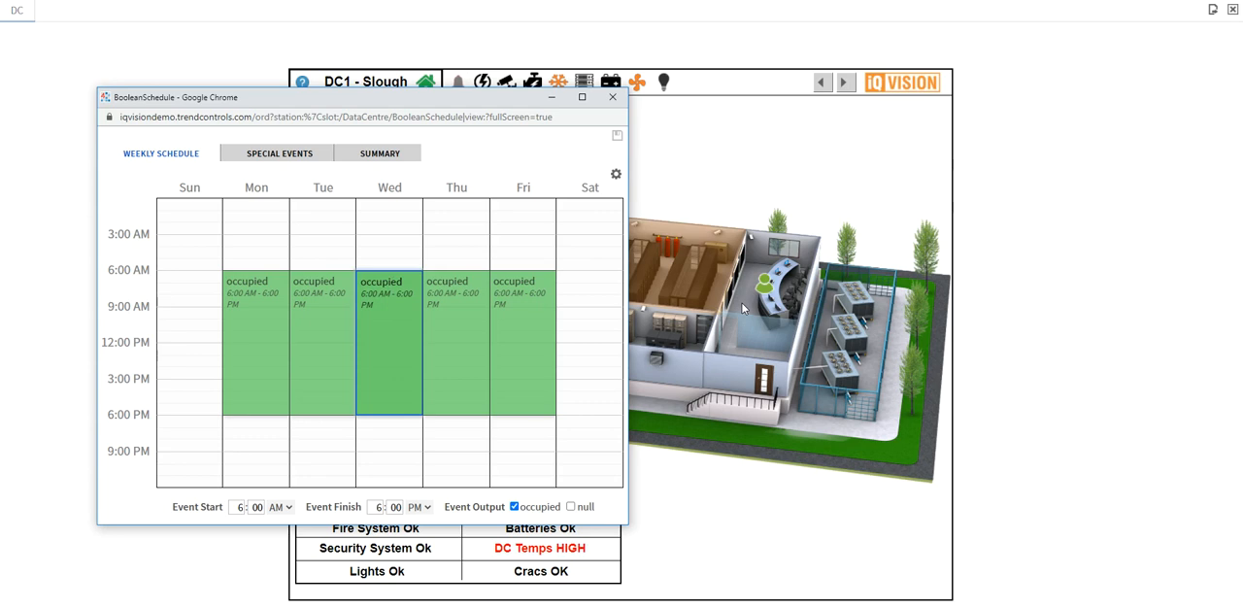
{"action": "left_click", "coordinate": [612, 96]}
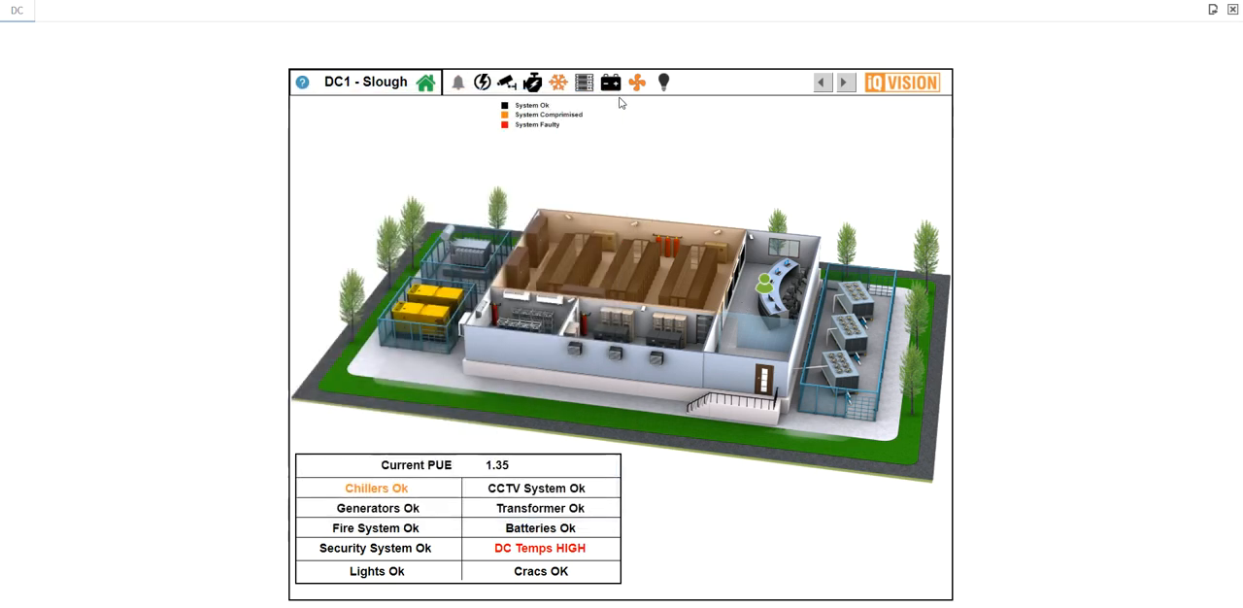
Step: Launch the DC_demo user guide PDF from the DC1 - Slough help icon
{"action": "left_click", "coordinate": [458, 82]}
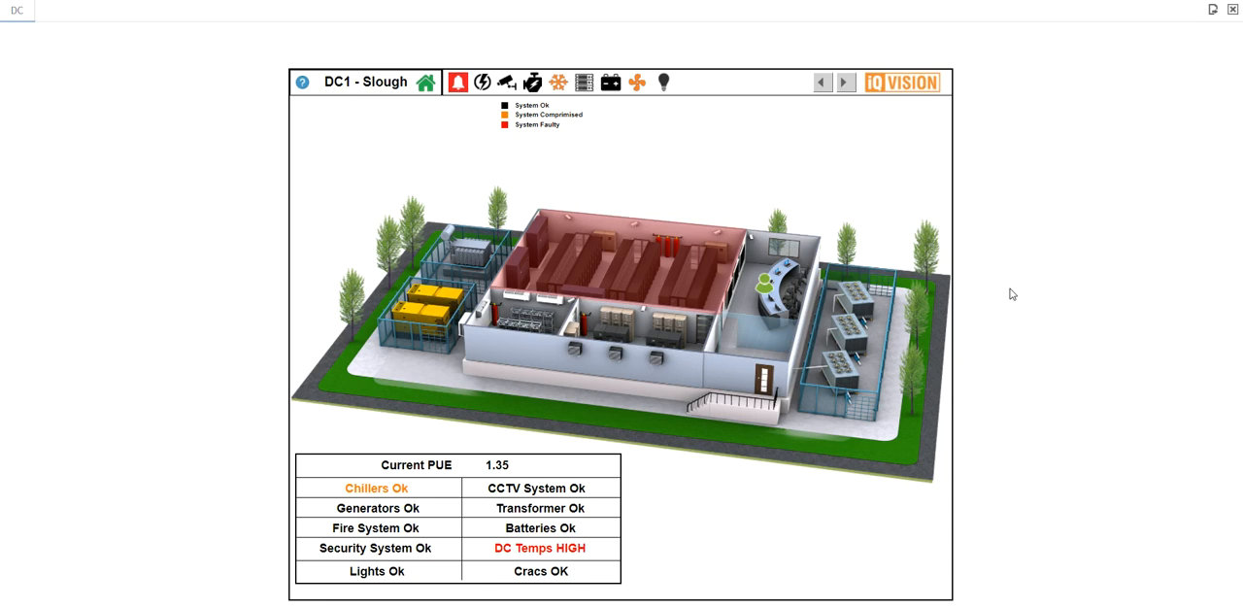
{"action": "left_click", "coordinate": [457, 82]}
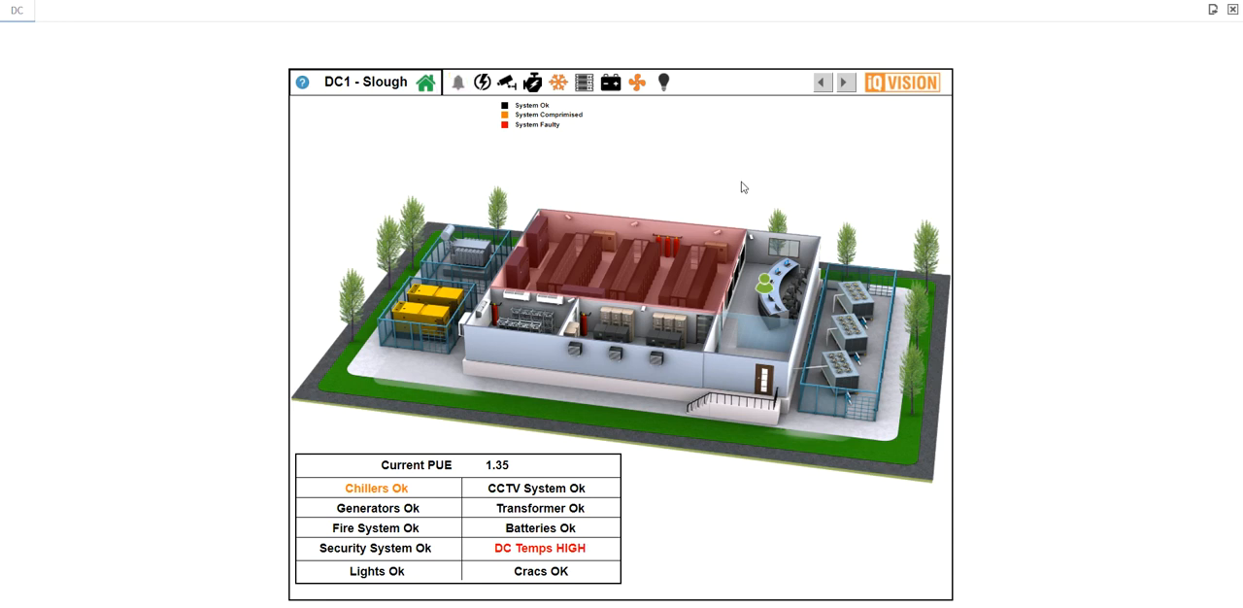
{"action": "mouse_move", "coordinate": [726, 176]}
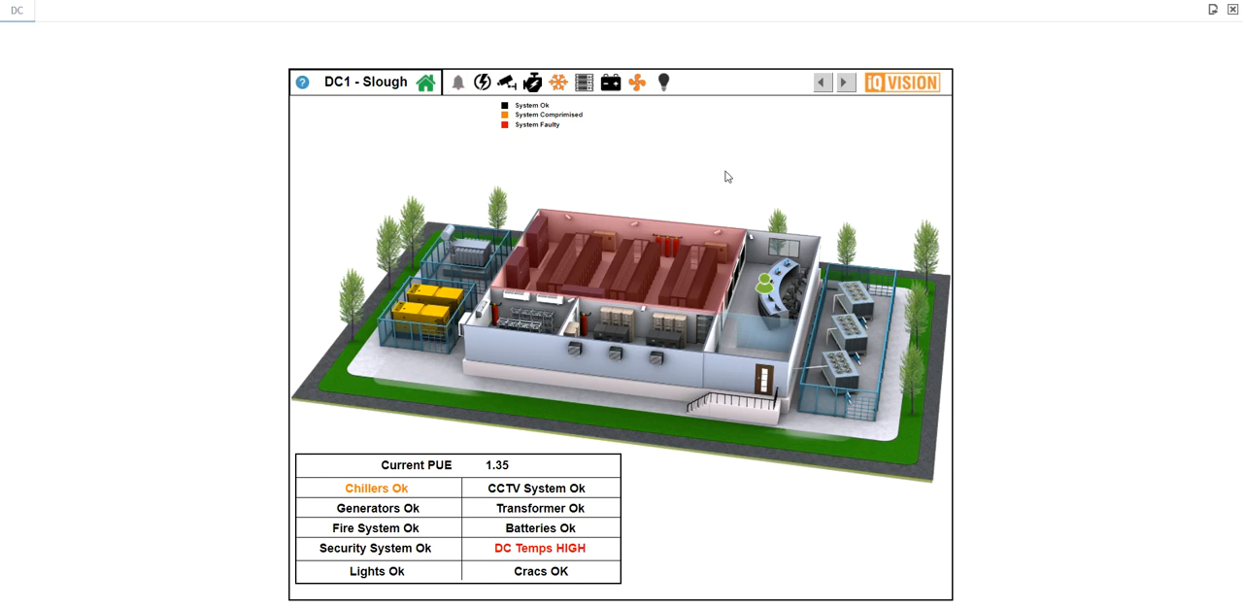
{"action": "left_click", "coordinate": [457, 81]}
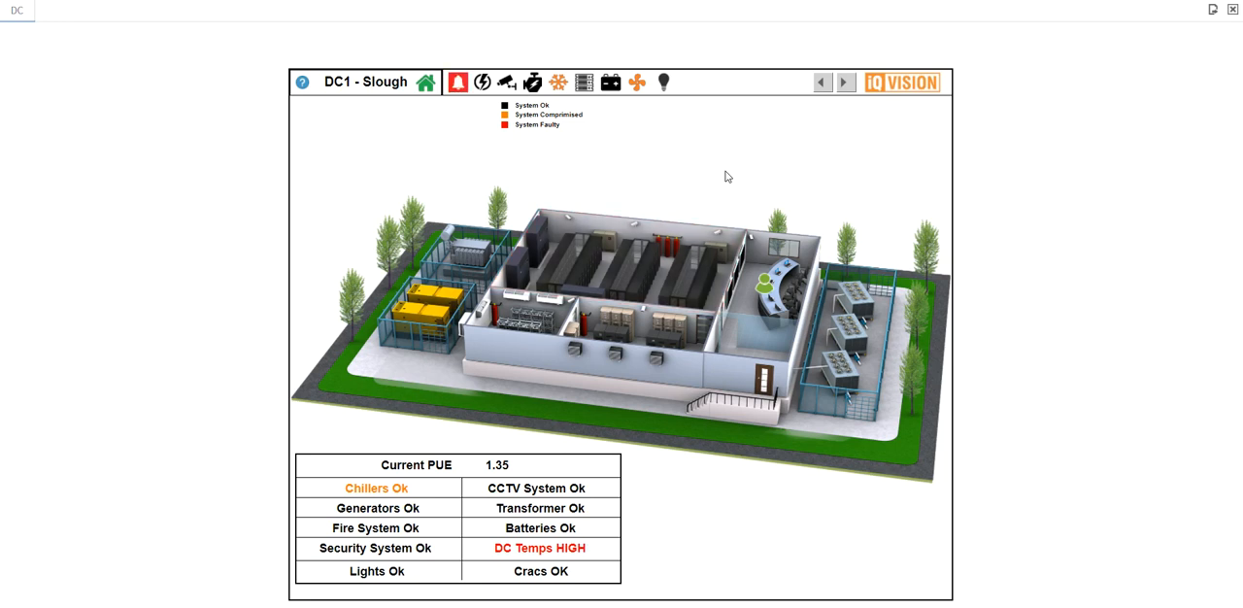
{"action": "mouse_move", "coordinate": [996, 242]}
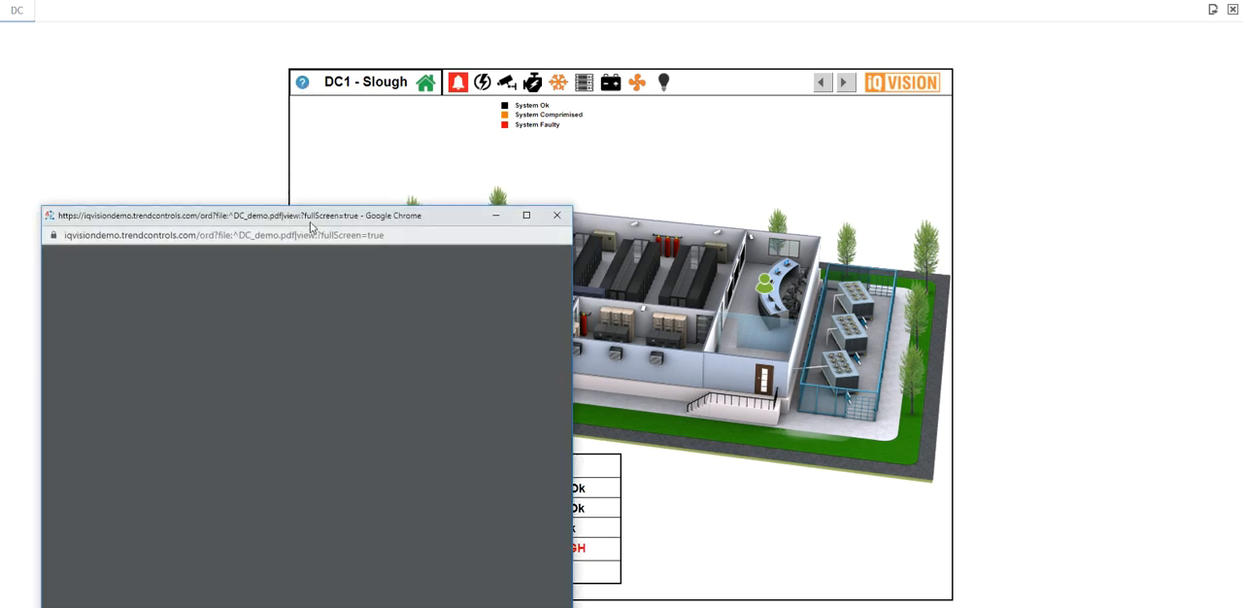
Step: Move the guide window beside the overview and read down to page 2 on the generator page and fault reset
{"action": "left_click_drag", "start_coordinate": [311, 215], "coordinate": [359, 127]}
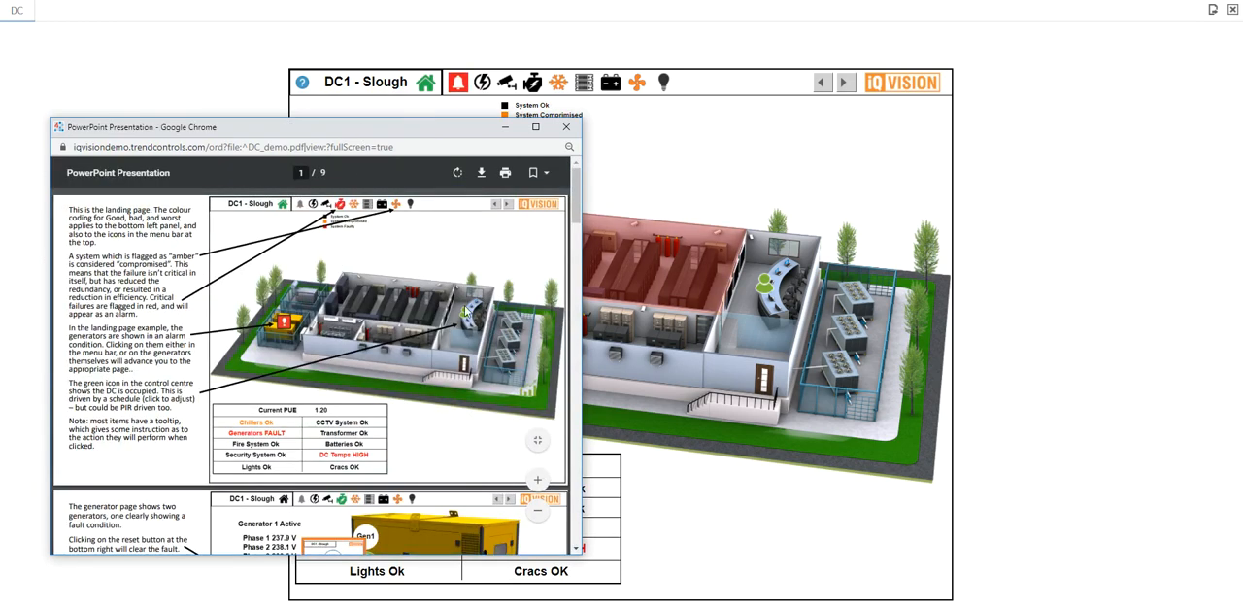
{"action": "scroll", "scroll_direction": "down", "scroll_amount": 3}
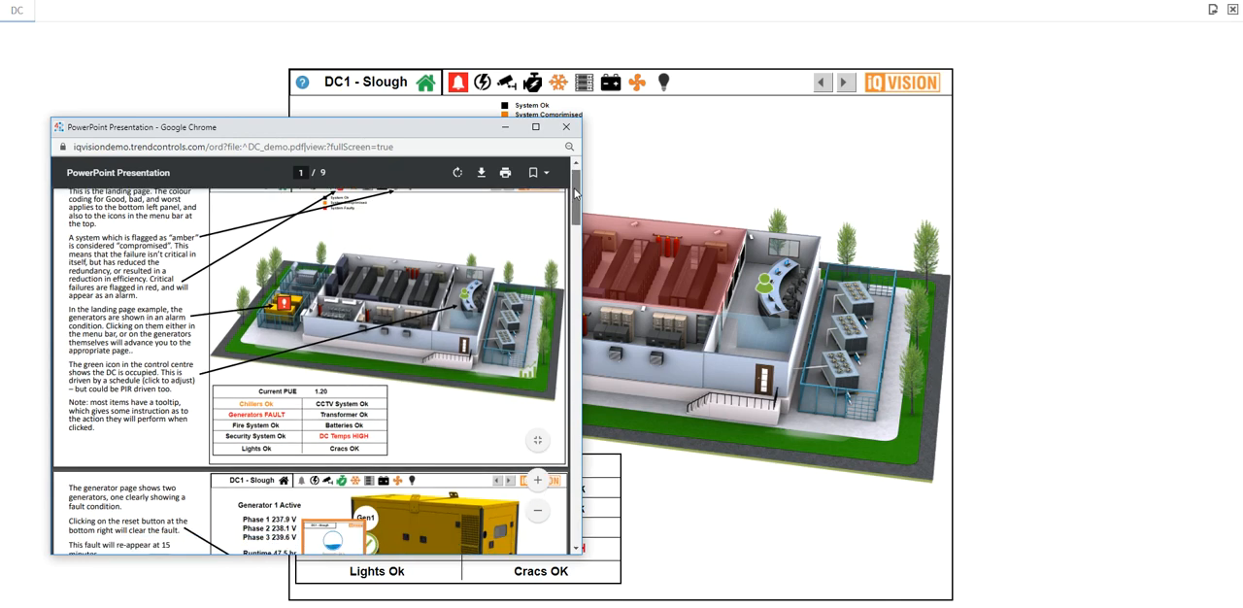
{"action": "scroll", "scroll_direction": "down", "scroll_amount": 3}
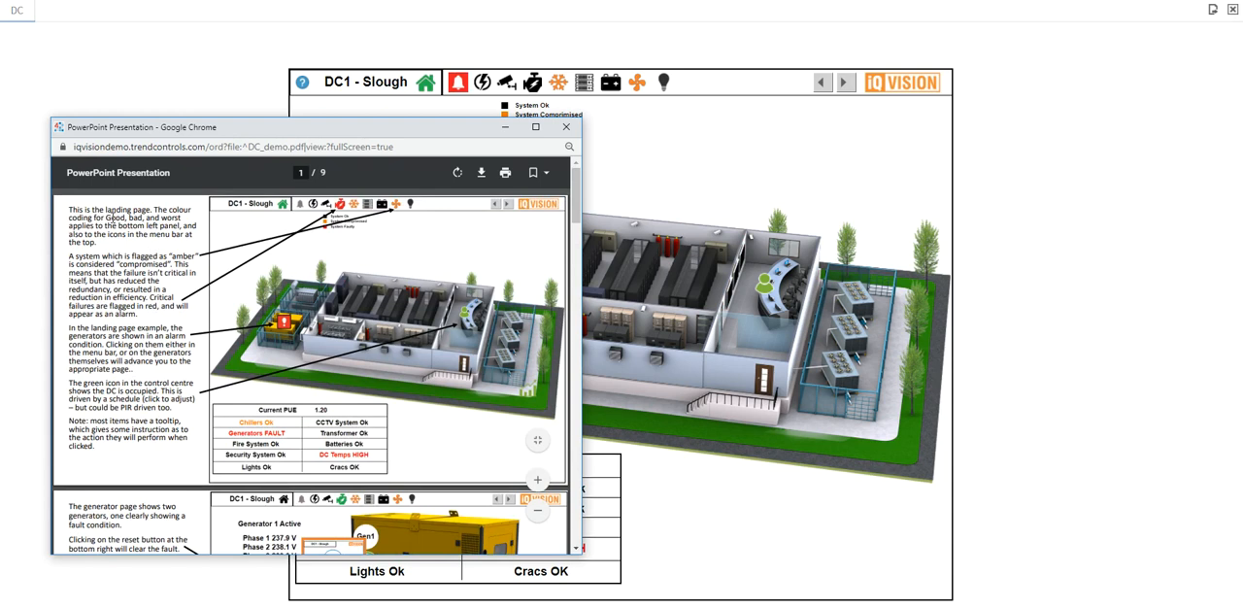
{"action": "scroll", "scroll_direction": "down", "scroll_amount": 3}
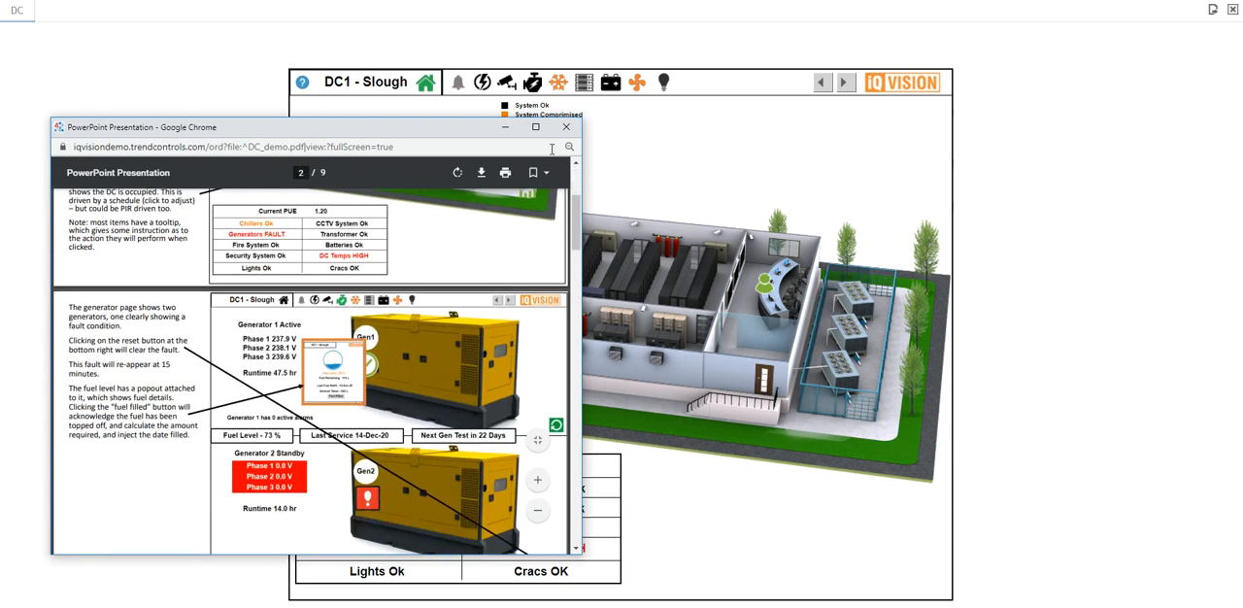
Step: Close the demo guide PDF to show the DC1 Slough site overview again
{"action": "left_click", "coordinate": [566, 127]}
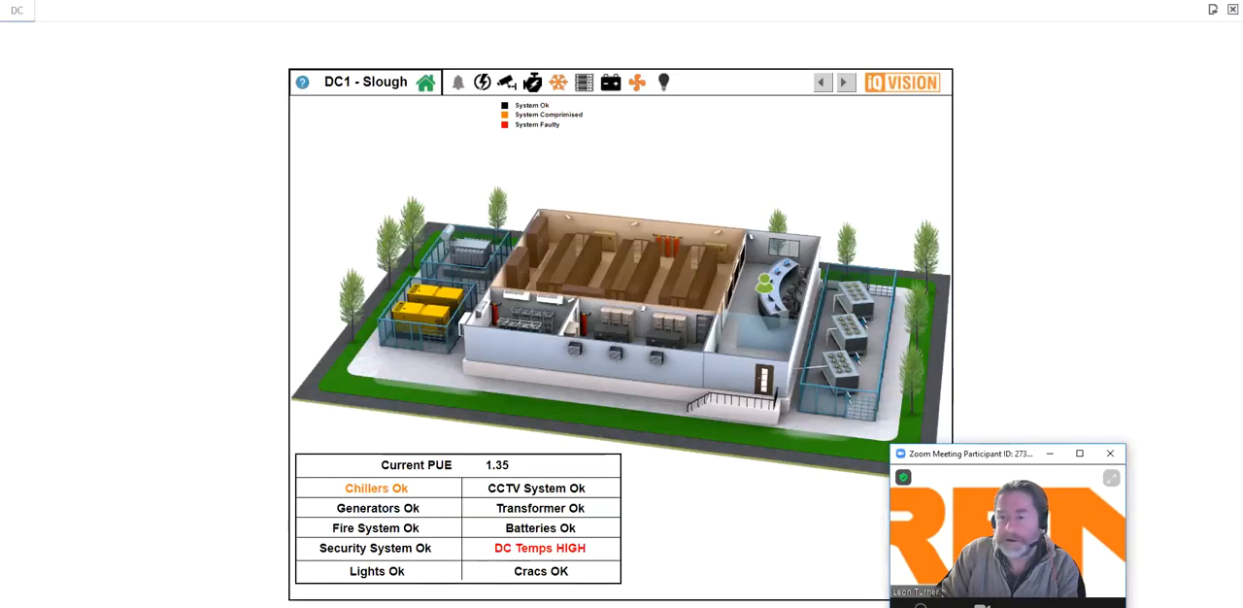
{"action": "mouse_move", "coordinate": [696, 542]}
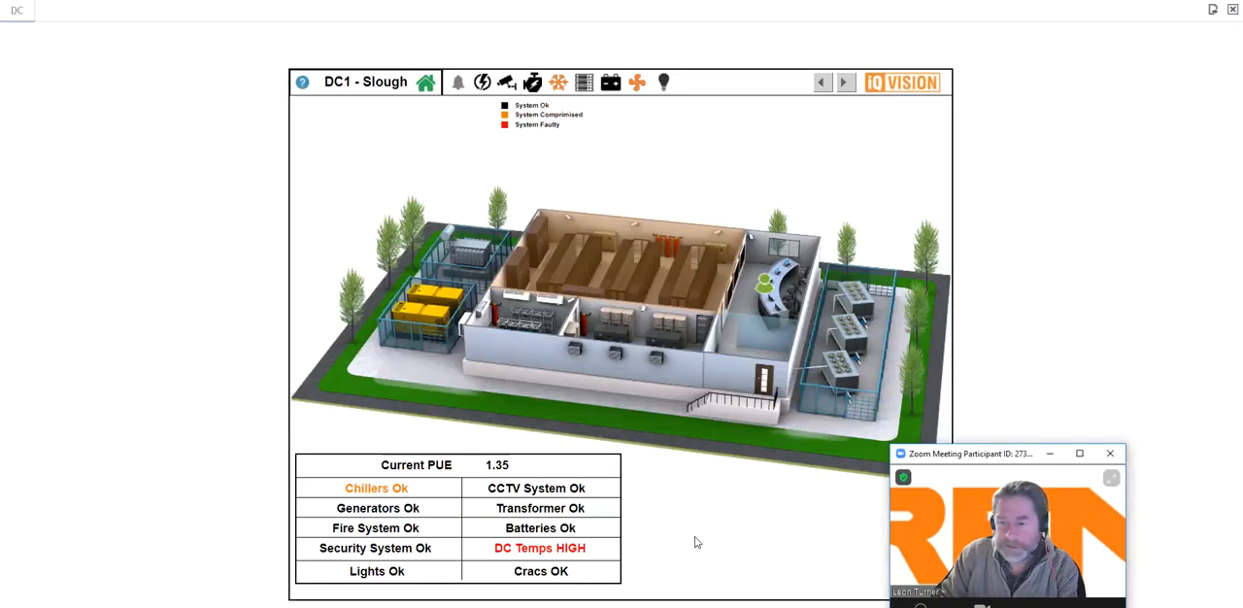
{"action": "left_click", "coordinate": [458, 82]}
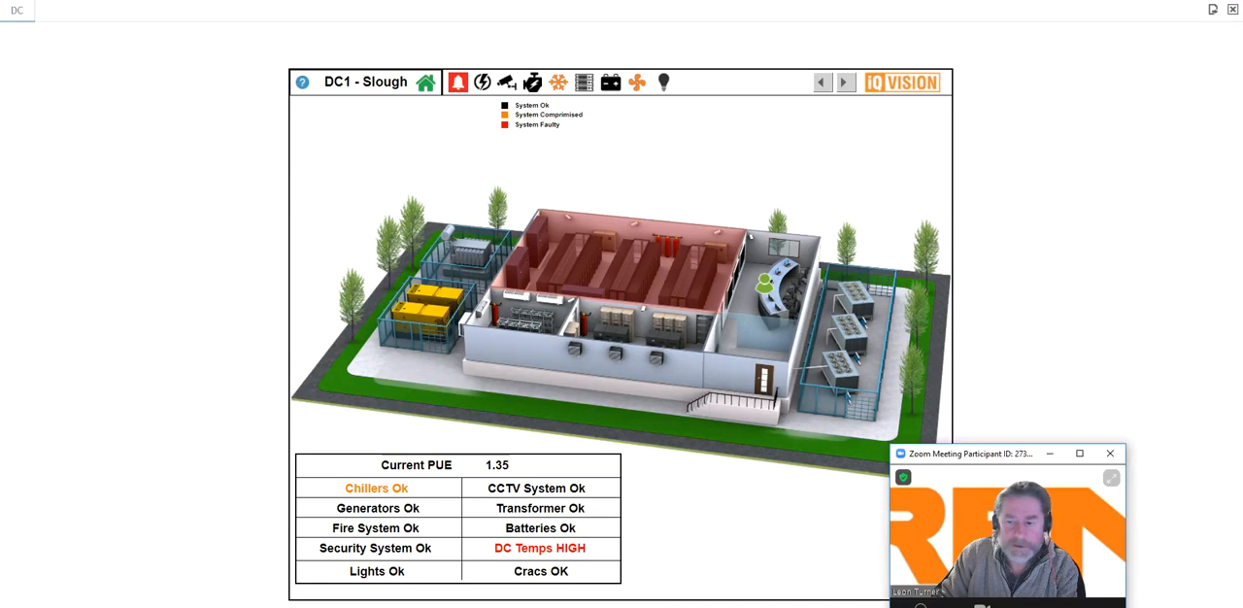